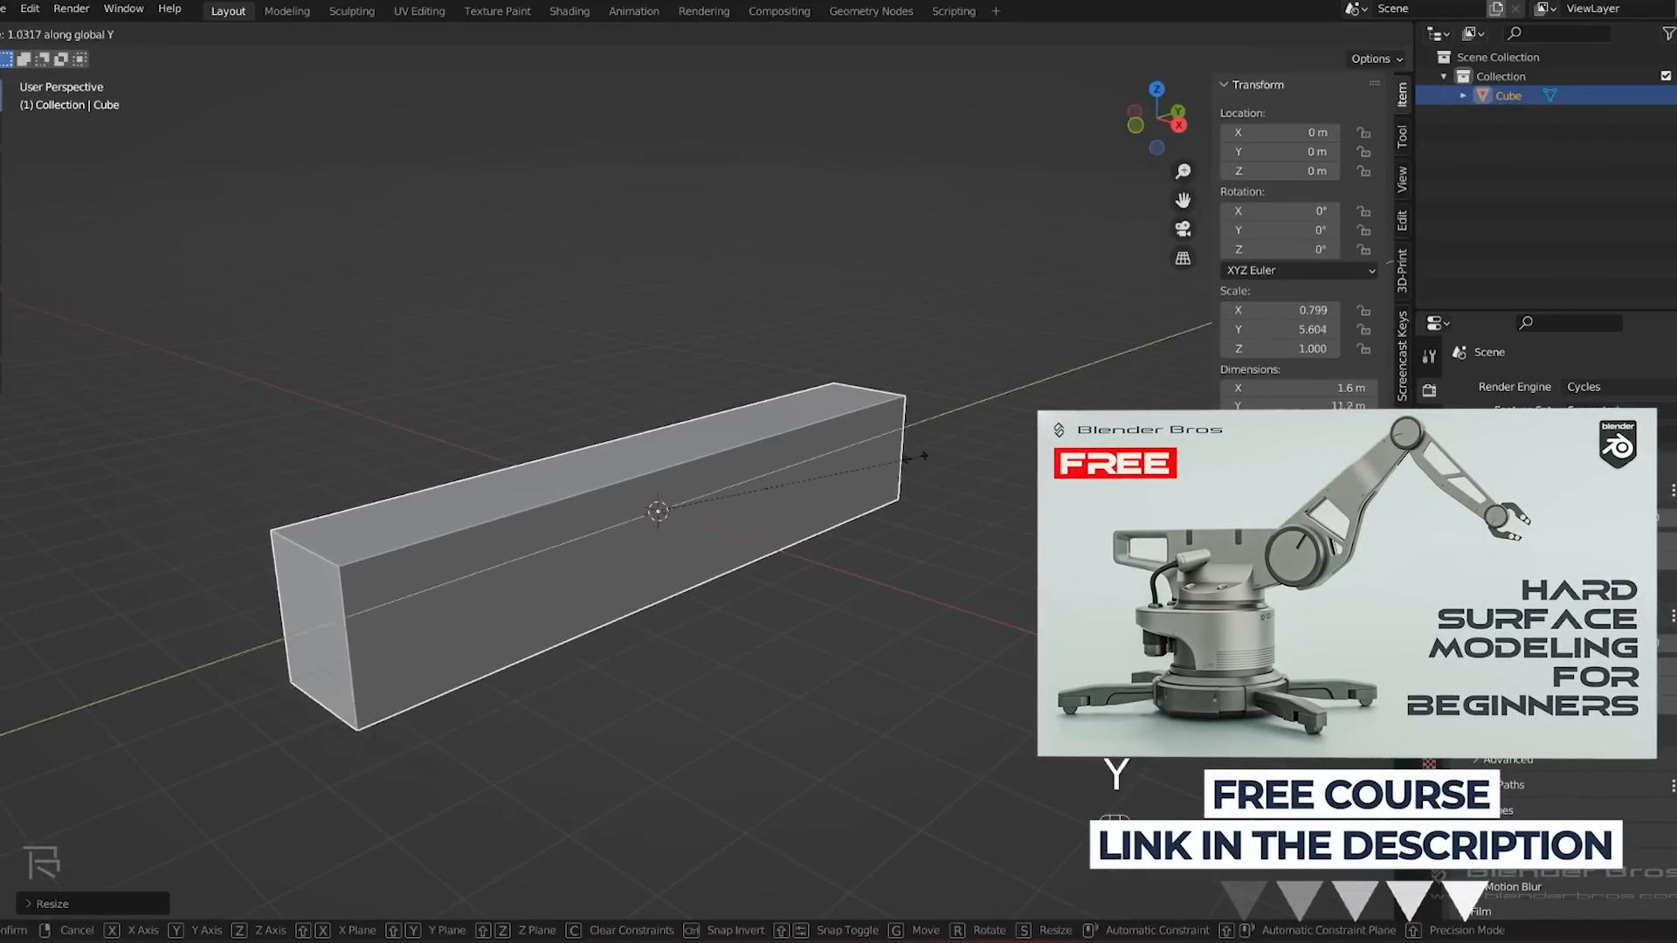
Stretch the cube into a long bar along Y and set the compositor texture type to Noise.
{"action": "key", "text": "Tab"}
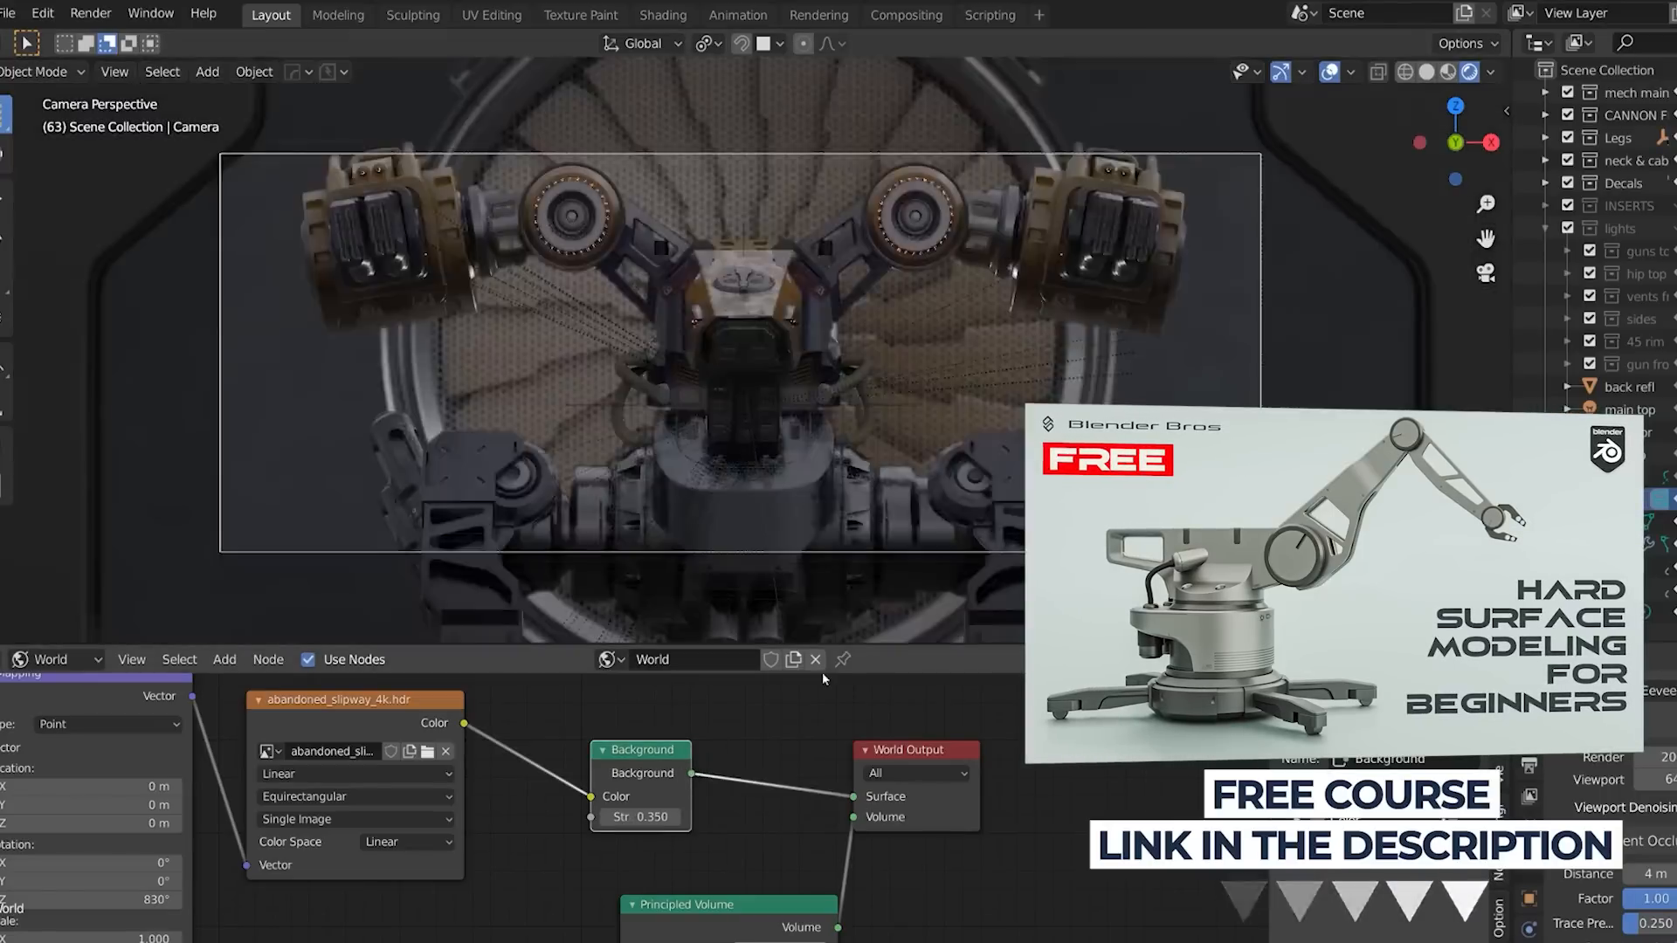
{"action": "left_click", "coordinate": [907, 14]}
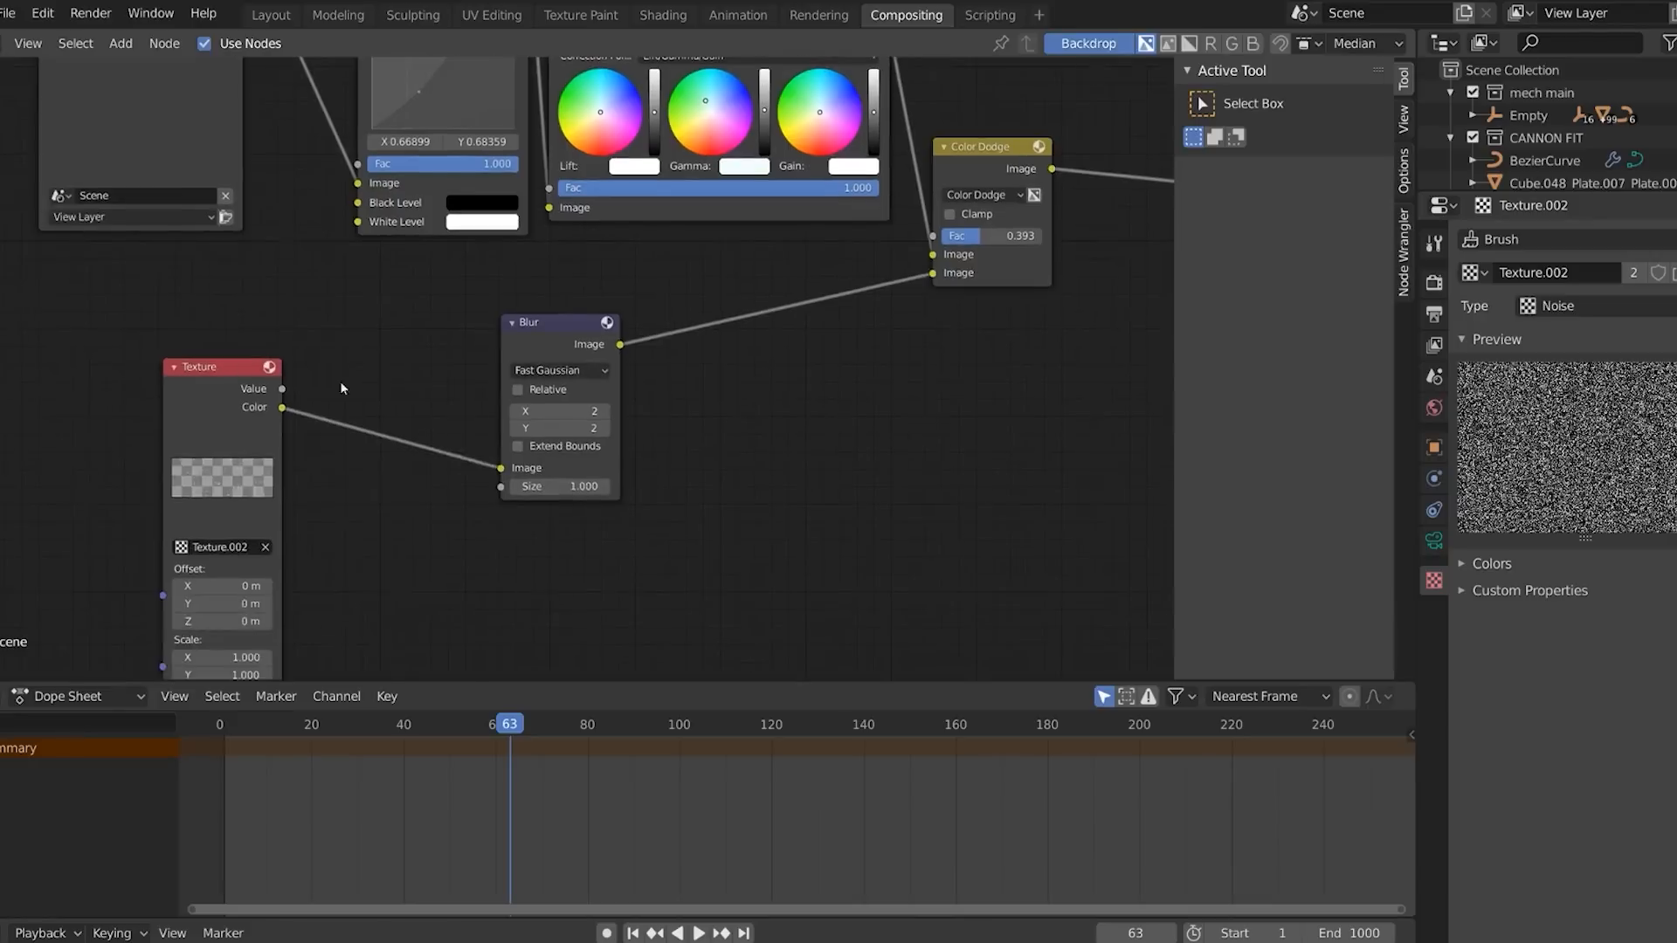
{"action": "left_click", "coordinate": [1567, 304]}
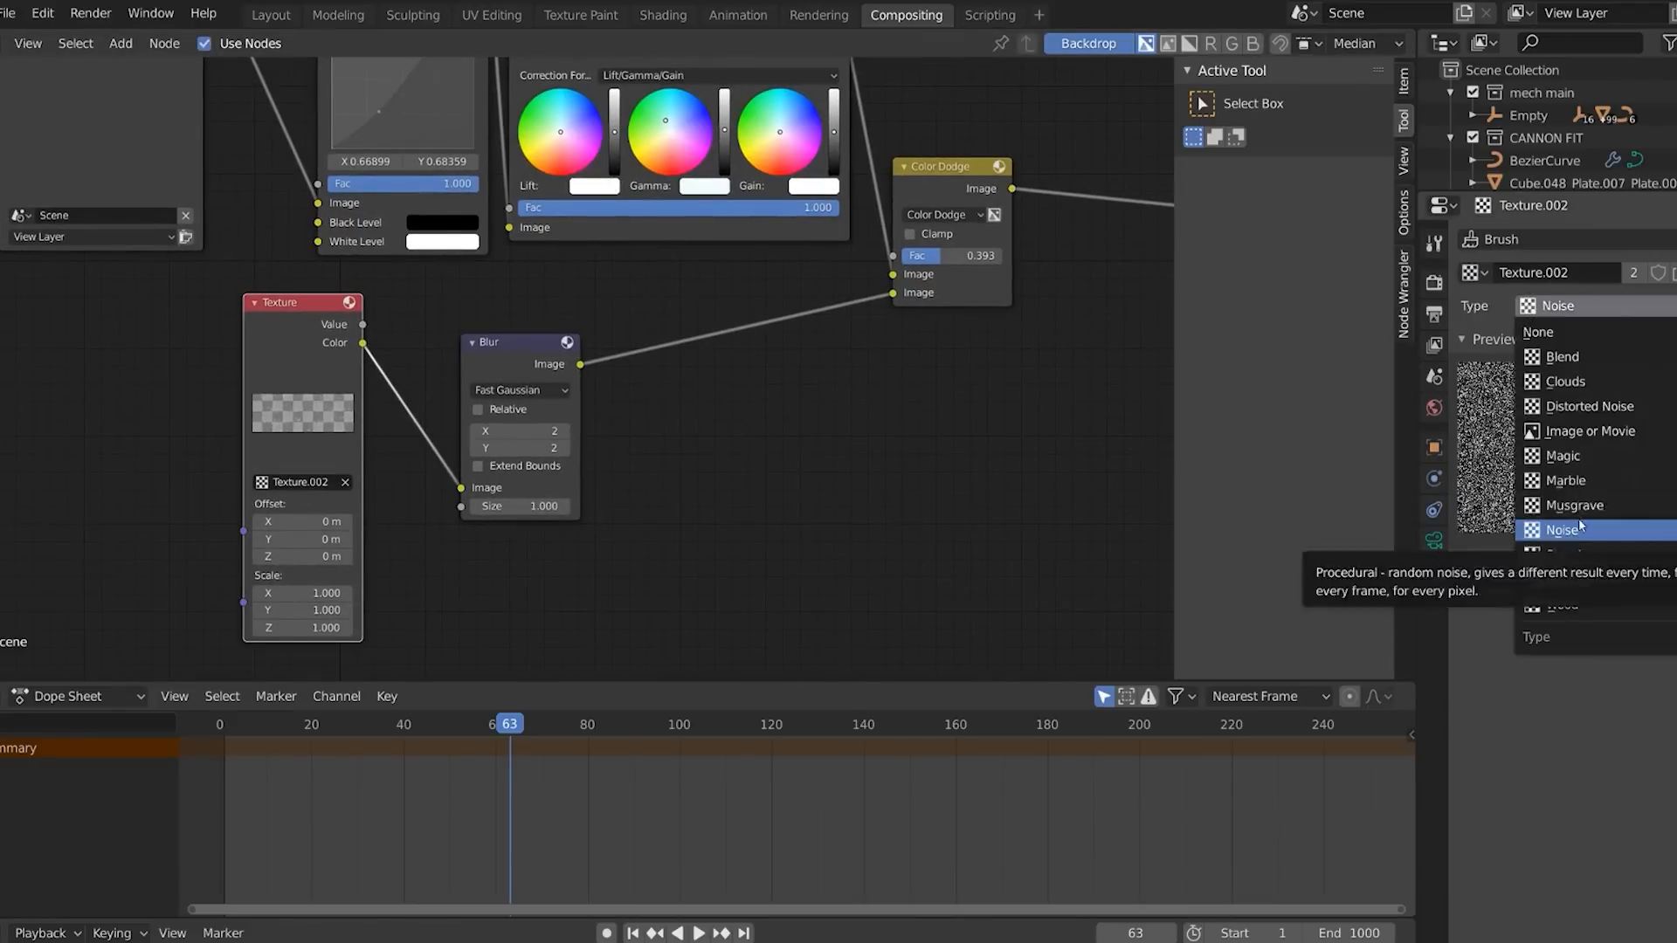
{"action": "left_click", "coordinate": [230, 13]}
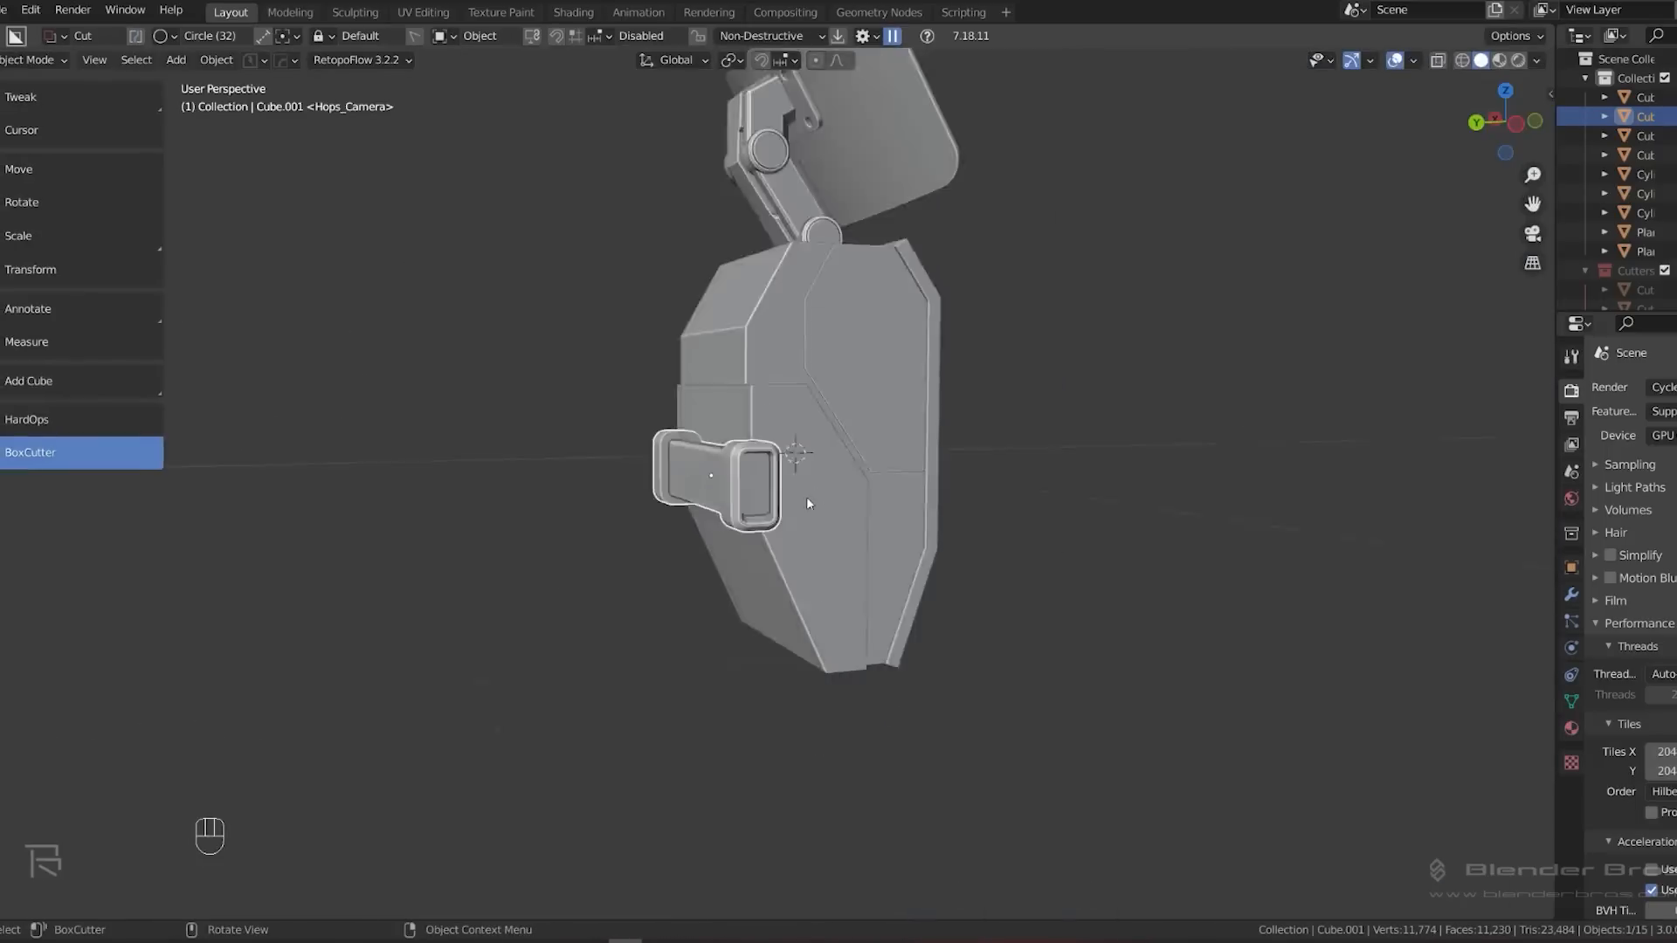
Sharpen the rounded plate's edges with Csharp and rotate the slat cutter into place for the vents.
{"action": "key", "text": "KP_5"}
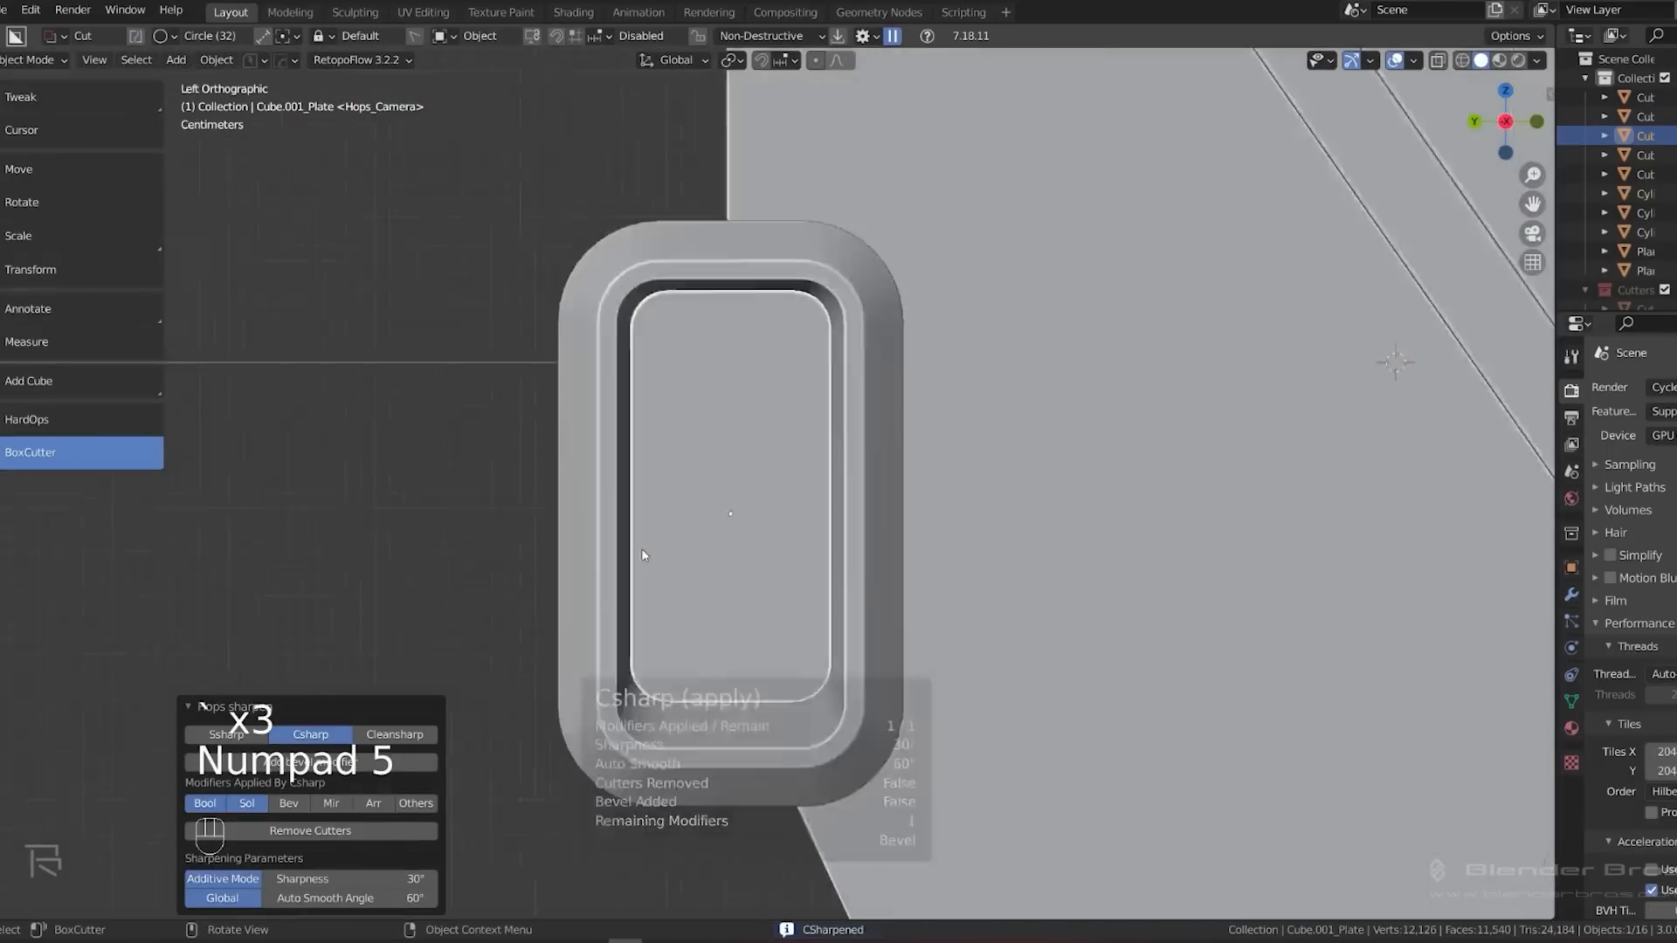
{"action": "left_click_drag", "start_coordinate": [655, 369], "coordinate": [810, 398]}
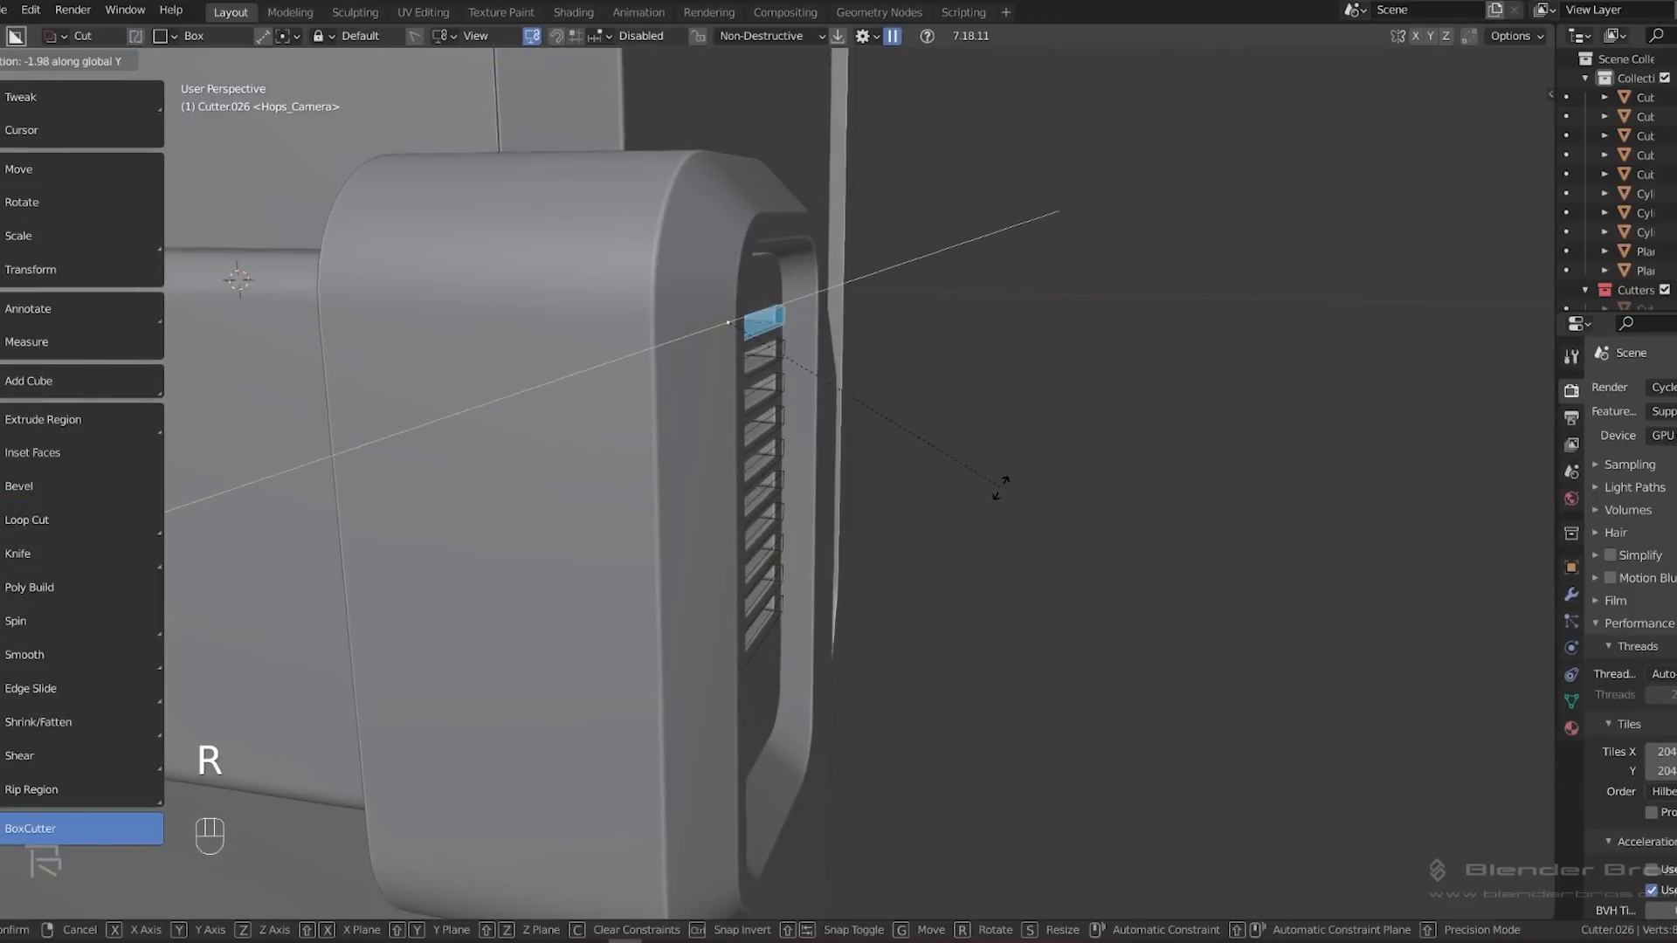
{"action": "key", "text": "shift+2"}
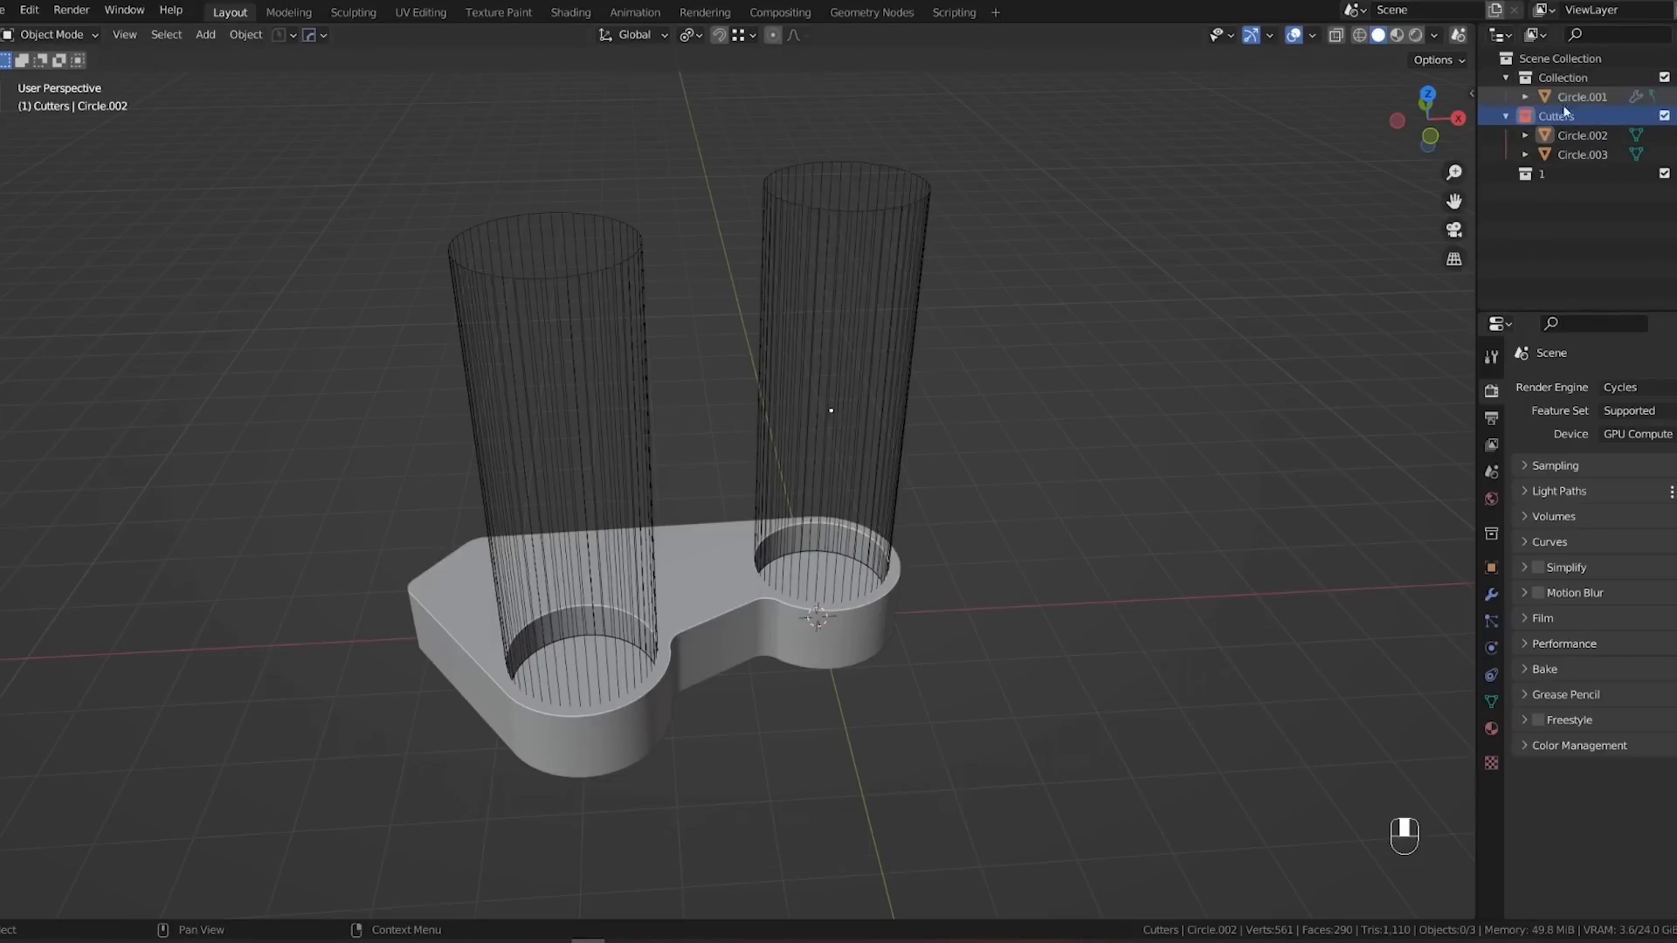
Cut the cylinder recesses out of the plate with a Difference boolean and draw panel-line cuts from Top view.
{"action": "key", "text": "7"}
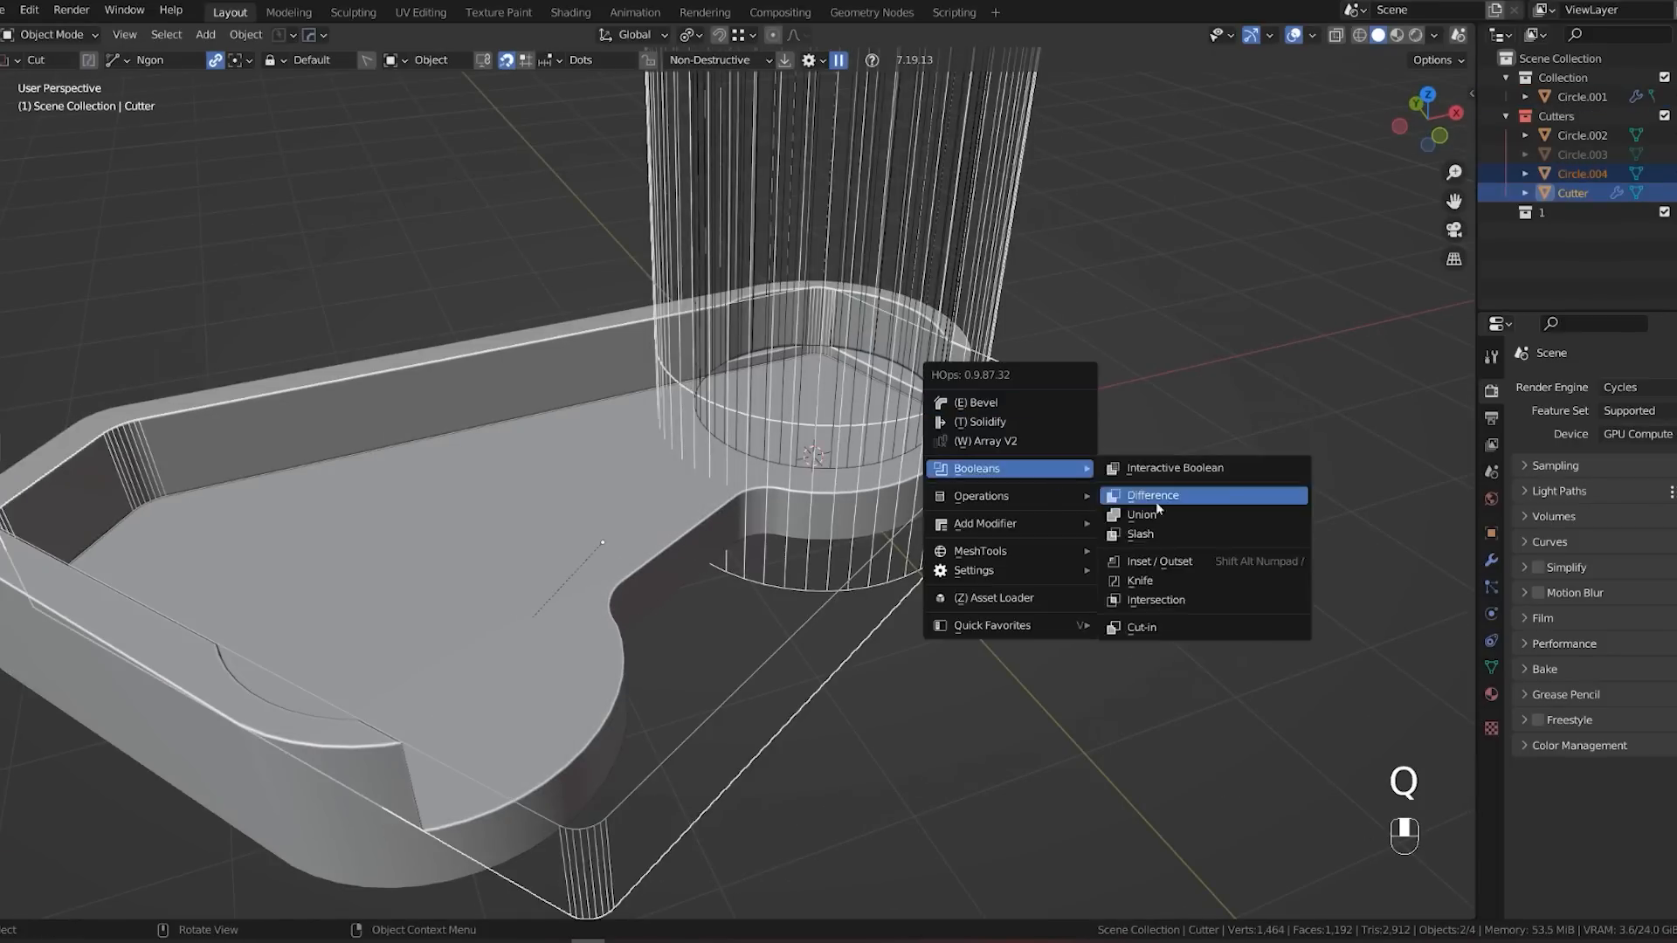
{"action": "left_click", "coordinate": [1153, 494]}
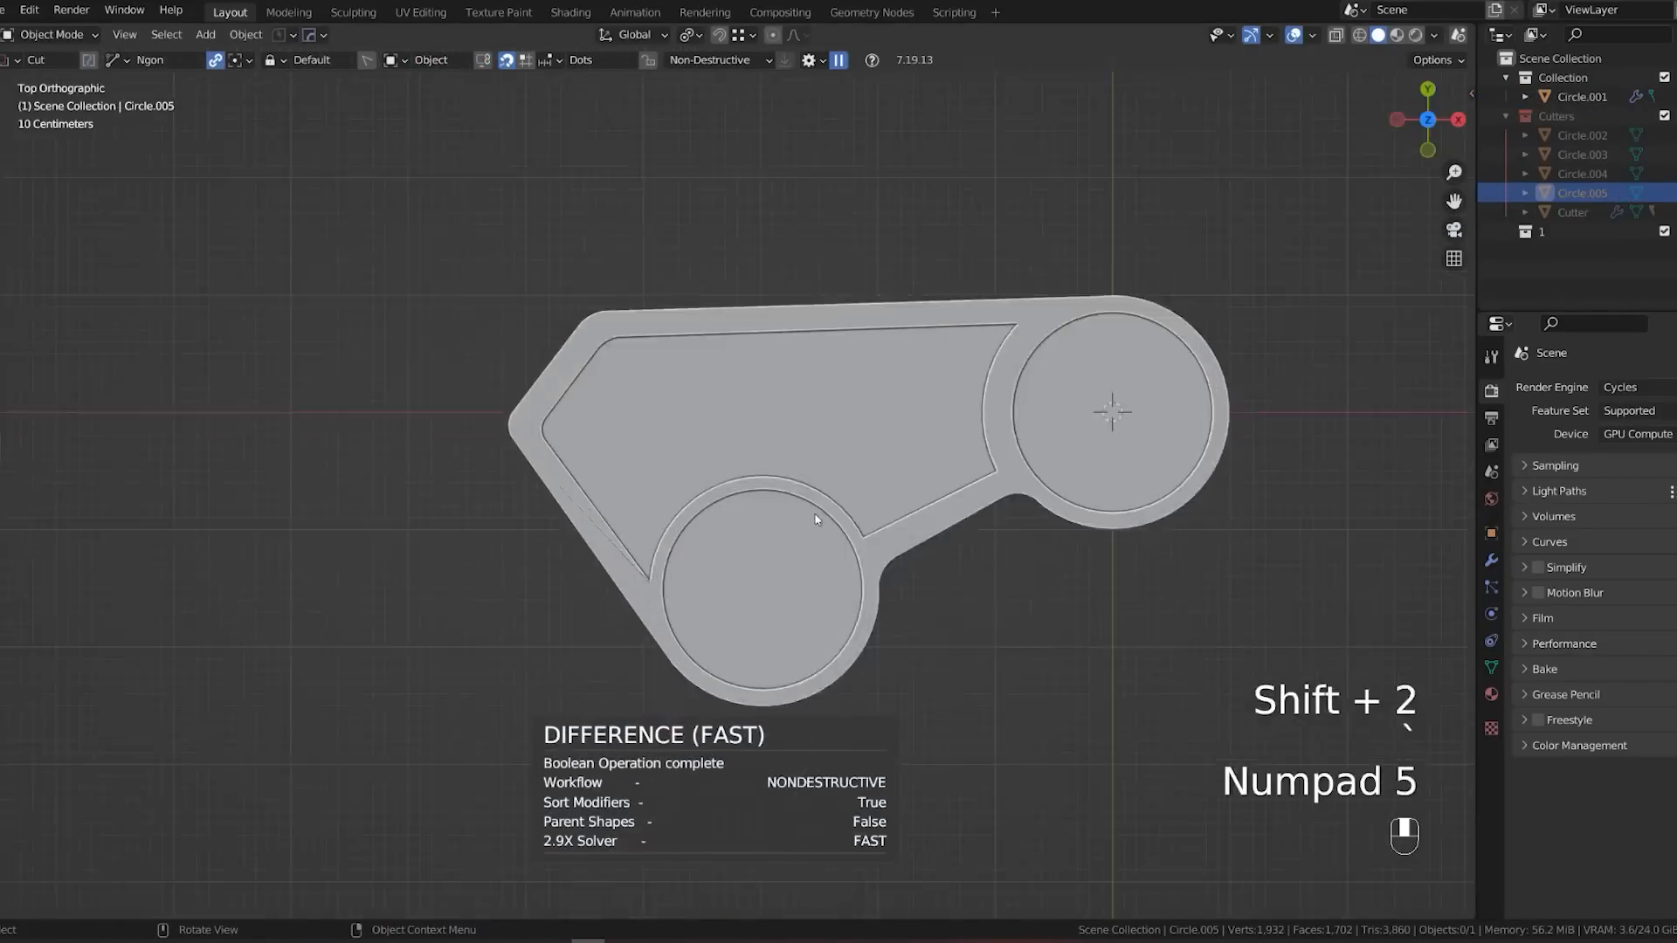
{"action": "key", "text": "s"}
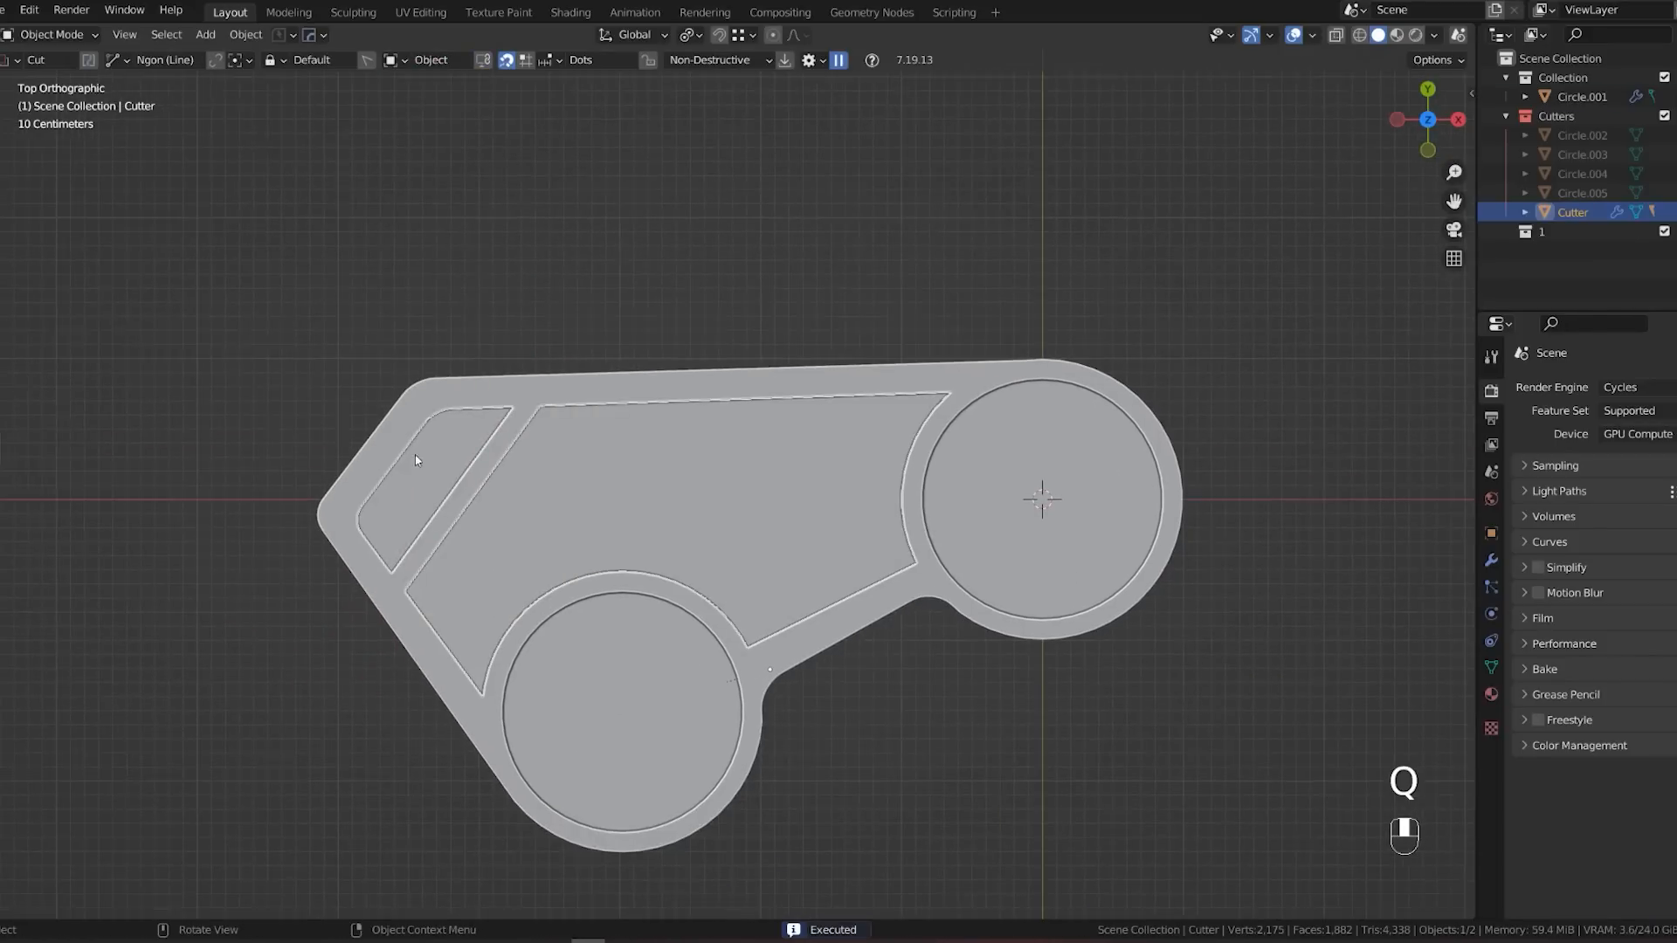
{"action": "left_click_drag", "start_coordinate": [449, 514], "coordinate": [1017, 468]}
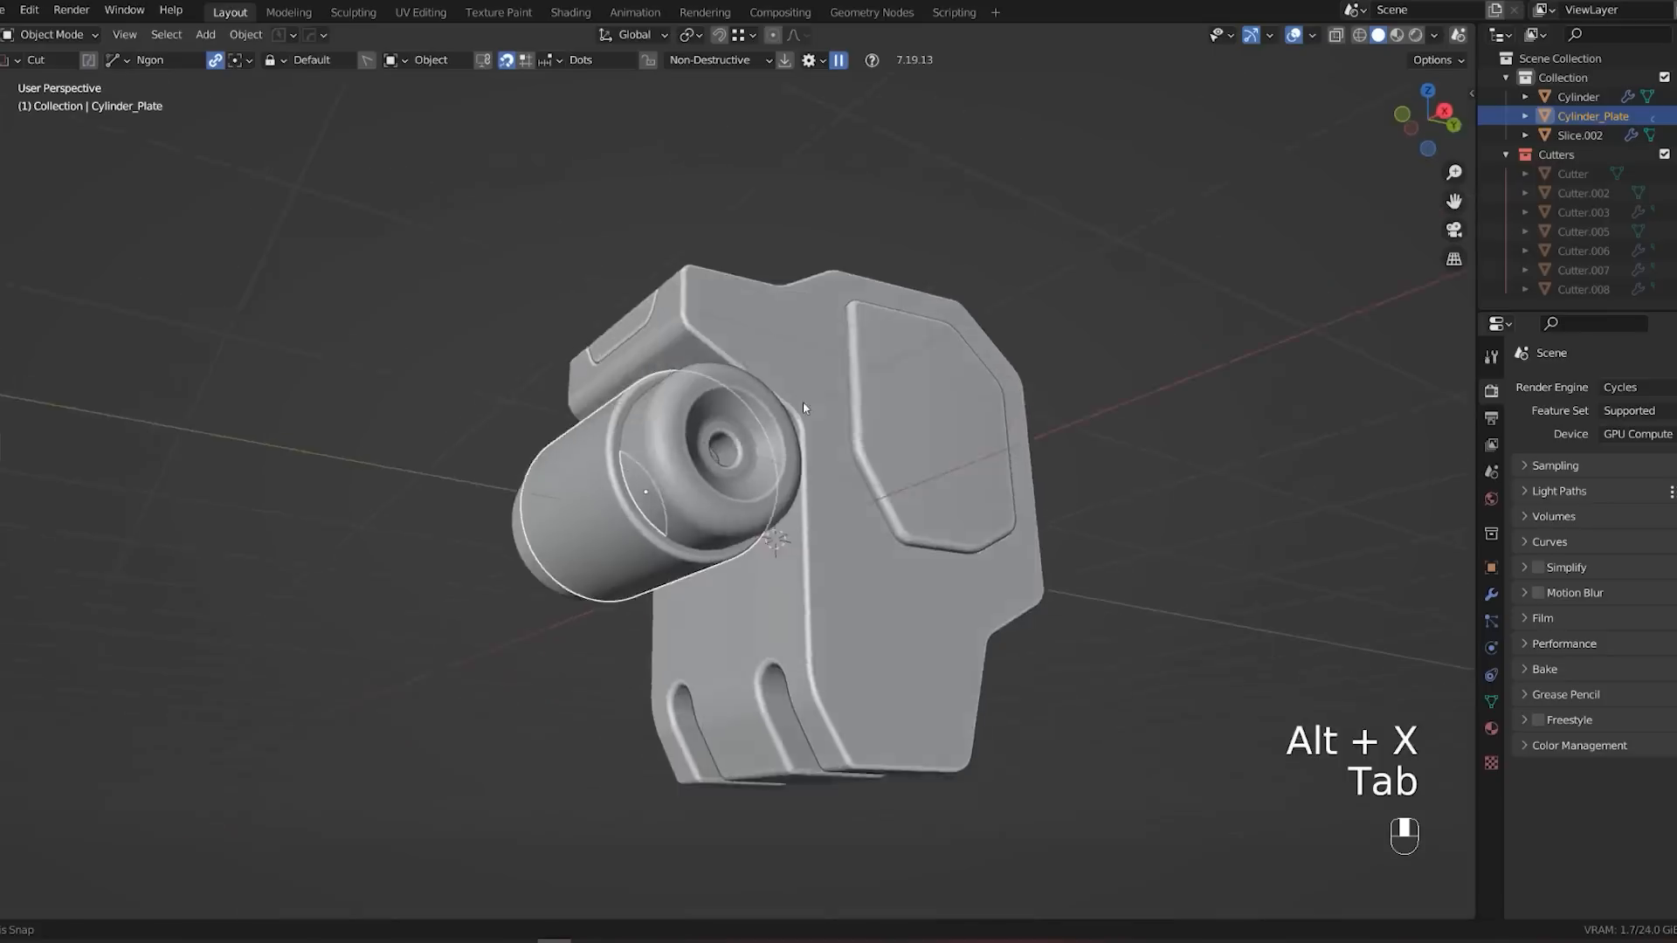
Slice a thin band across the cylinder and add a 60-vertex cylinder beside the scope body.
{"action": "key", "text": "Tab"}
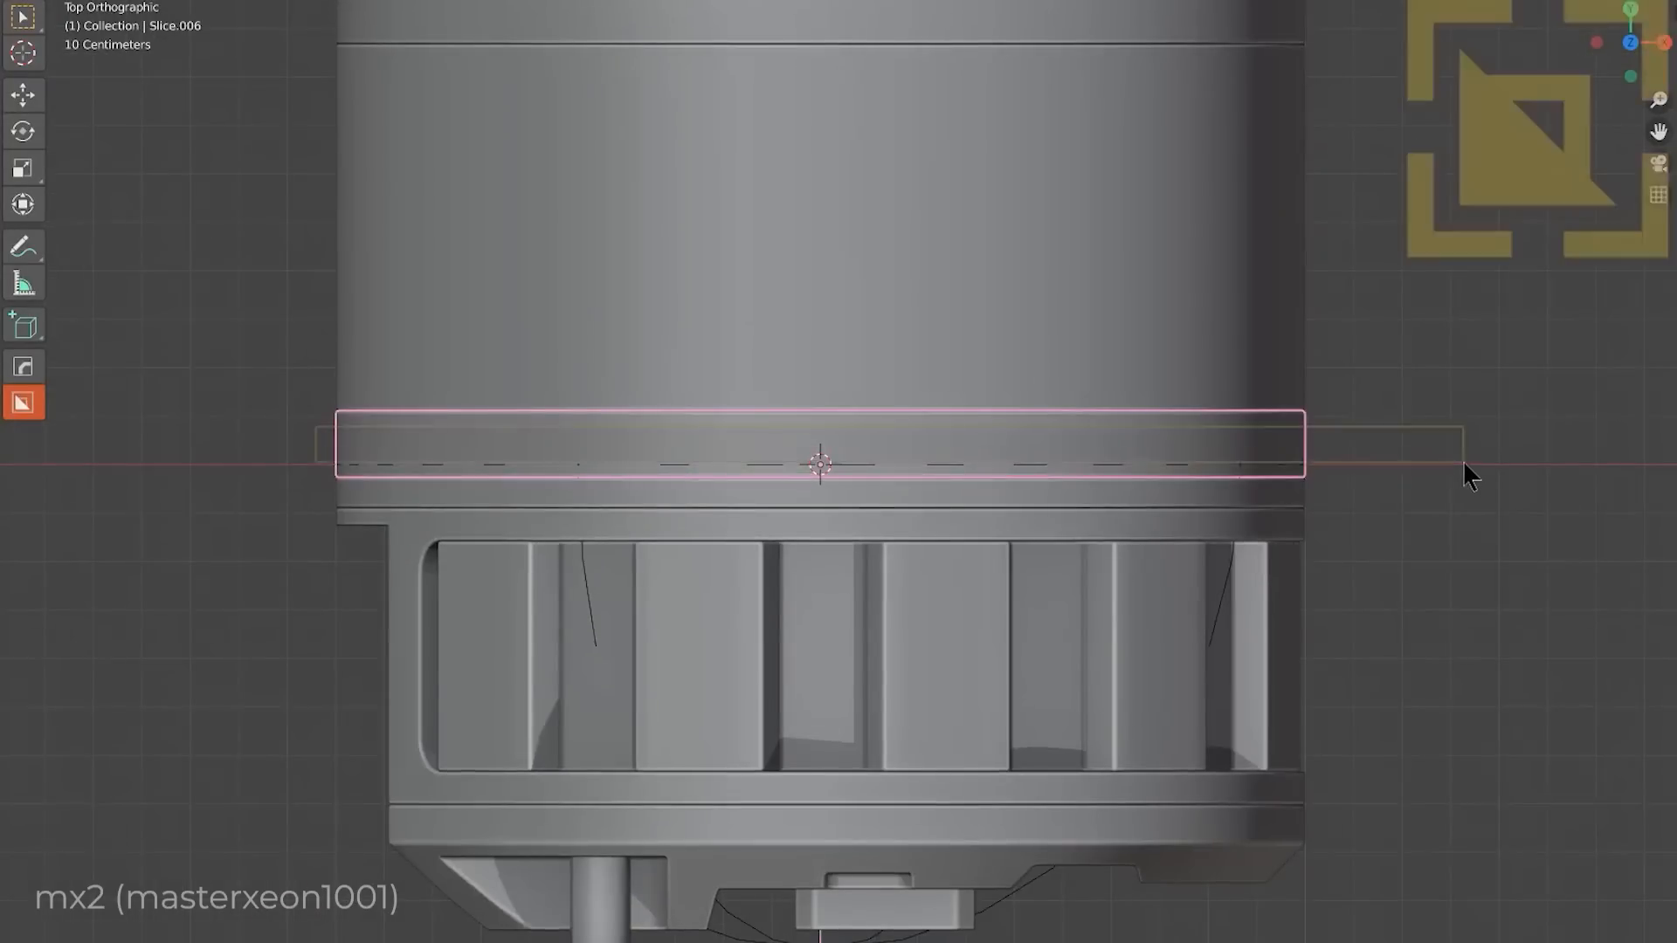
{"action": "key", "text": "KP_1"}
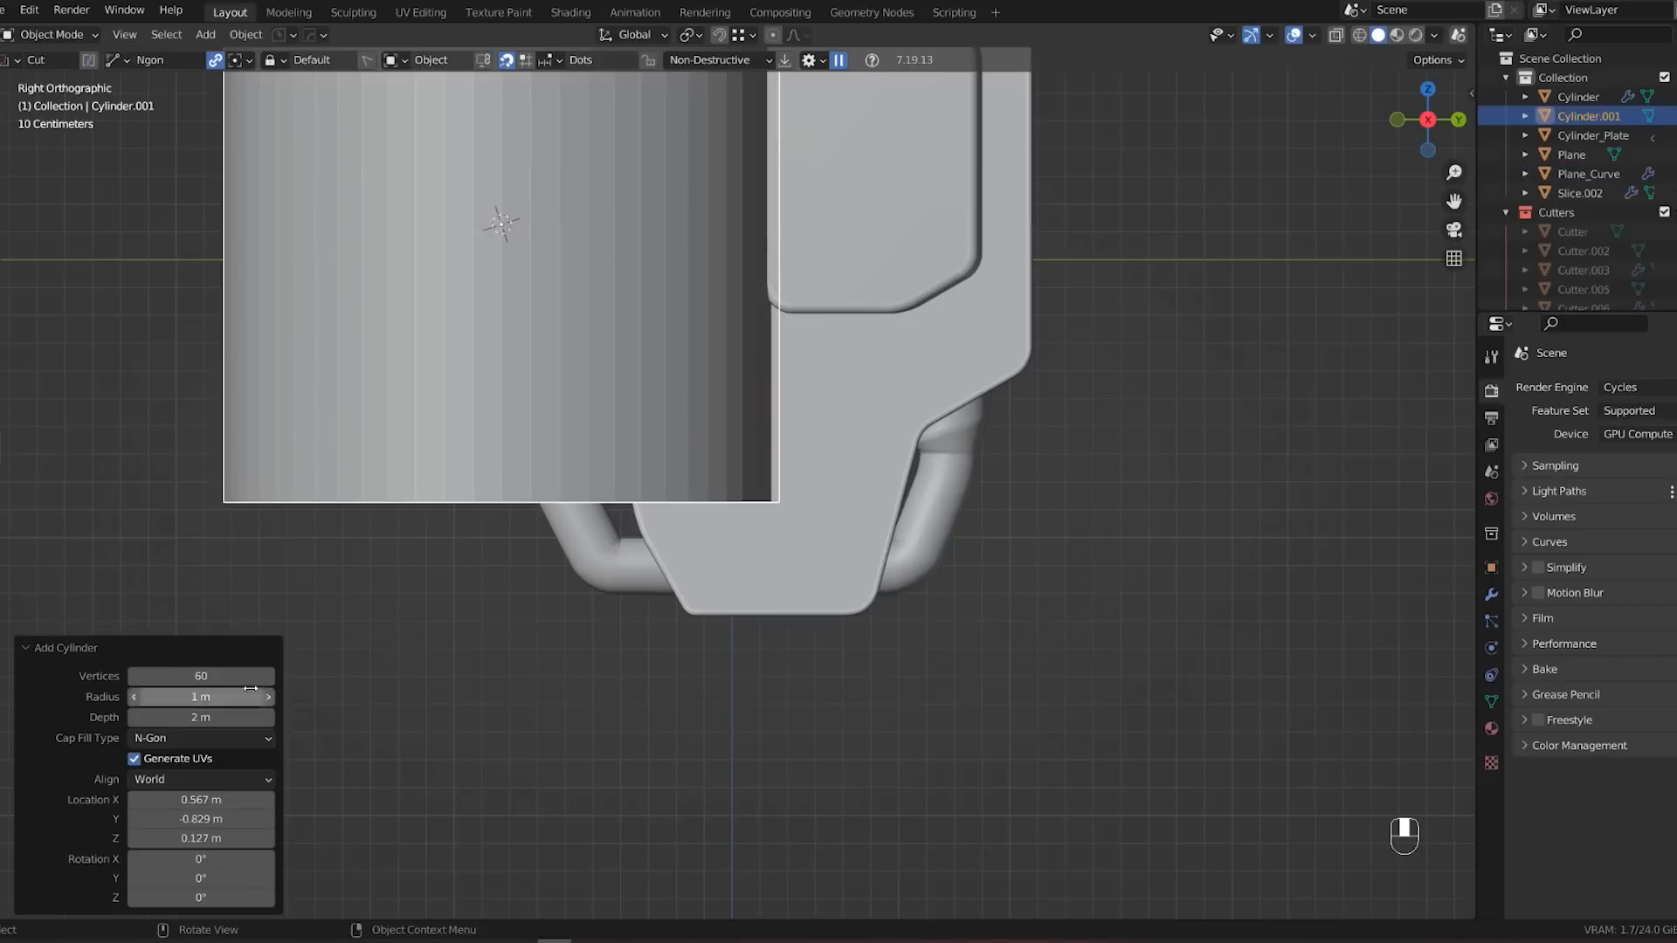
{"action": "key", "text": "g"}
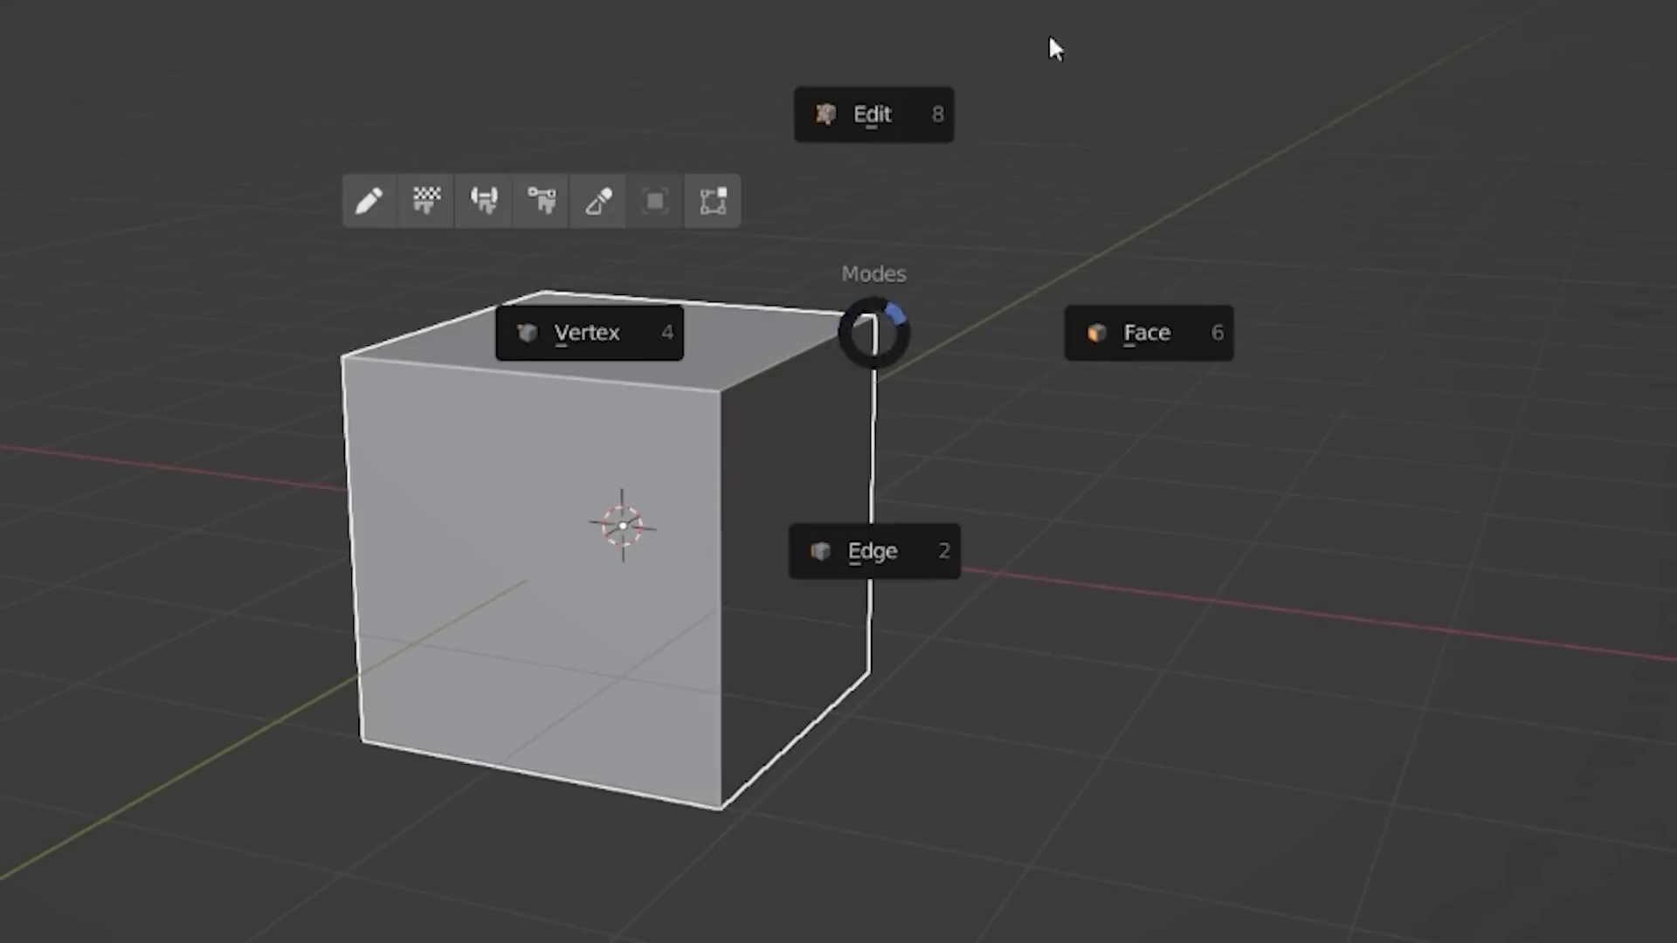
Solidify the thin ring on the cylinder top to 0.08 m thickness with Offset -1.
{"action": "key", "text": "Tab"}
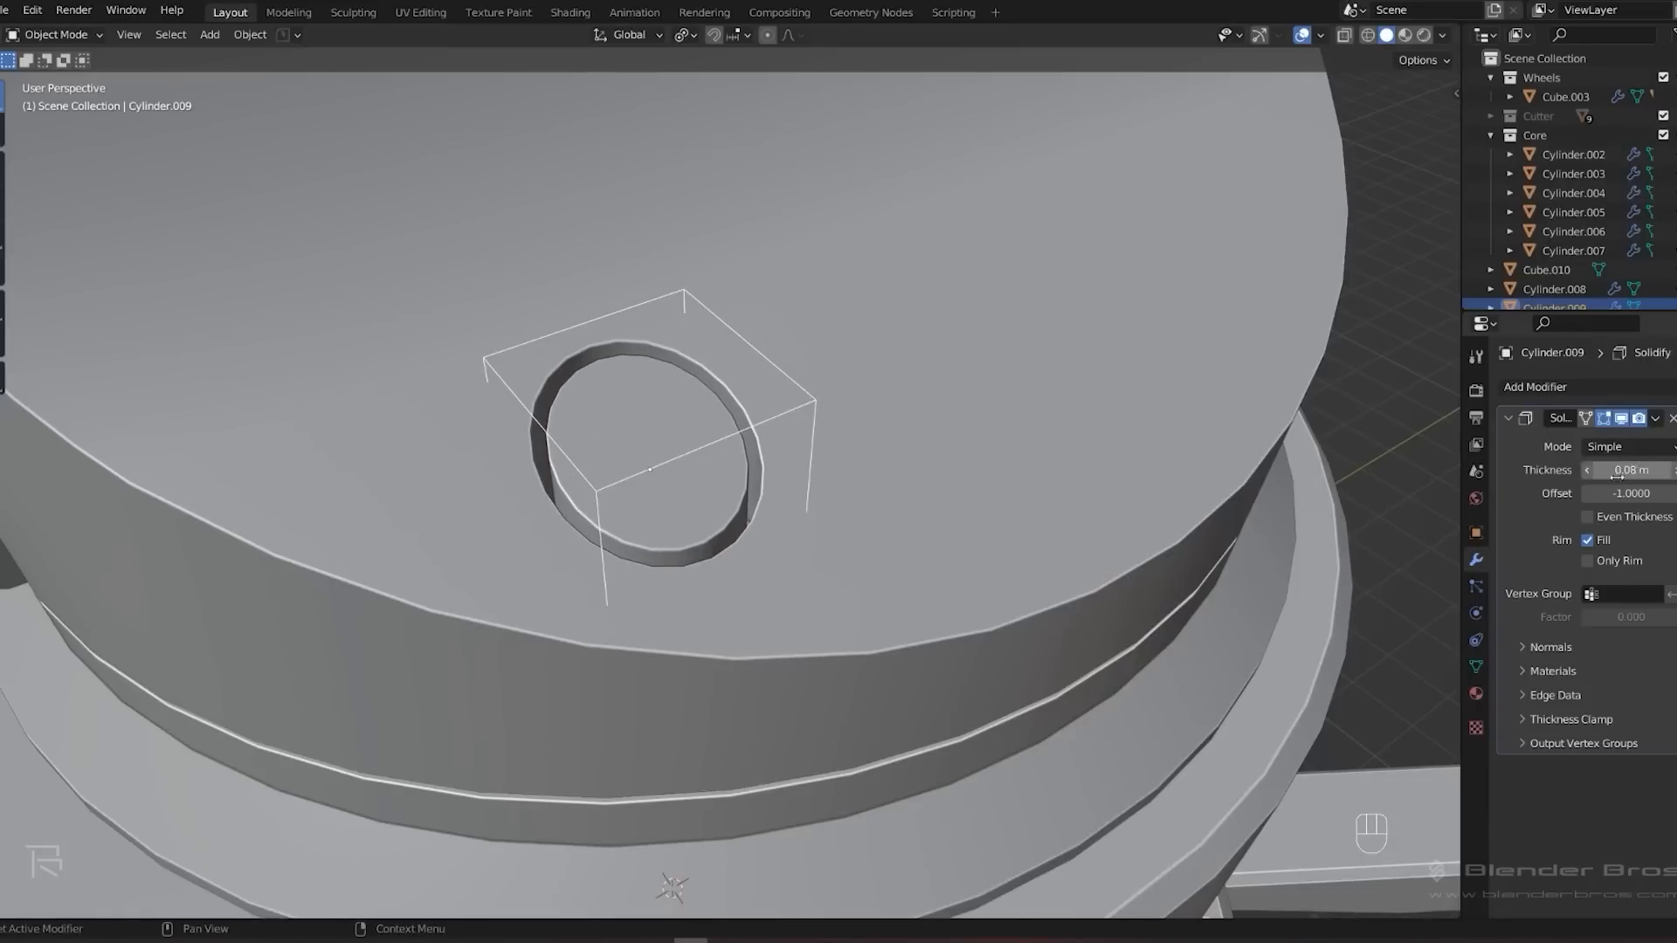
{"action": "key", "text": "Tab"}
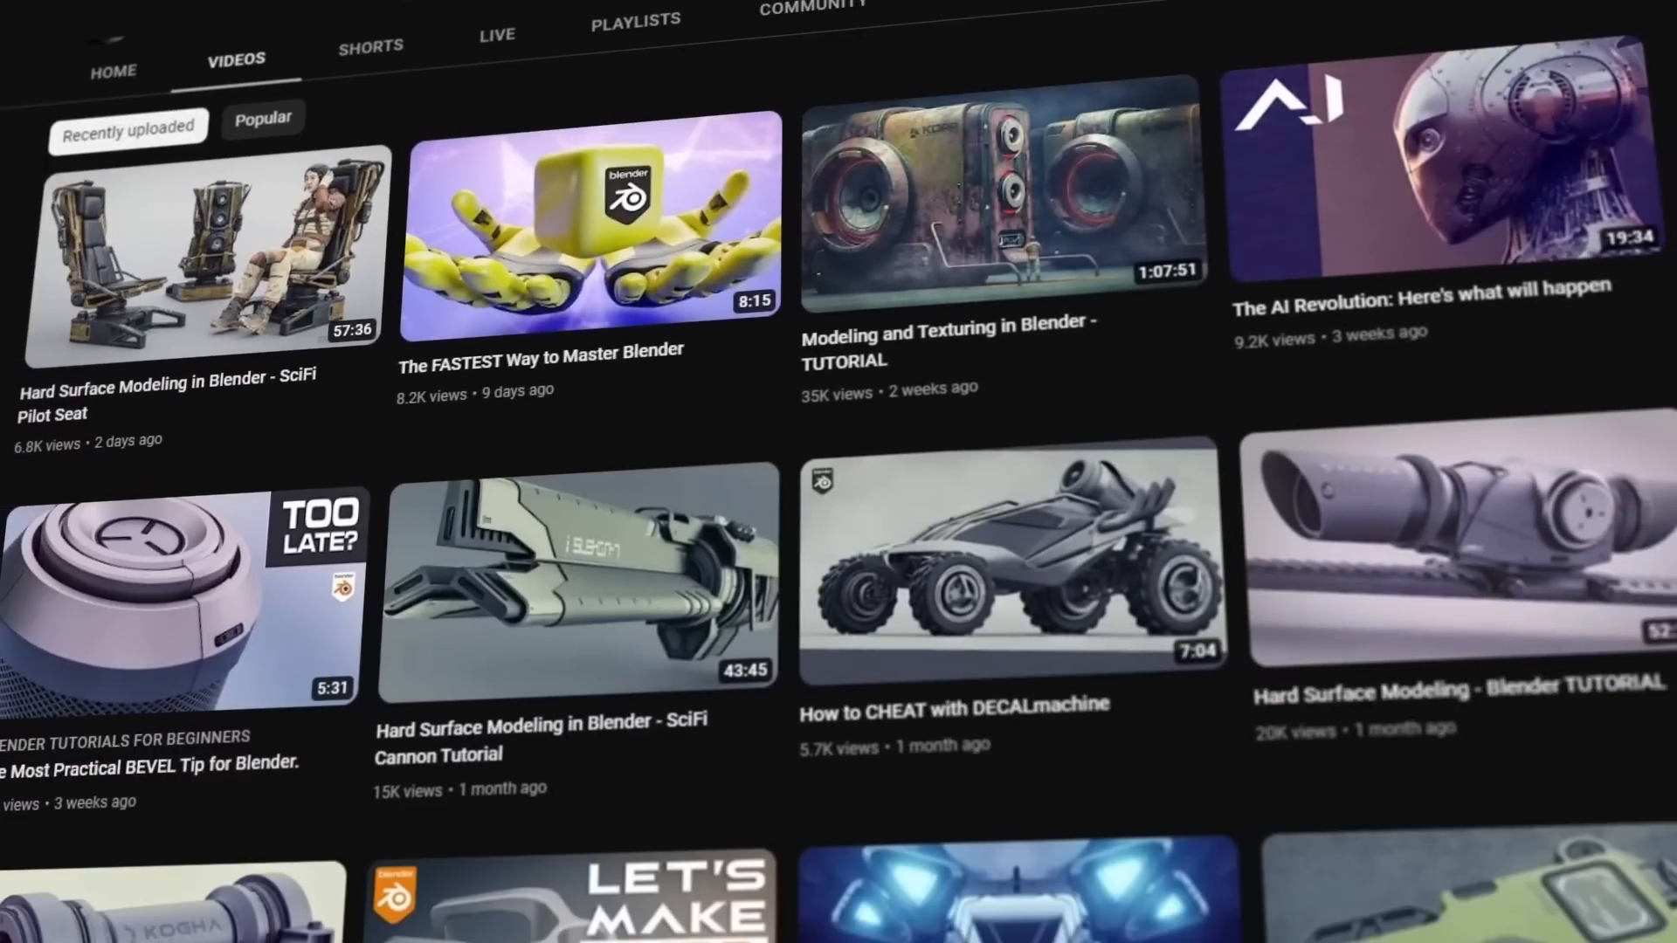
Scroll down the channel's Videos grid through the older hard-surface tutorials.
{"action": "scroll", "scroll_direction": "down", "scroll_amount": 3}
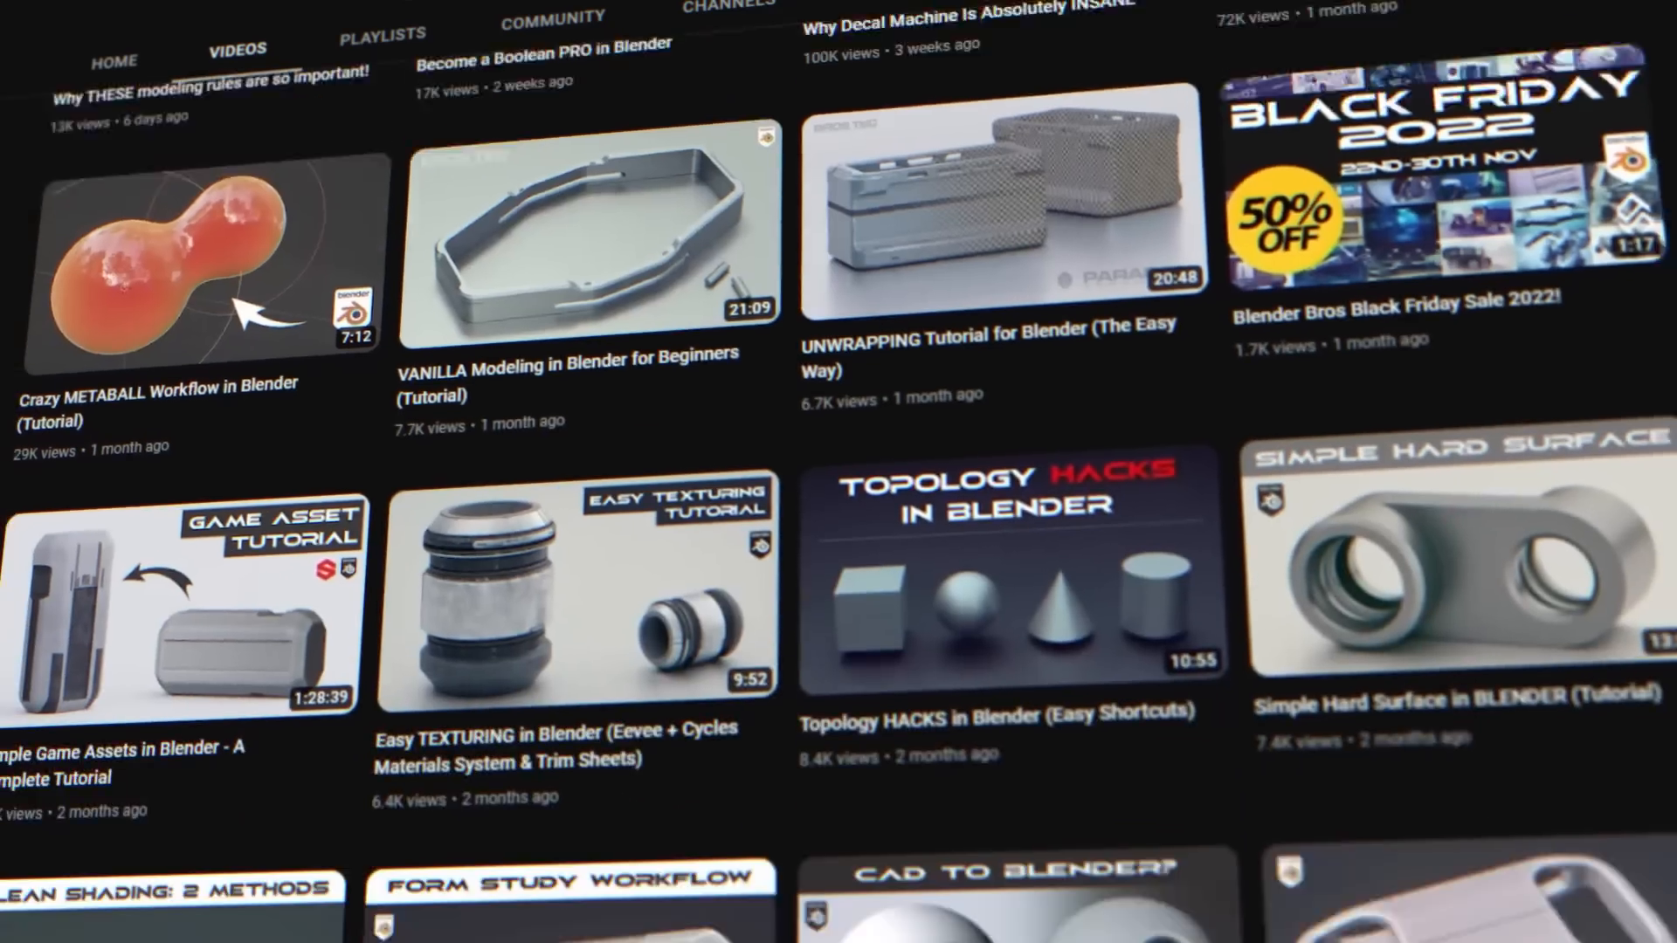
{"action": "scroll", "scroll_direction": "down", "scroll_amount": 3}
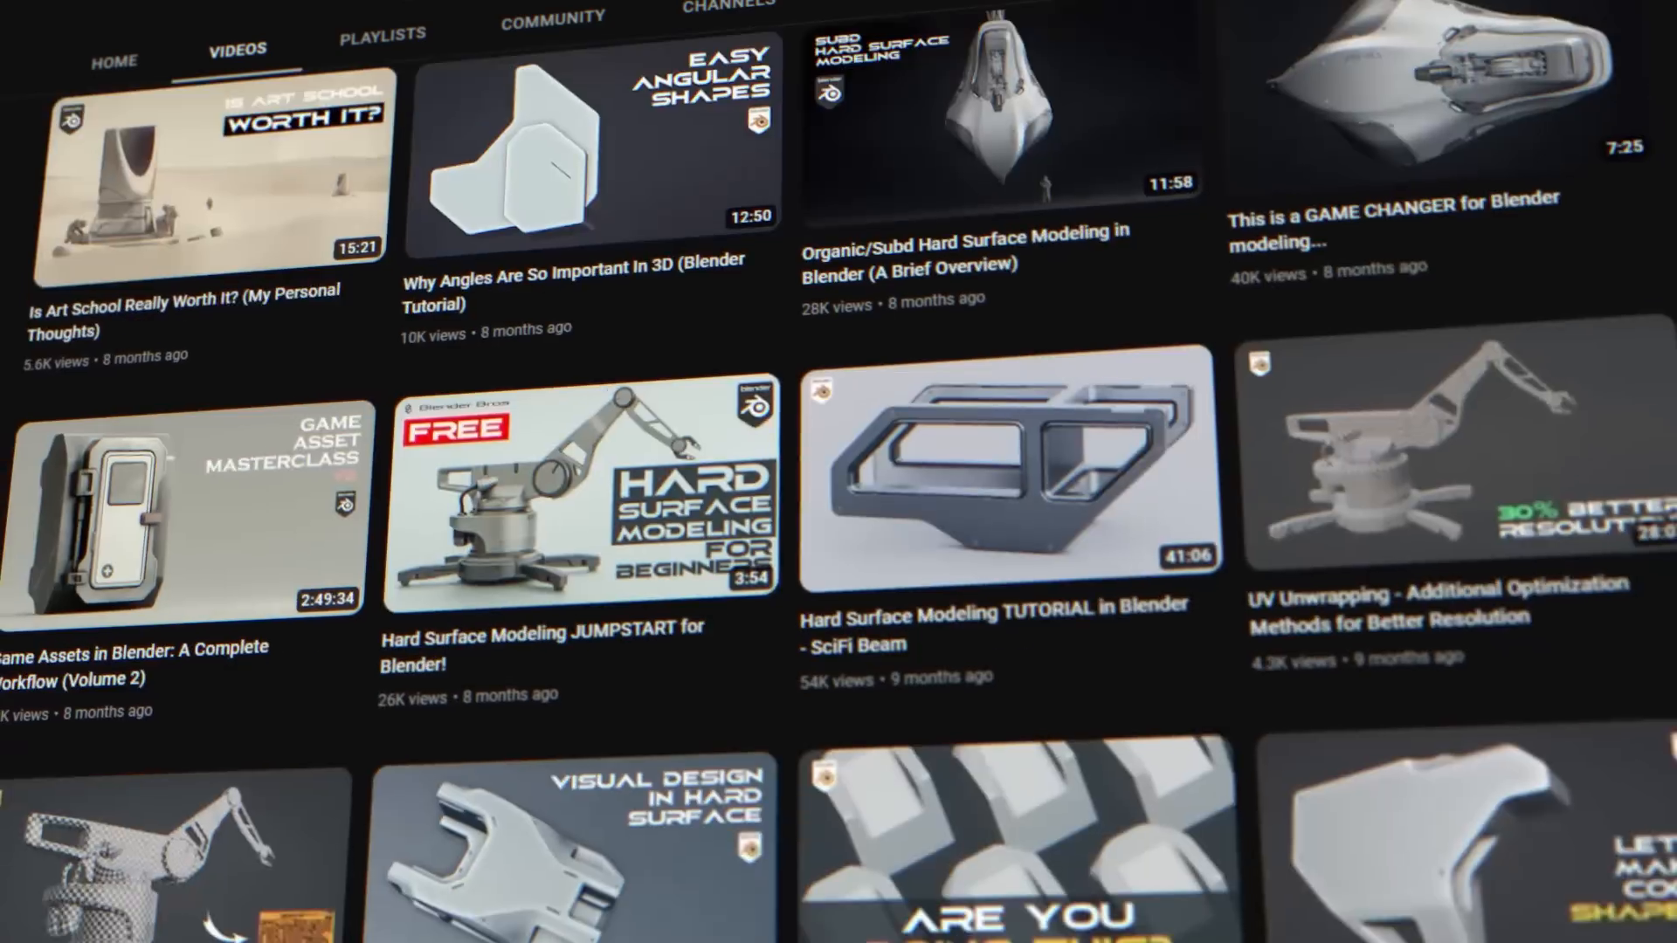
{"action": "scroll", "scroll_direction": "down", "scroll_amount": 3}
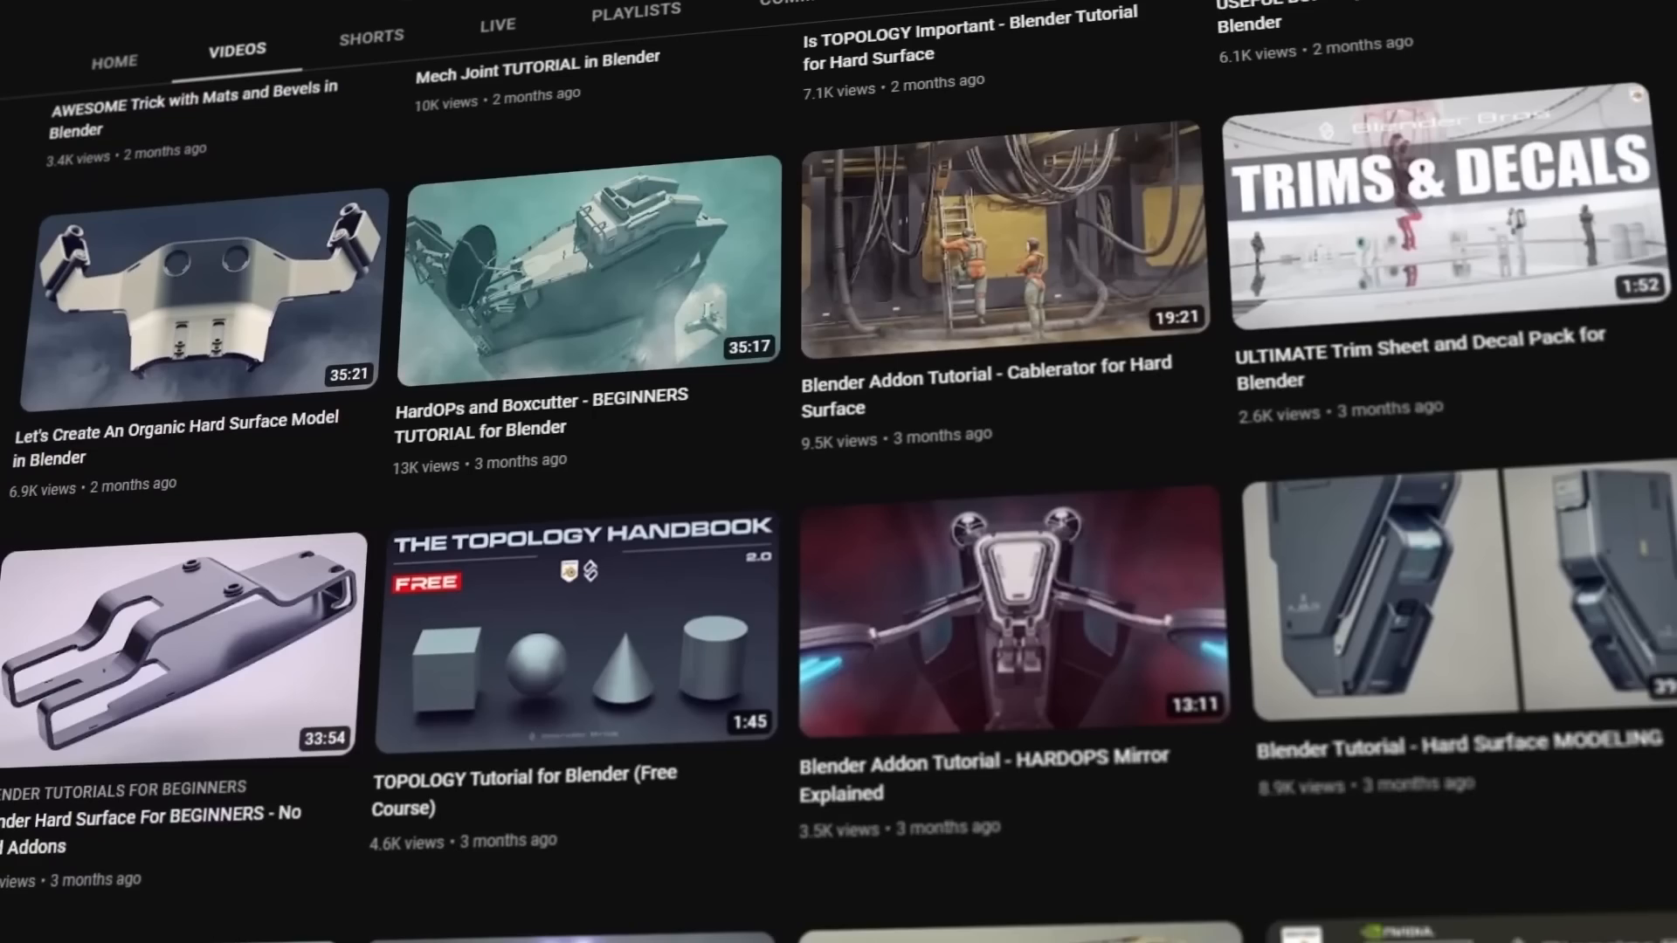
{"action": "scroll", "scroll_direction": "down", "scroll_amount": 3}
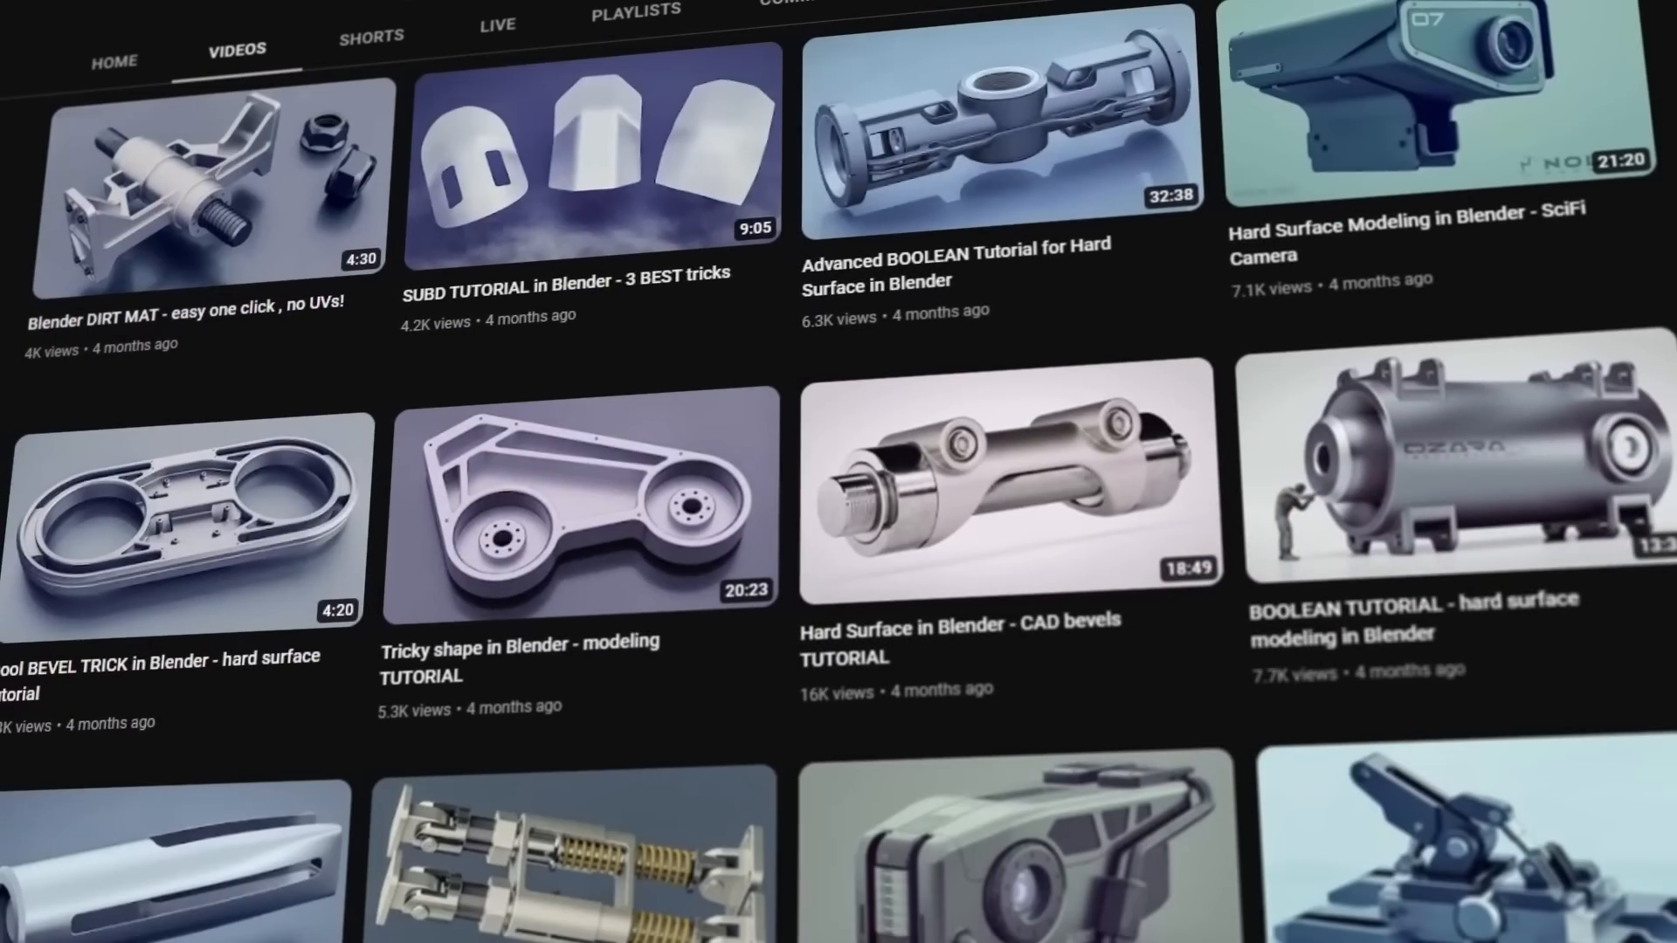
{"action": "scroll", "scroll_direction": "down", "scroll_amount": 3}
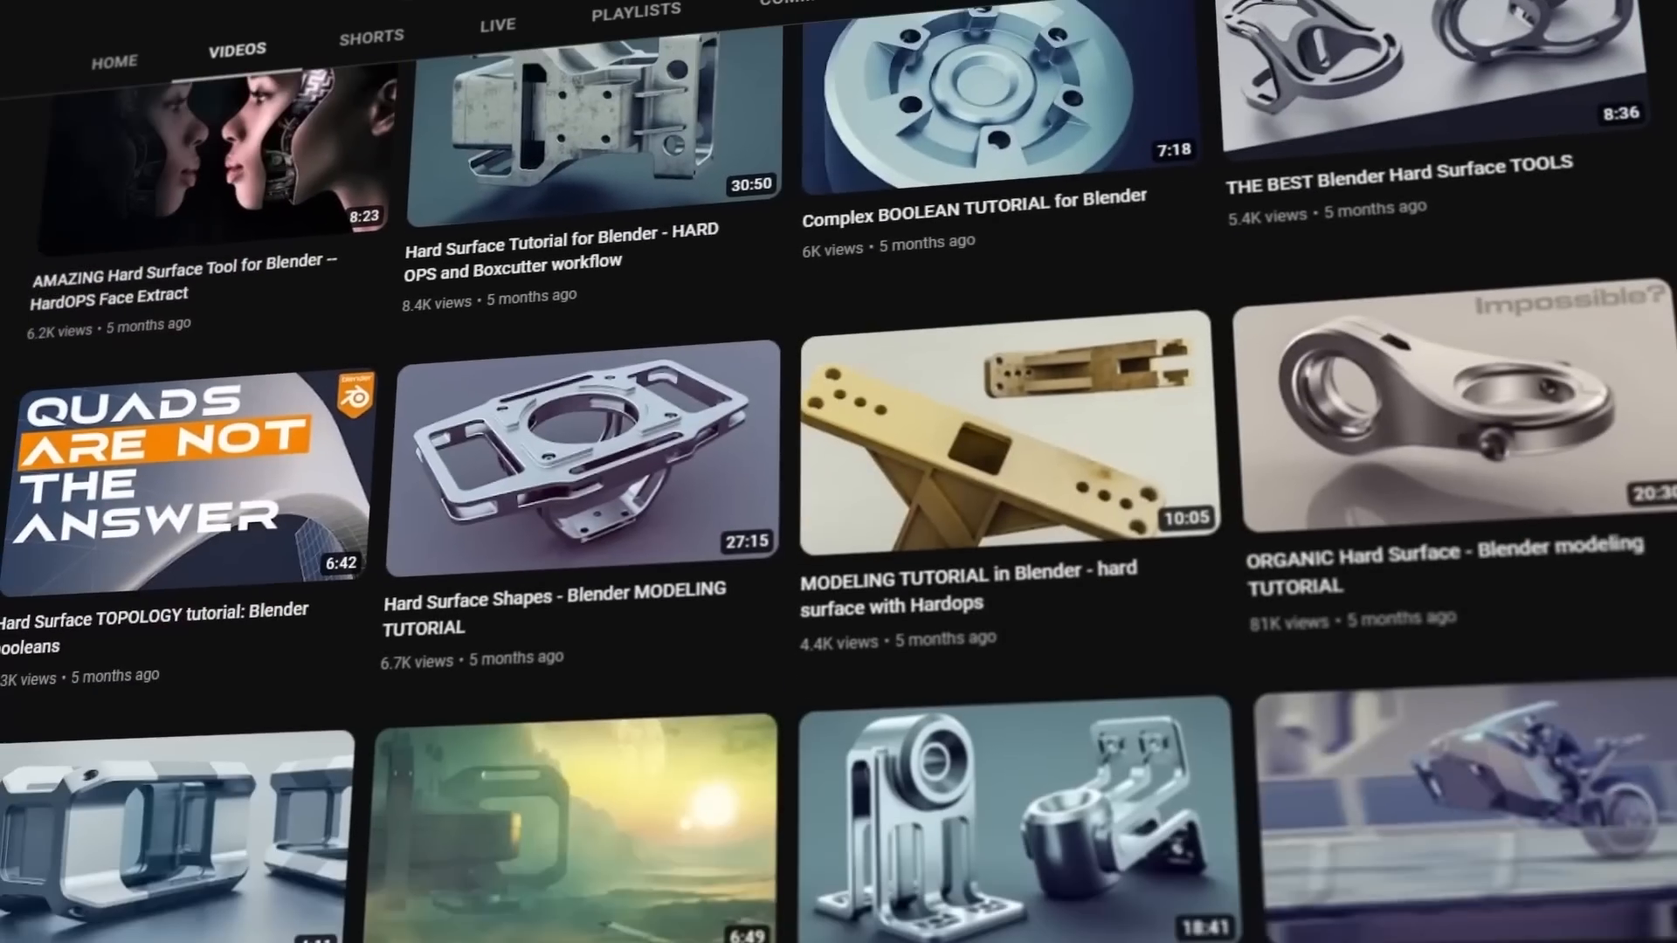
{"action": "scroll", "scroll_direction": "down", "scroll_amount": 3}
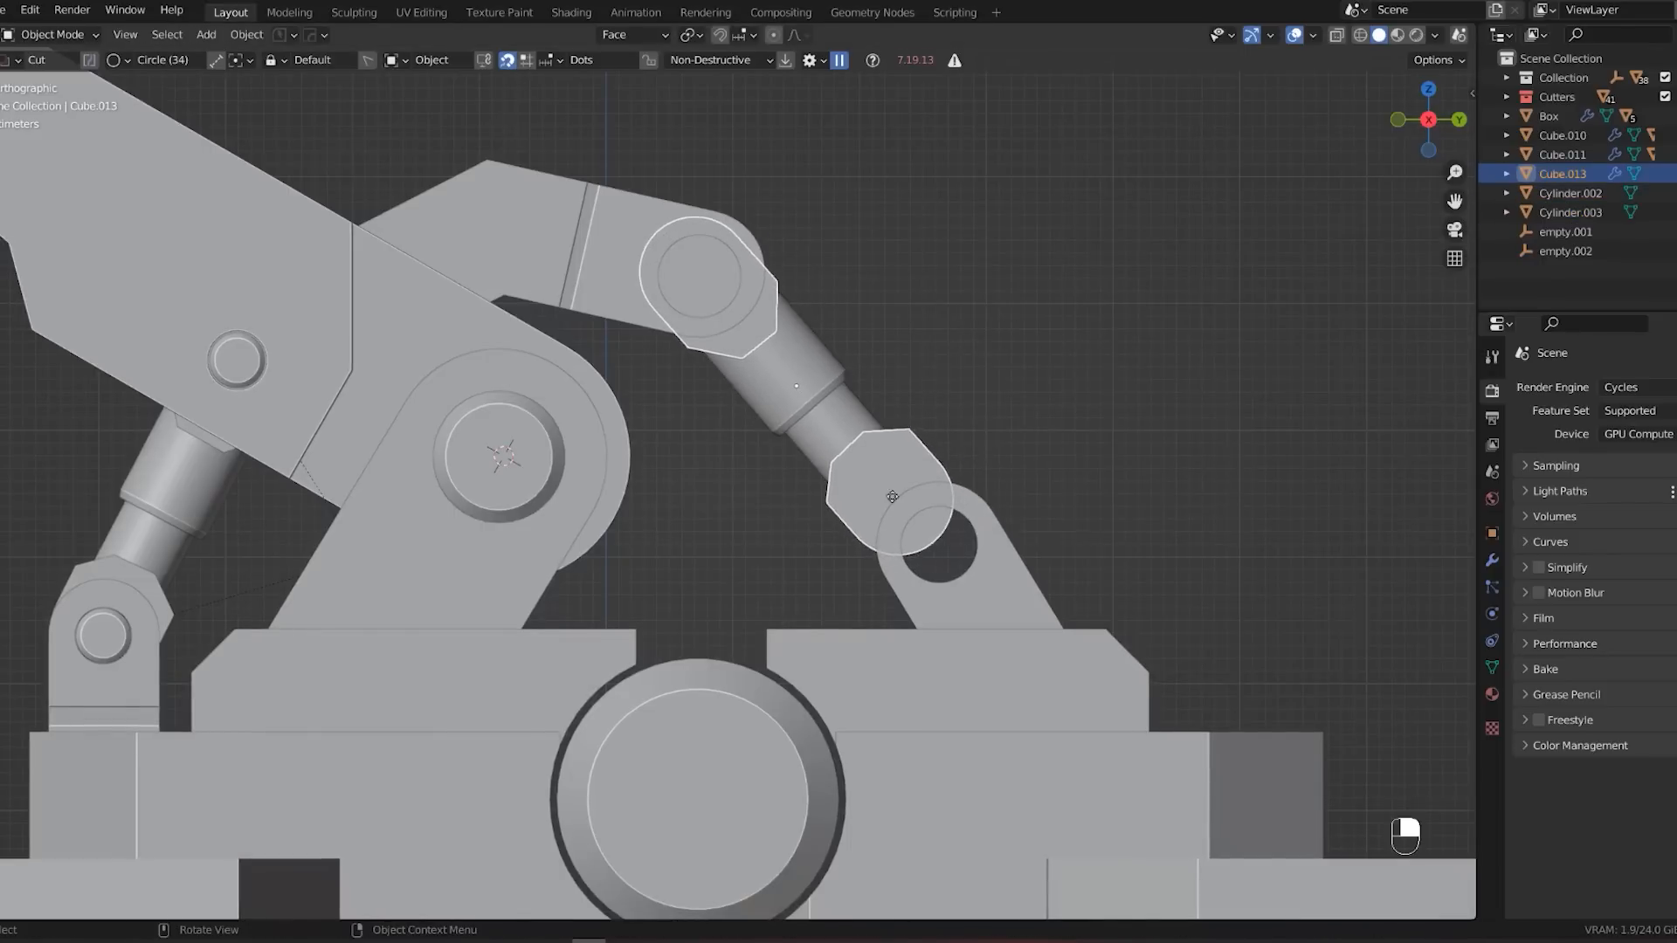
Rotate the new cylinder 90° on Y and scale its vertex ring around the arm's mounting lug.
{"action": "key", "text": "Tab"}
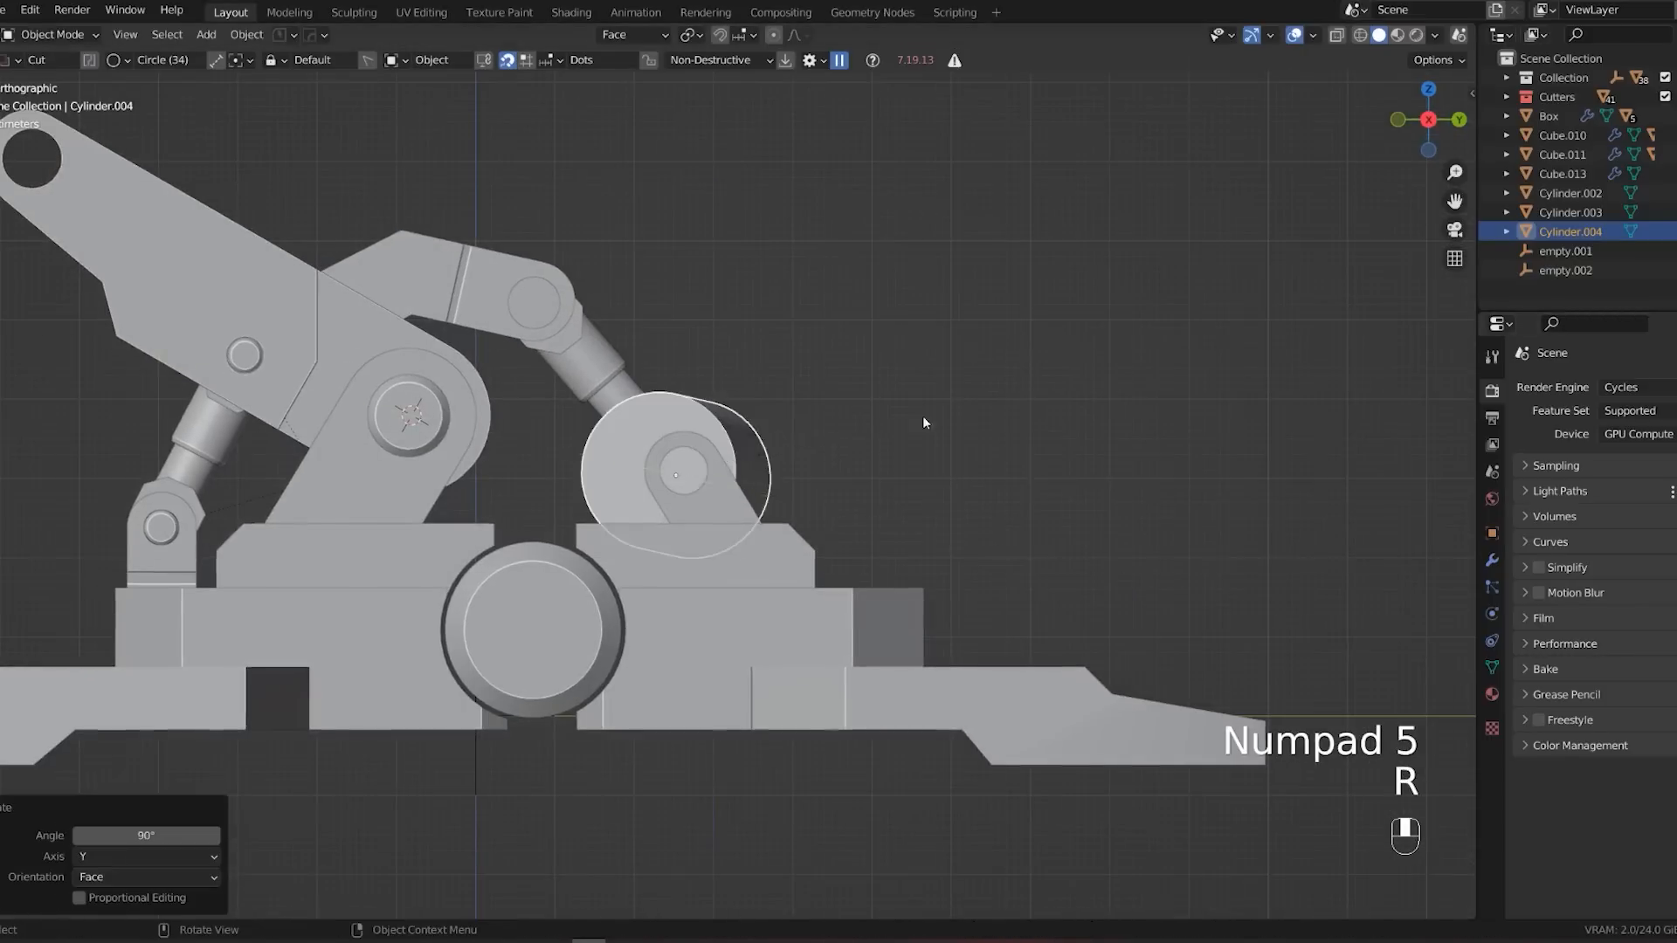
{"action": "key", "text": "Tab"}
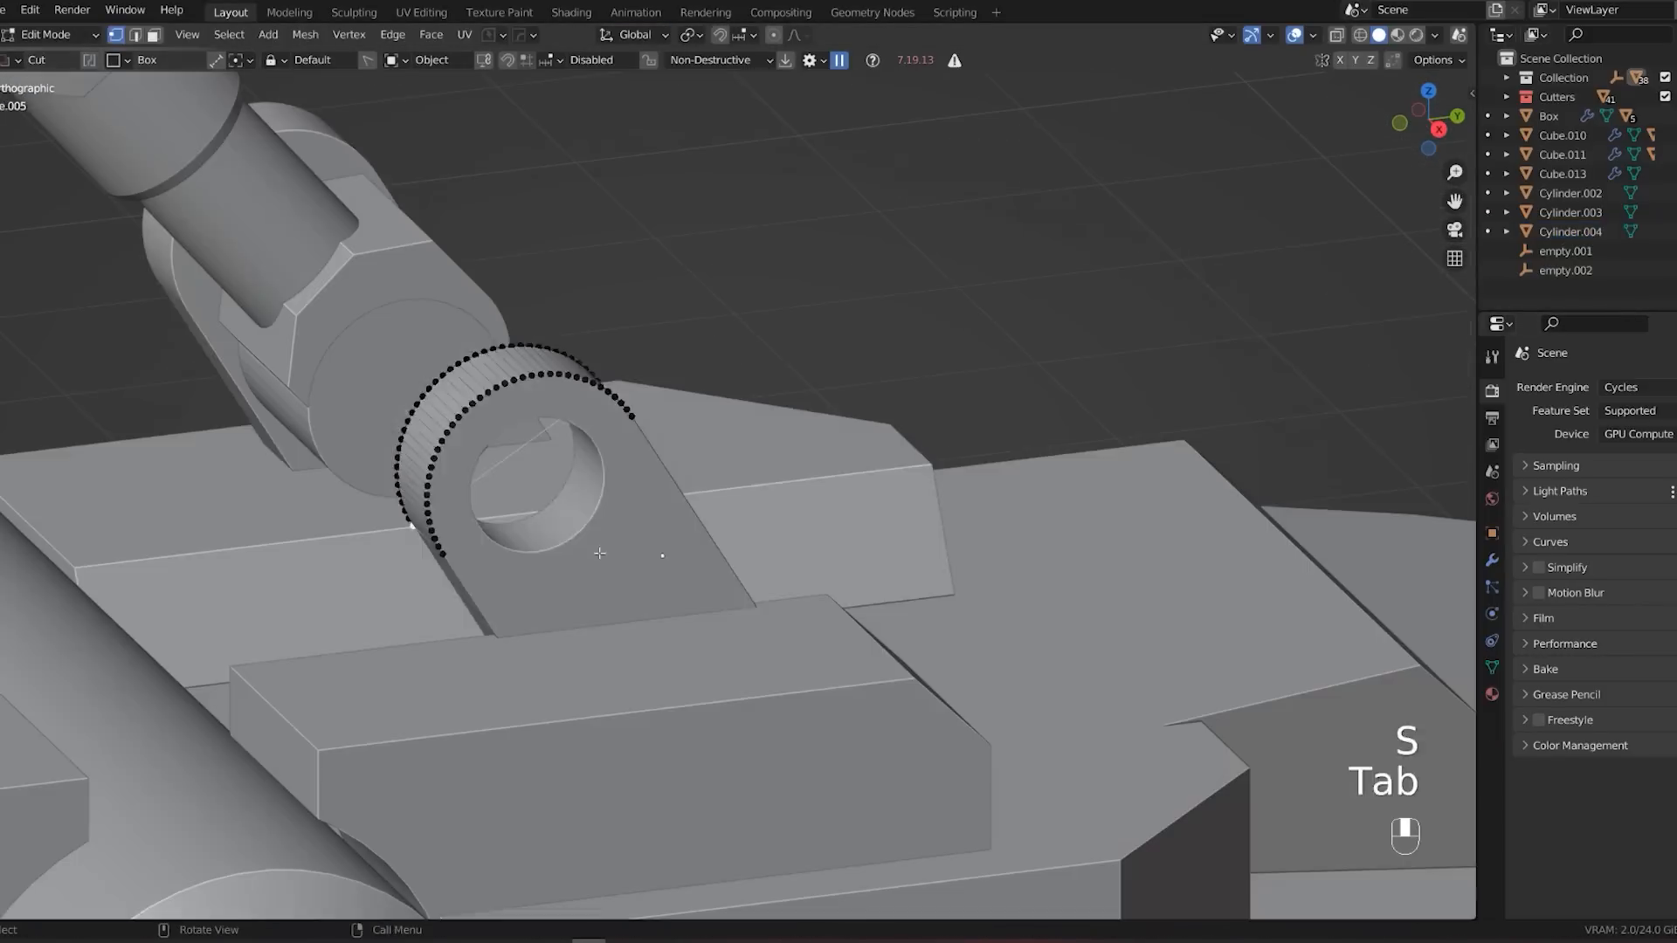
{"action": "key", "text": "g"}
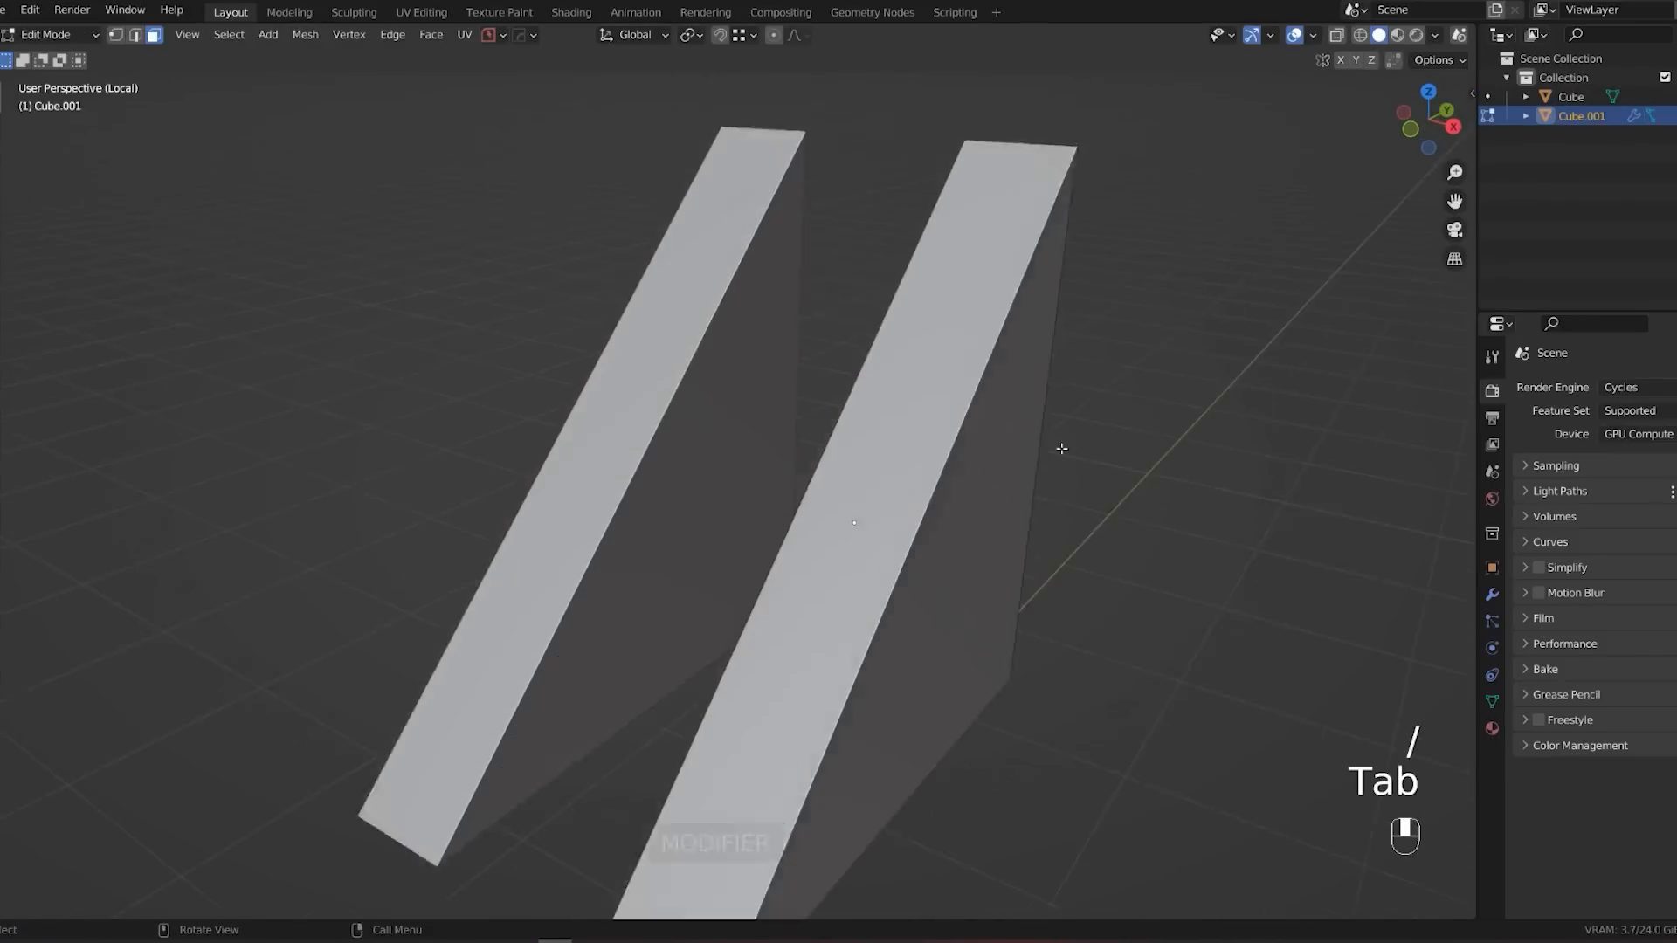
Isolate the slanted boxes, cut circular holes into the bracket and delete the leftover cutter.
{"action": "key", "text": "Tab"}
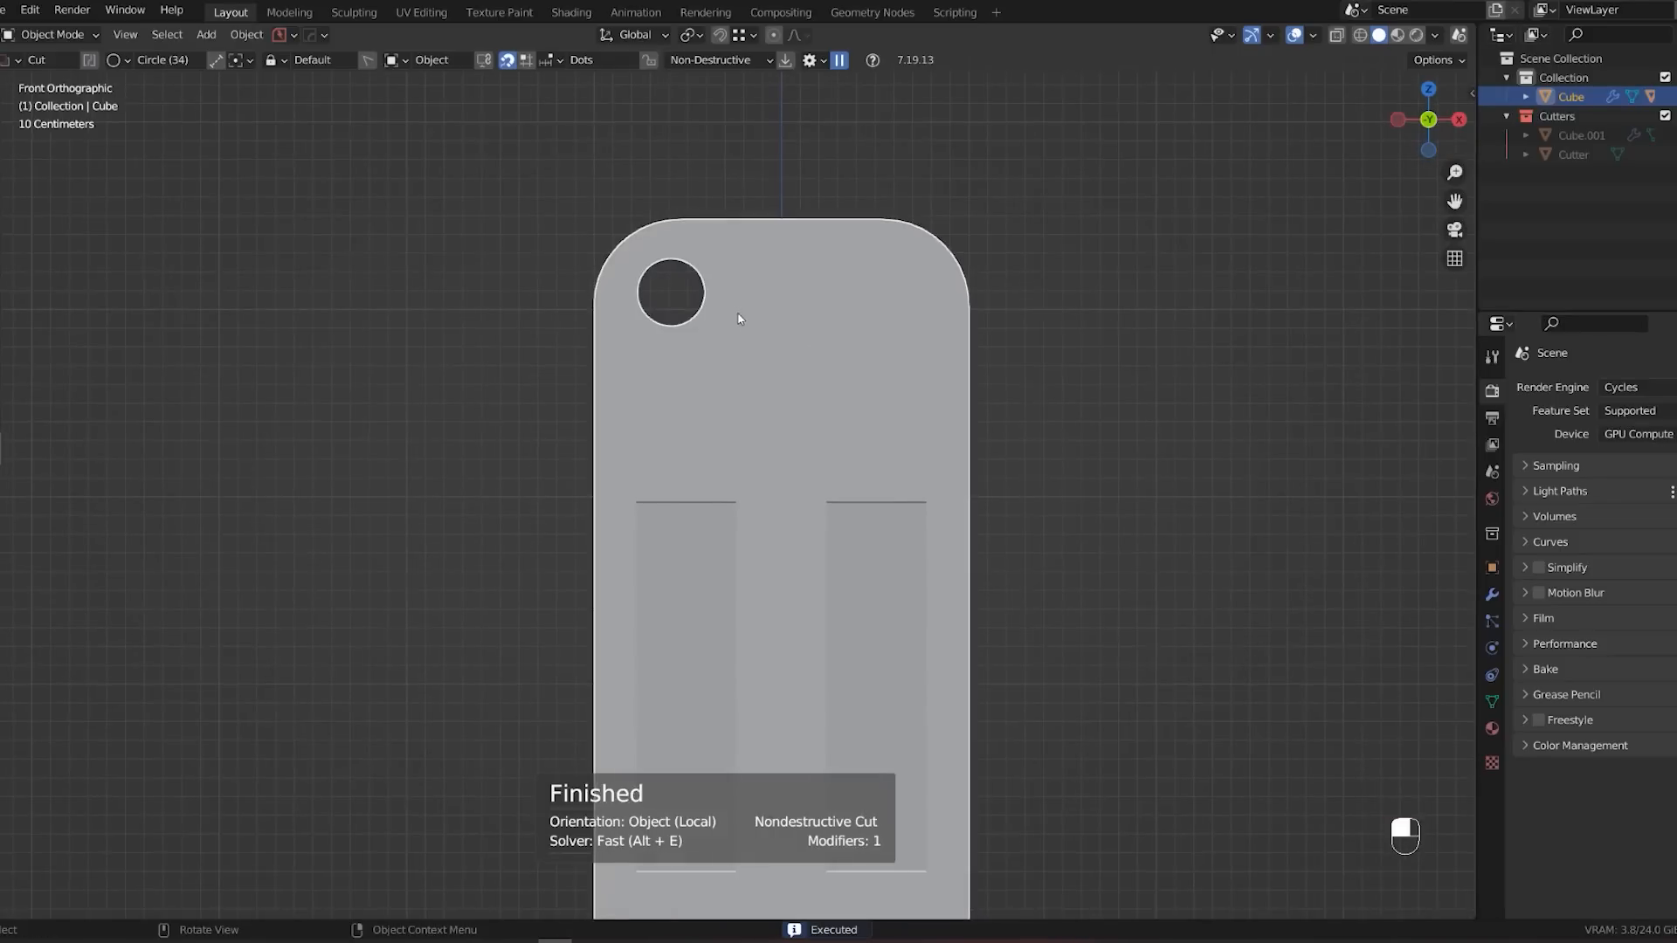
{"action": "key", "text": "shift+s"}
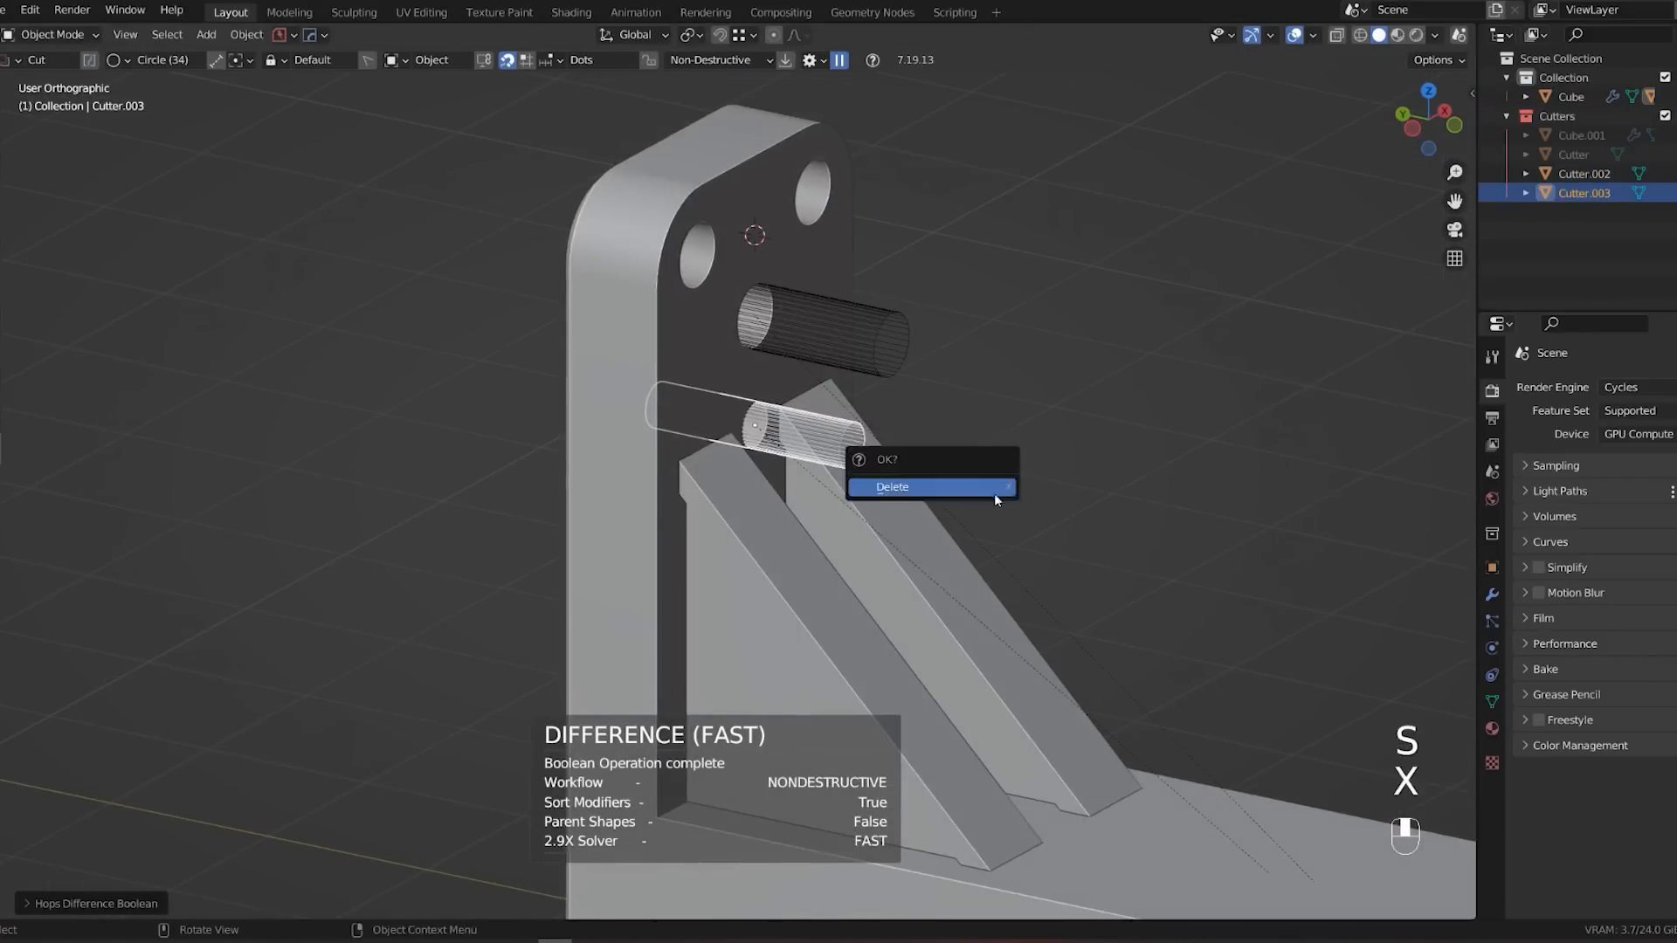
{"action": "left_click", "coordinate": [891, 487]}
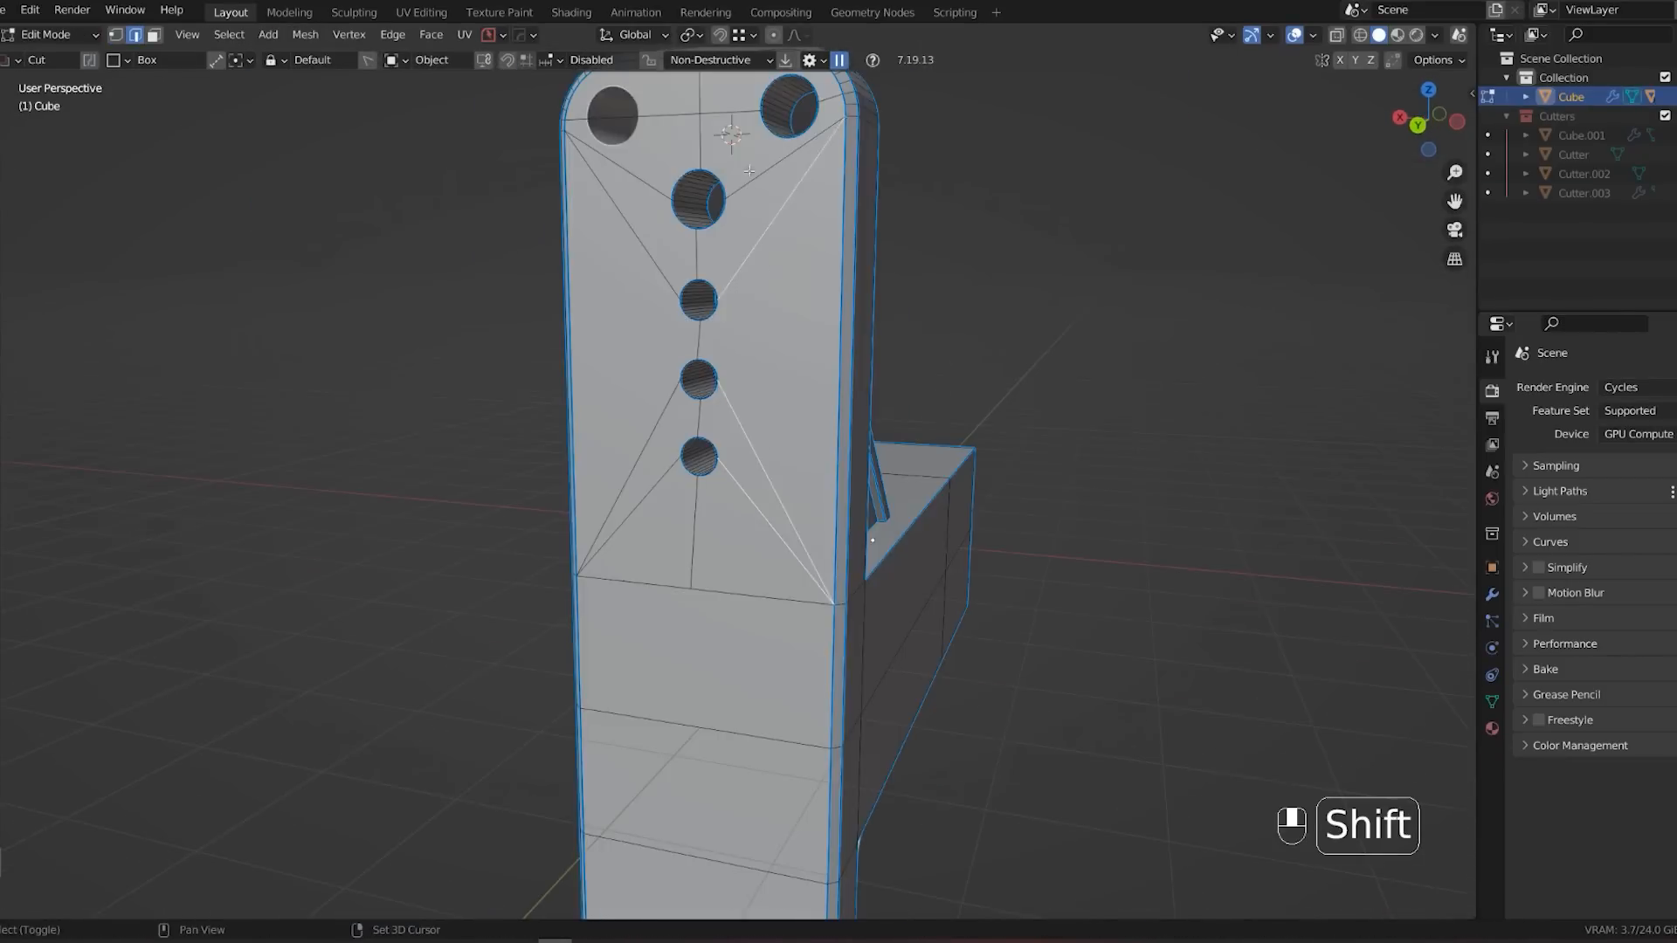
Dissolve the stray edges around the holes and bevel their rims with Ctrl+B.
{"action": "key", "text": "x"}
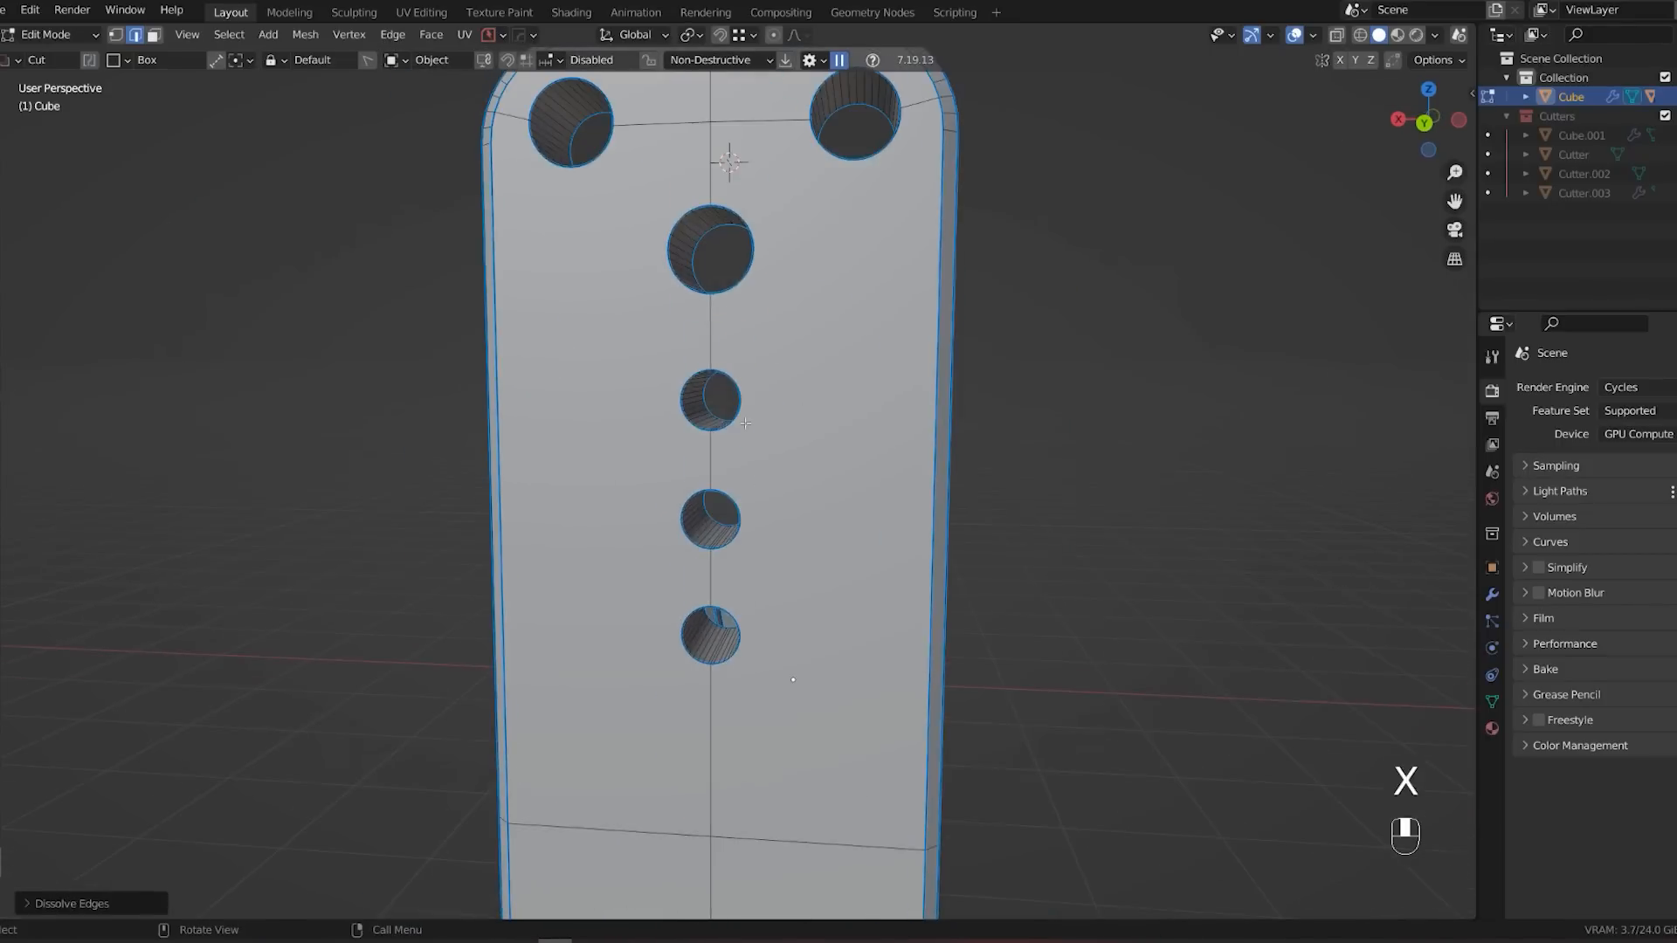
{"action": "key", "text": "ctrl+b"}
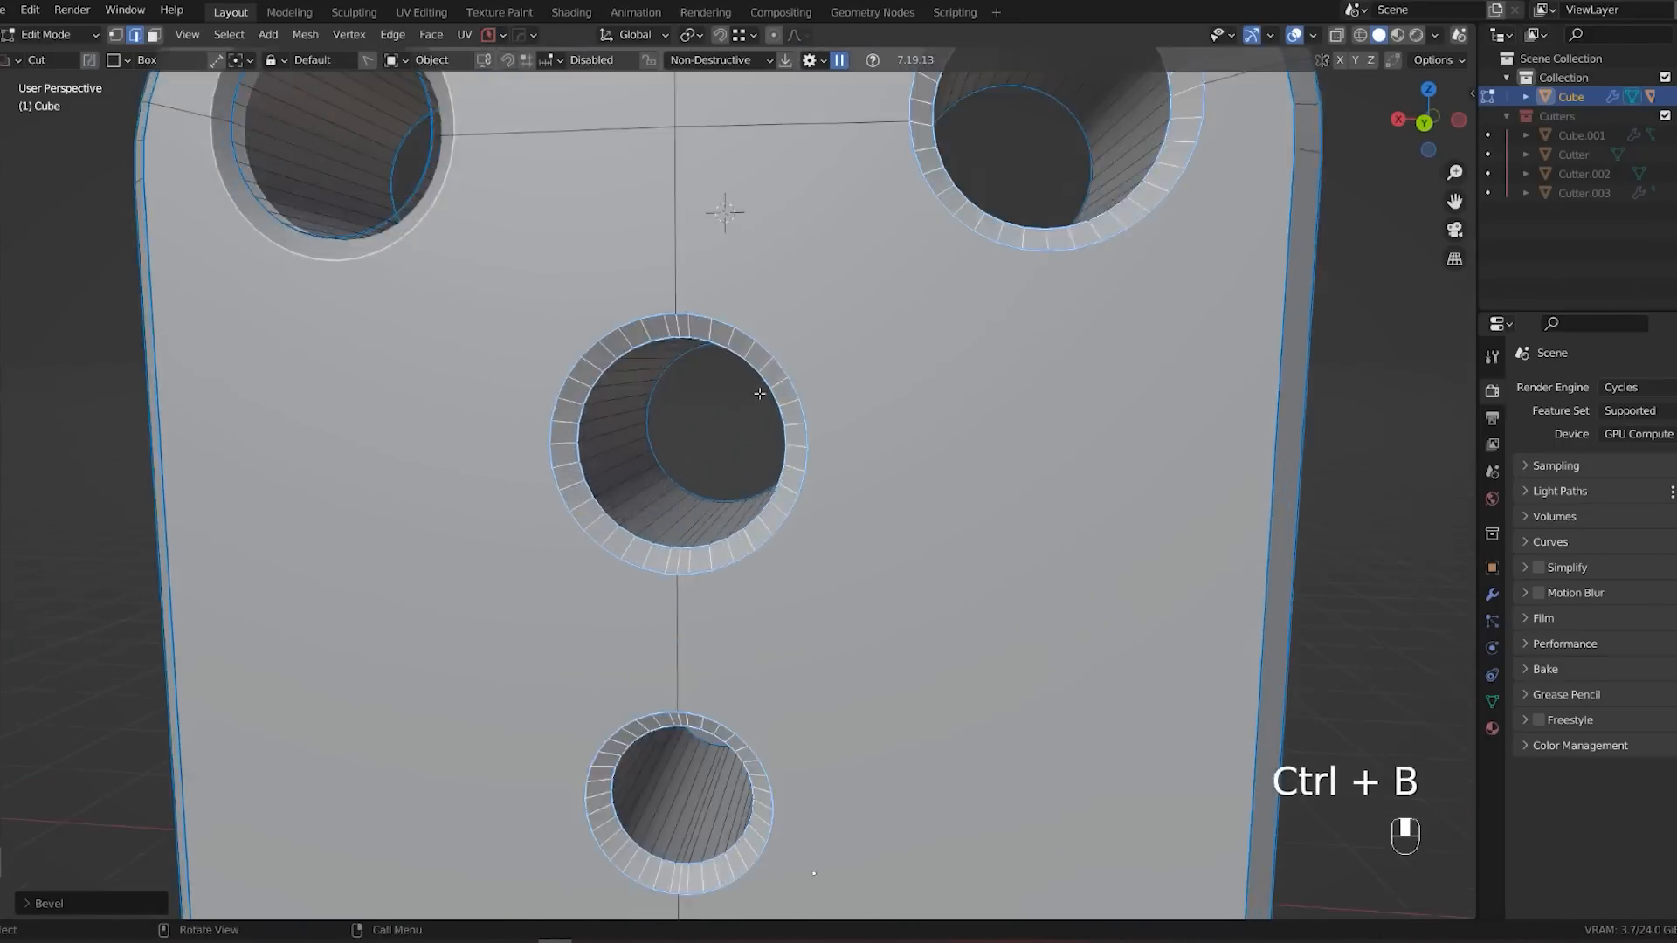
{"action": "key", "text": "Tab"}
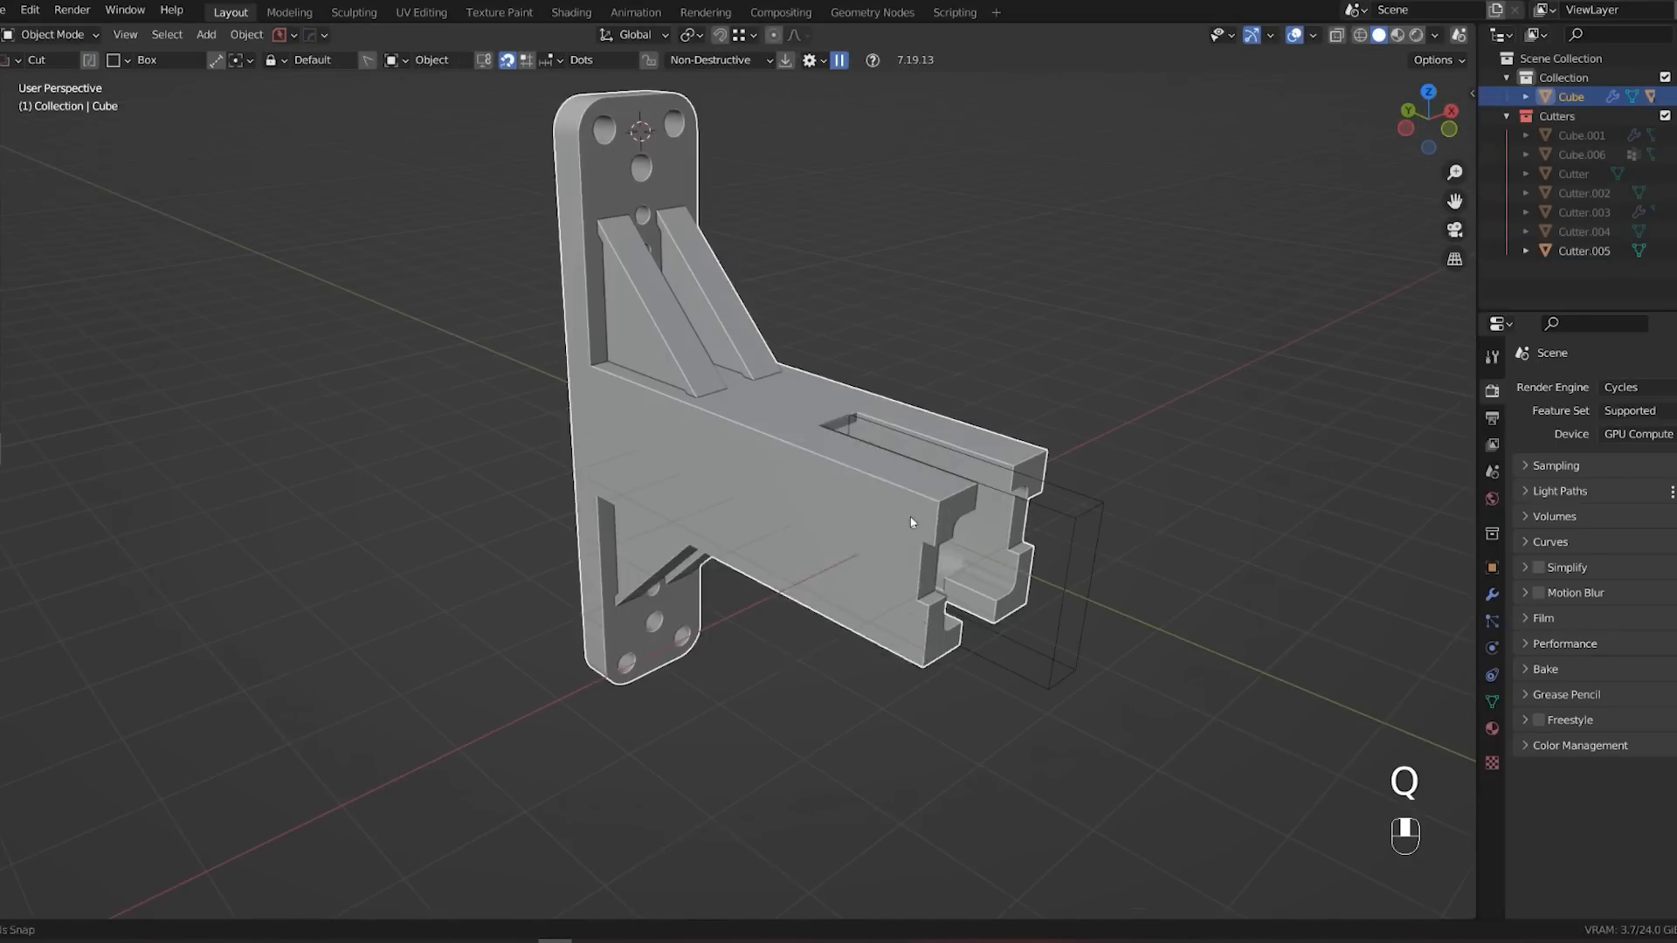
{"action": "left_click", "coordinate": [350, 12]}
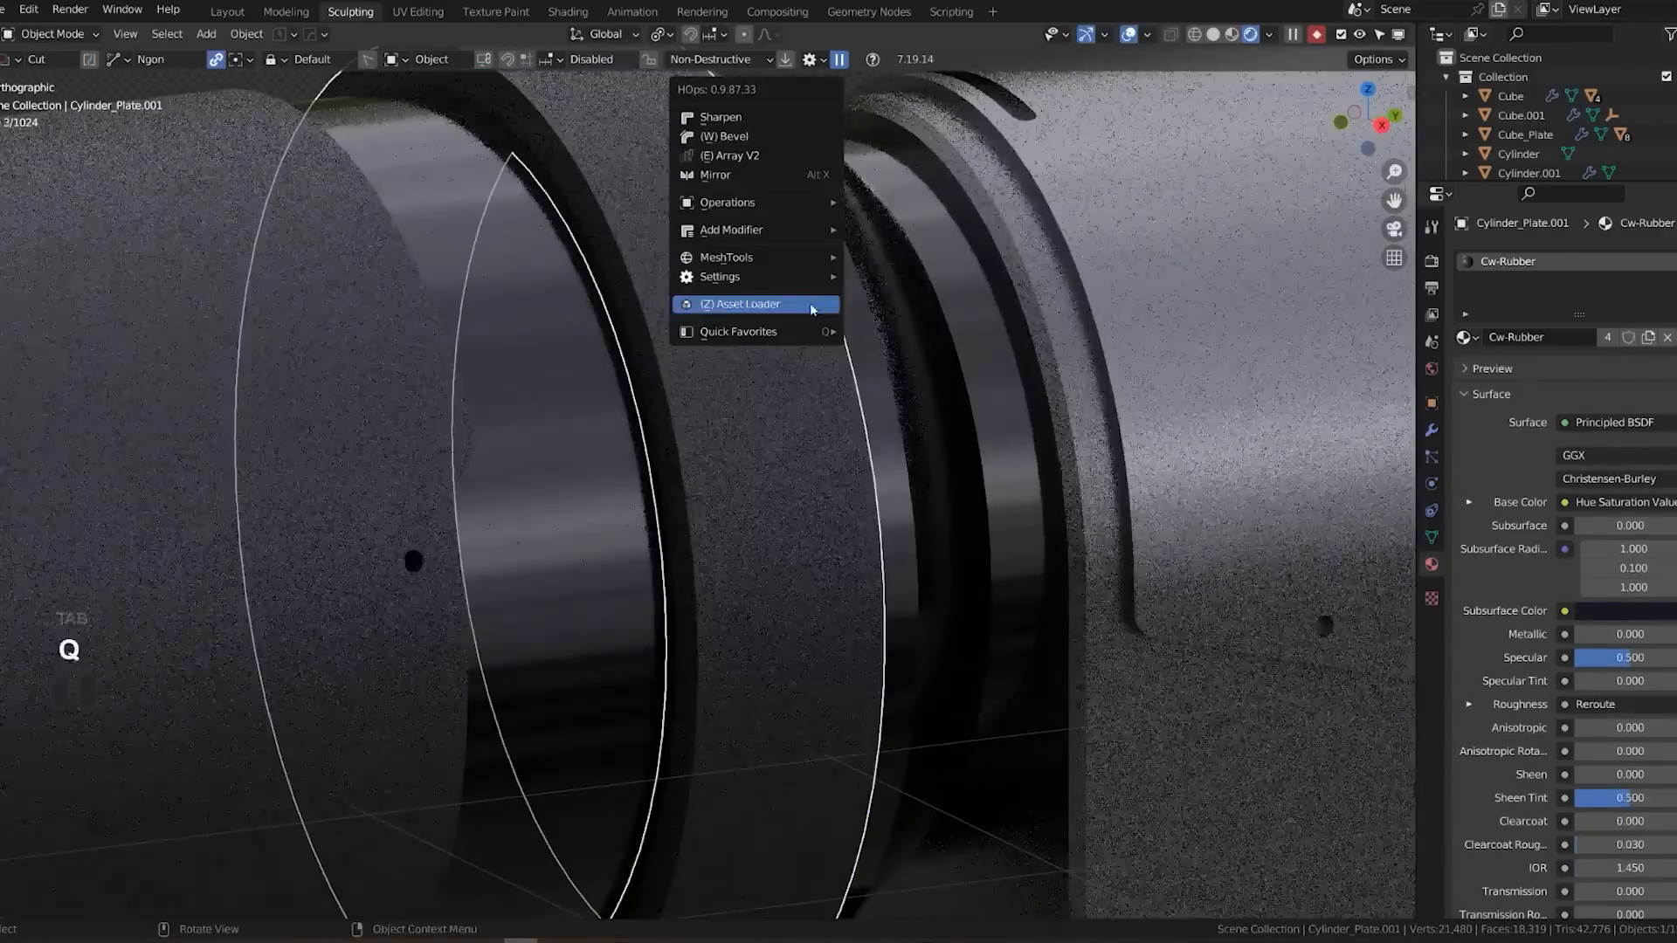
Radial-array the grip cutout around the scope barrel via HardOps MeshTools, adjusting the rotation axis.
{"action": "key", "text": "Tab"}
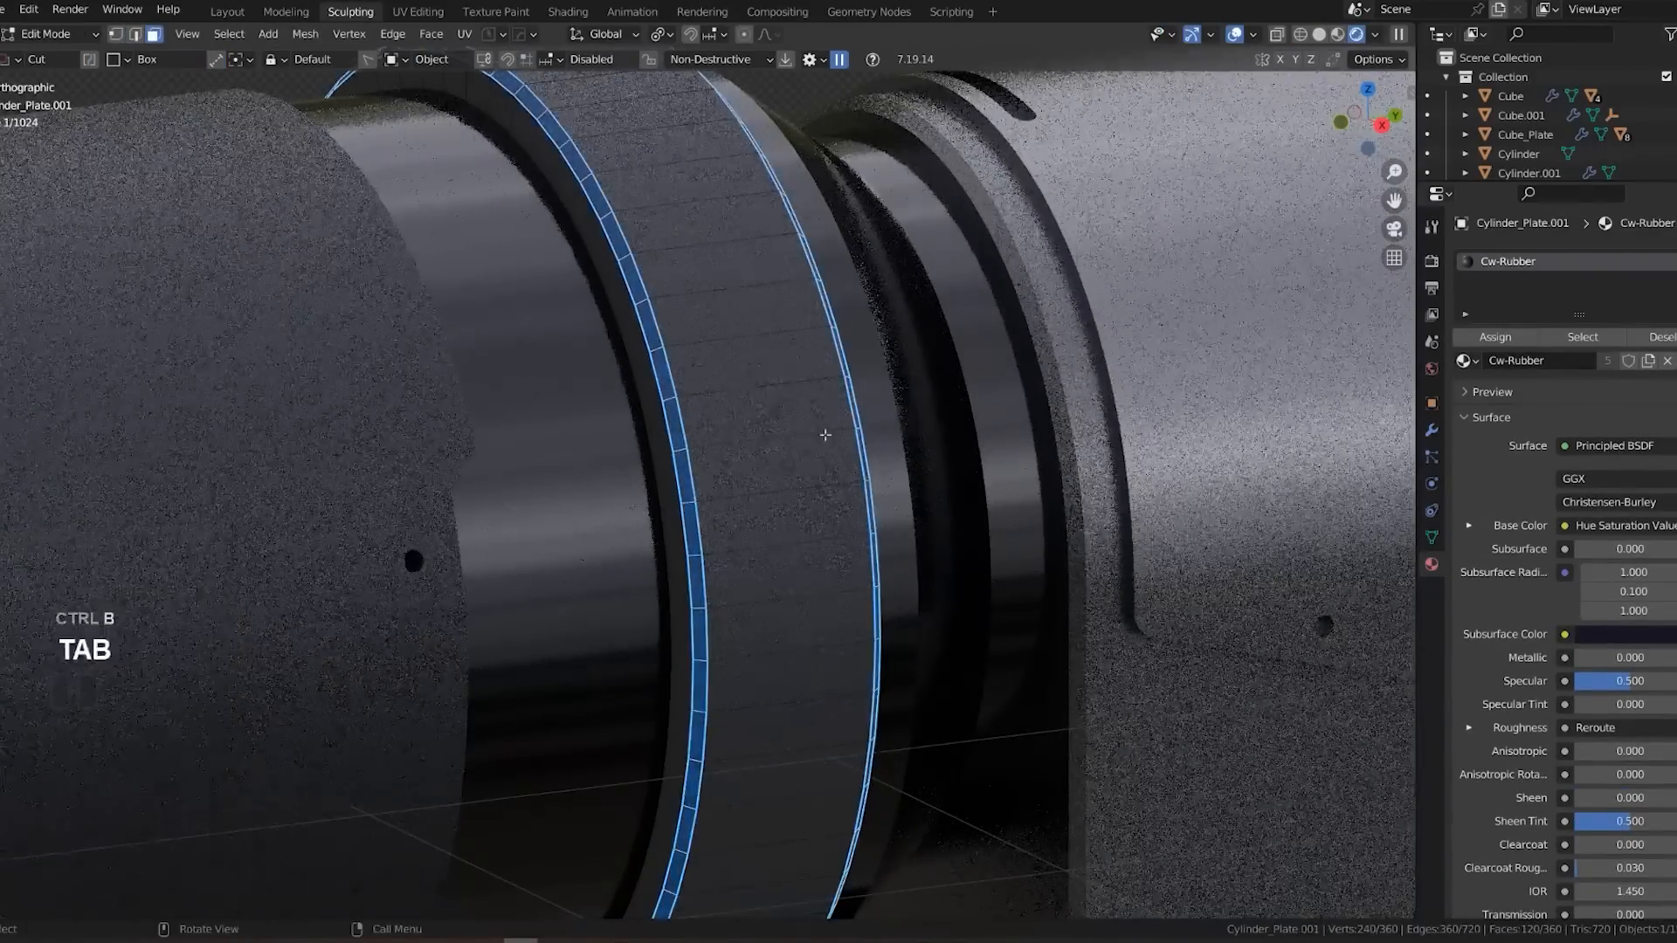
{"action": "key", "text": "x"}
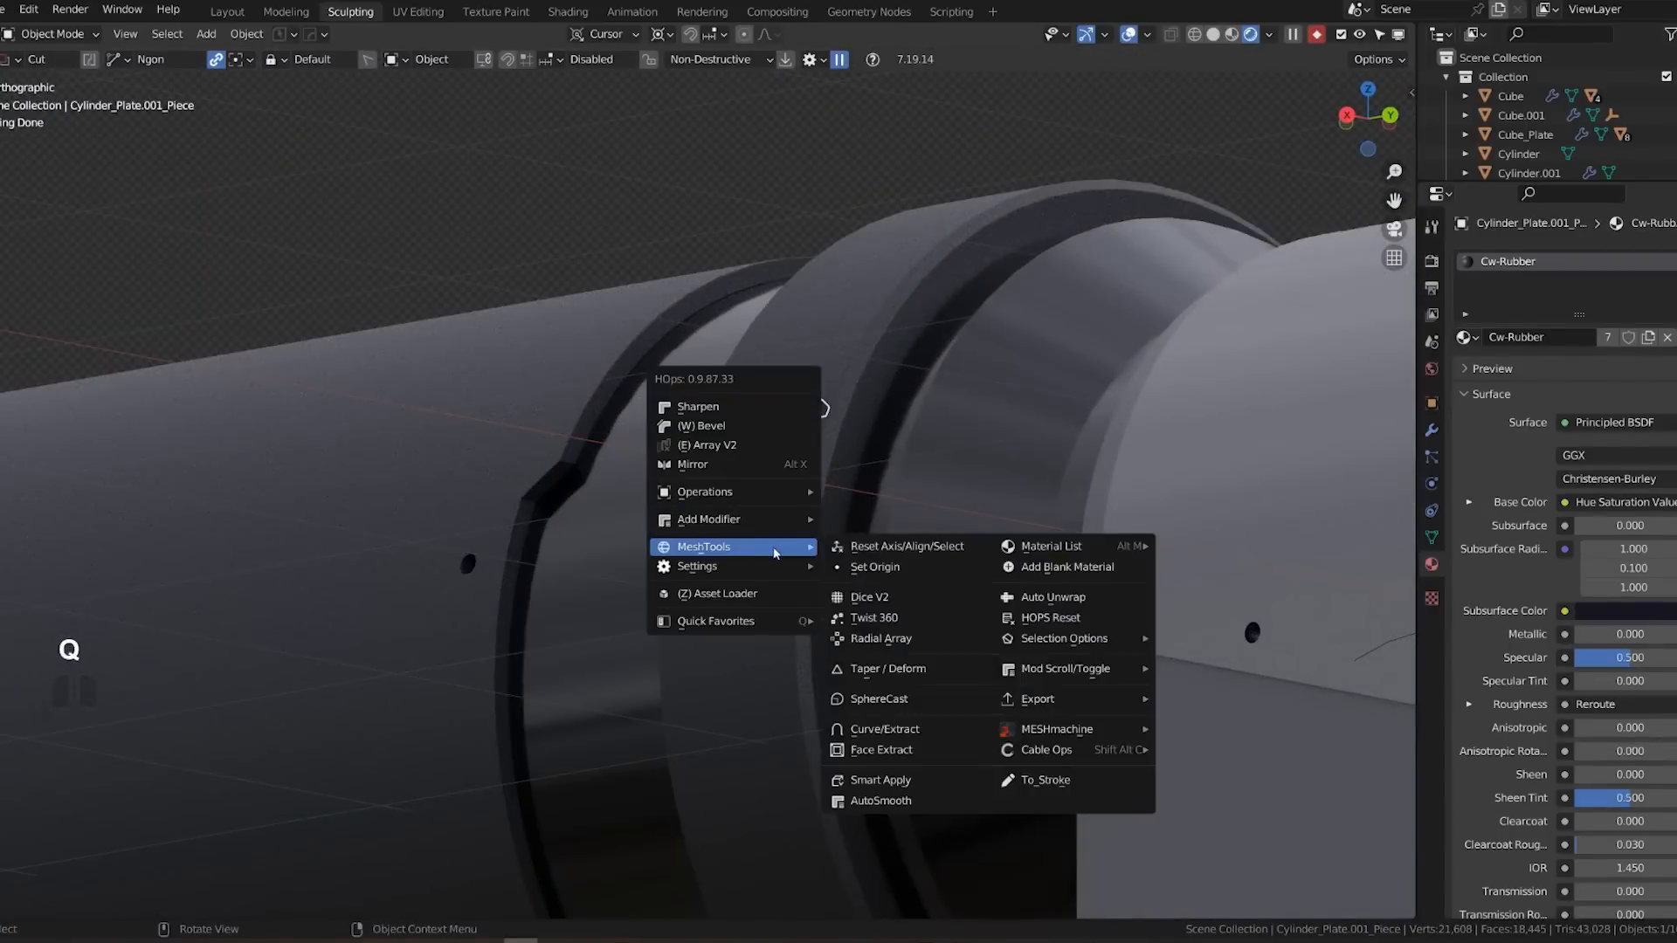
{"action": "left_click", "coordinate": [880, 639]}
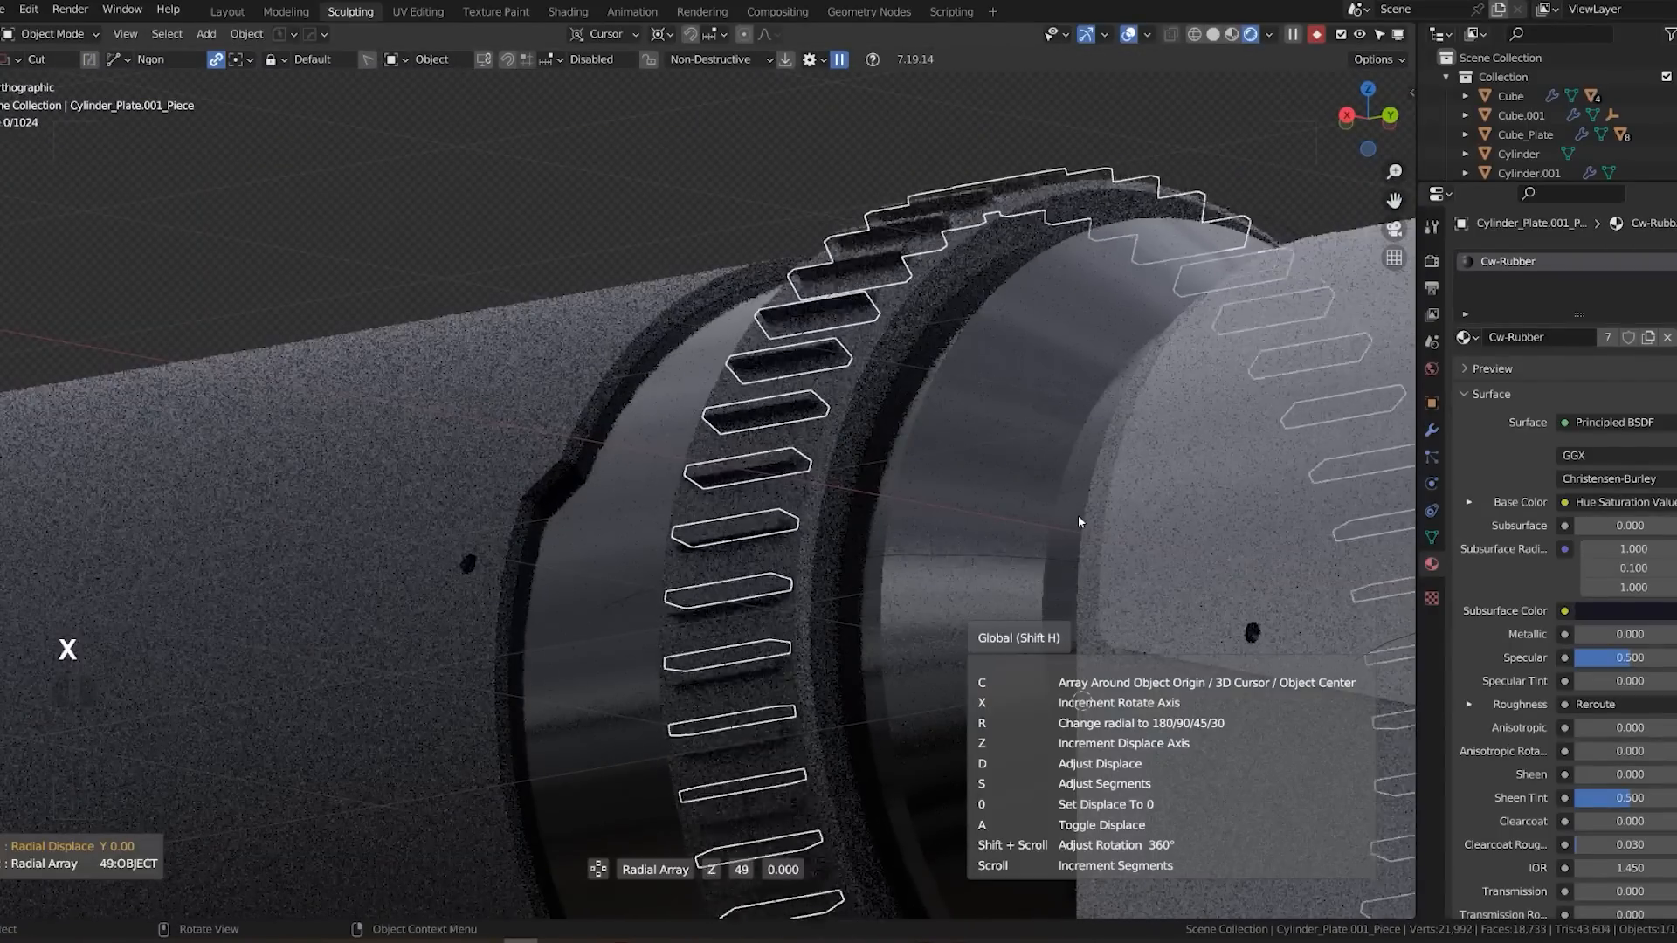
{"action": "key", "text": "Tab"}
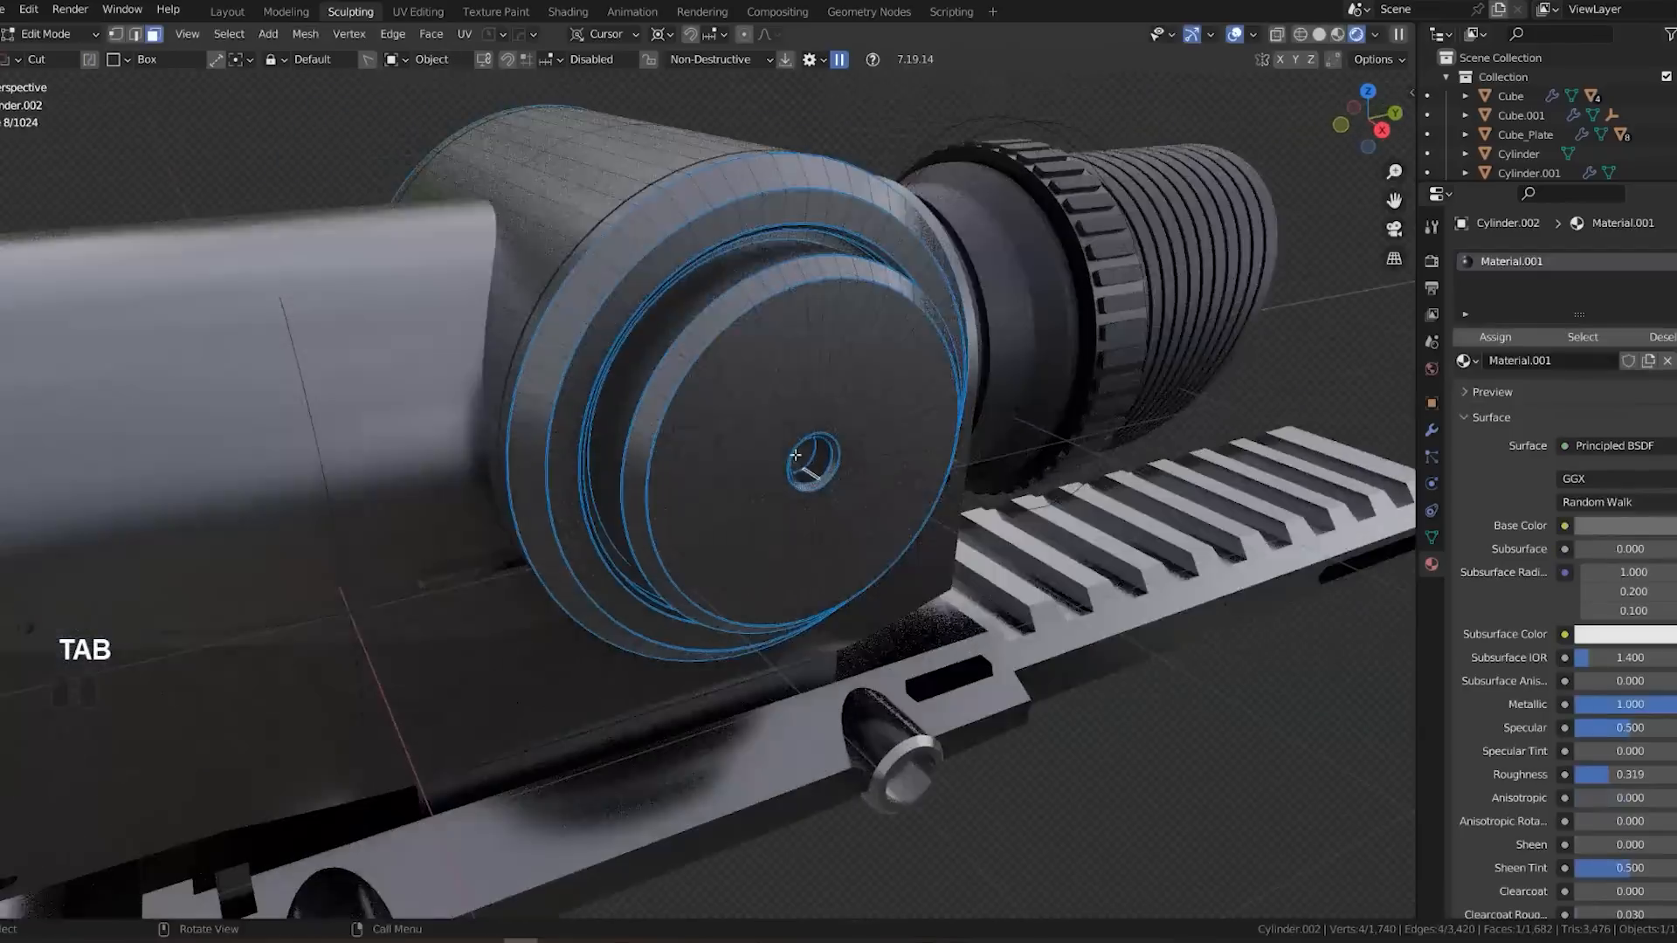
Switch to the scope cap mesh and bring up the KIT OPS HardOps-Inserts asset category.
{"action": "key", "text": "Tab"}
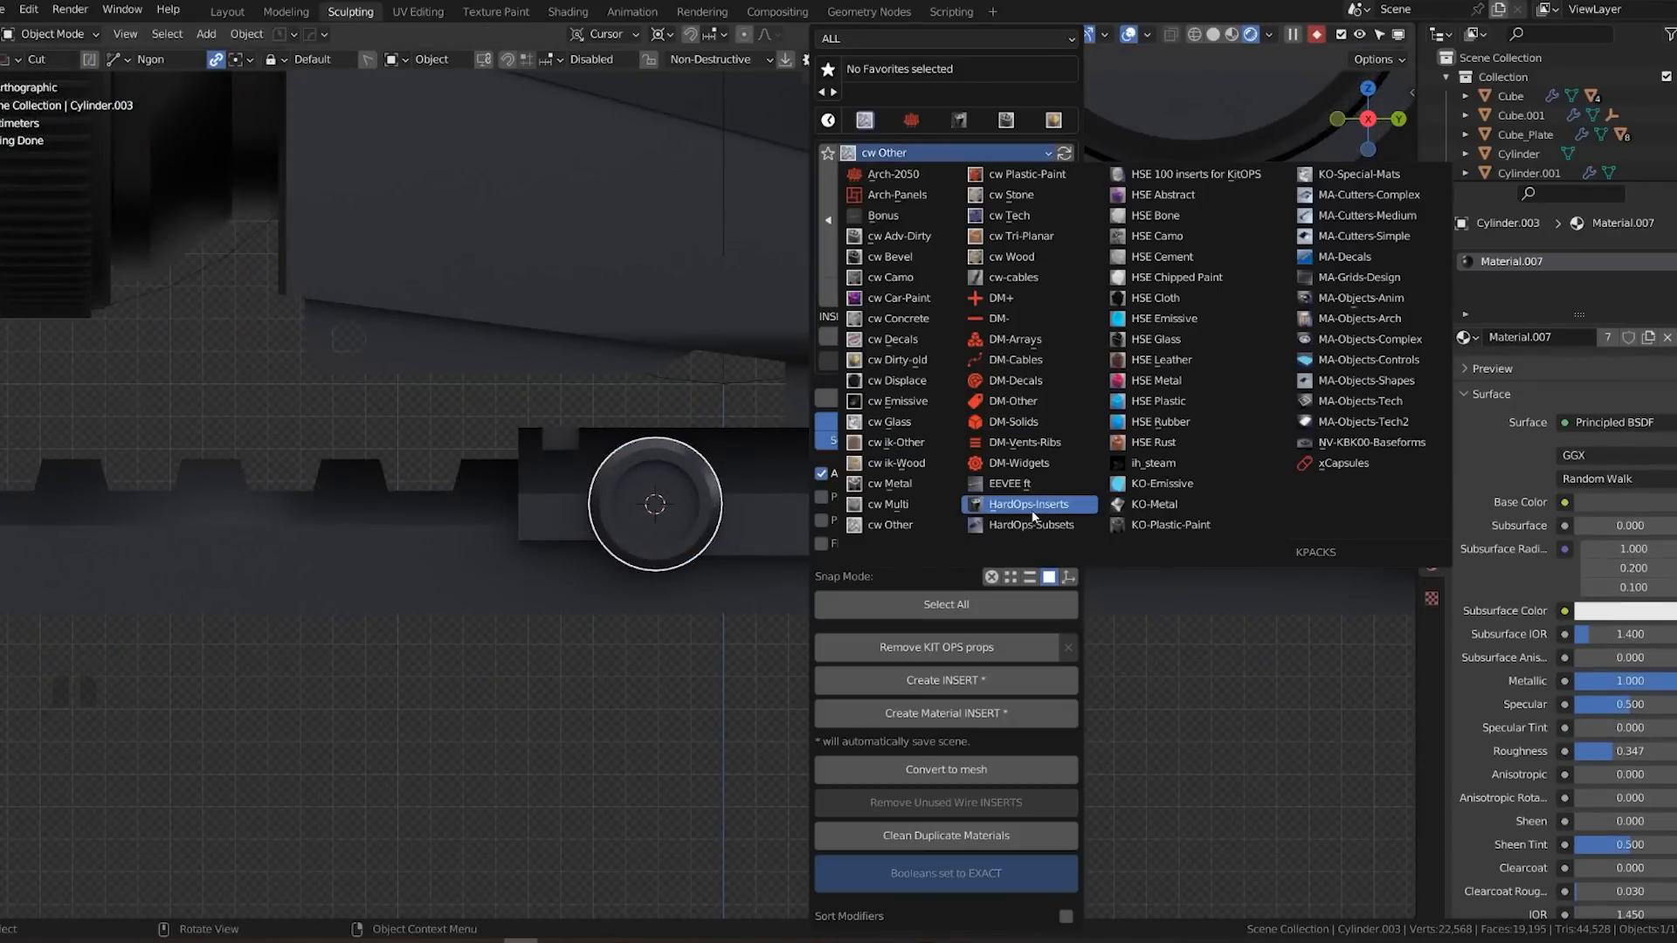
{"action": "left_click", "coordinate": [1025, 503]}
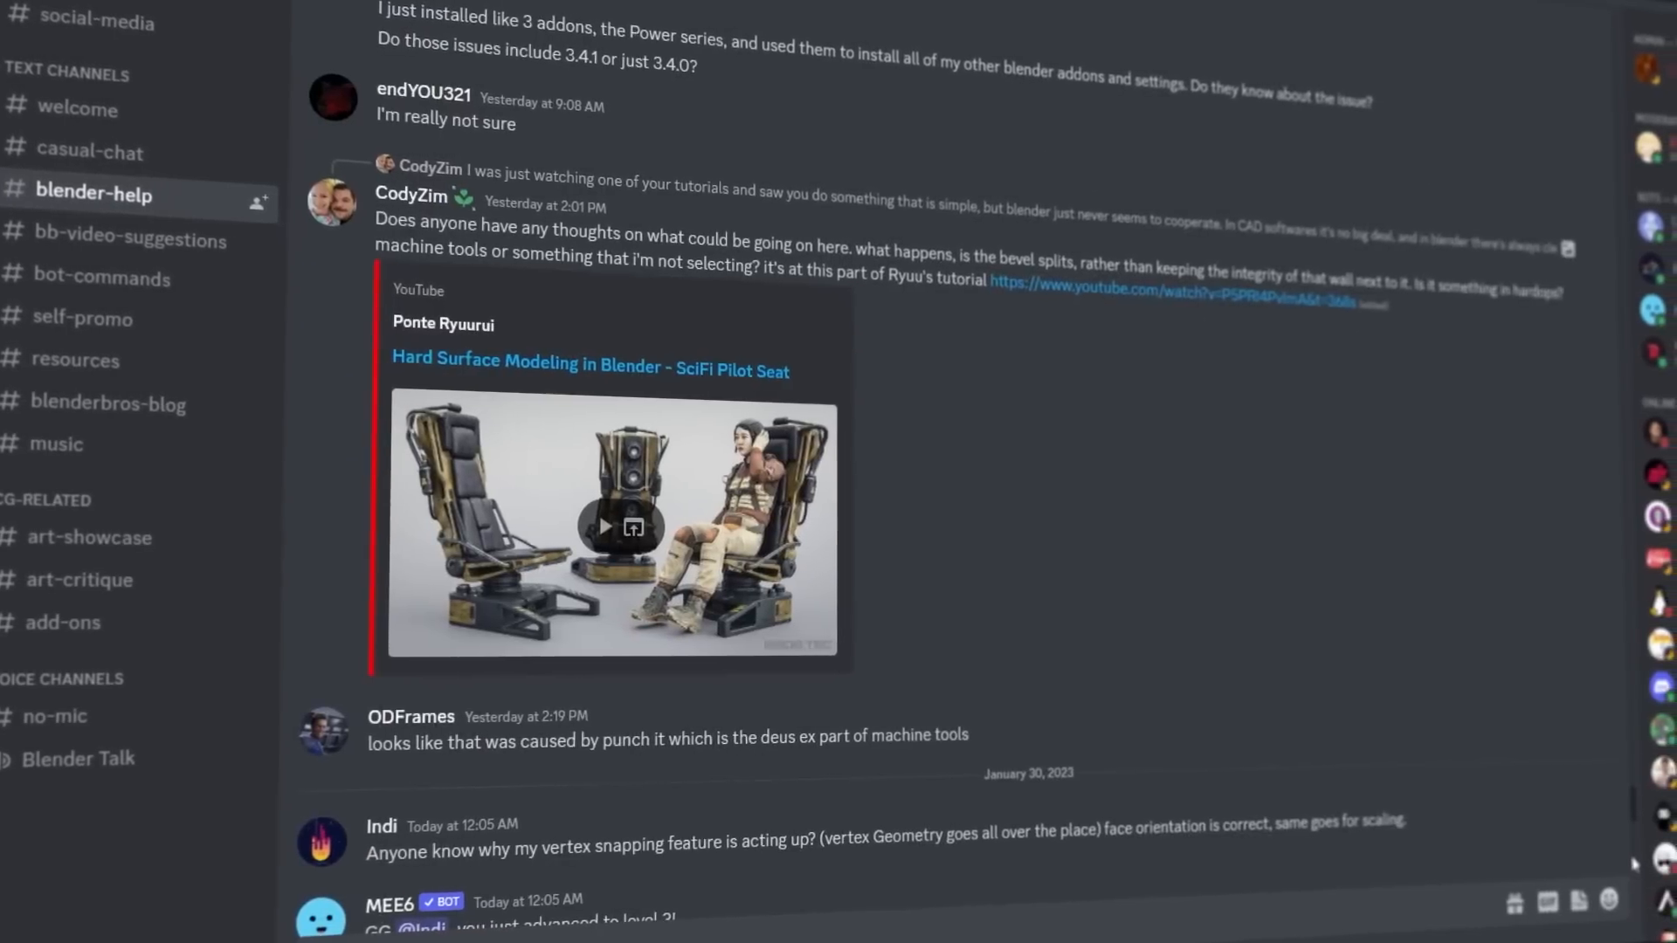
Scroll down through the help requests in the #blender-help channel.
{"action": "scroll", "scroll_direction": "down", "scroll_amount": 3}
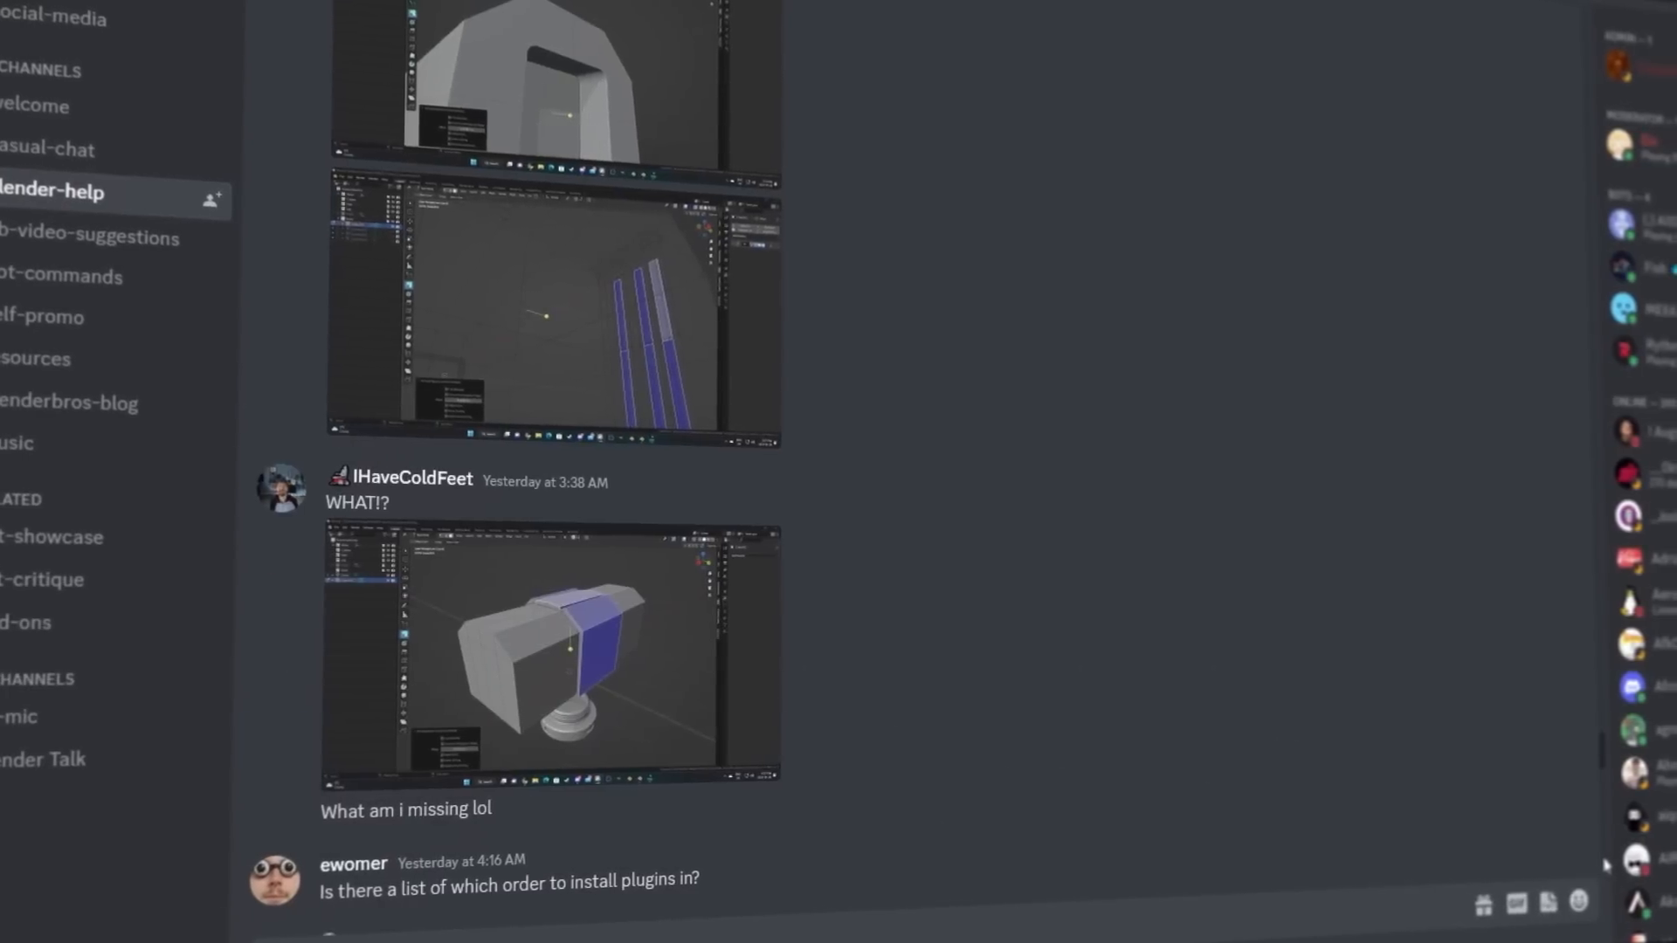
{"action": "scroll", "scroll_direction": "down", "scroll_amount": 3}
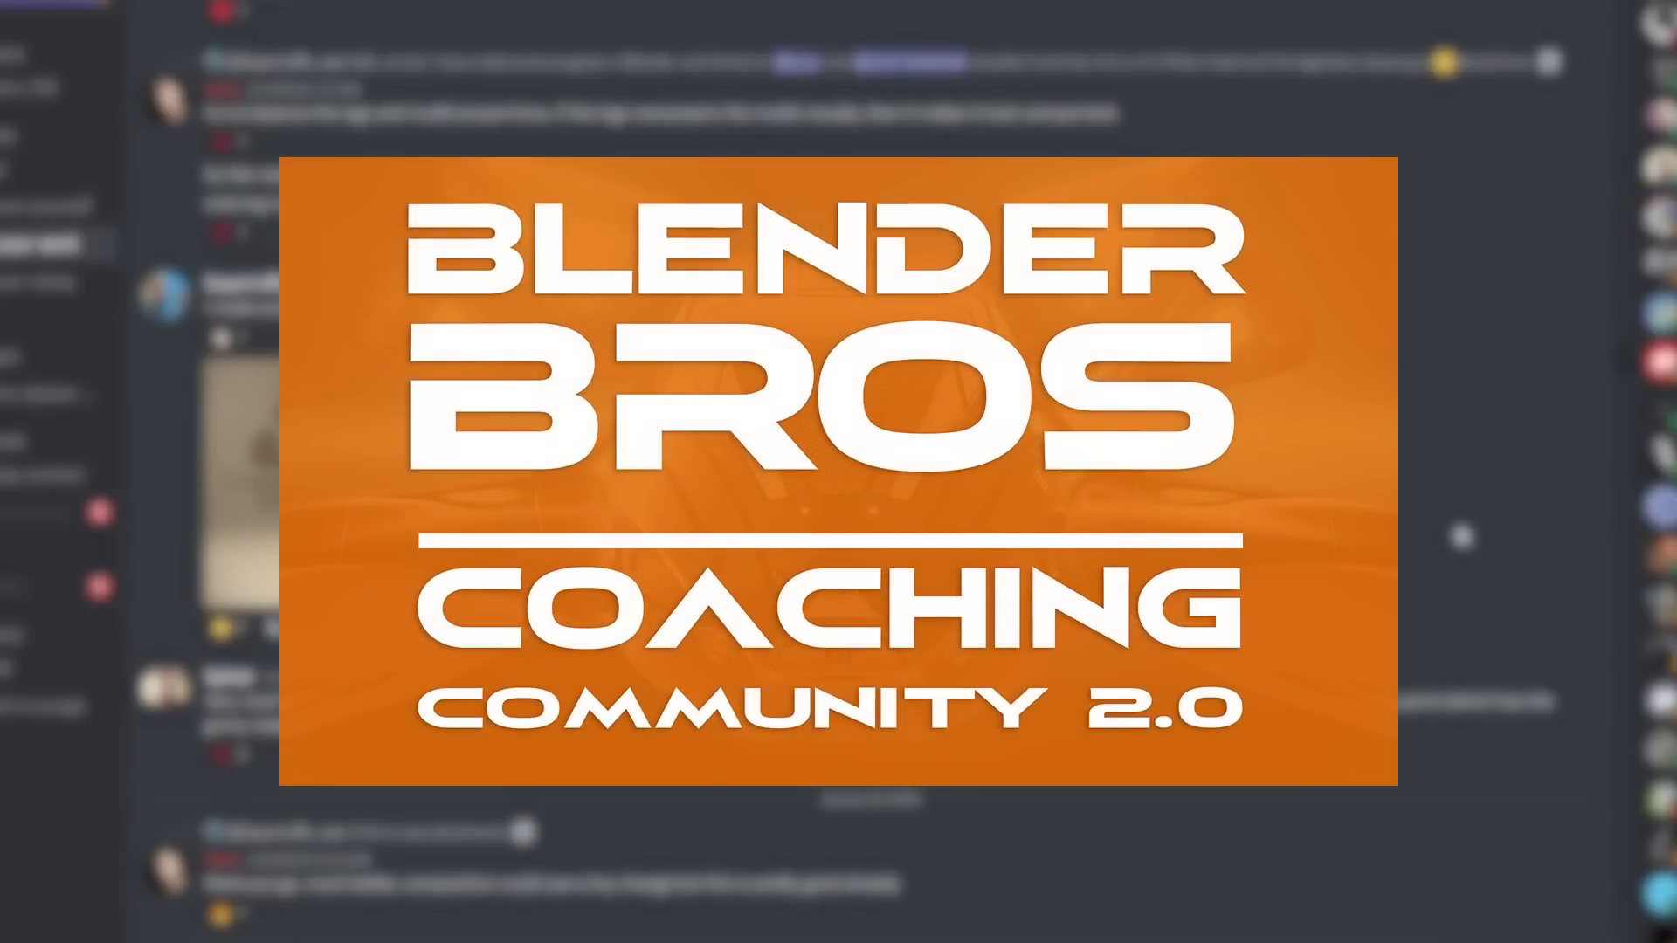
Scroll the Blender Bros Coaching page down to the Categories list of masterclasses, calls and streams.
{"action": "scroll", "scroll_direction": "down", "scroll_amount": 3}
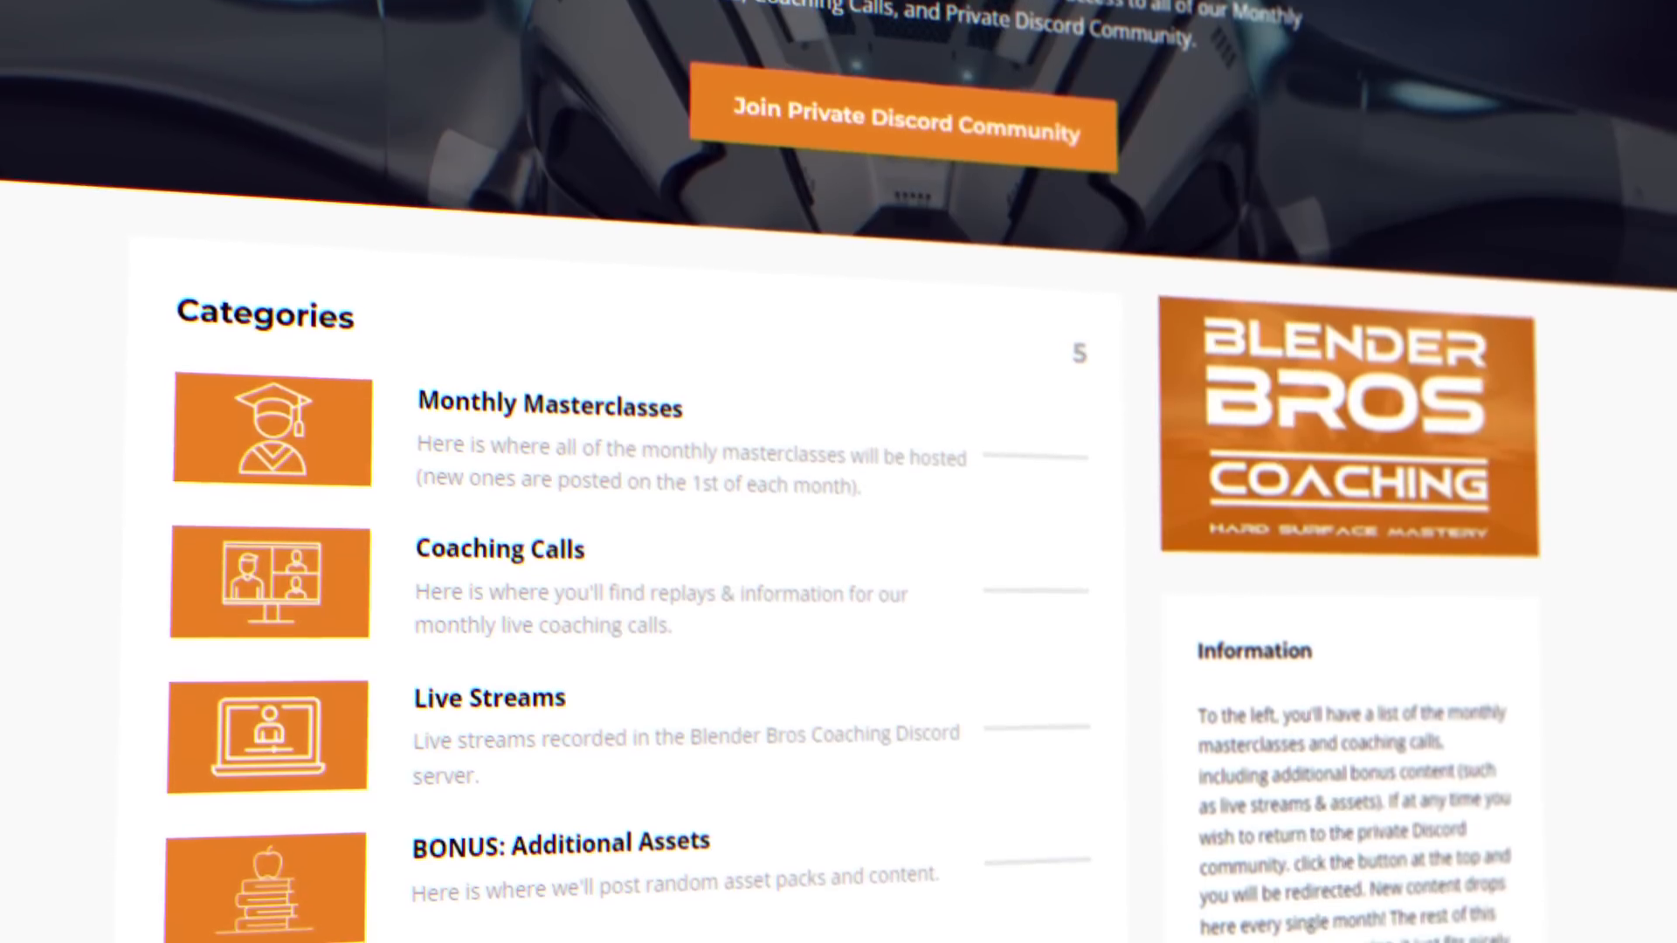
{"action": "scroll", "scroll_direction": "down", "scroll_amount": 3}
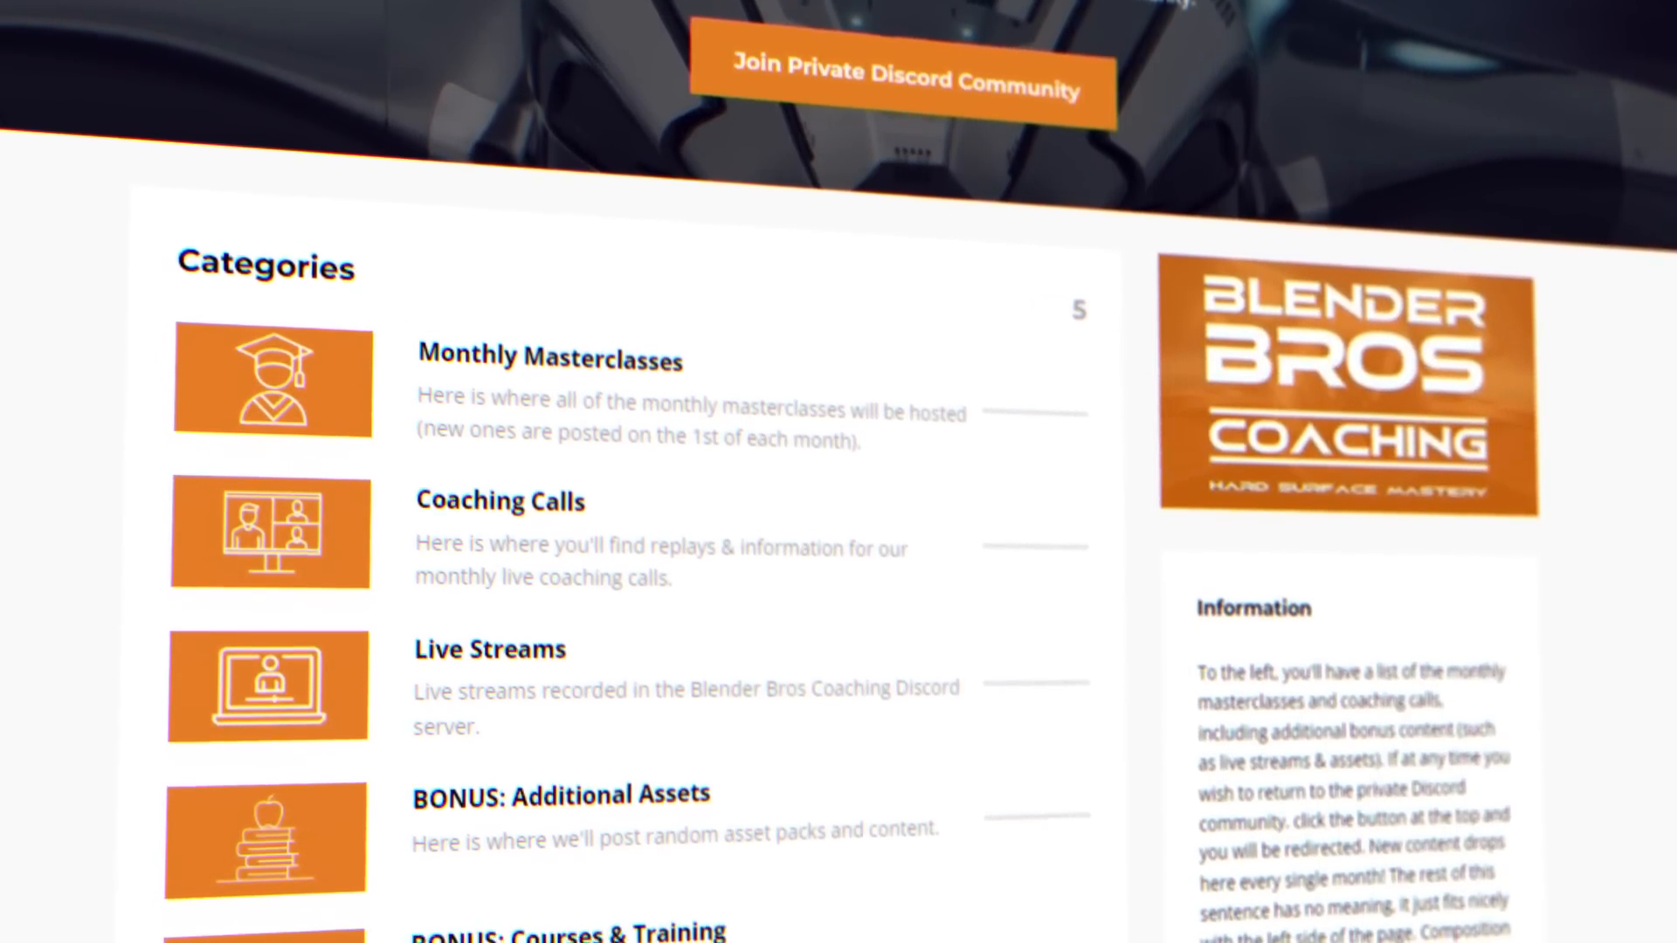
{"action": "scroll", "scroll_direction": "down", "scroll_amount": 3}
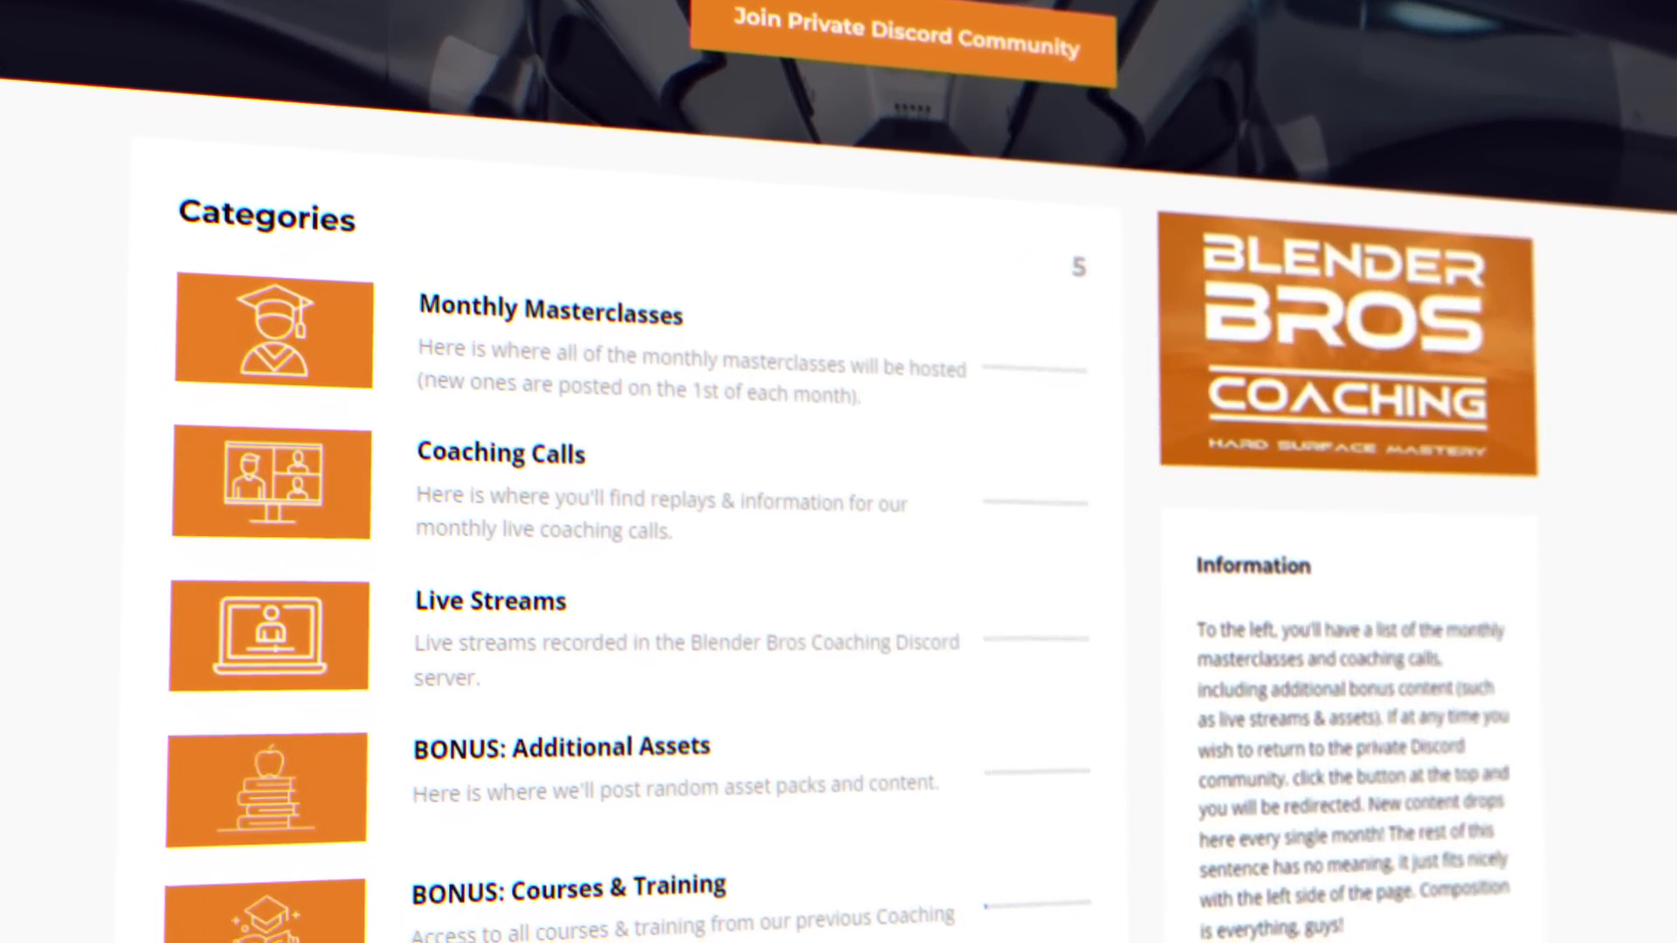
{"action": "scroll", "scroll_direction": "down", "scroll_amount": 3}
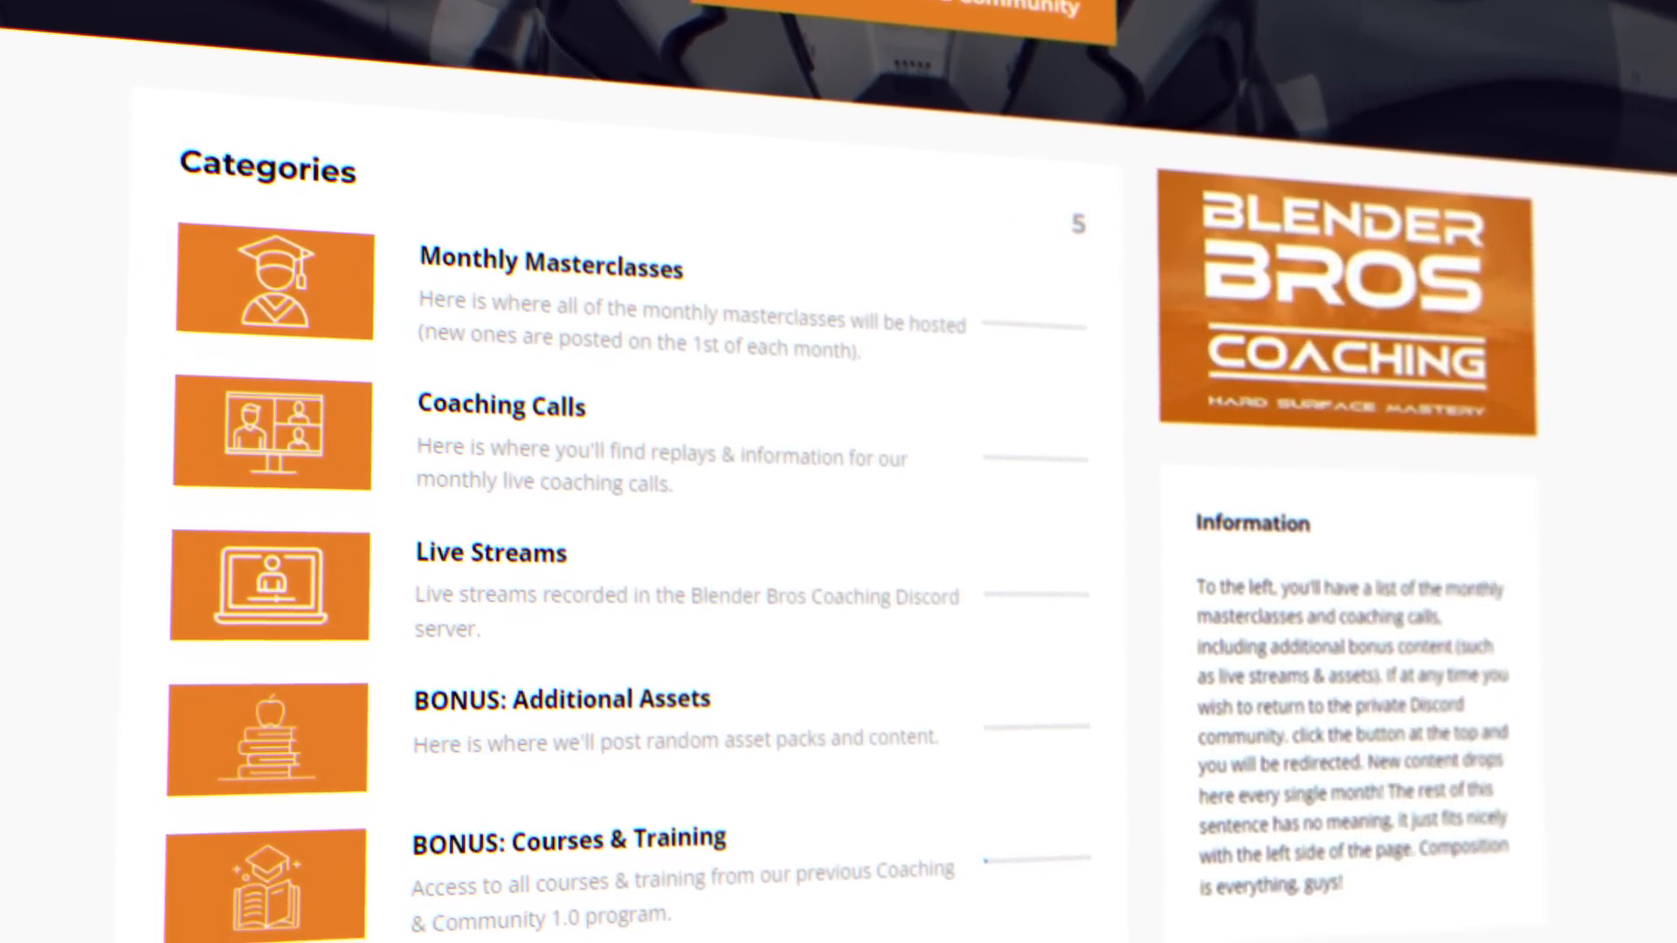
{"action": "scroll", "scroll_direction": "down", "scroll_amount": 3}
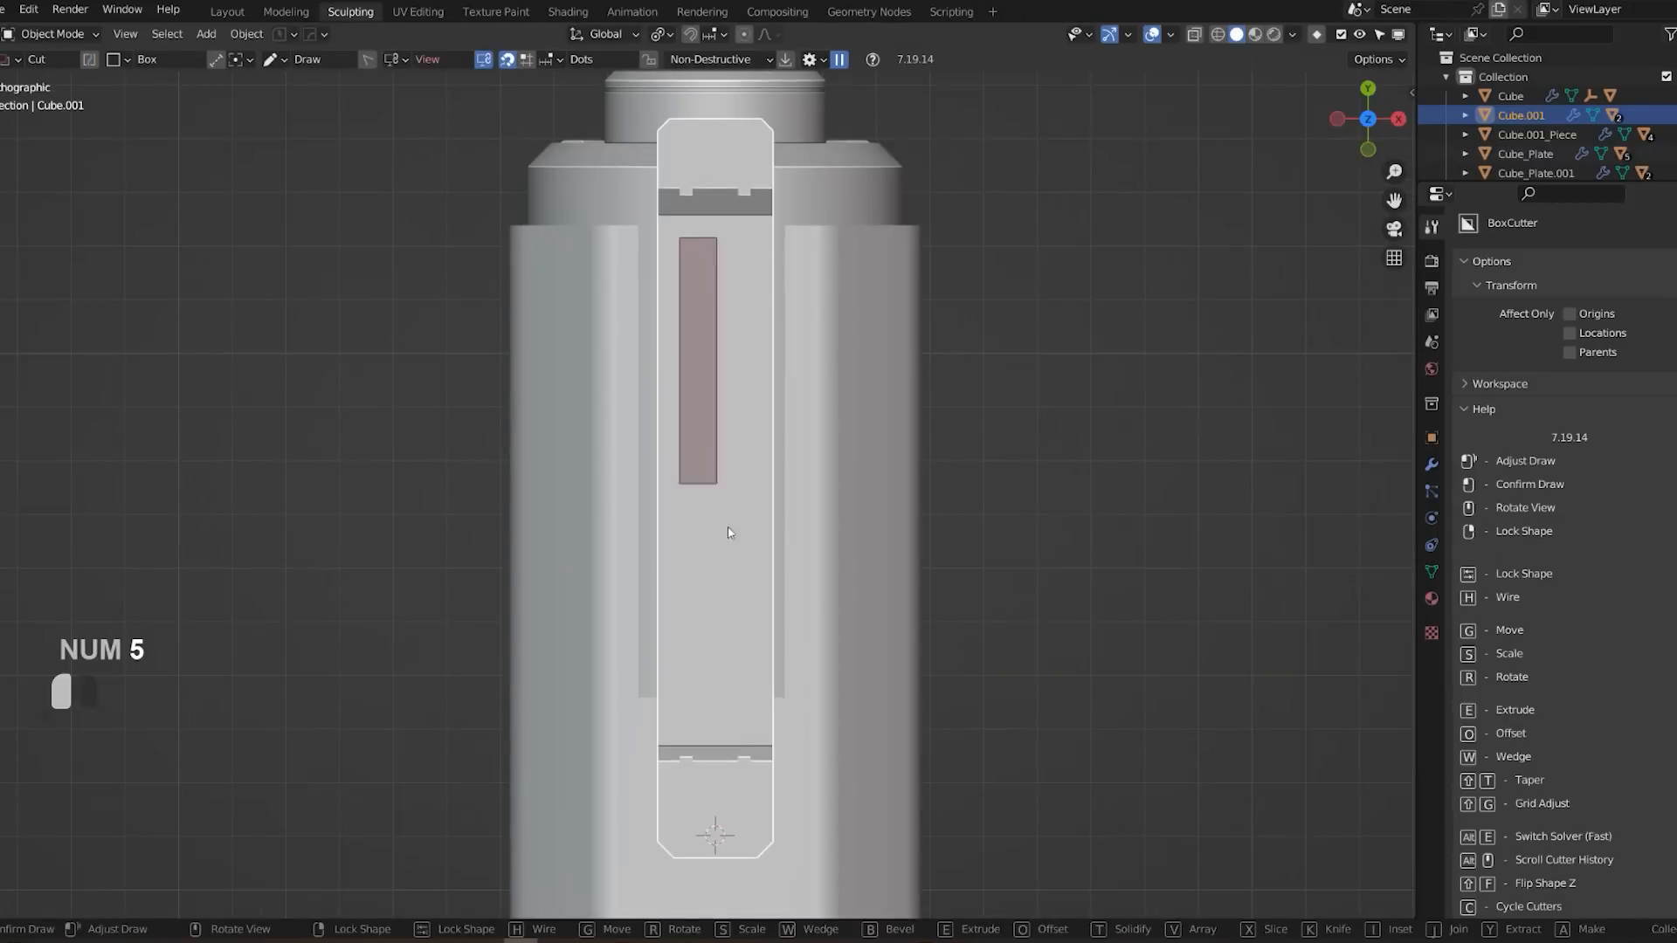
Bevel the top plate corners round, widen the cylinder cutter through the hinge and inset a rim on the end face.
{"action": "key", "text": "Tab"}
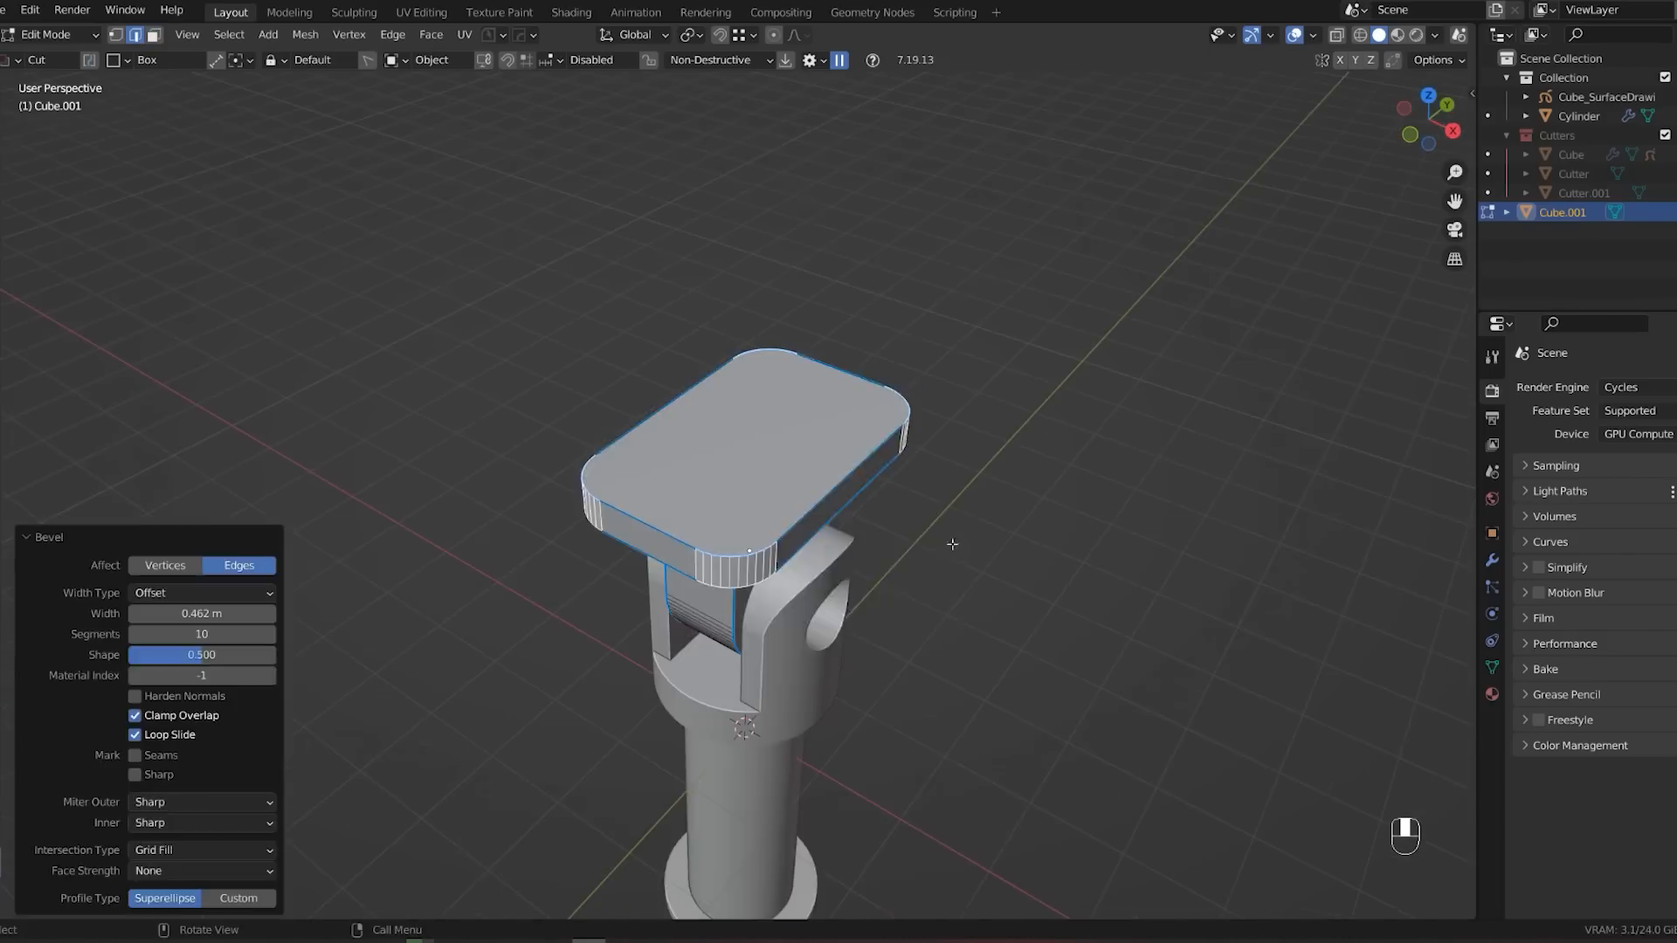
{"action": "key", "text": "Tab"}
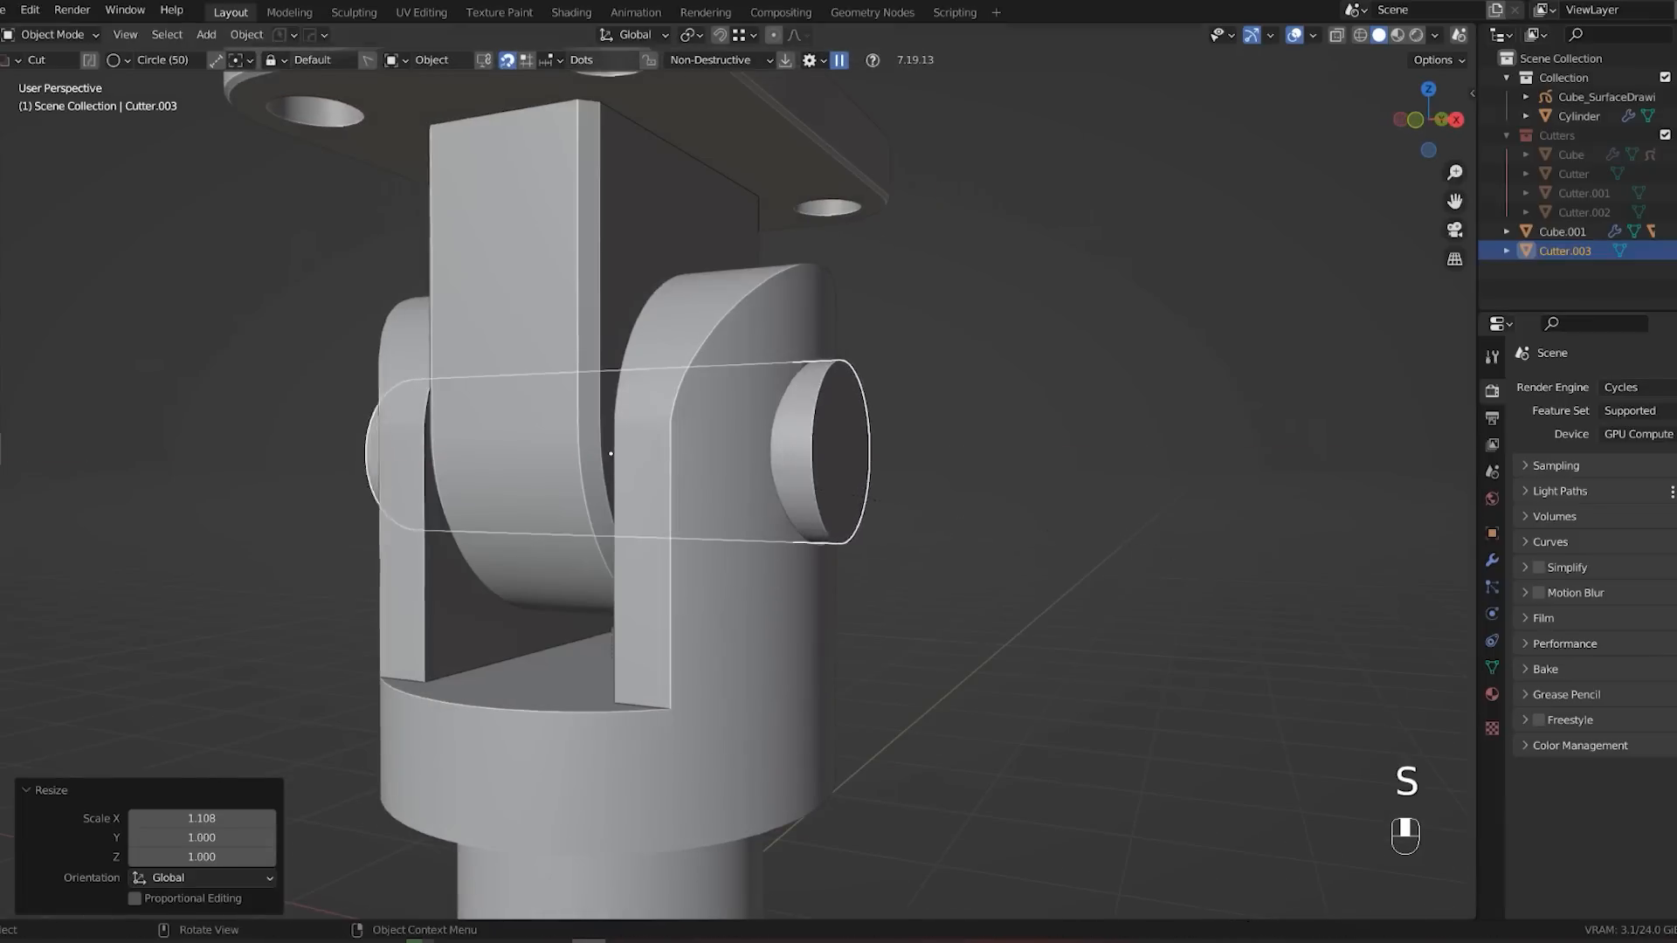
{"action": "key", "text": "i"}
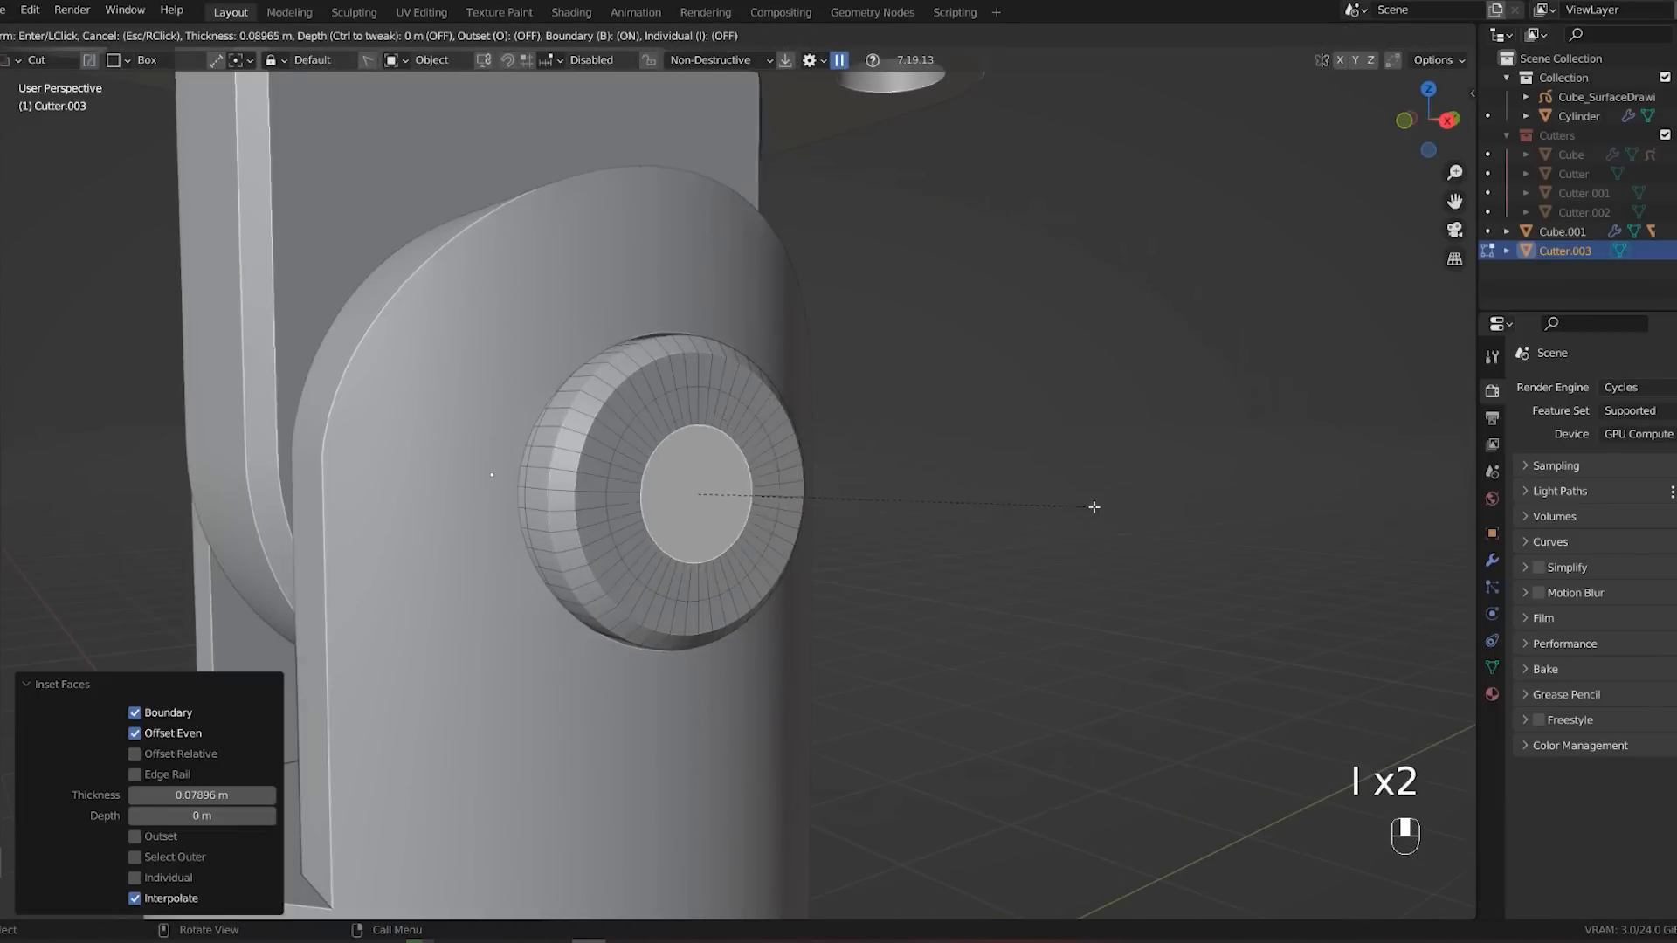
{"action": "key", "text": "e"}
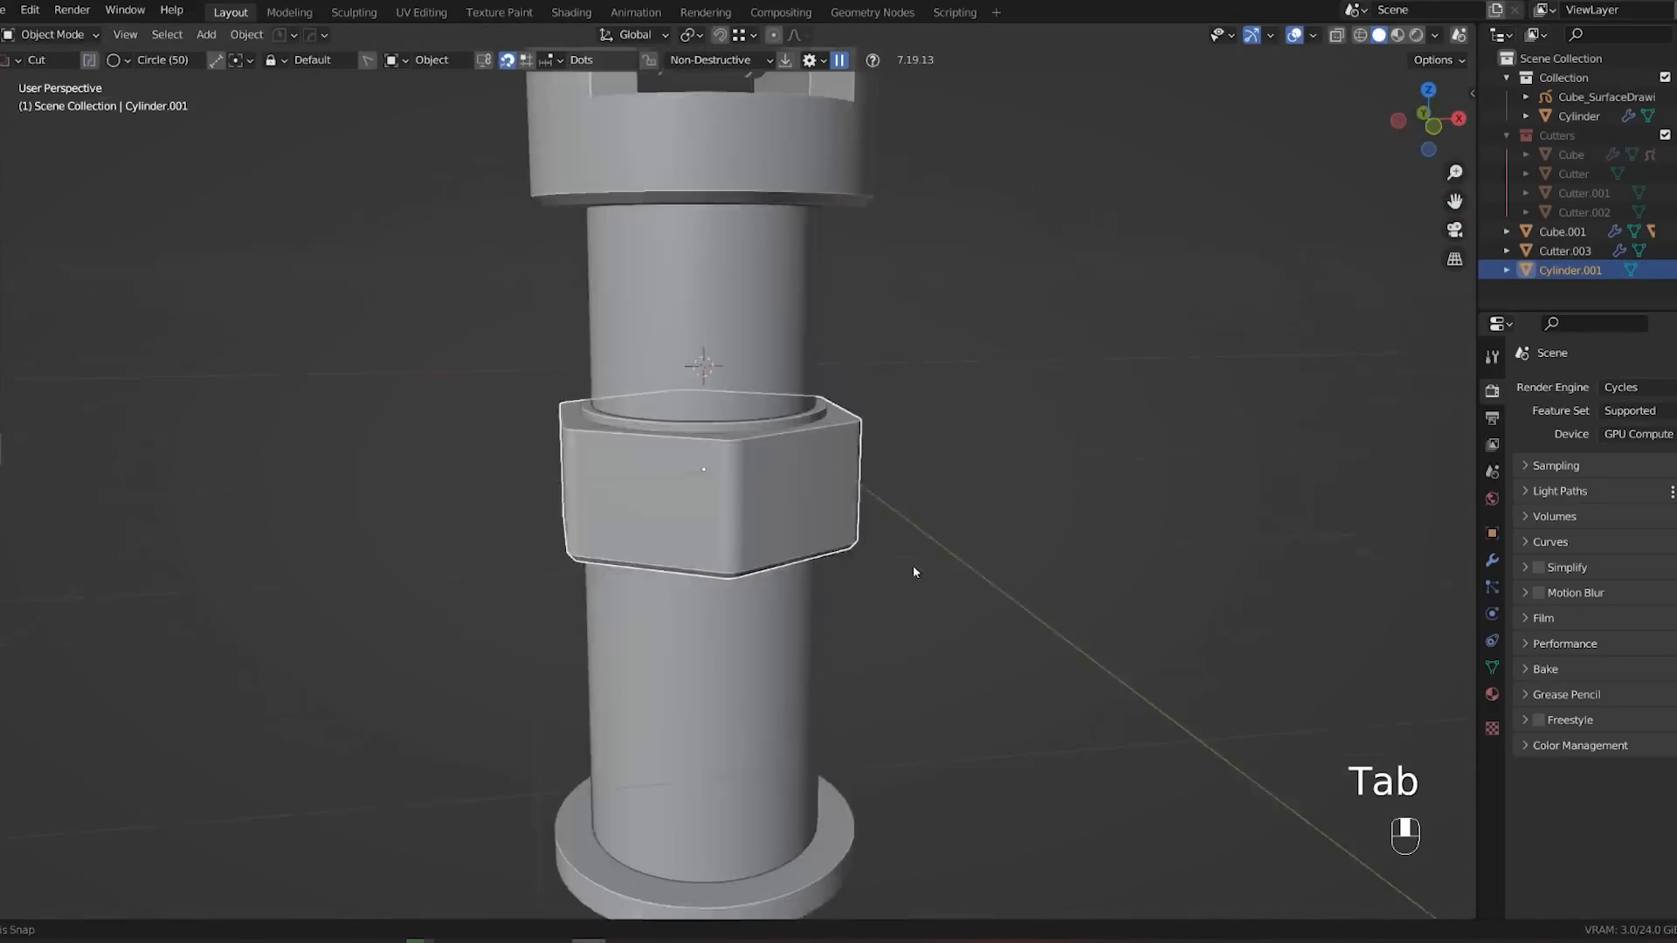
Shrink the cylinder plate to fit the neck and give its edge a sharpened bevel.
{"action": "key", "text": "Tab"}
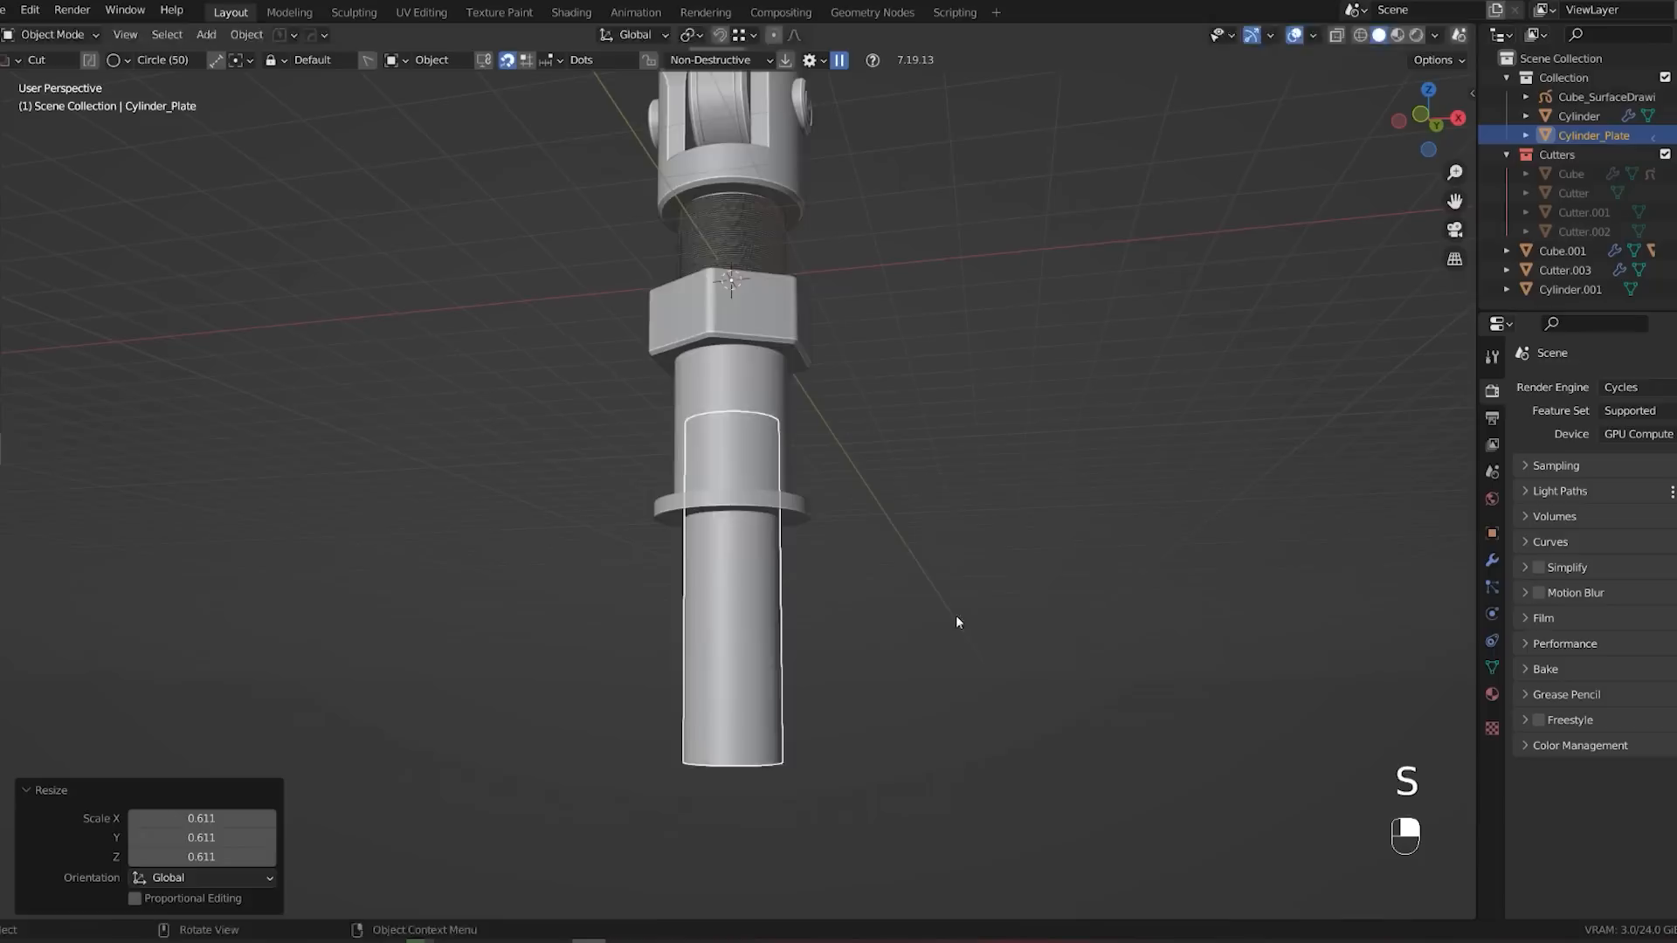
{"action": "key", "text": "s"}
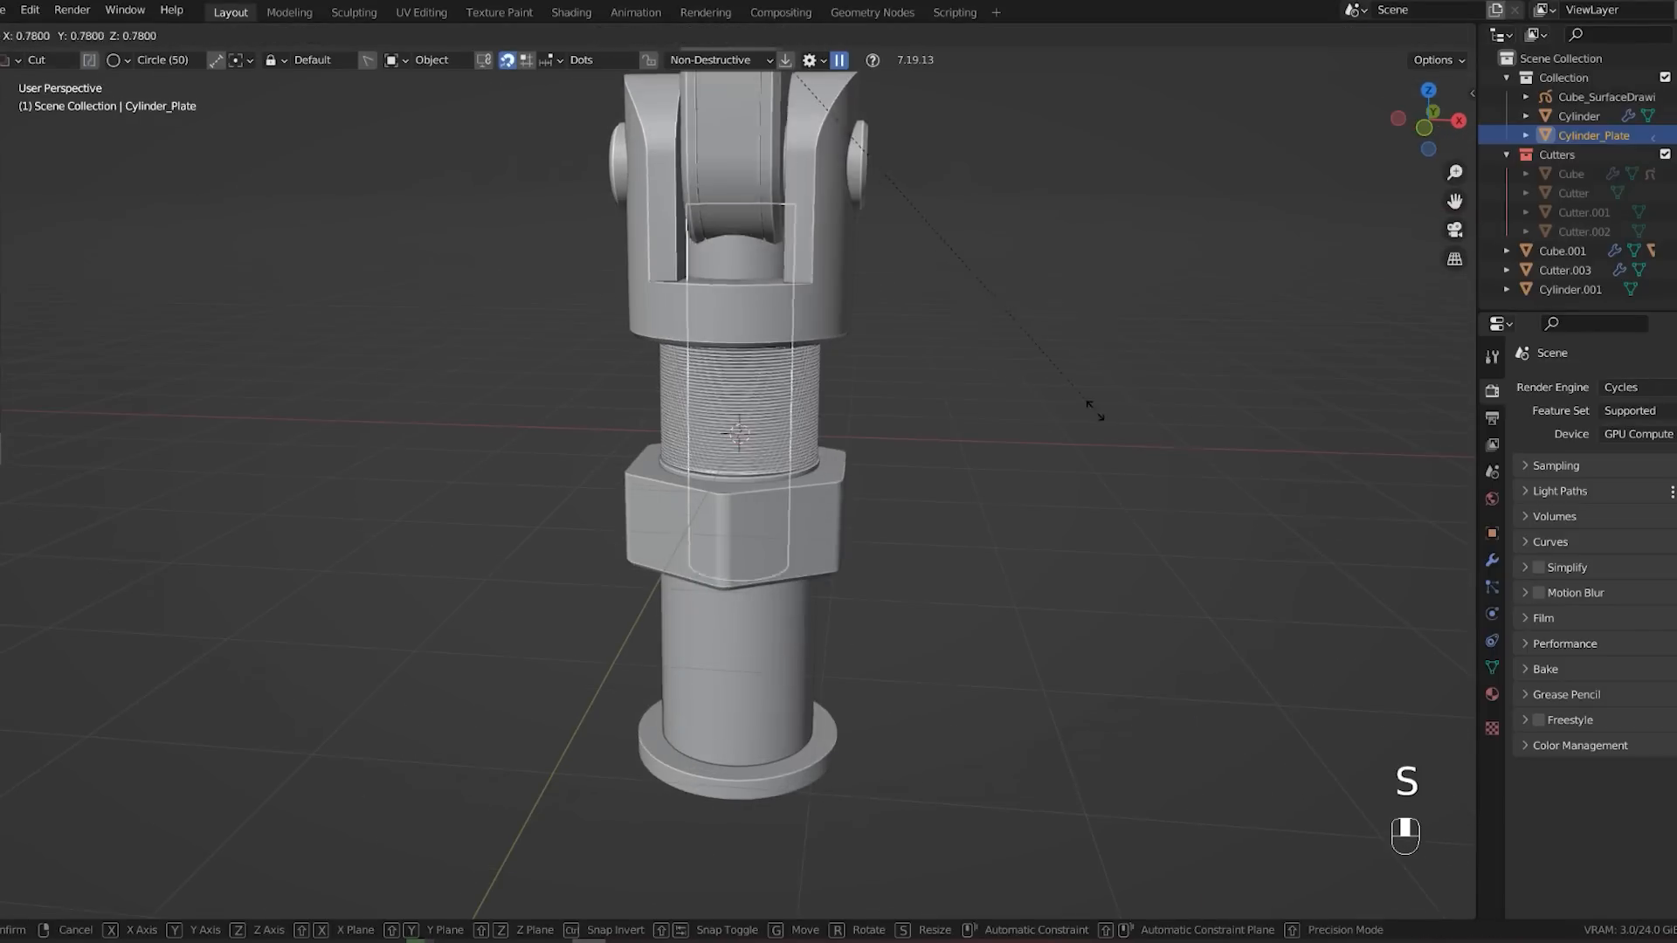
{"action": "key", "text": "Tab"}
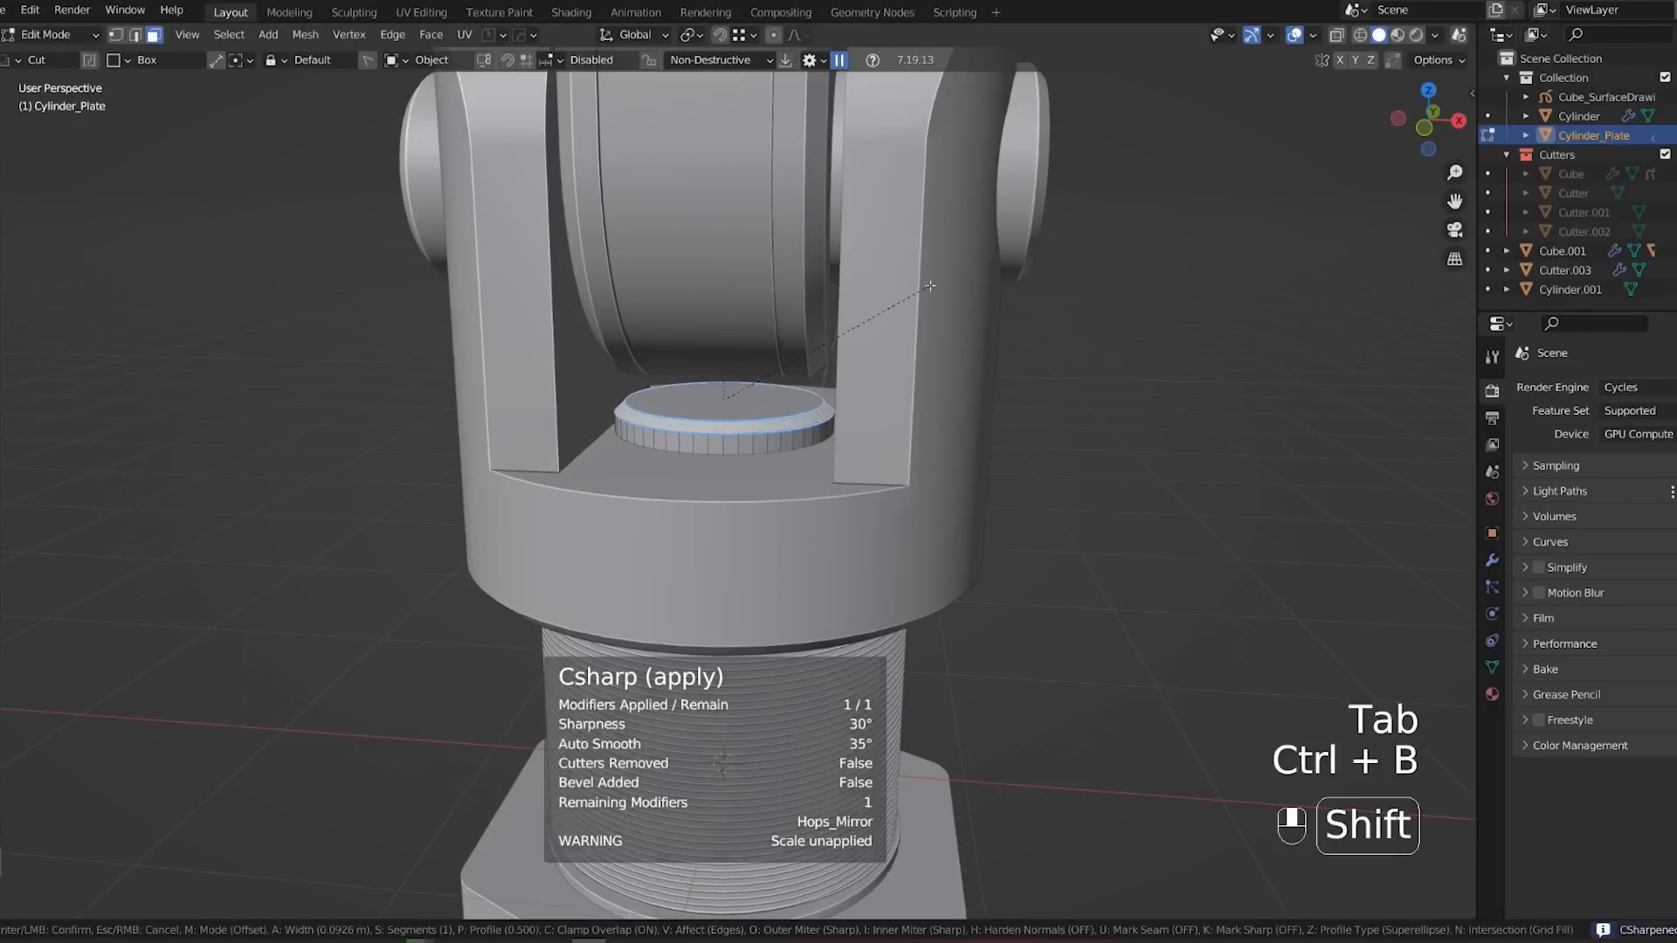
{"action": "key", "text": "Tab"}
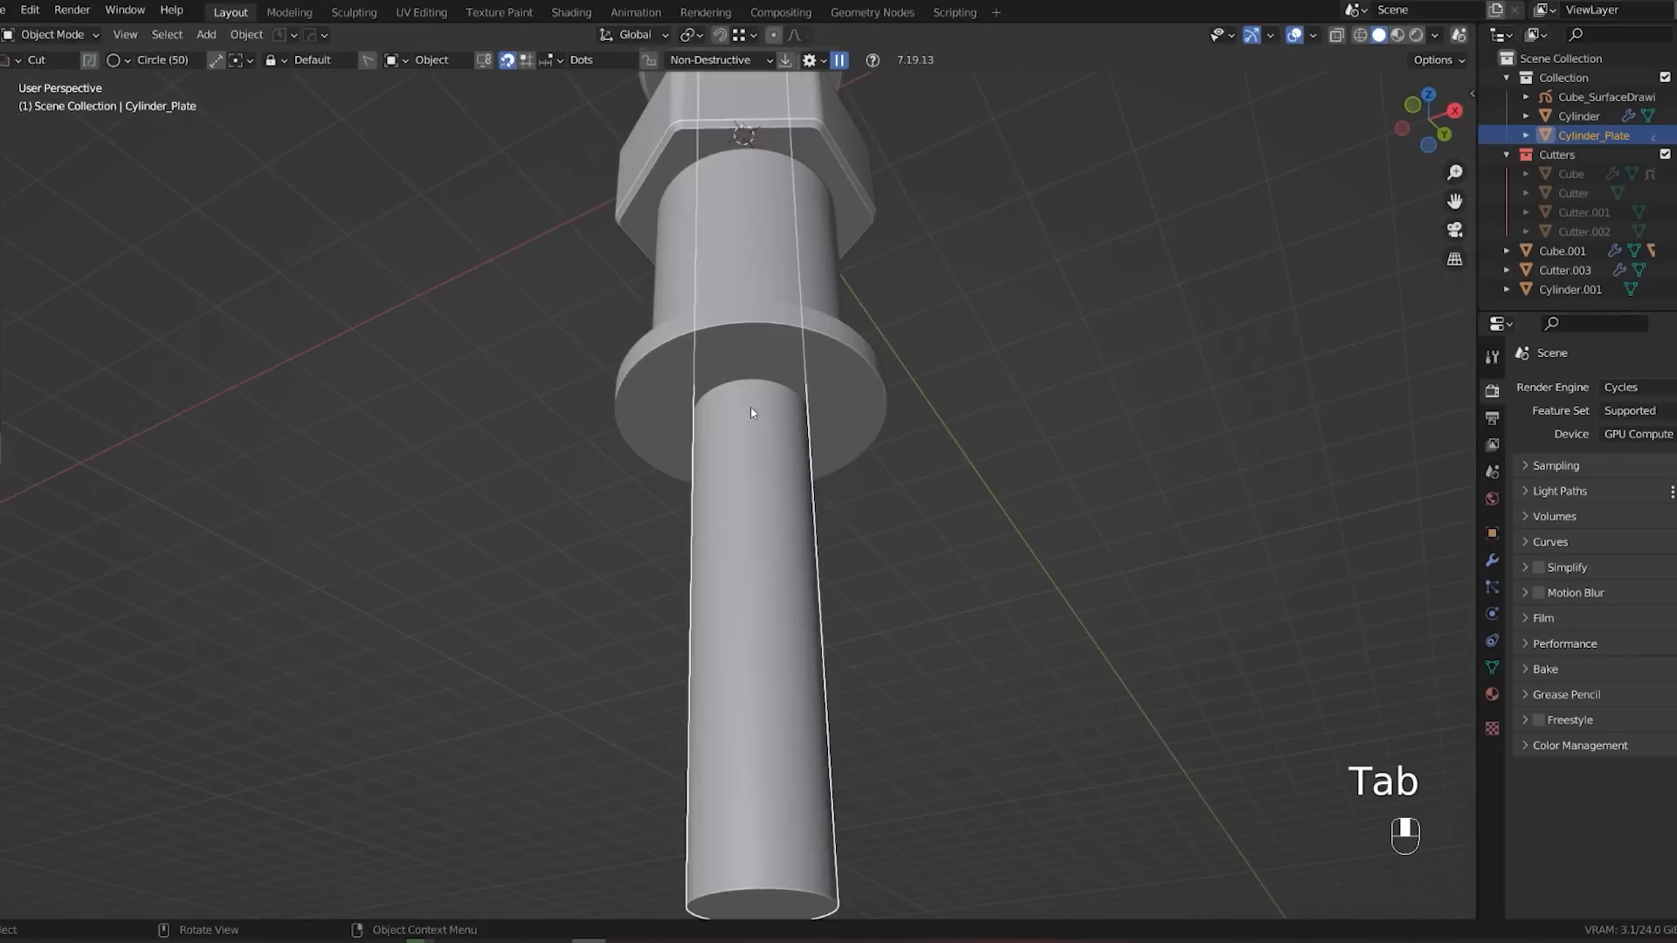
Inset a panel face on the cylinder end and show the full leg strut down to its footplate.
{"action": "key", "text": "Tab"}
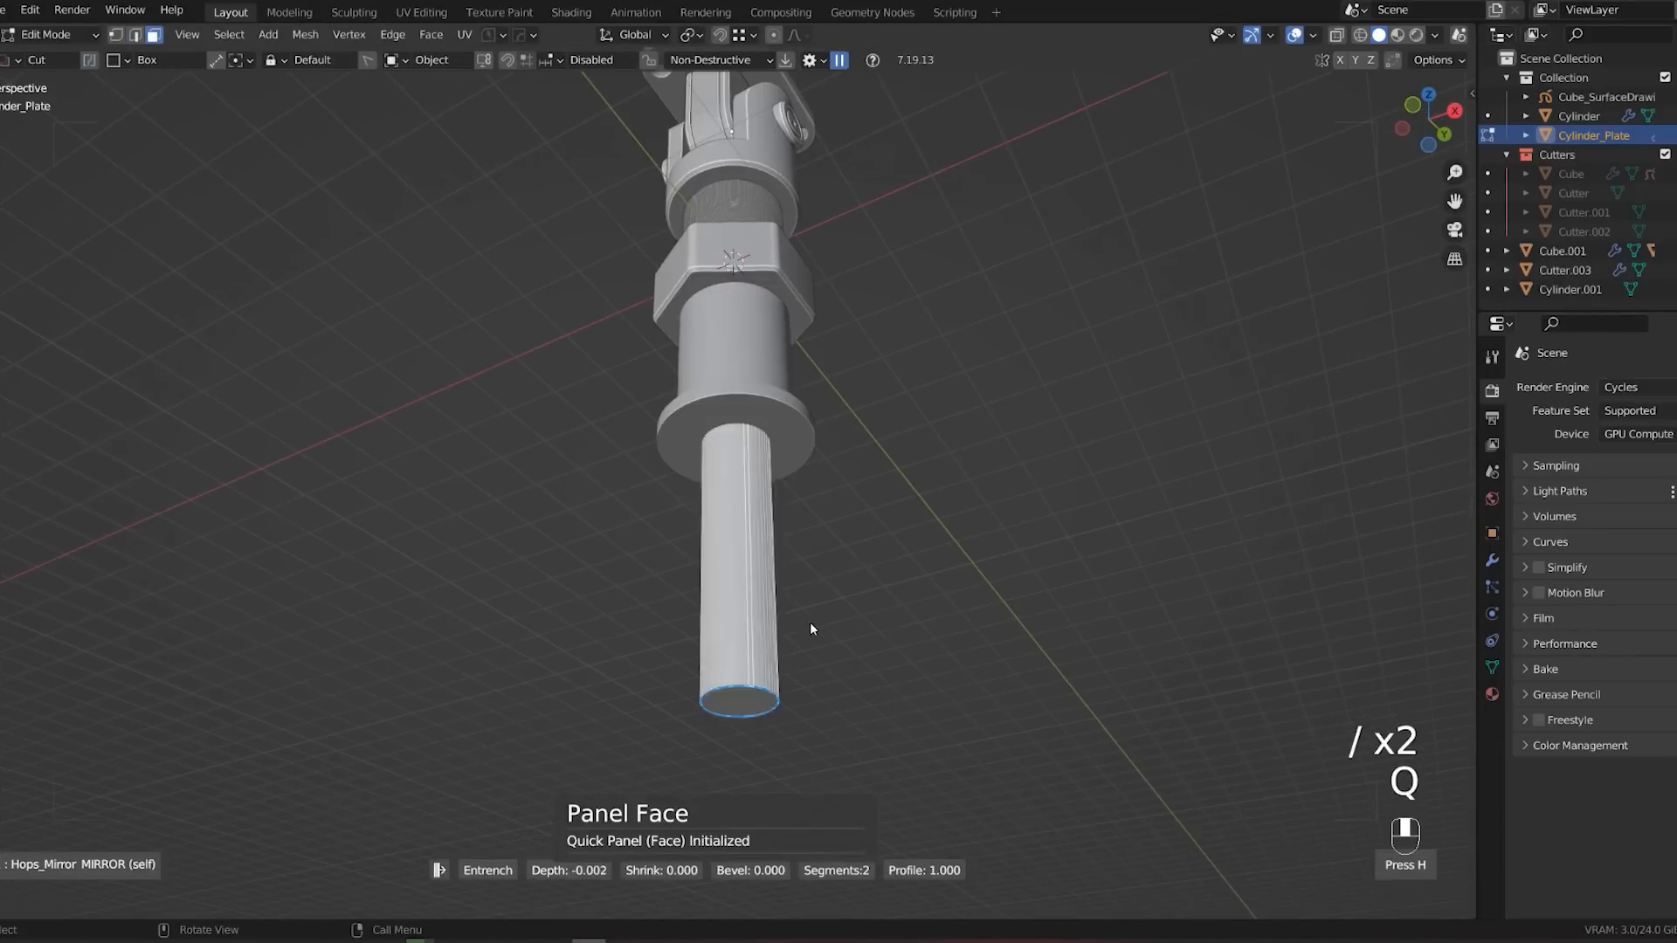
{"action": "key", "text": "Tab"}
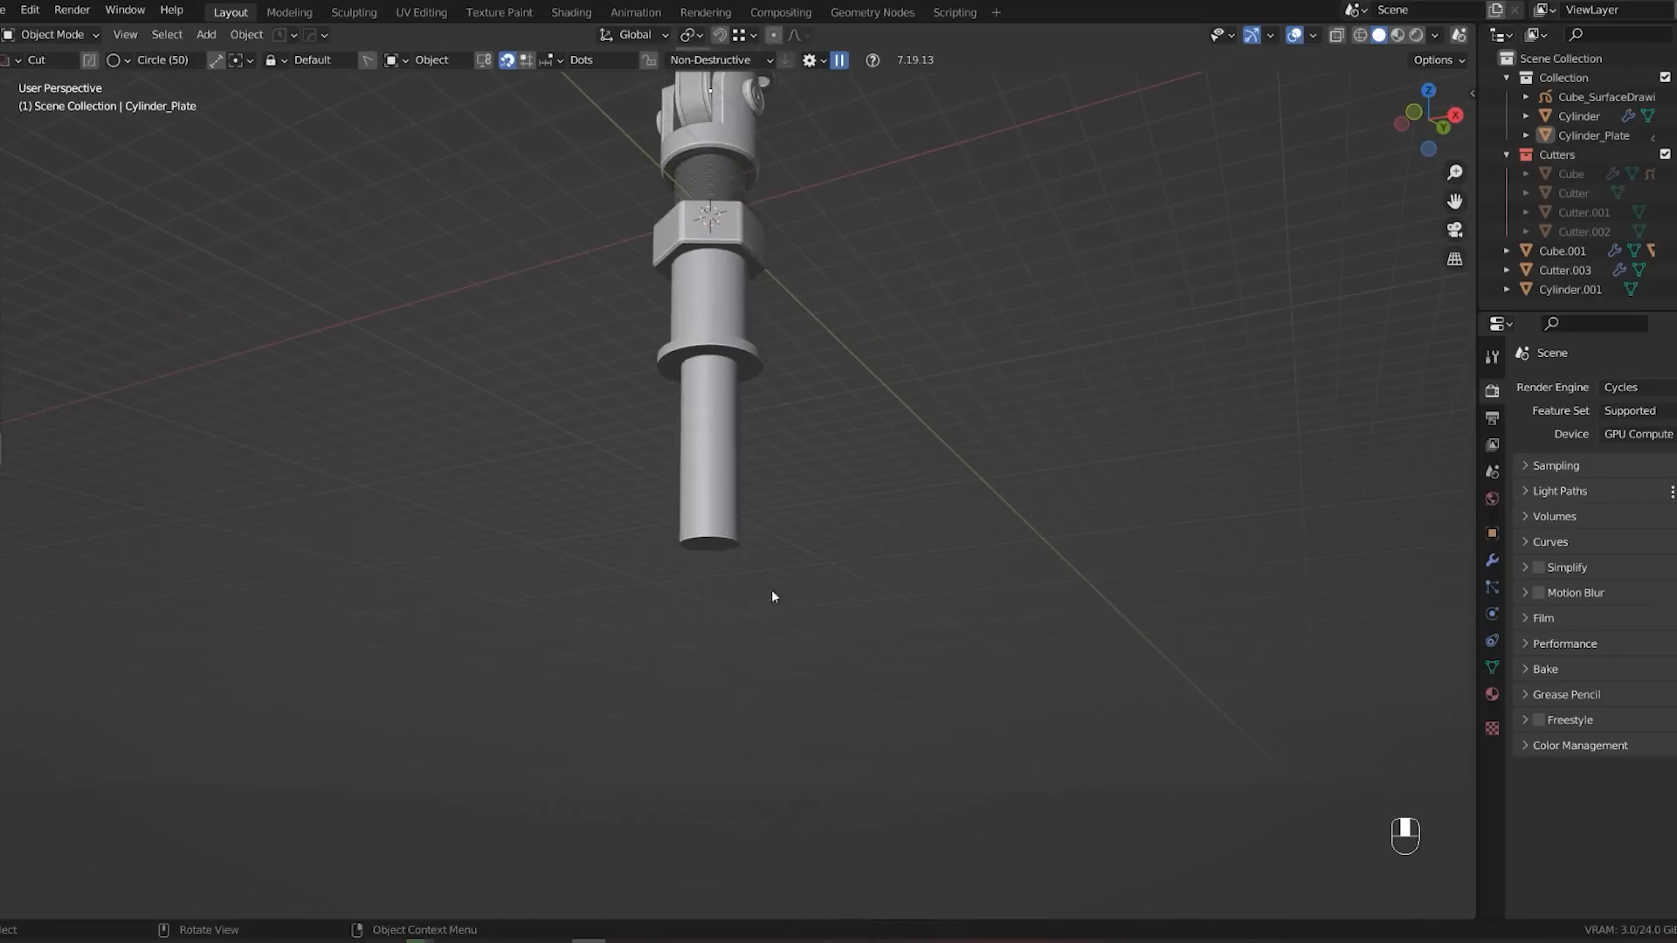
{"action": "key", "text": "shift+d"}
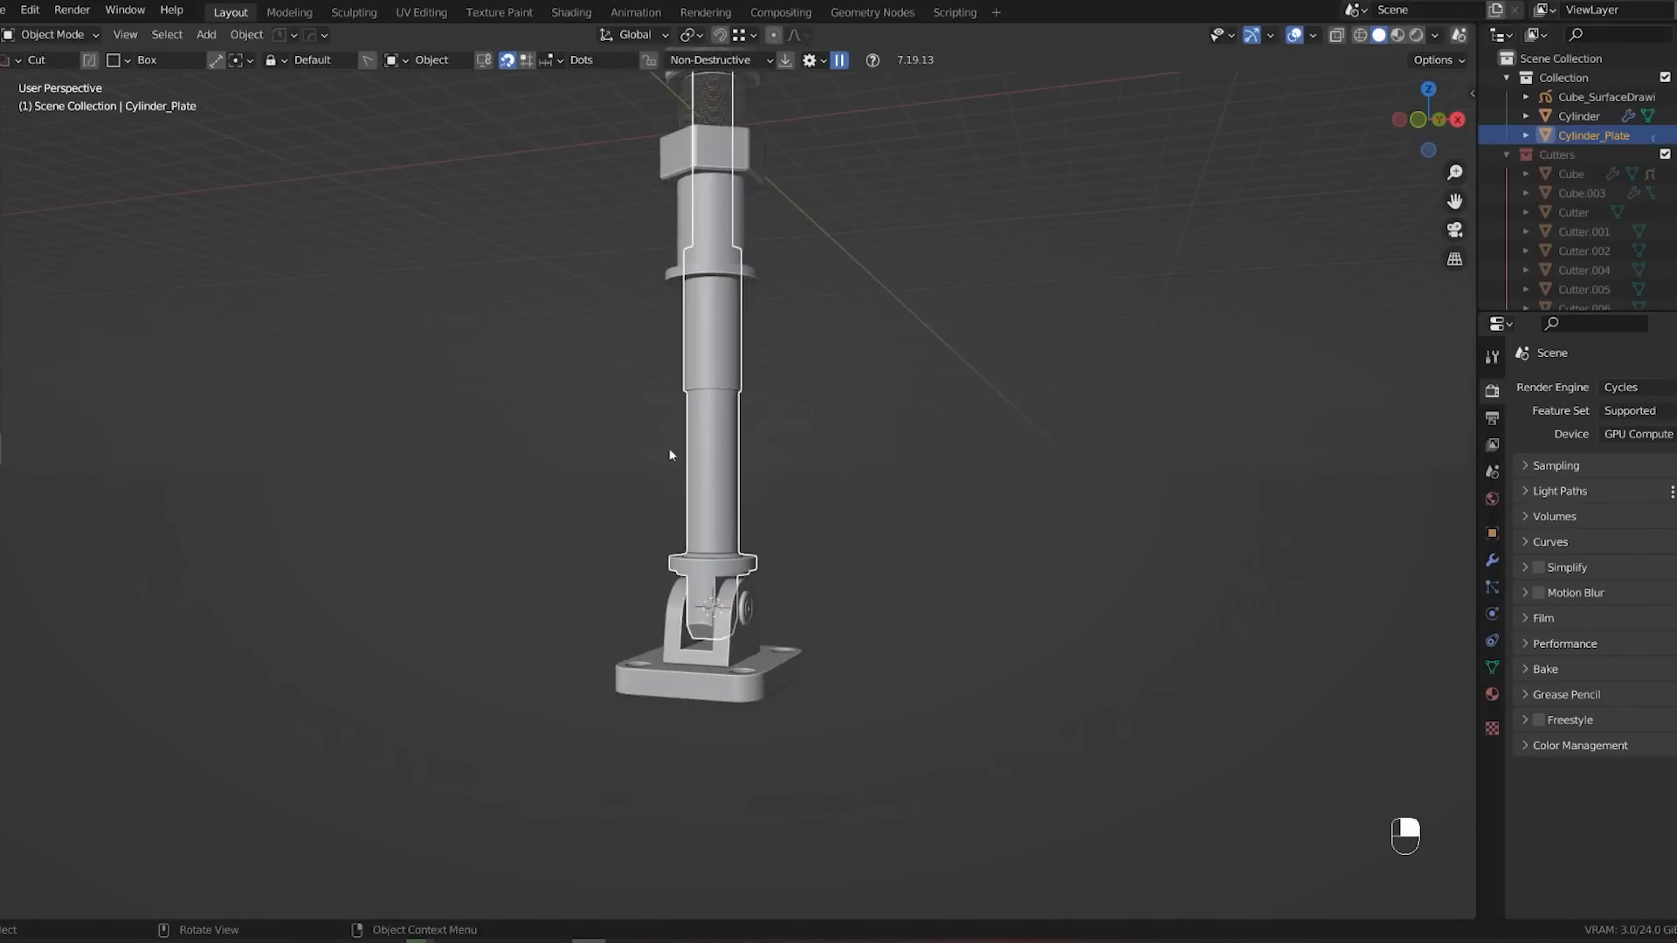
{"action": "key", "text": "shift+d"}
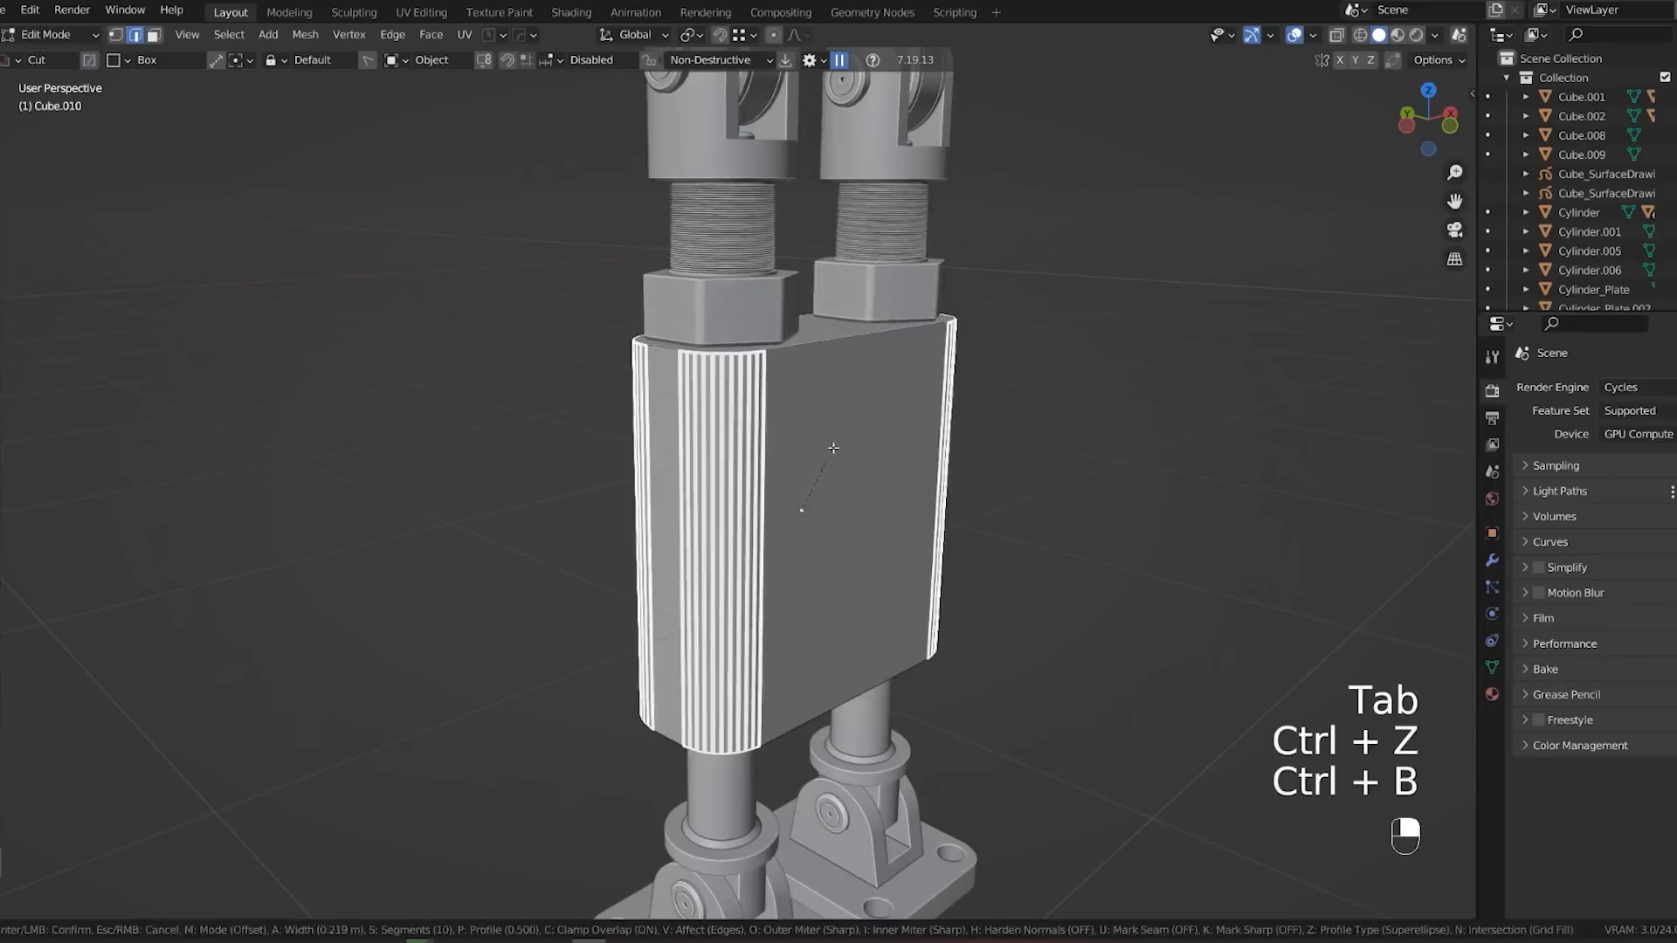
Bevel the grooved block's vertical edges and raise it up between the legs under the threaded joints.
{"action": "key", "text": "q"}
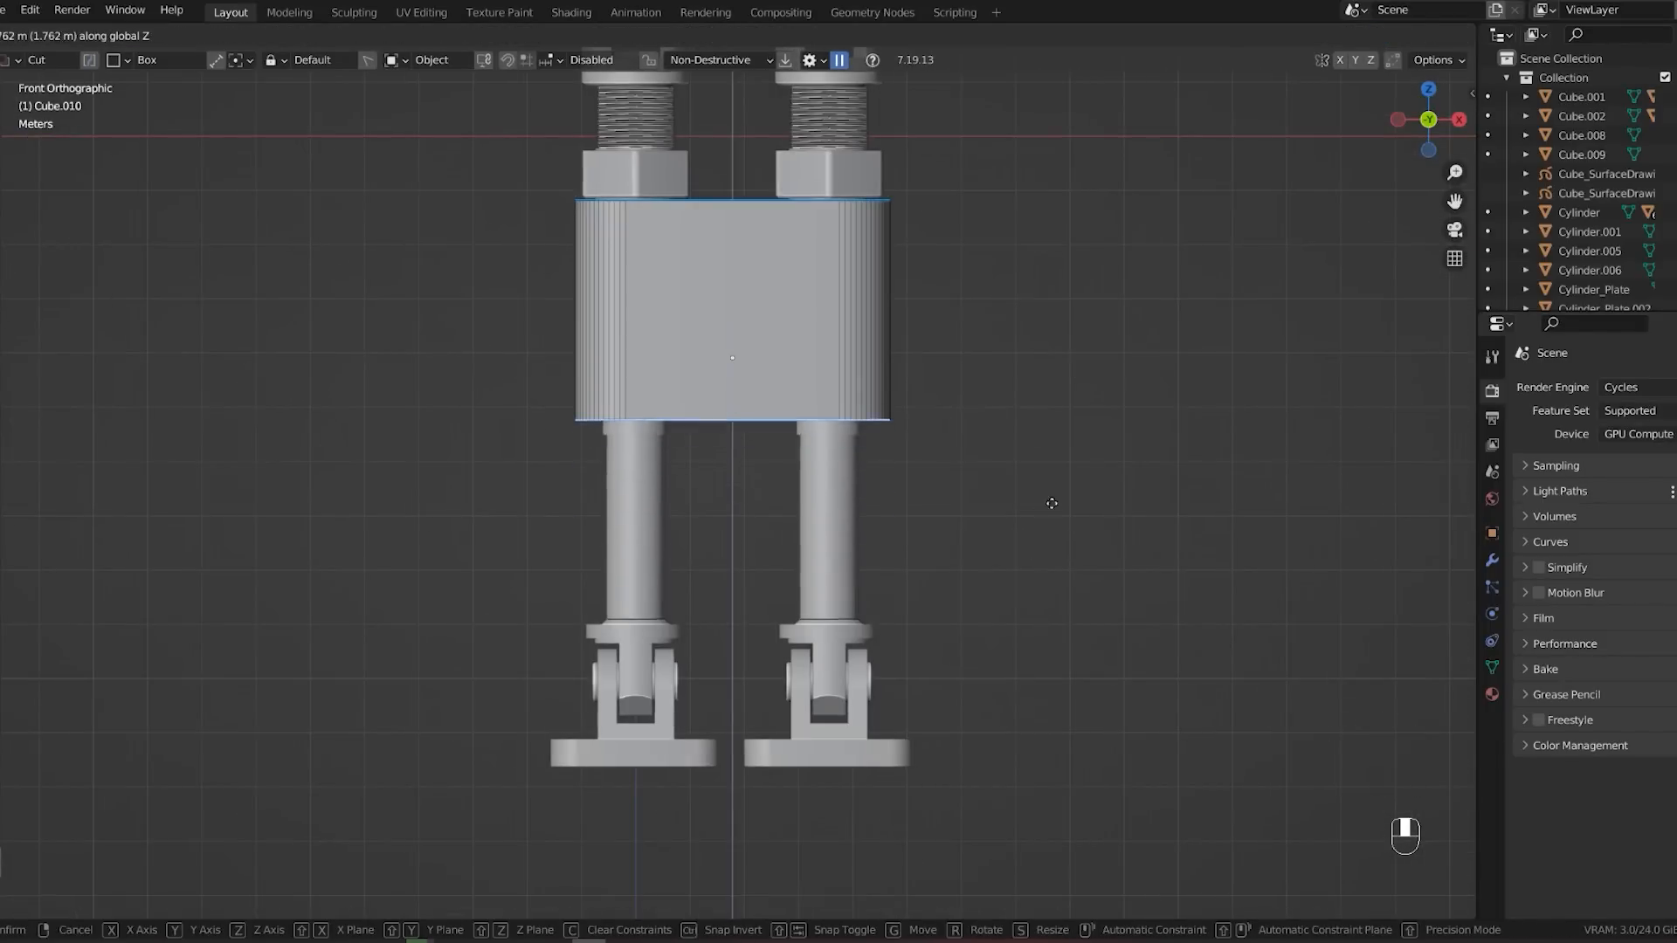
{"action": "key", "text": "ctrl+z"}
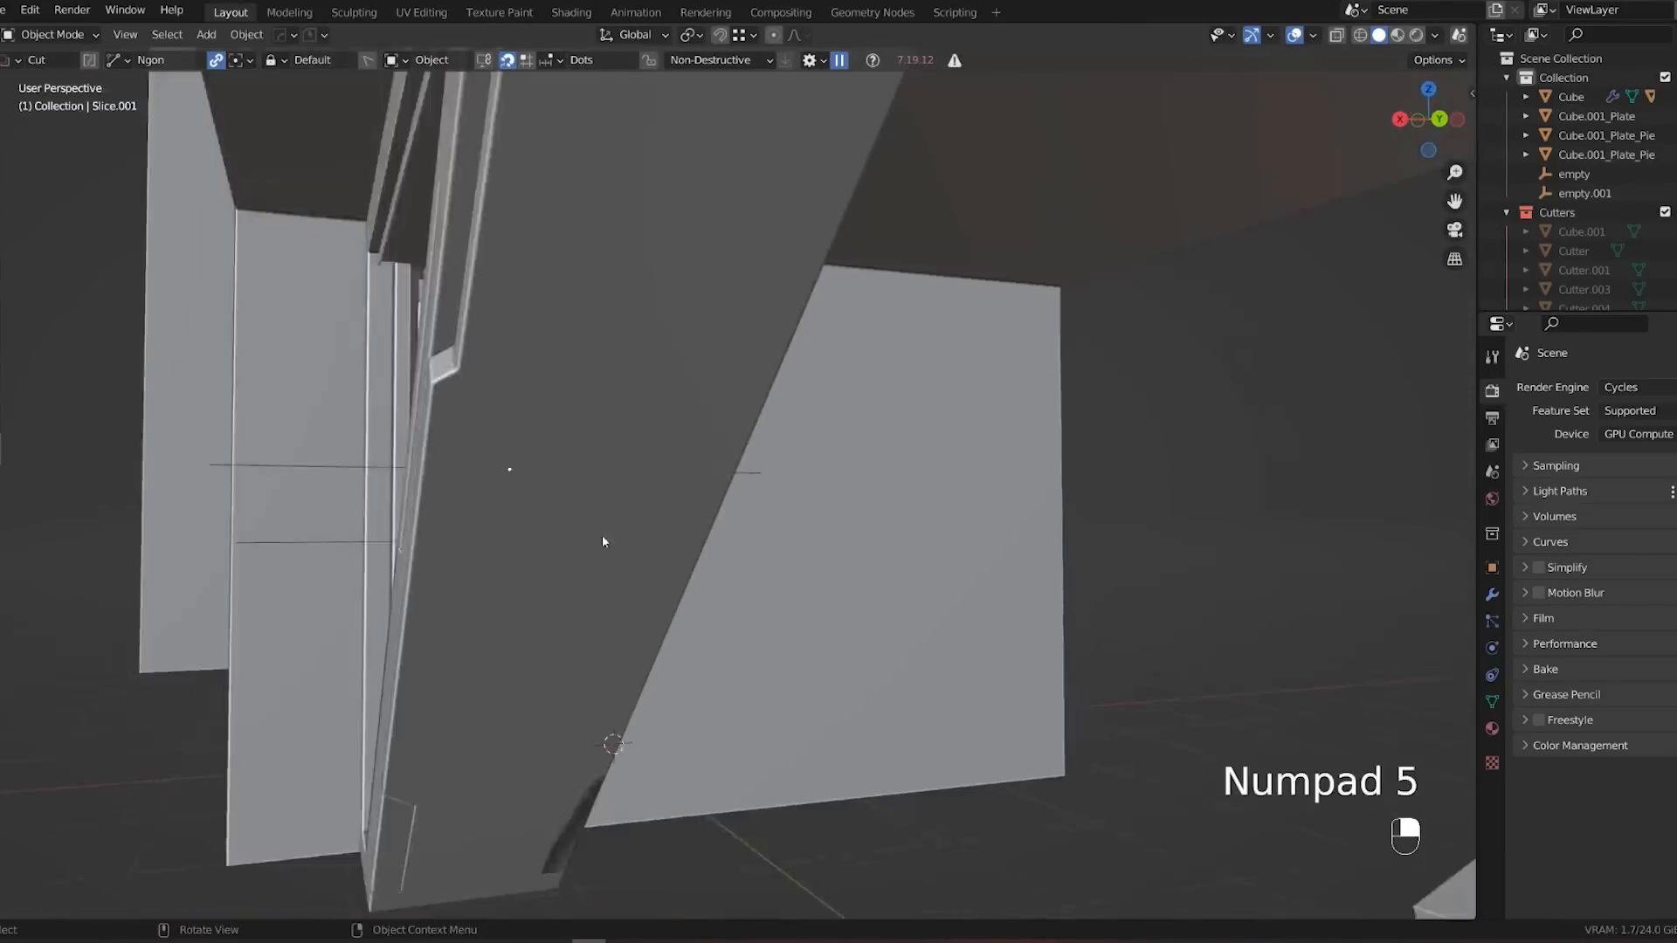
Position the angled slotted braces under the seat shell and check them from the side in orthographic view.
{"action": "key", "text": "KP_5"}
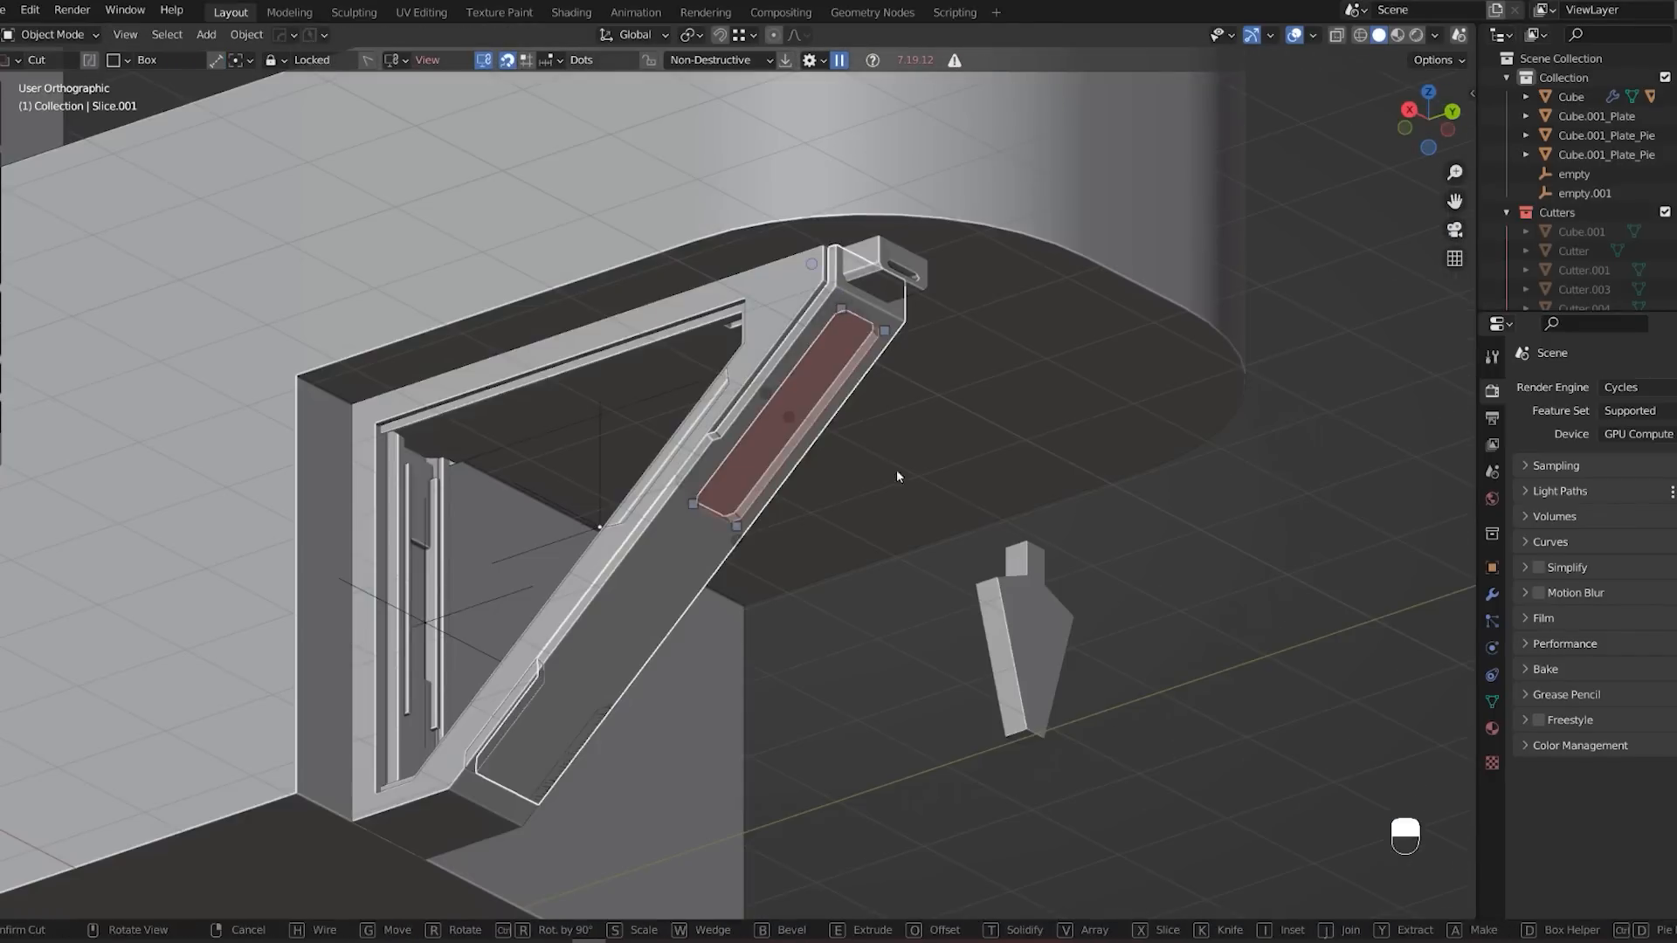
{"action": "left_click_drag", "start_coordinate": [896, 475], "coordinate": [660, 418]}
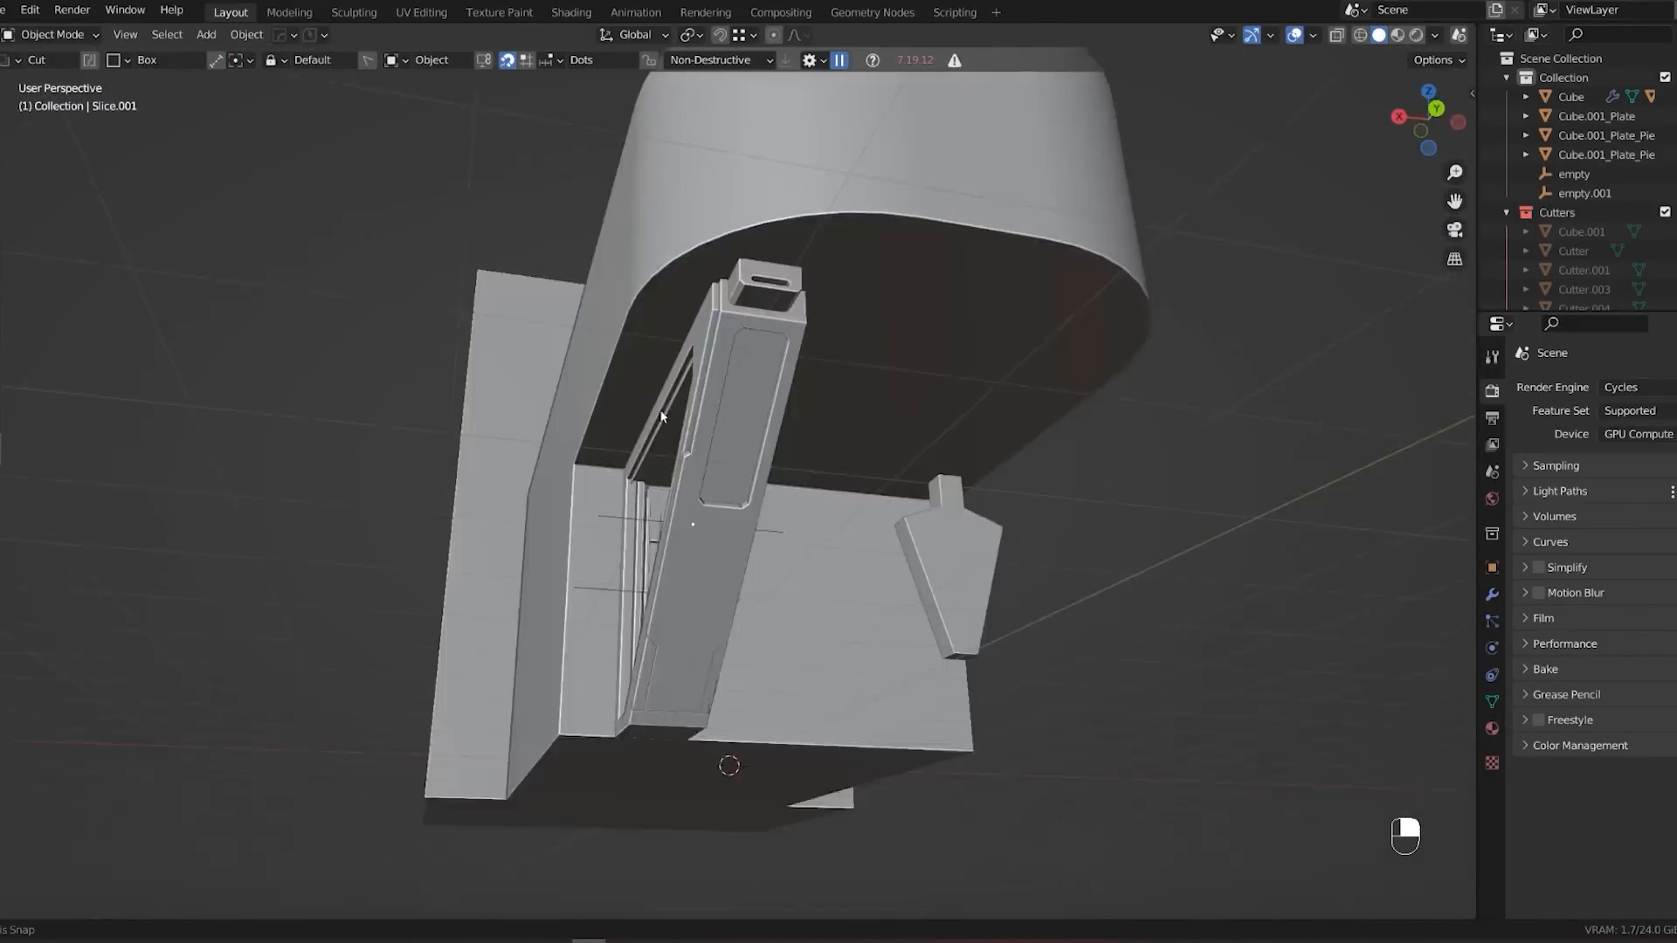
{"action": "key", "text": "g"}
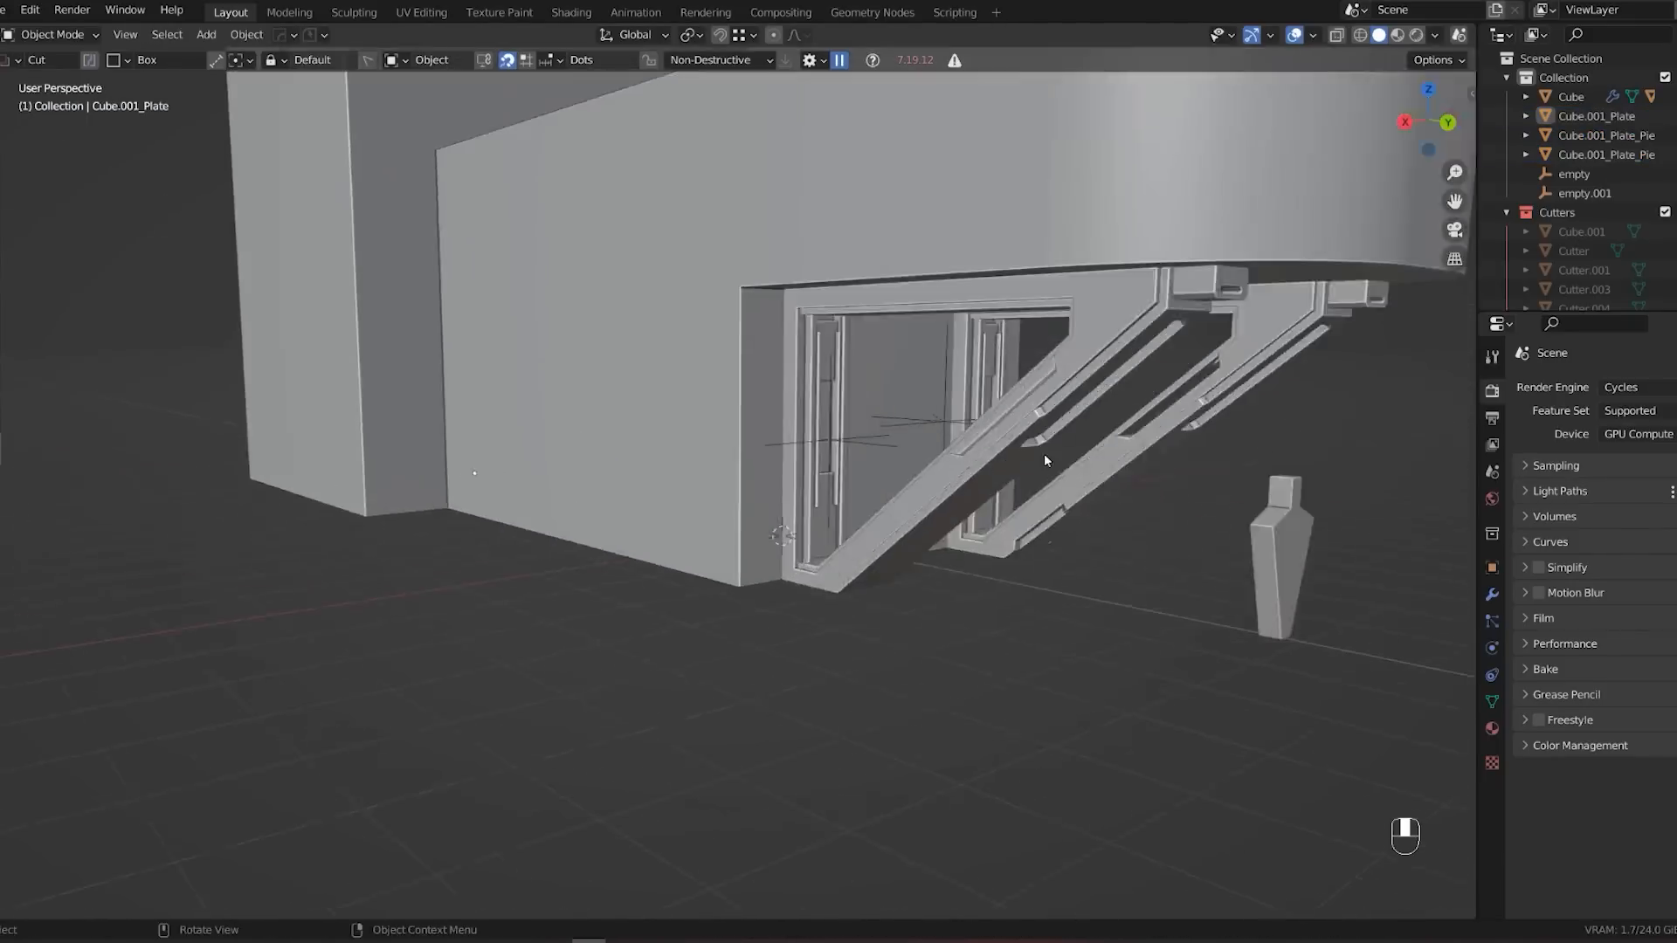
{"action": "key", "text": "g"}
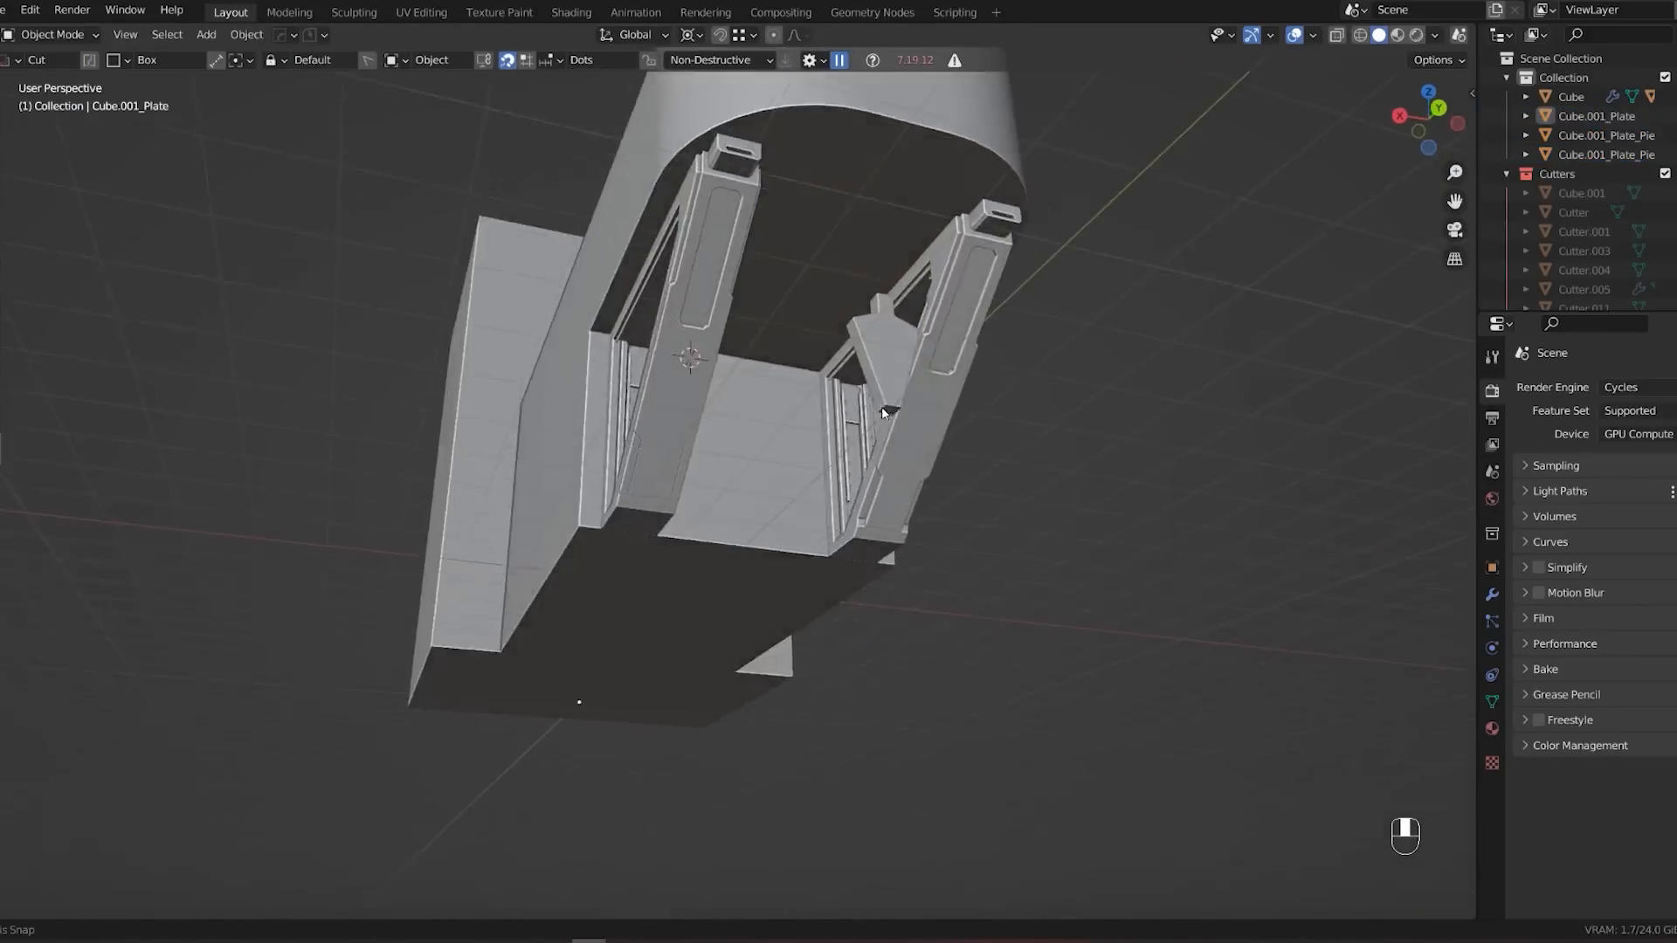
{"action": "key", "text": "Tab"}
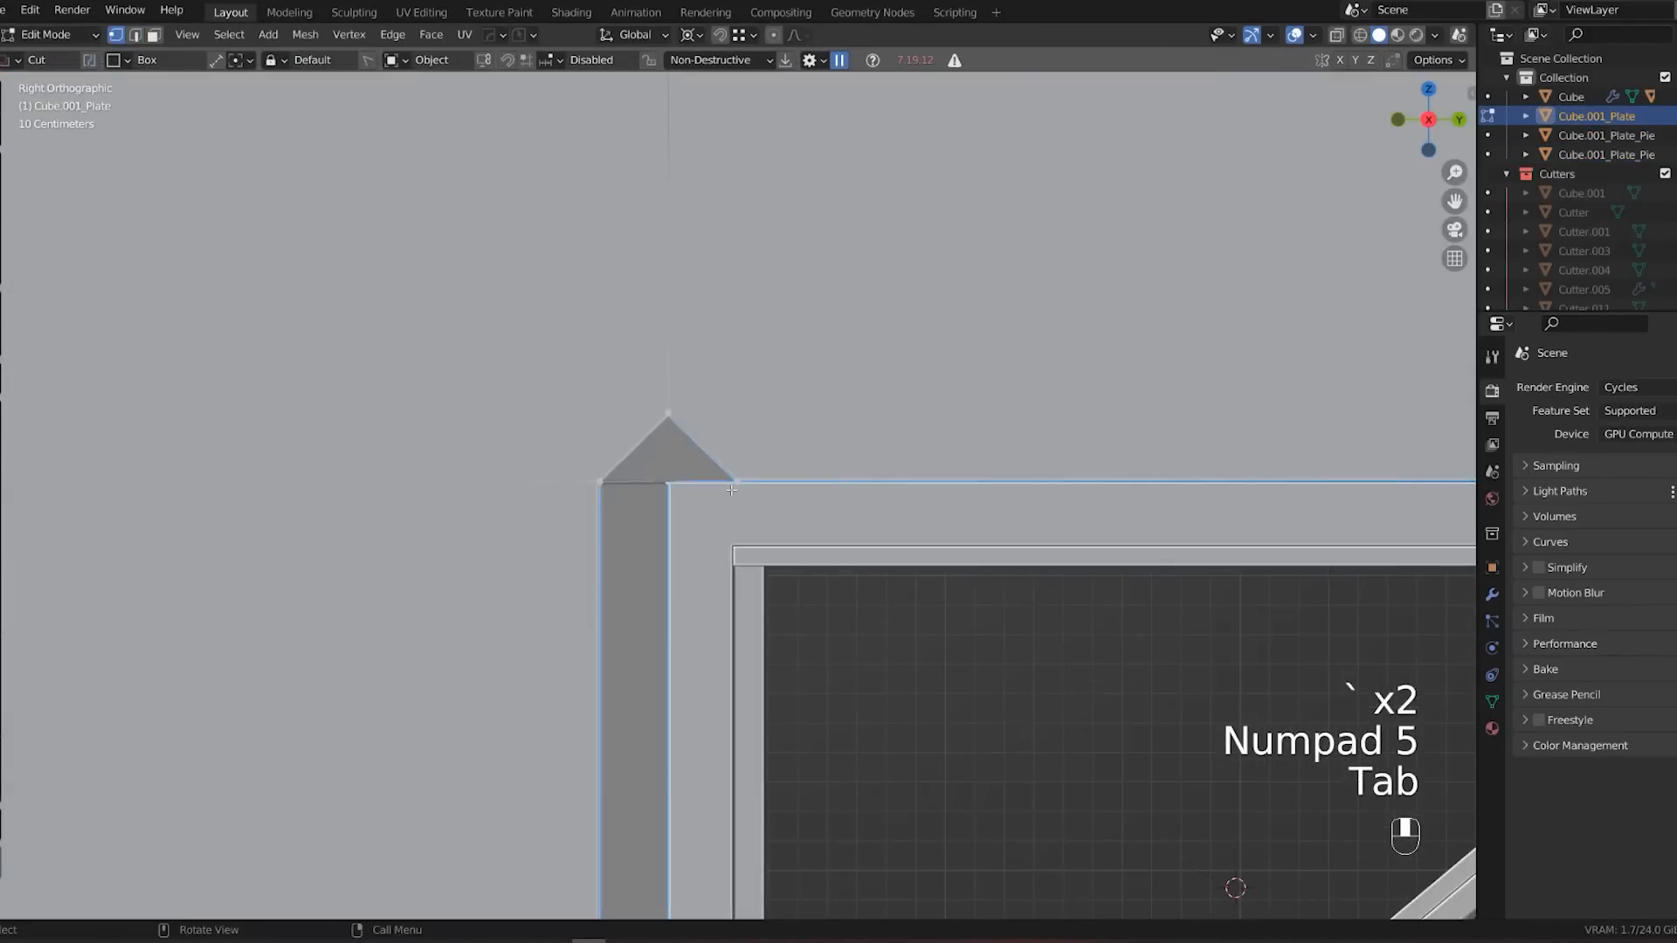
{"action": "key", "text": "Tab"}
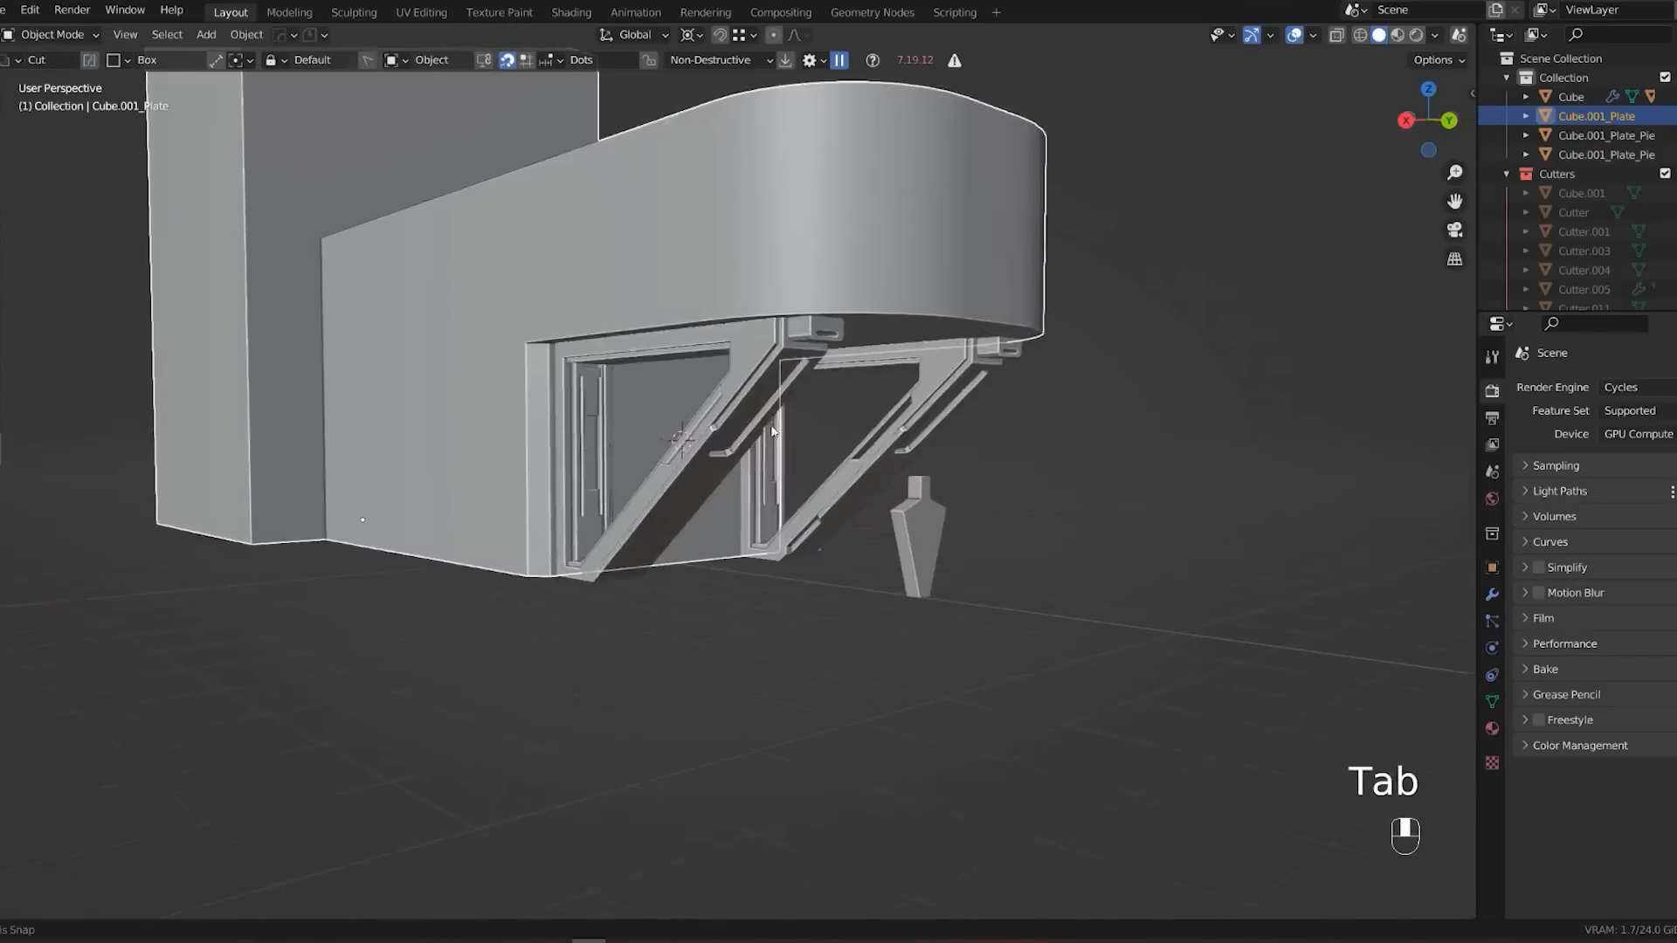
Extend the floor plate's bottom edge outward into a step and bevel the plate corners.
{"action": "key", "text": "Tab"}
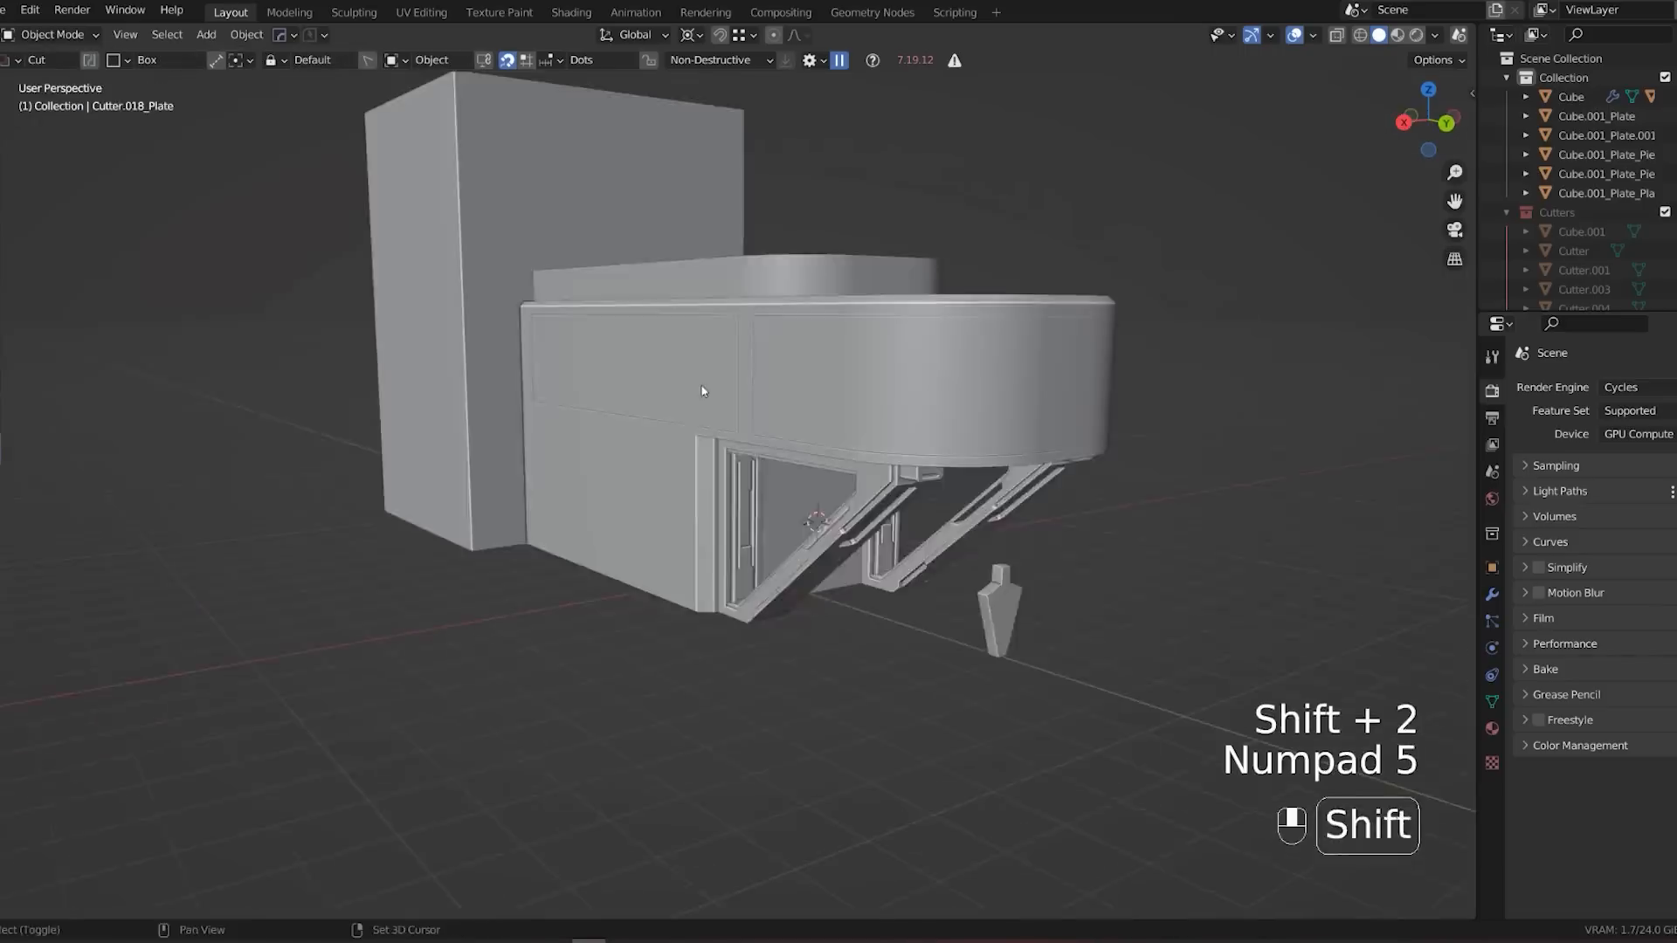
{"action": "key", "text": "Tab"}
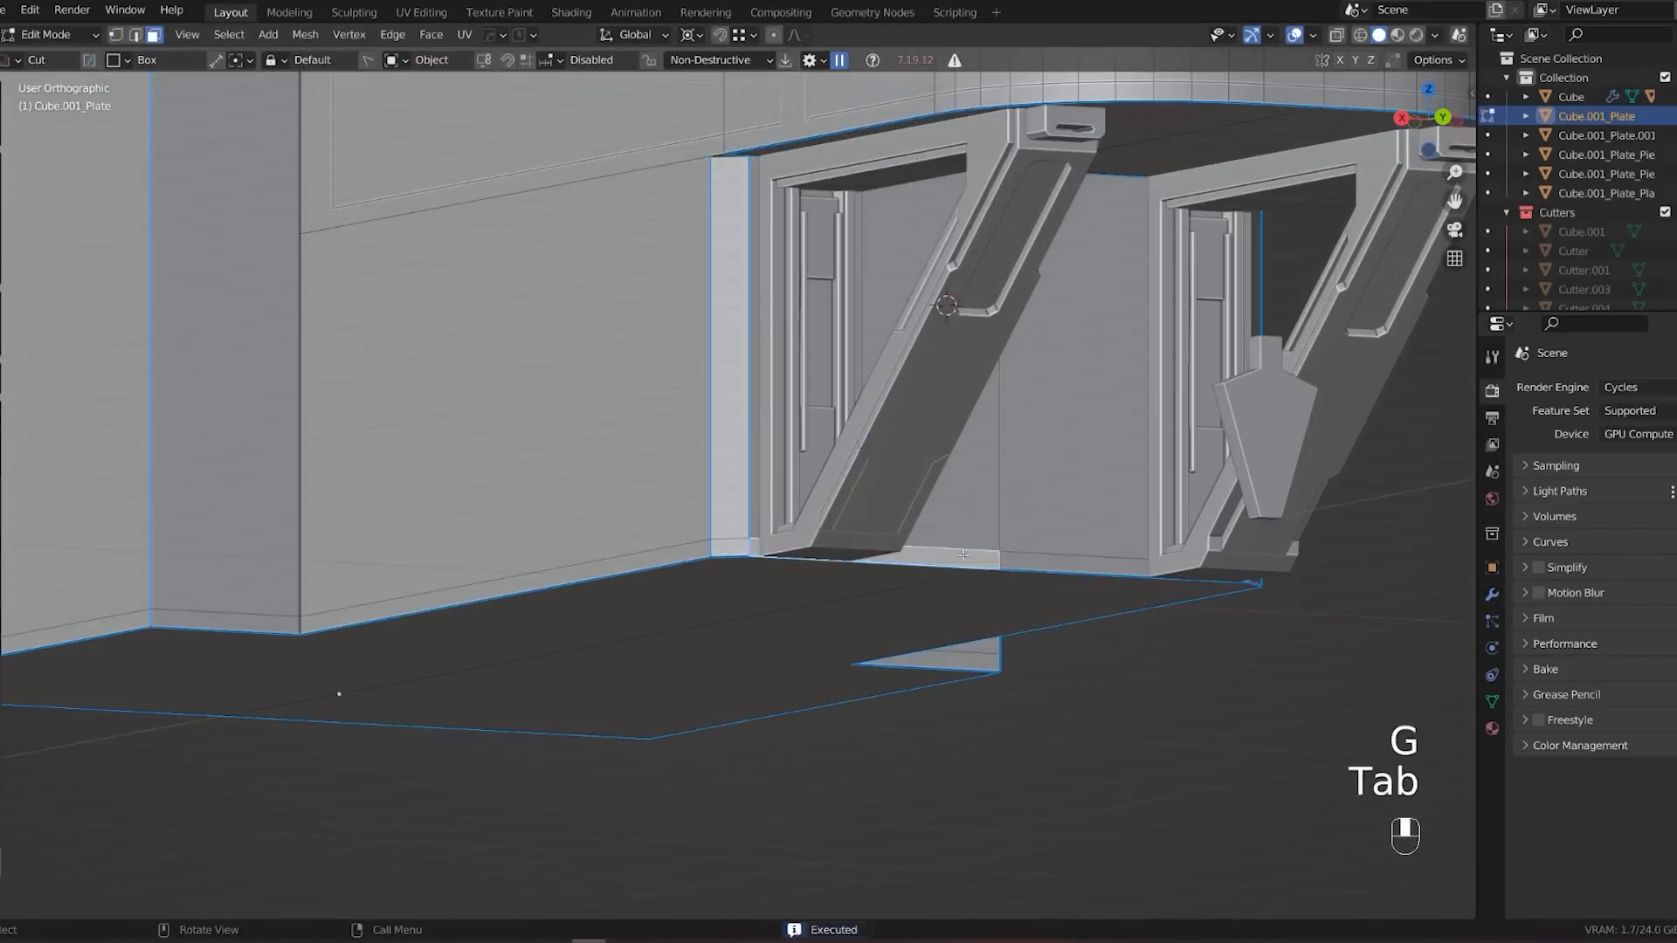
{"action": "key", "text": "ctrl+b"}
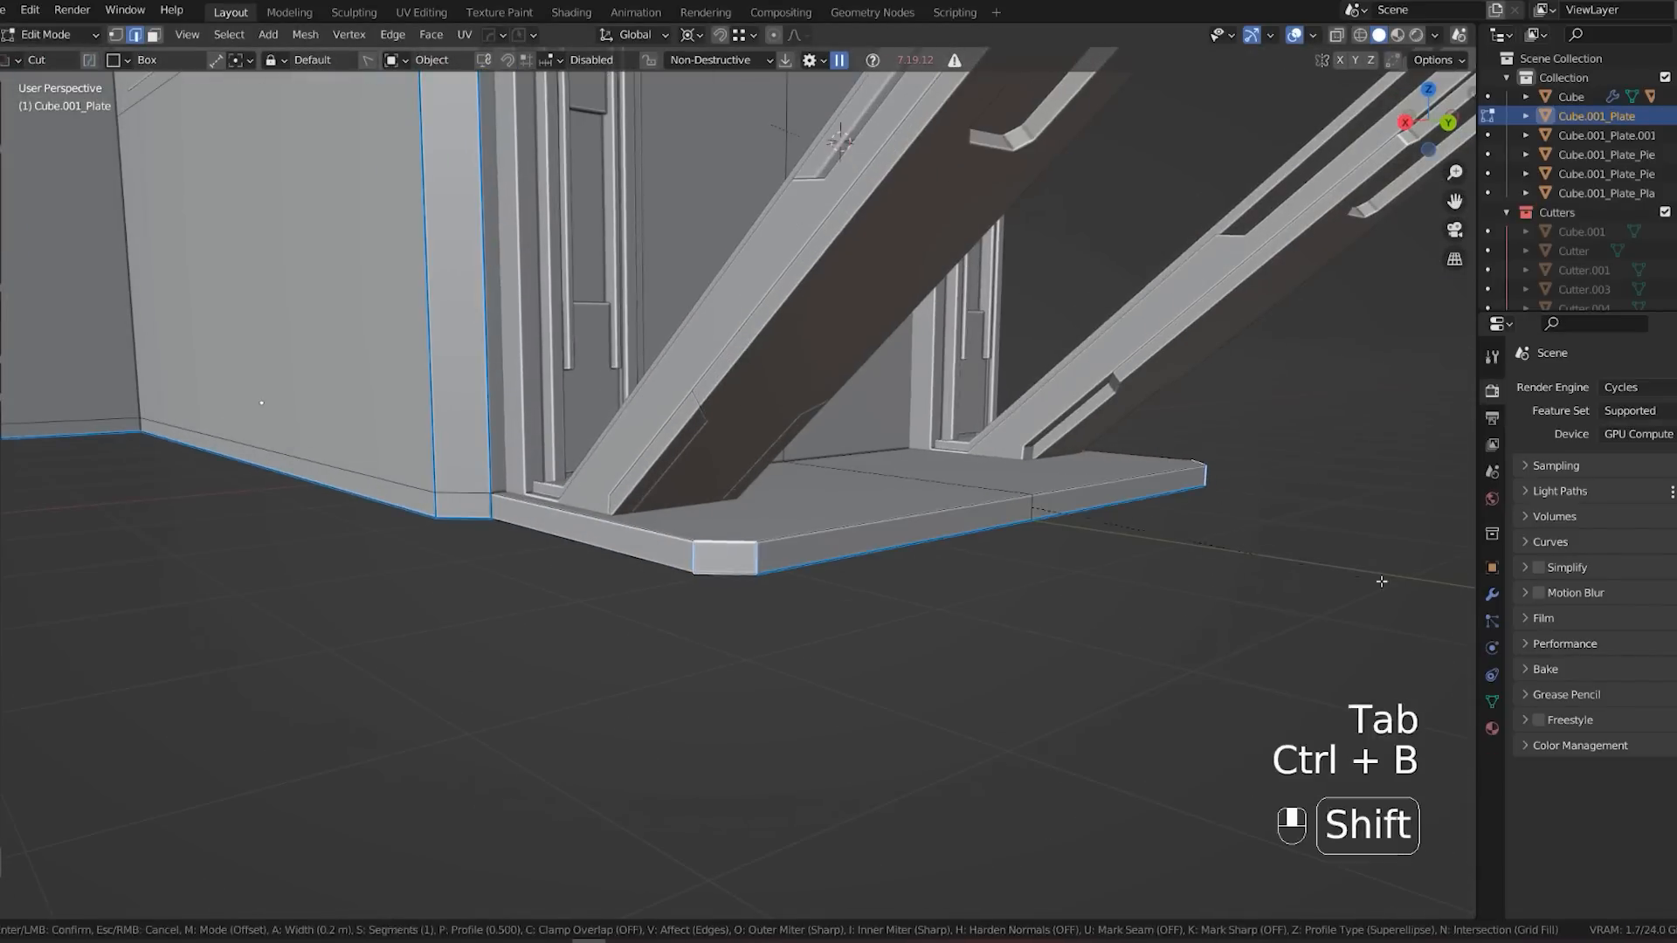
{"action": "key", "text": "Tab"}
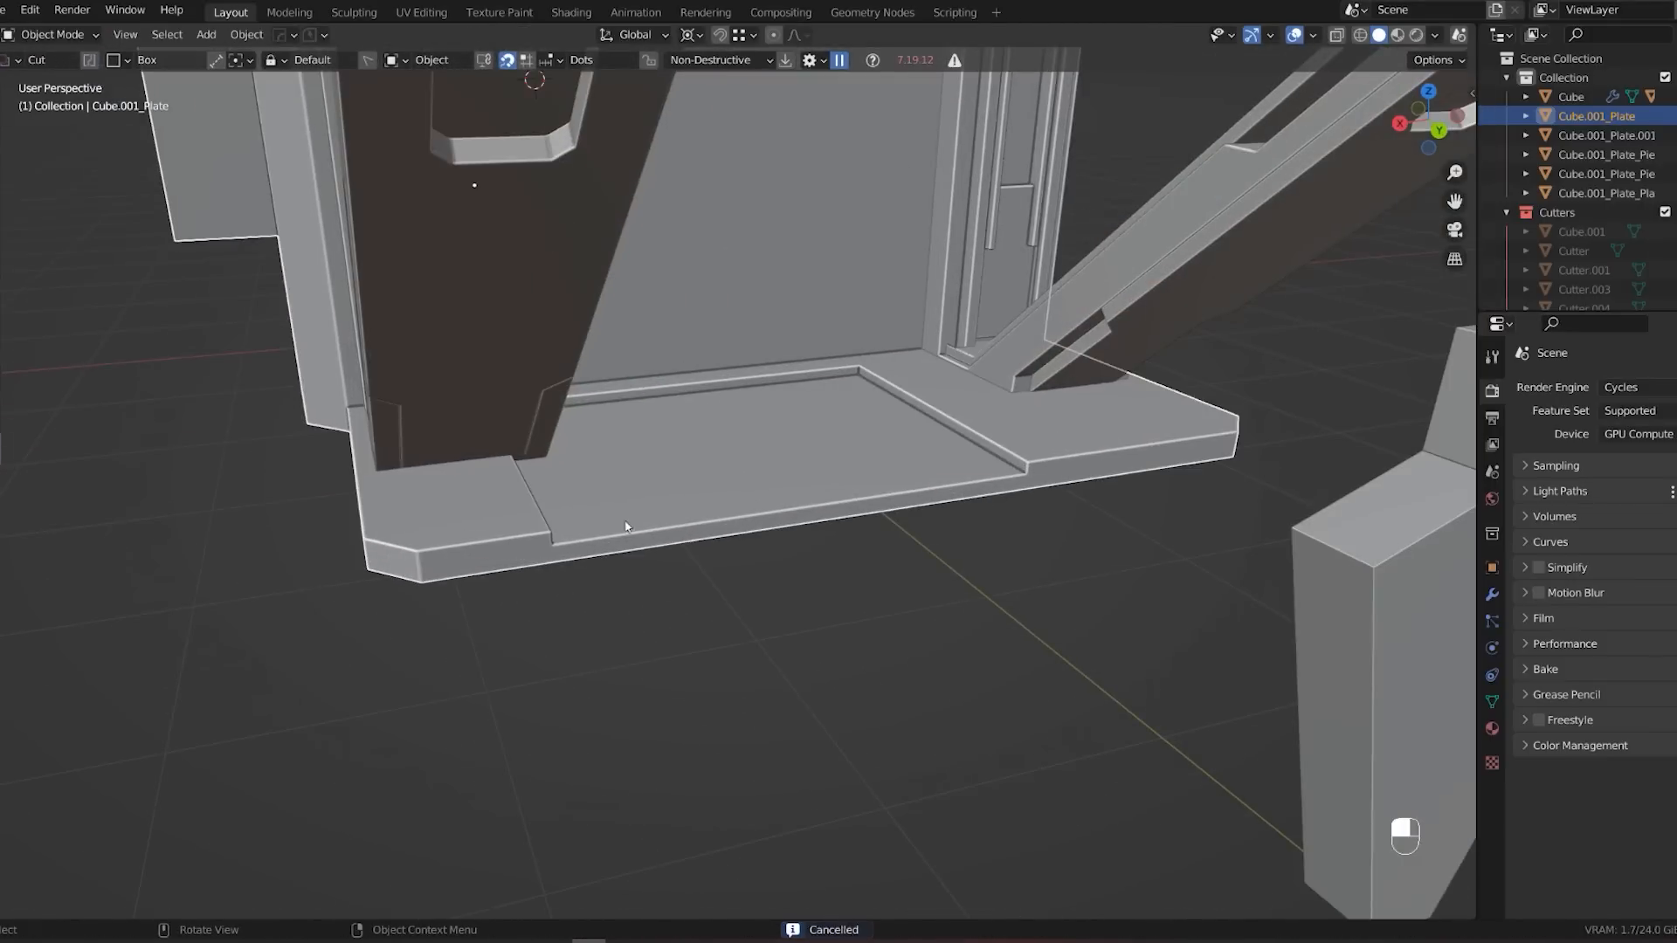
Apply the seat plate's modifiers and bring up the BoxCutter options for the panel cuts.
{"action": "key", "text": "alt+x"}
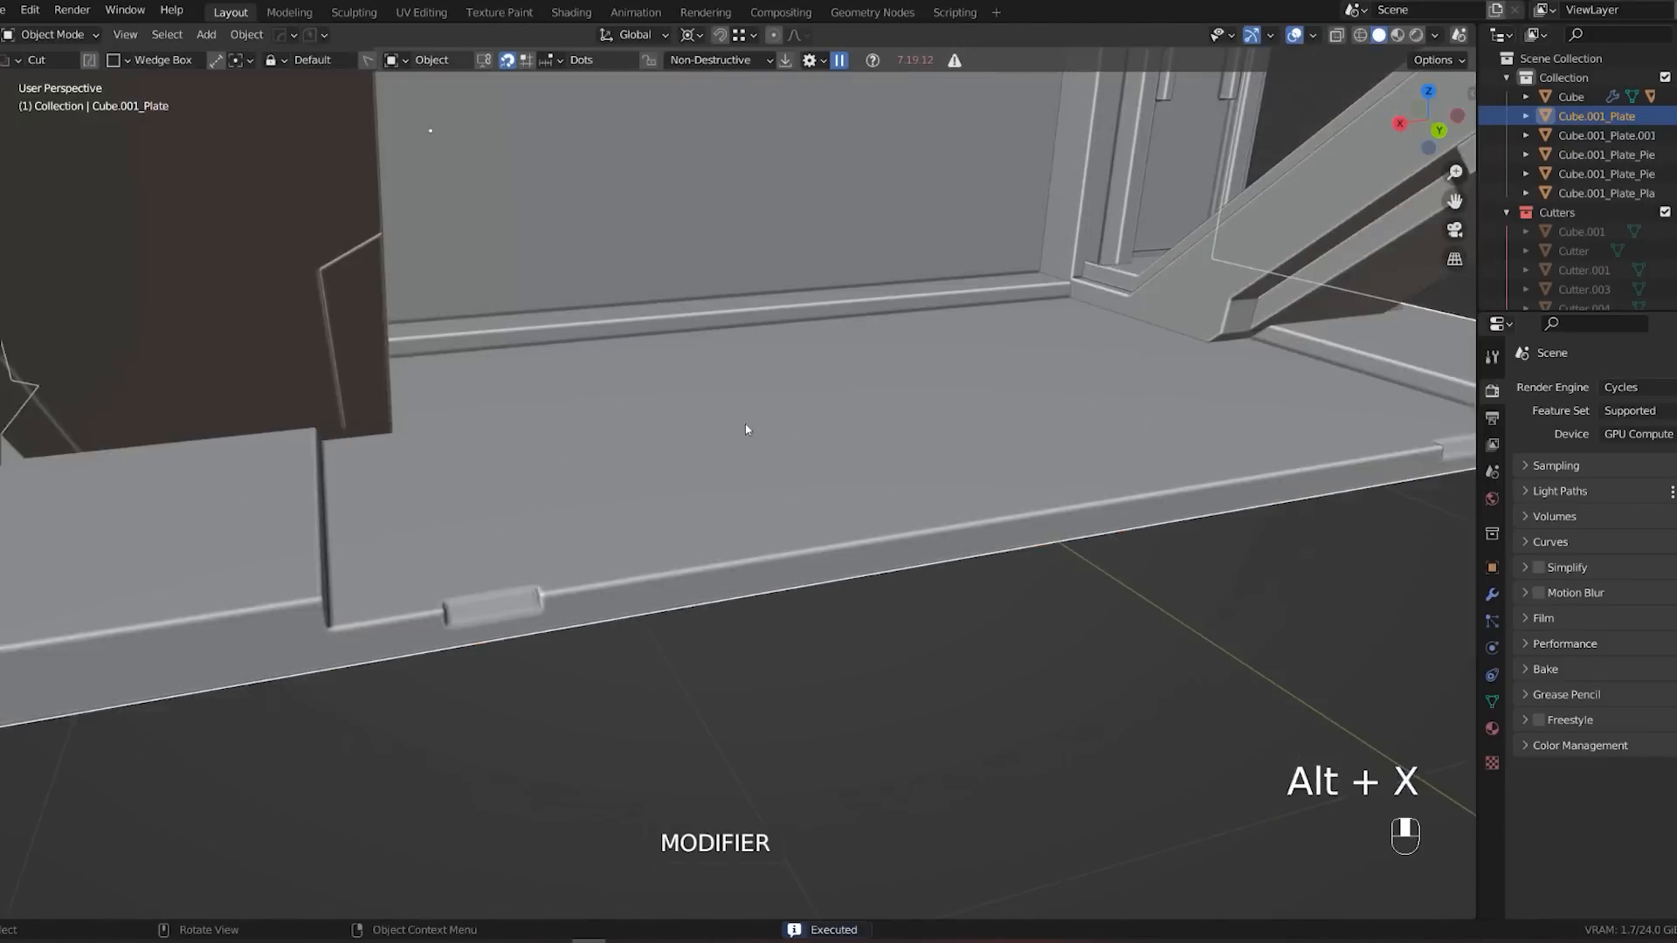
{"action": "key", "text": "Tab"}
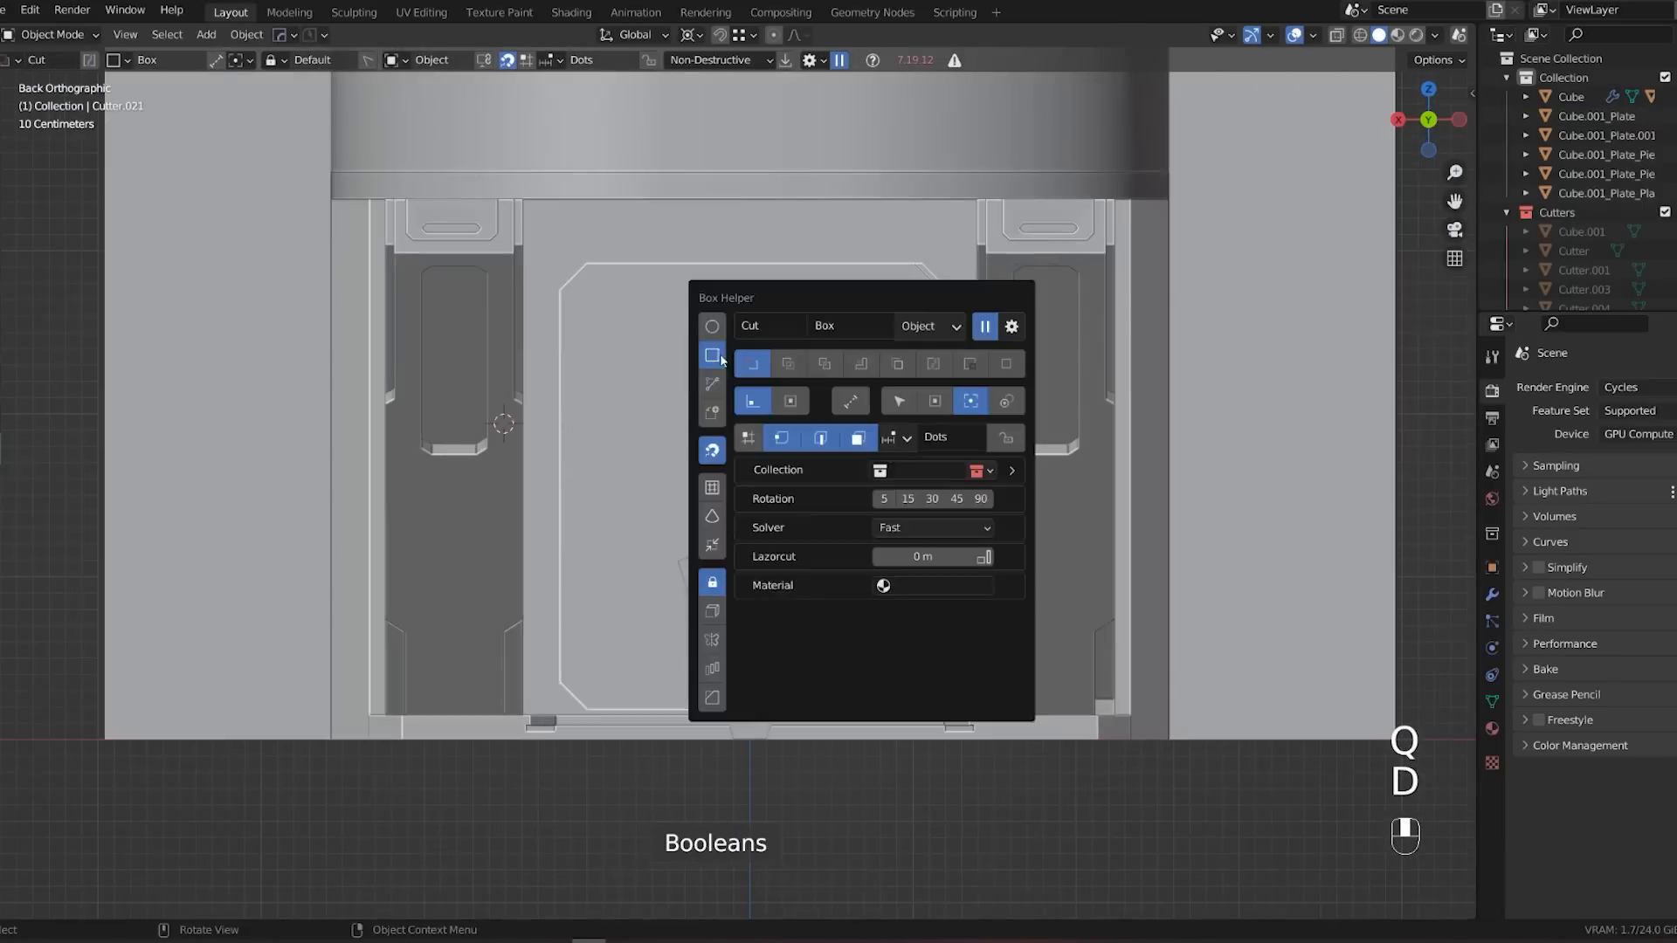
{"action": "key", "text": "alt+x"}
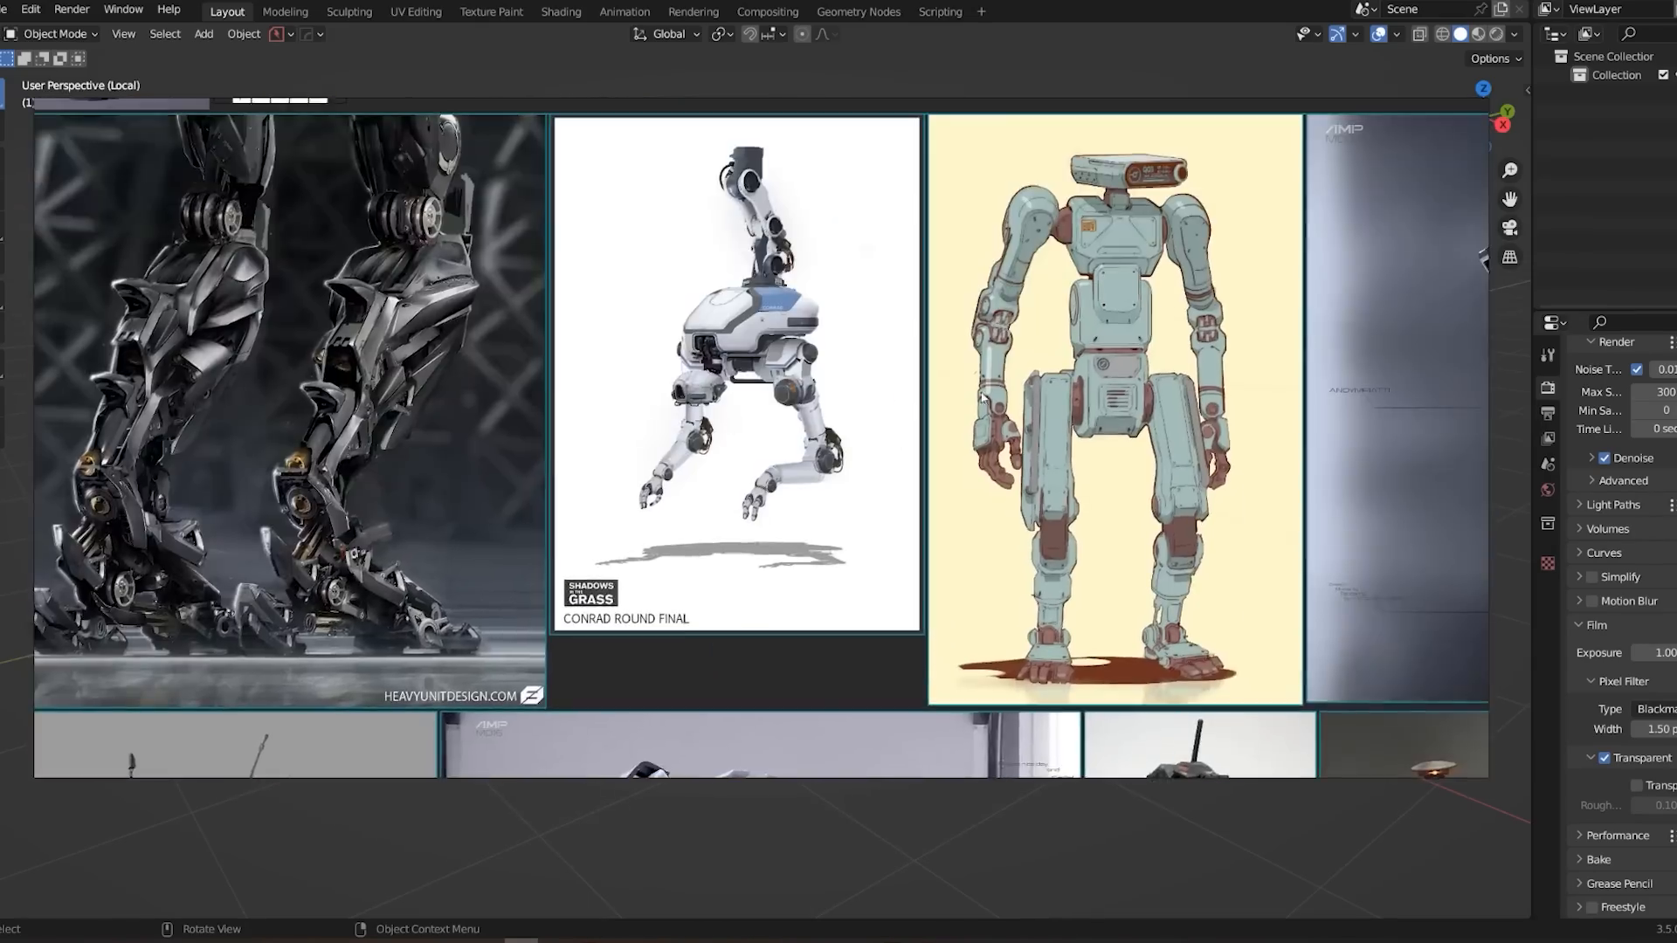
Zoom around the robot reference board, then switch to the scope scene for the rail slot cut.
{"action": "scroll", "scroll_direction": "down", "scroll_amount": 3}
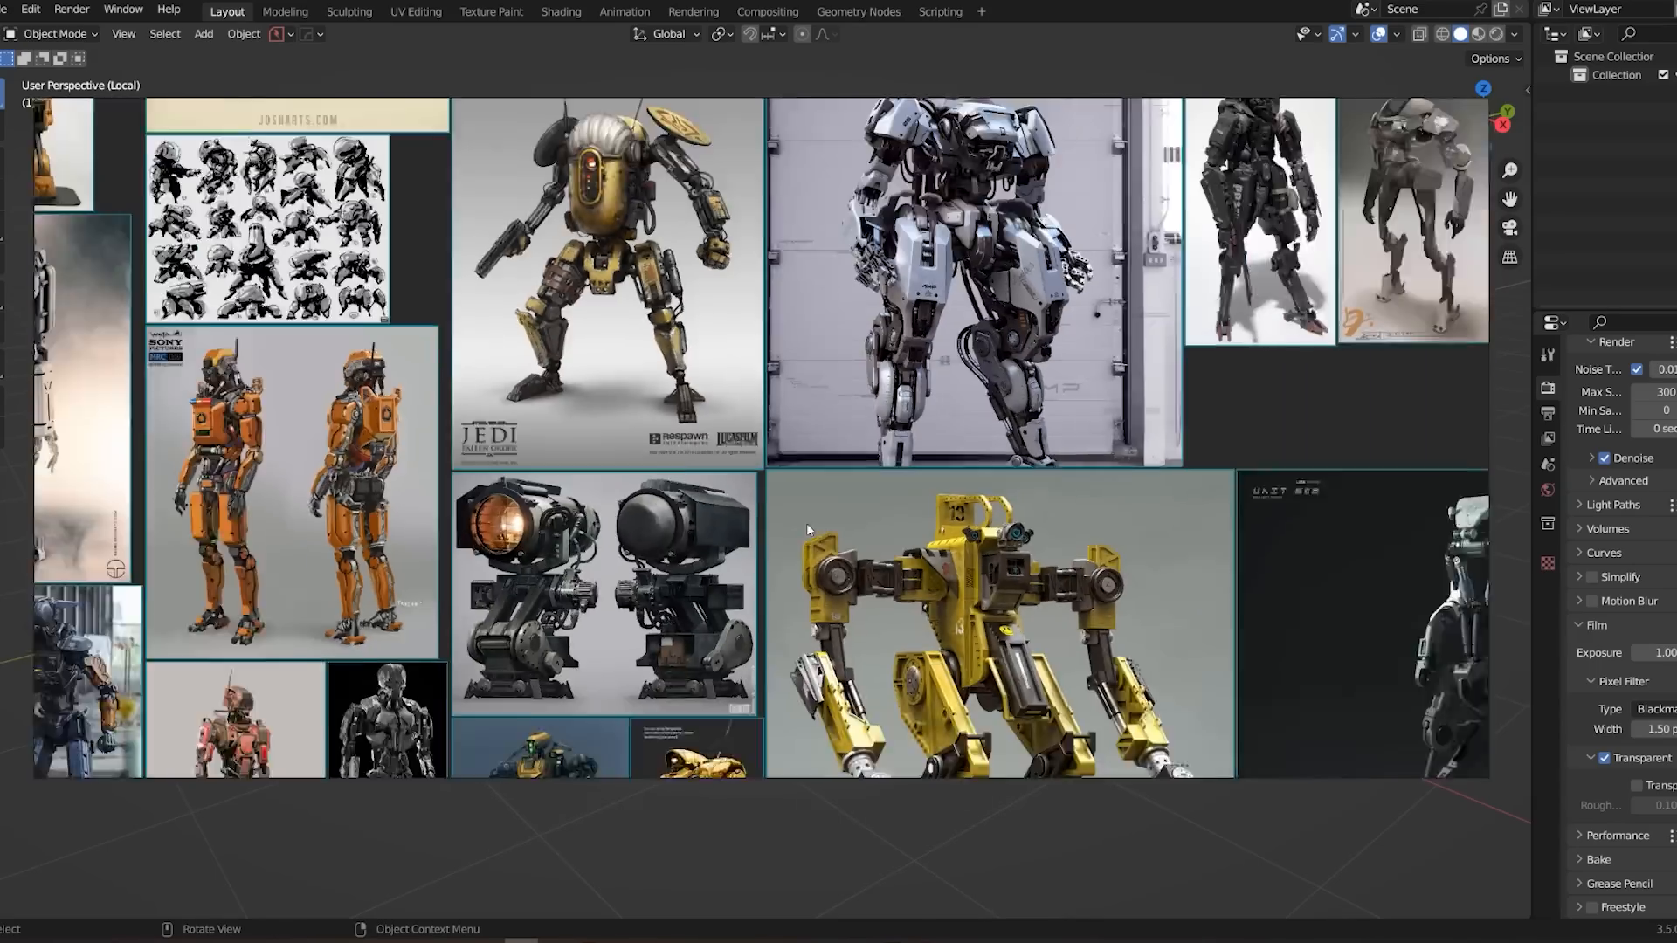
{"action": "scroll", "scroll_direction": "down", "scroll_amount": 3}
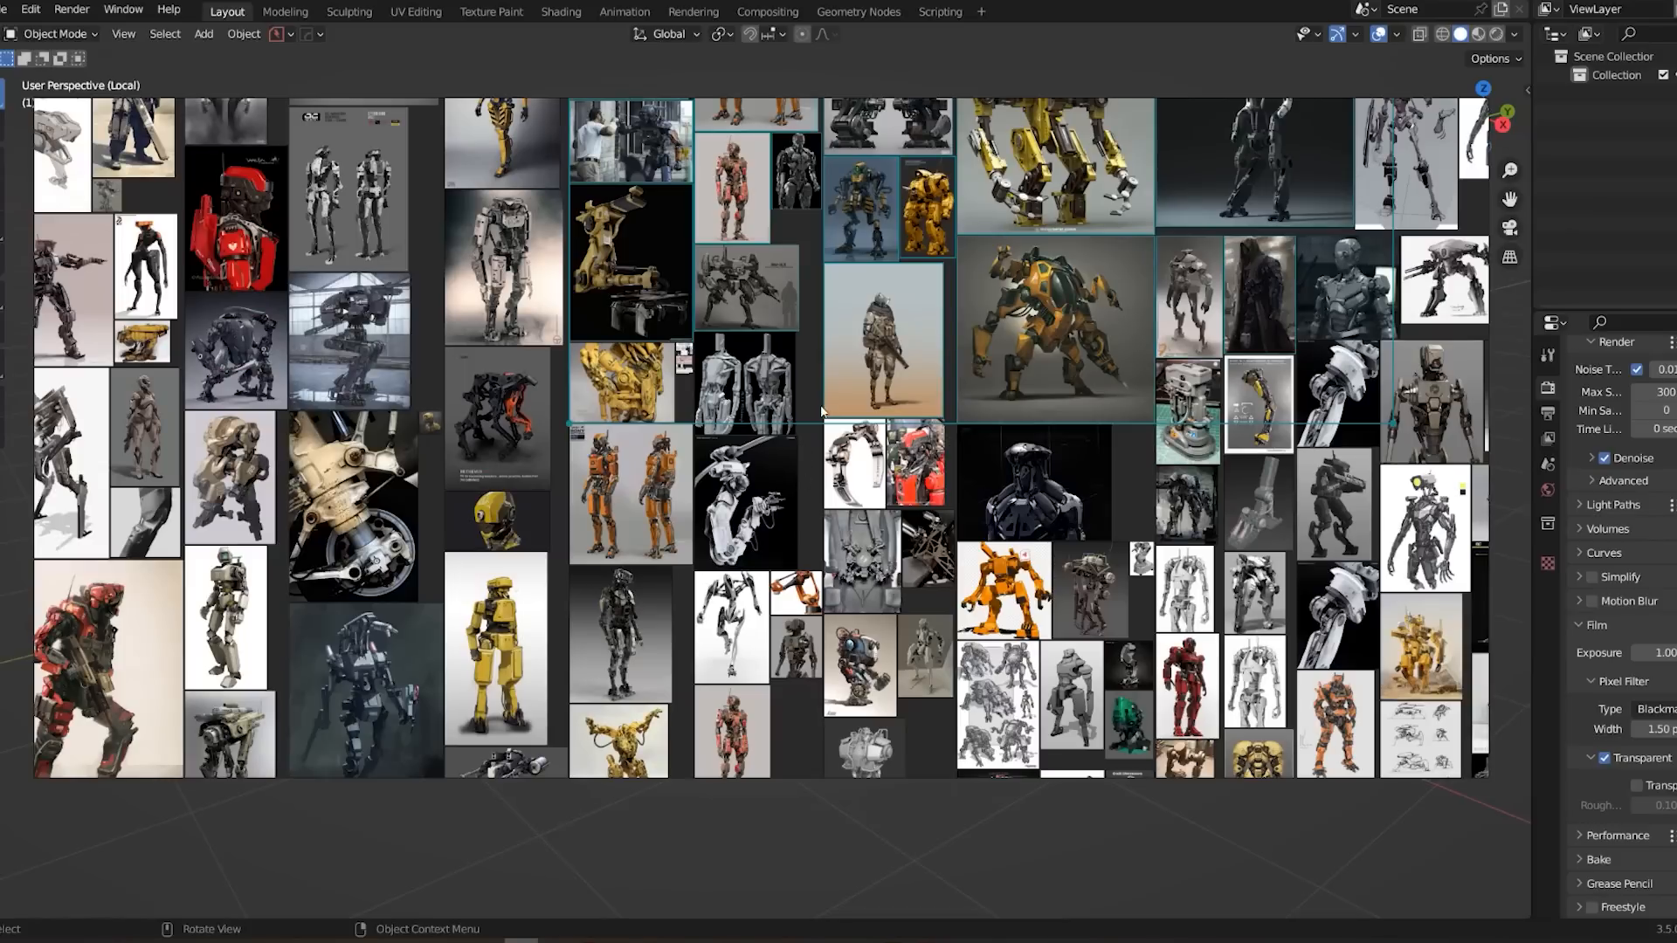
{"action": "mouse_move", "coordinate": [696, 578]}
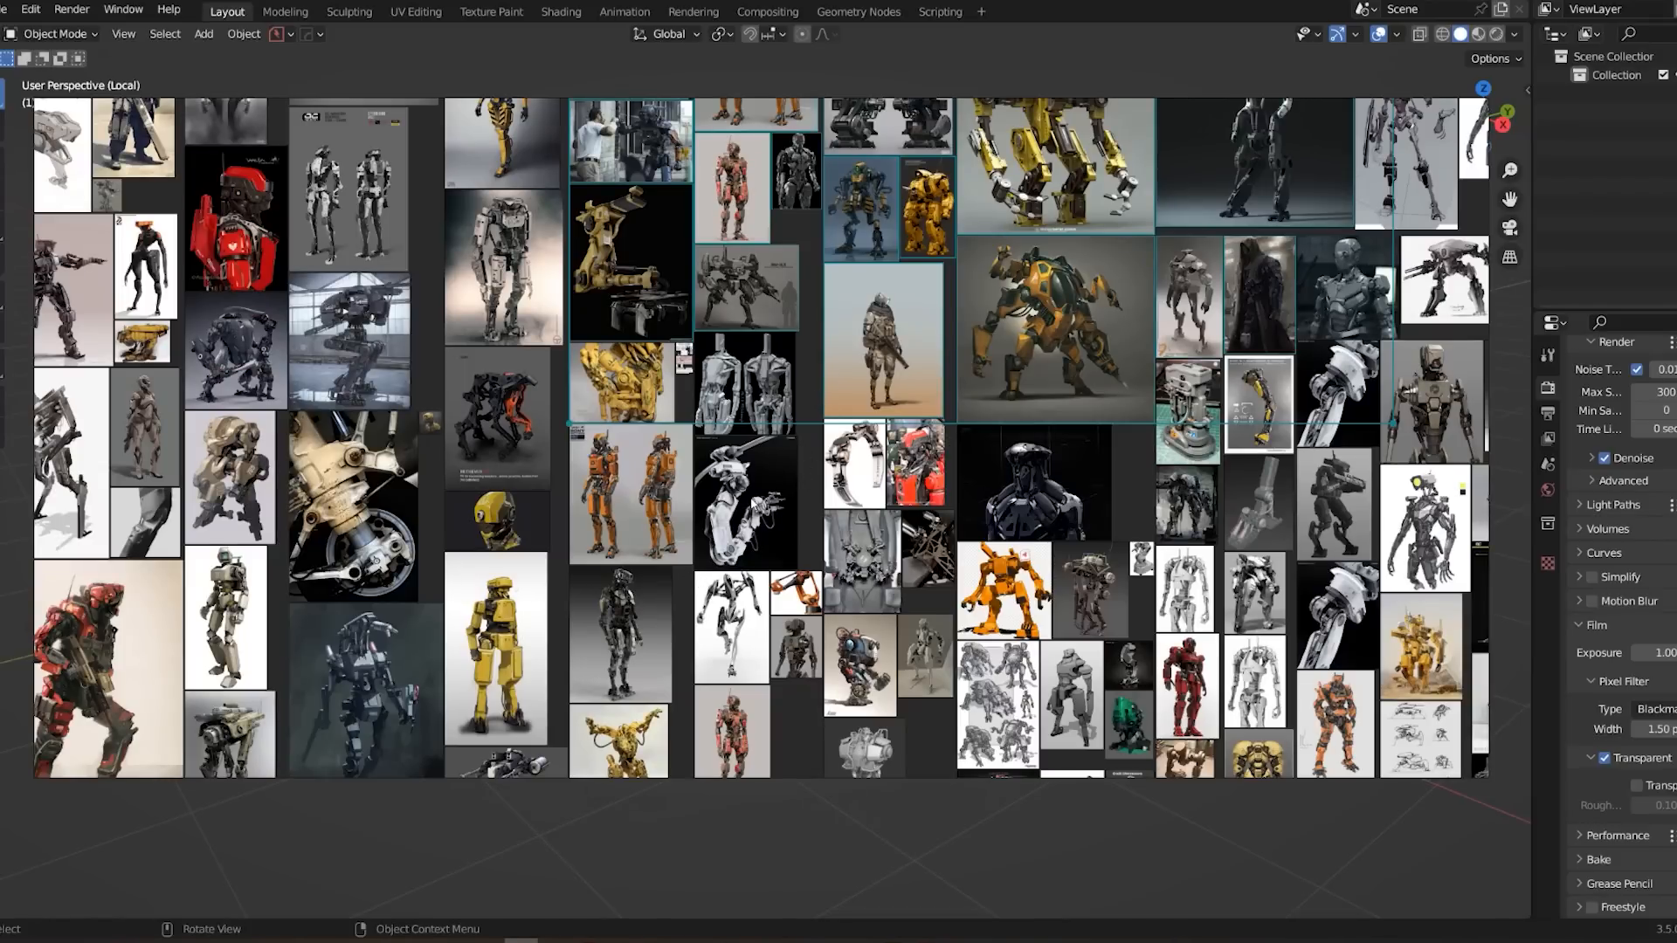
{"action": "left_click", "coordinate": [349, 12]}
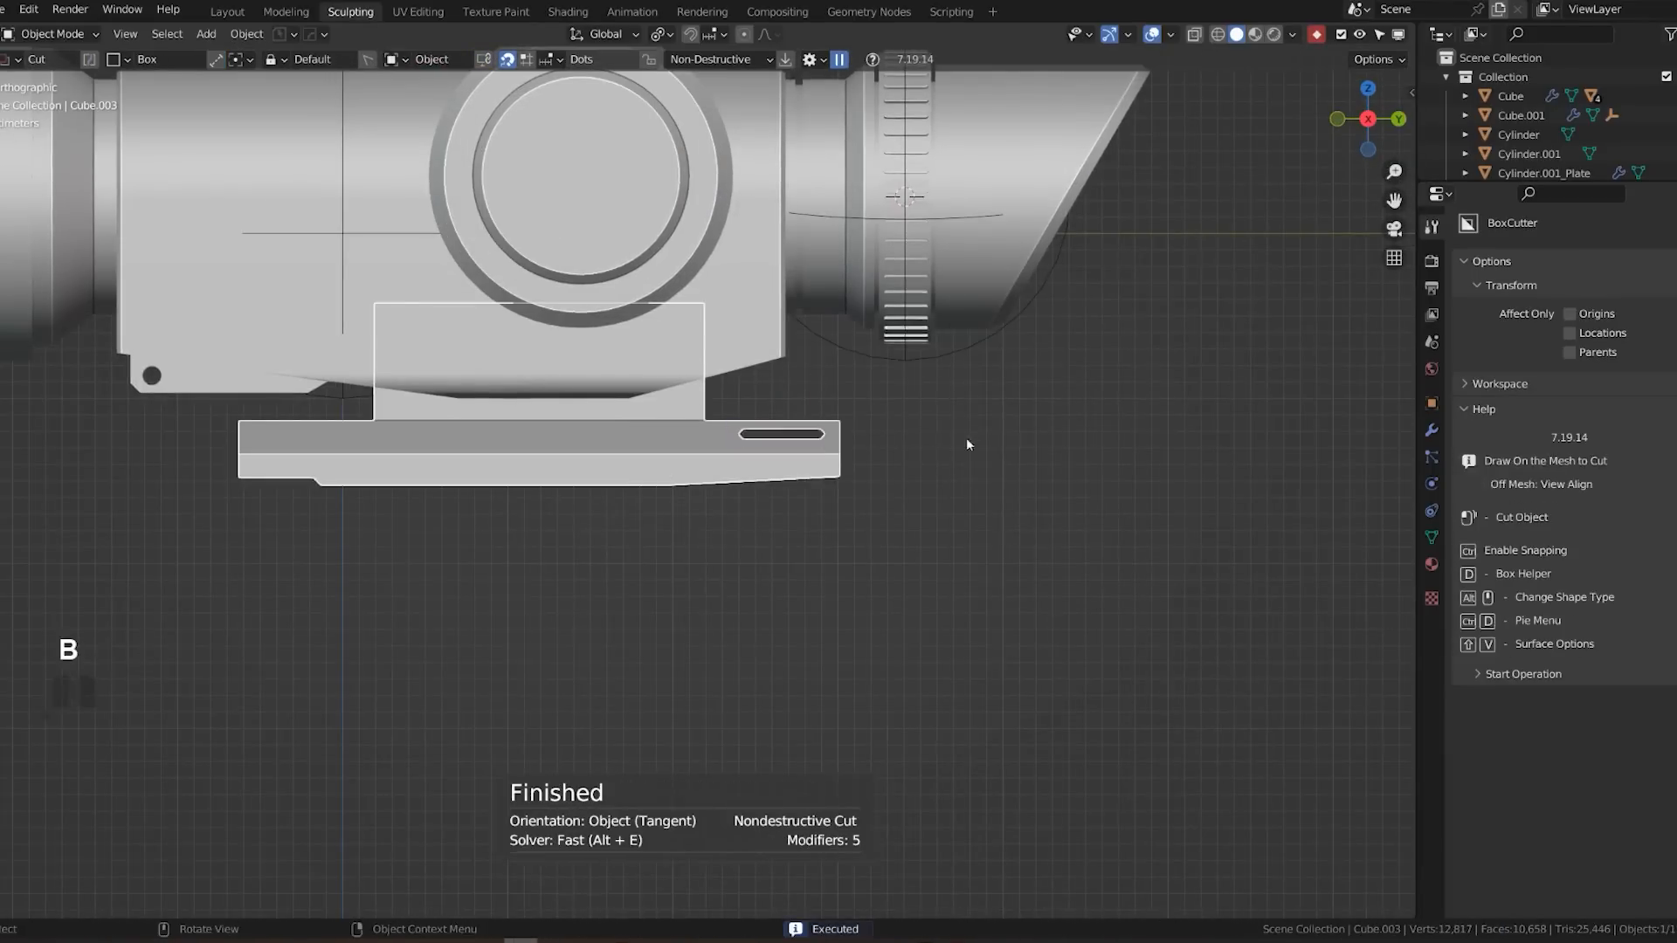
Cut details on the scope with BoxCutter and add evenly spaced loop-cut grooves around the barrel.
{"action": "key", "text": "w"}
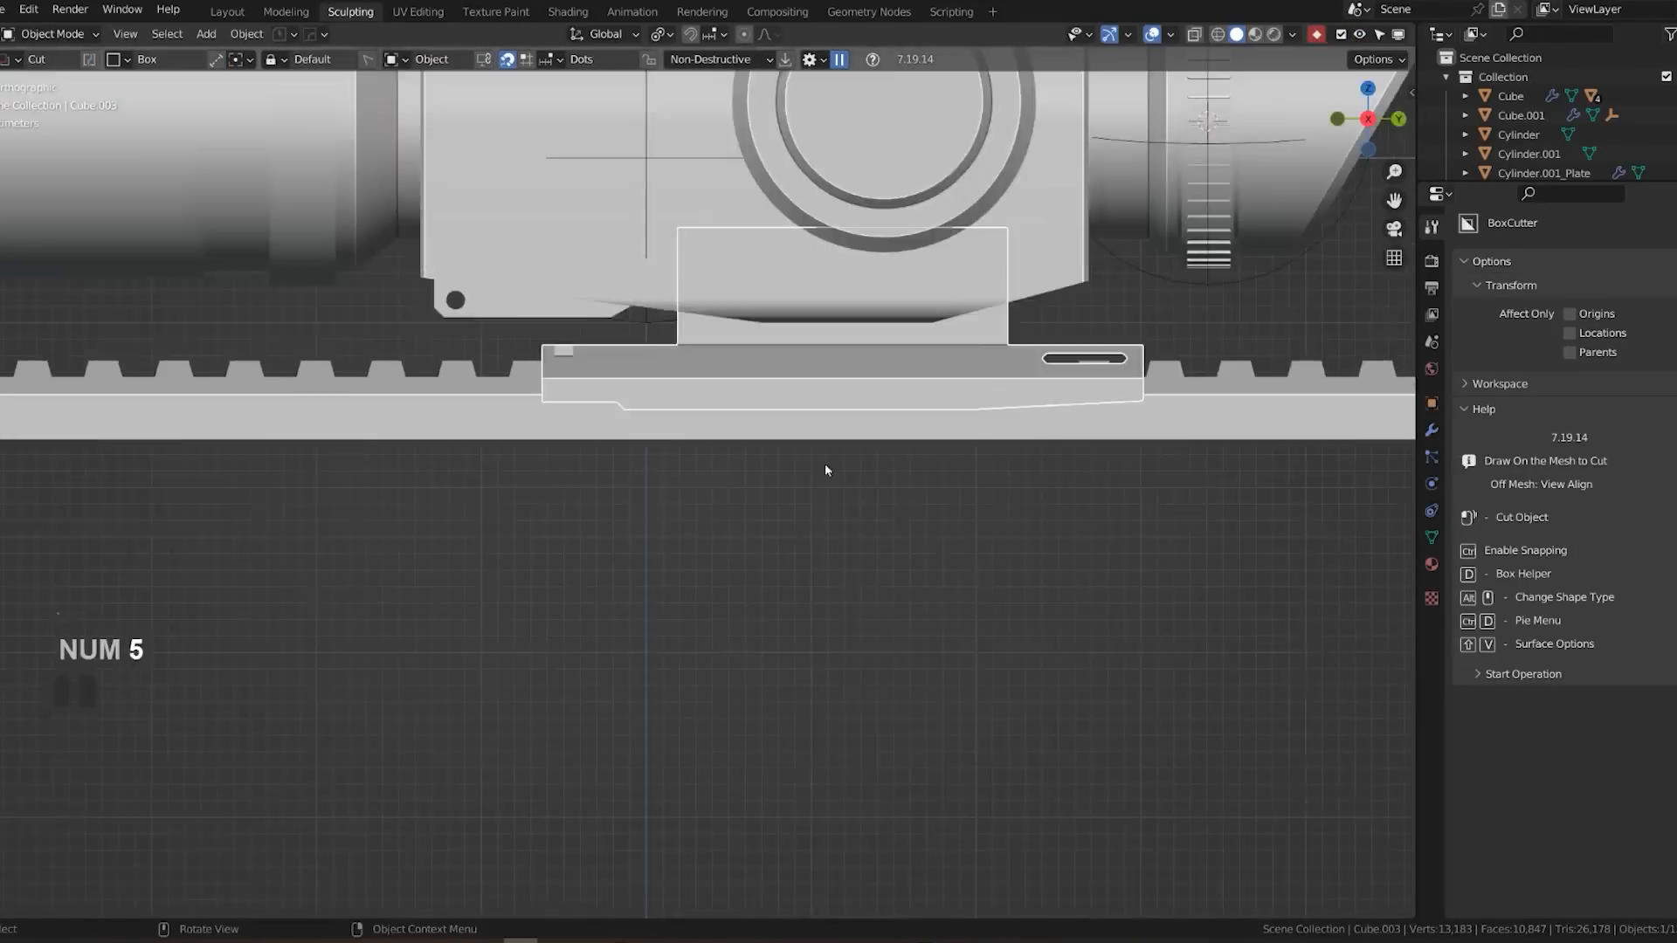
{"action": "key", "text": "Tab"}
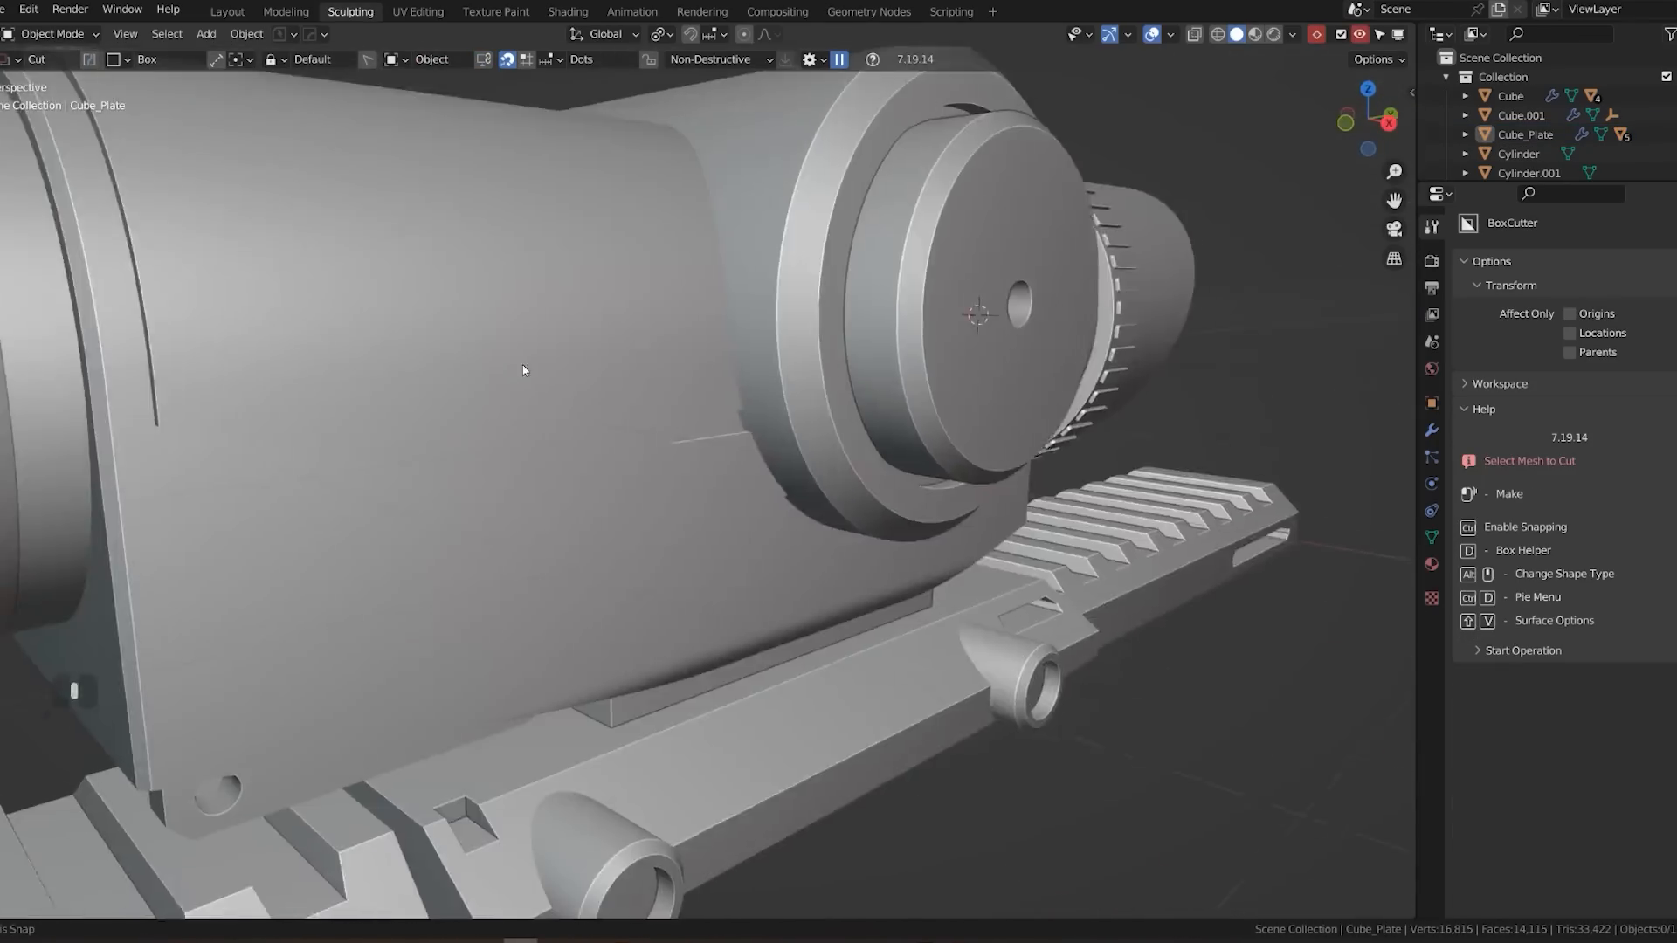
{"action": "key", "text": "Tab"}
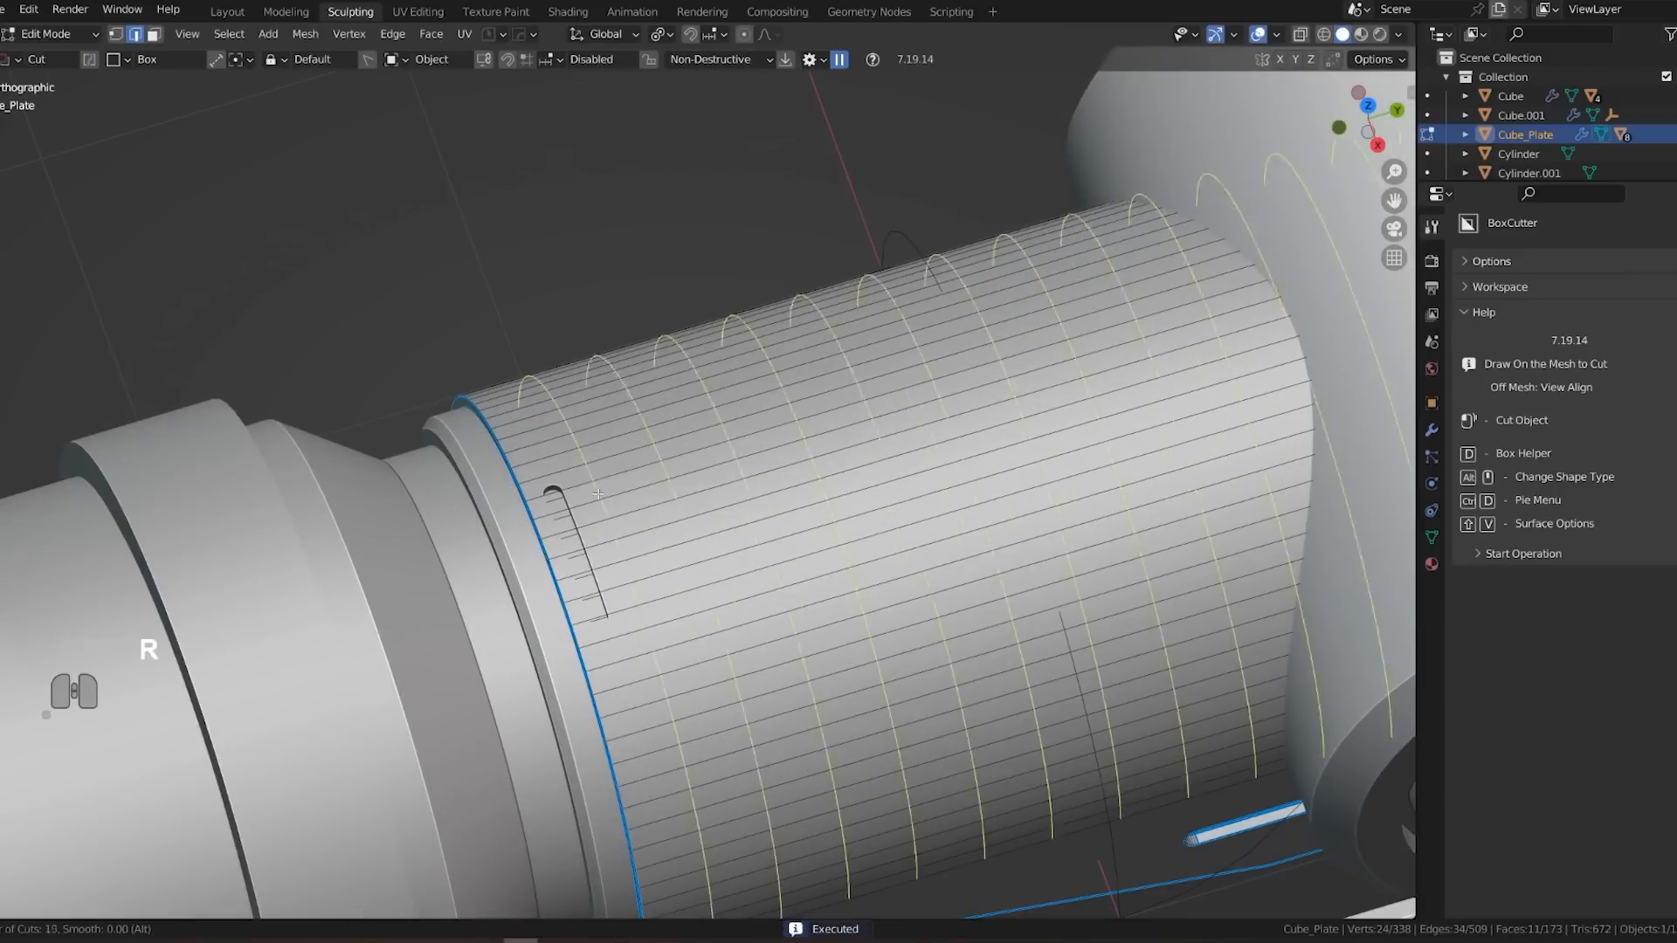
{"action": "key", "text": "Tab"}
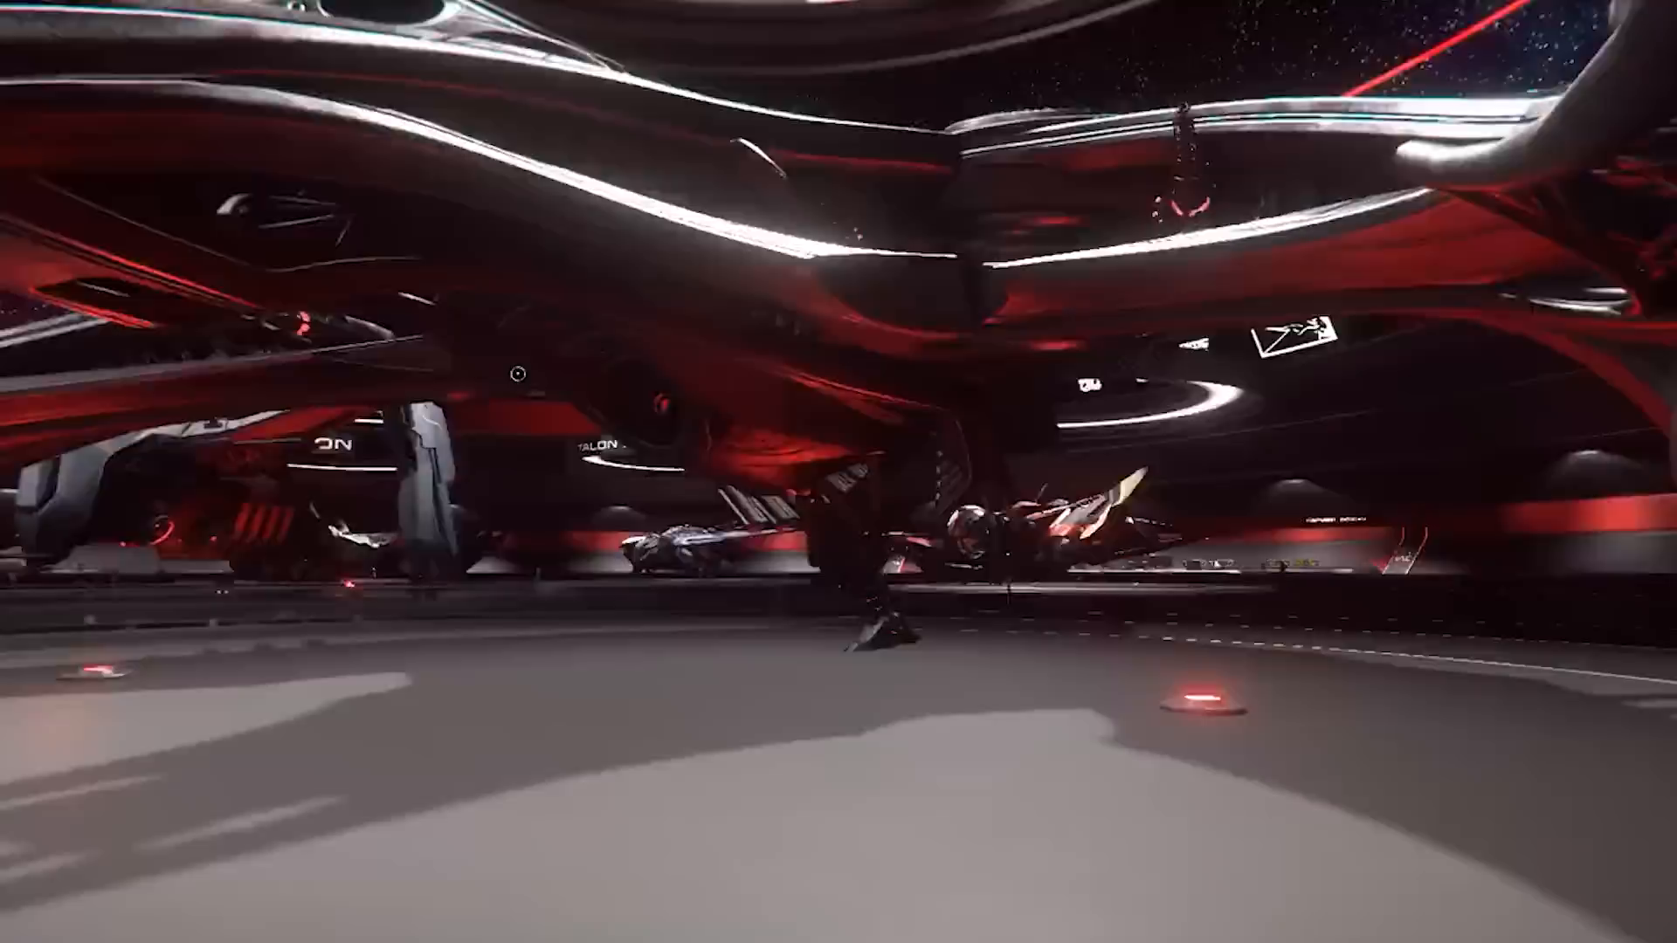
Apply the transforms on the new tapered plane seen from the top.
{"action": "key", "text": "ctrl+a"}
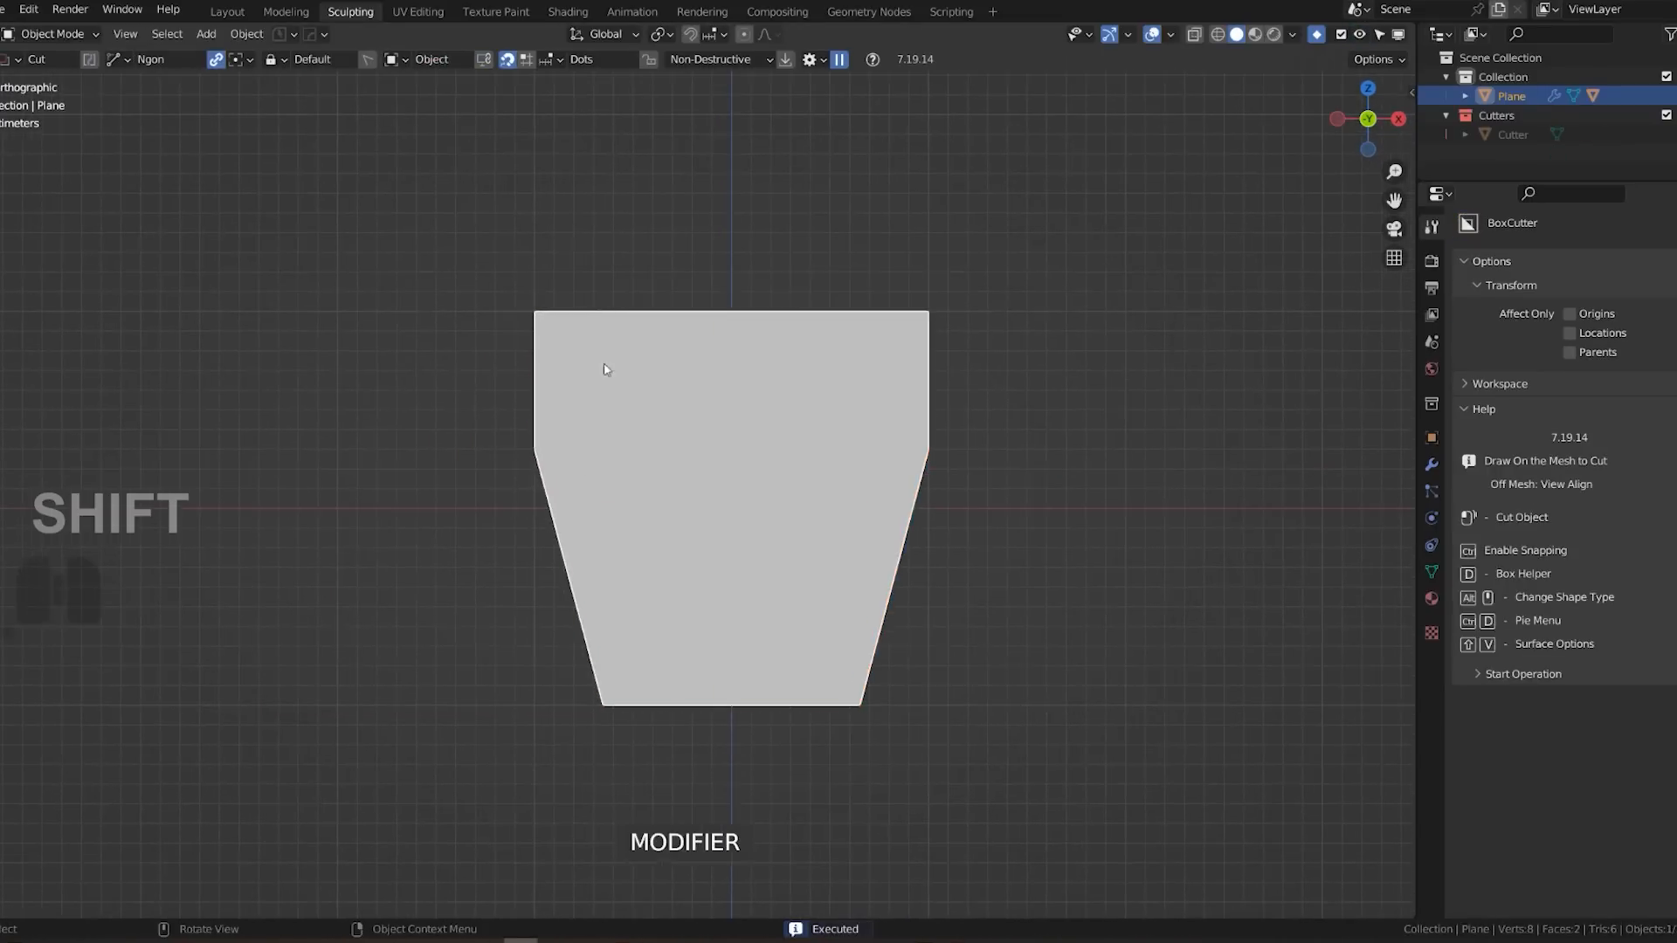
Box-cut the plane into a V shape, bend and thicken it into a curved strip, then move to the round lens part.
{"action": "left_click_drag", "start_coordinate": [606, 368], "coordinate": [828, 634]}
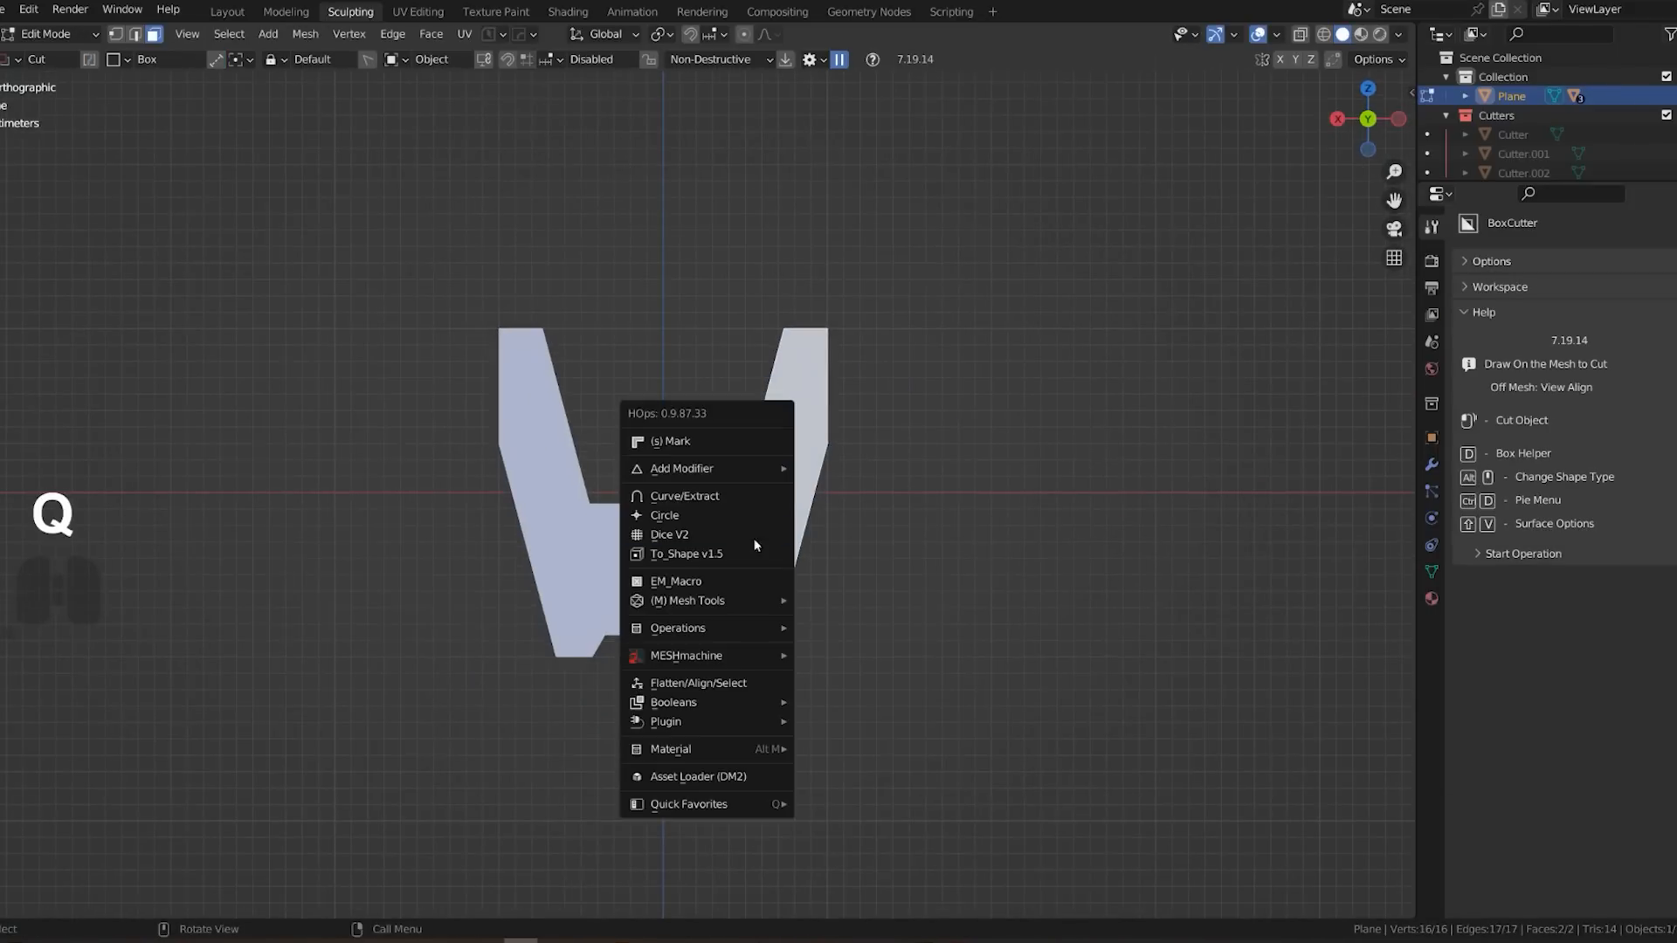
{"action": "key", "text": "Tab"}
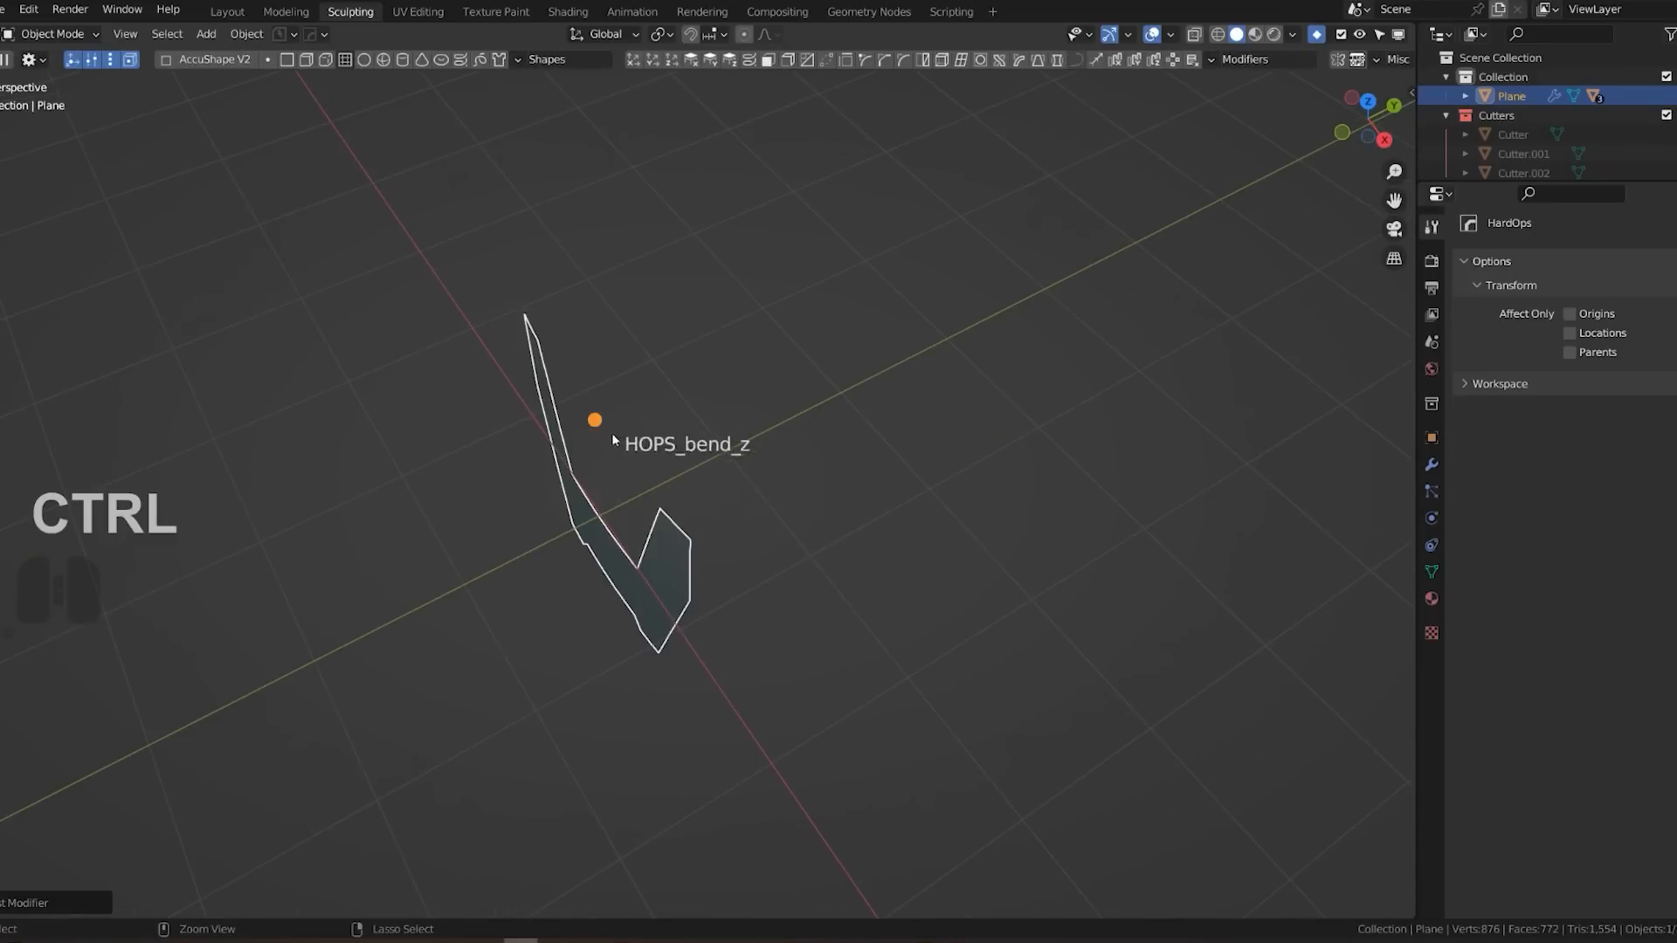
{"action": "key", "text": "KP_5"}
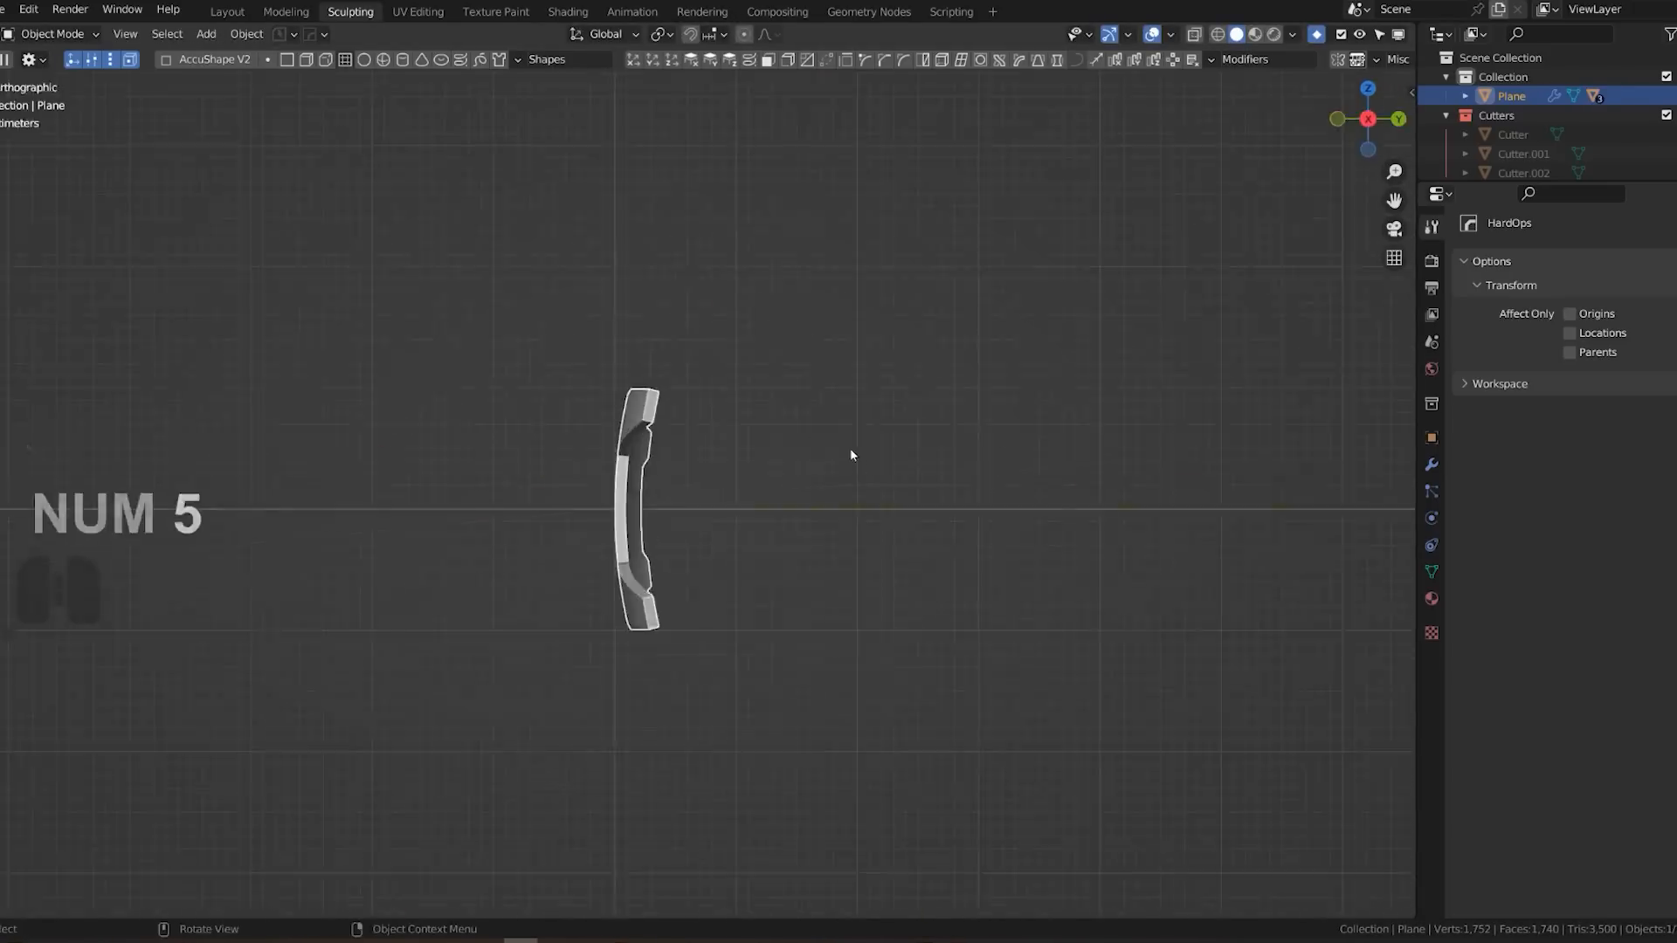
{"action": "key", "text": "g"}
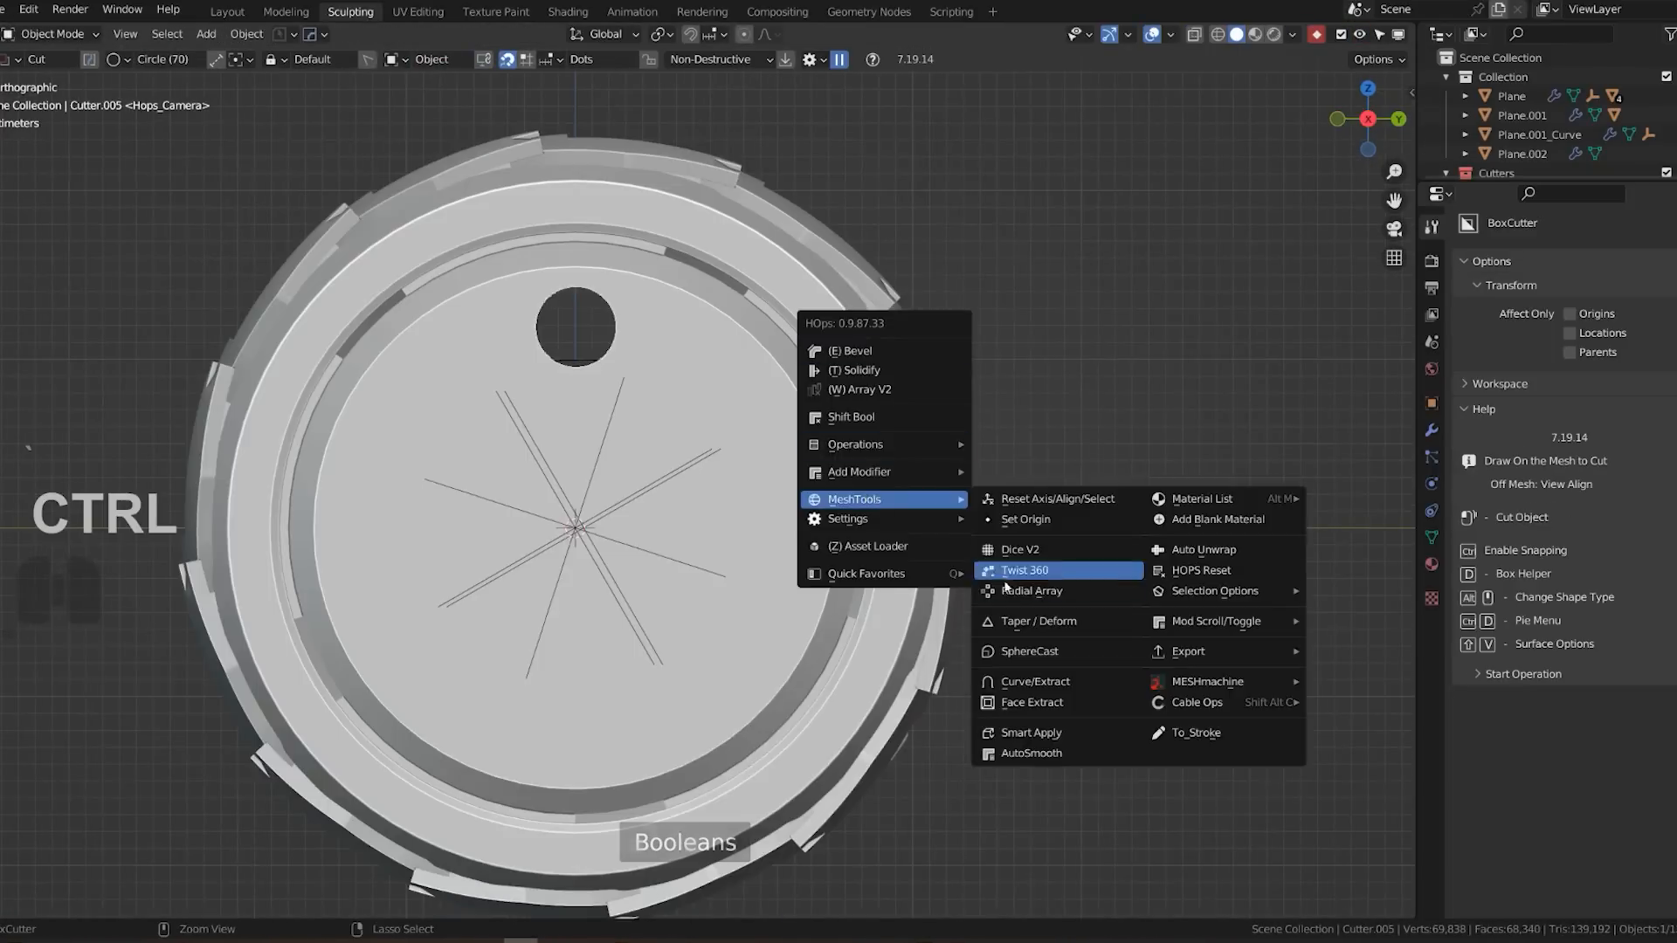
Apply Twist 360 to the cylinder to form the conical centre piece in the disc hub.
{"action": "left_click", "coordinate": [1025, 569]}
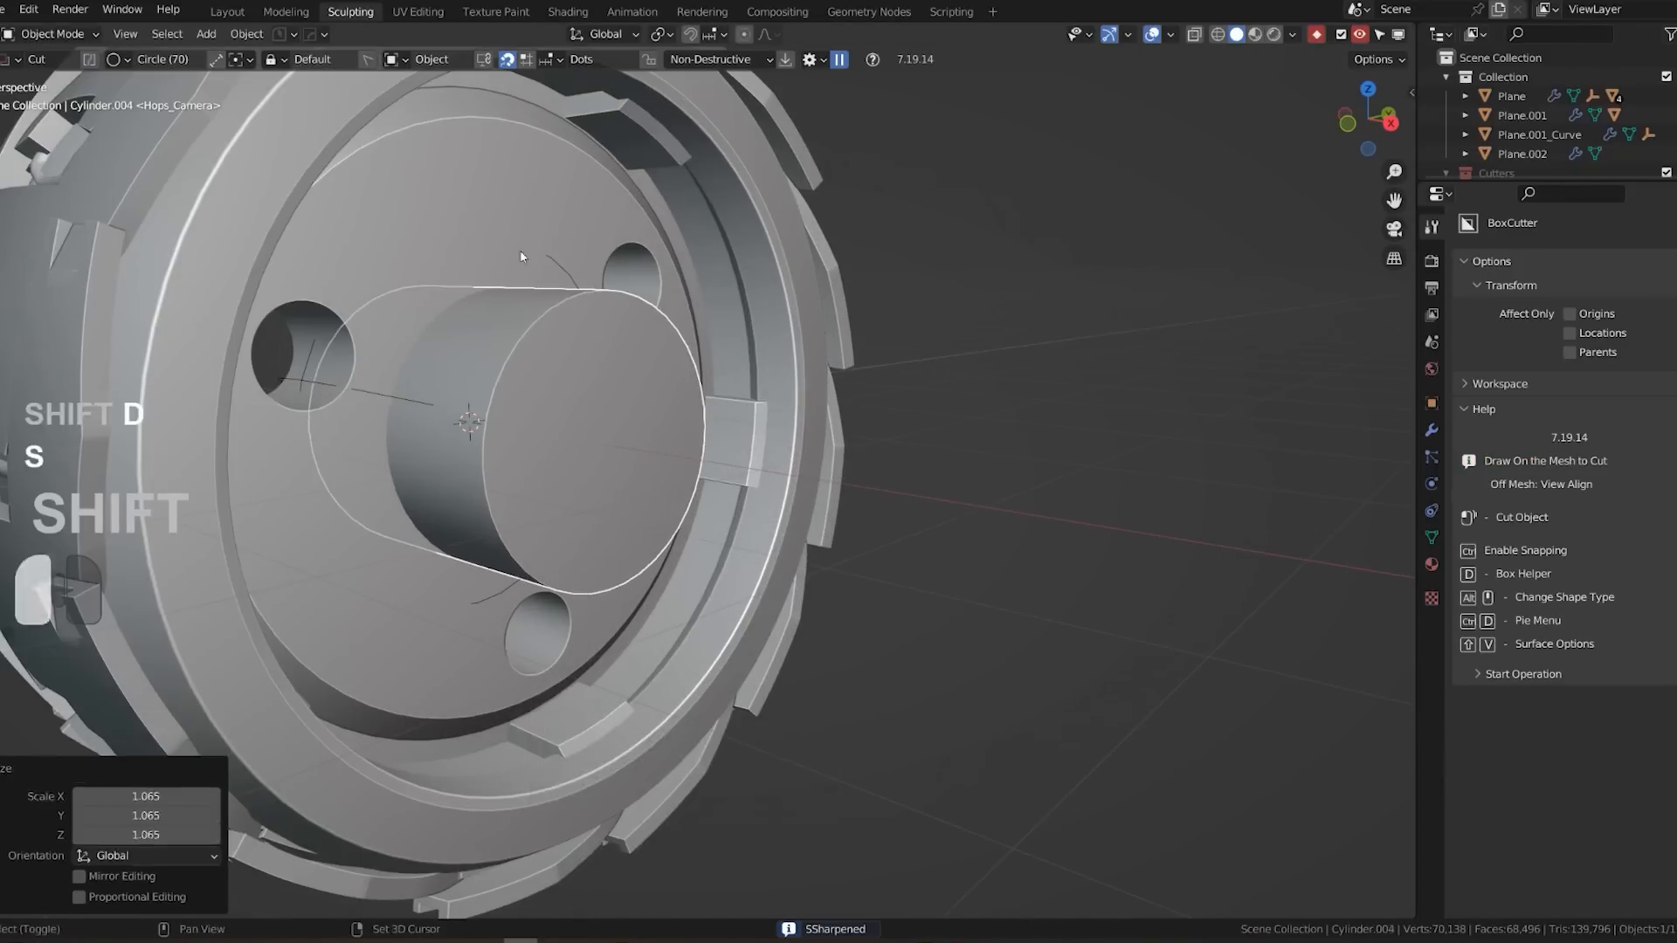
{"action": "key", "text": "Tab"}
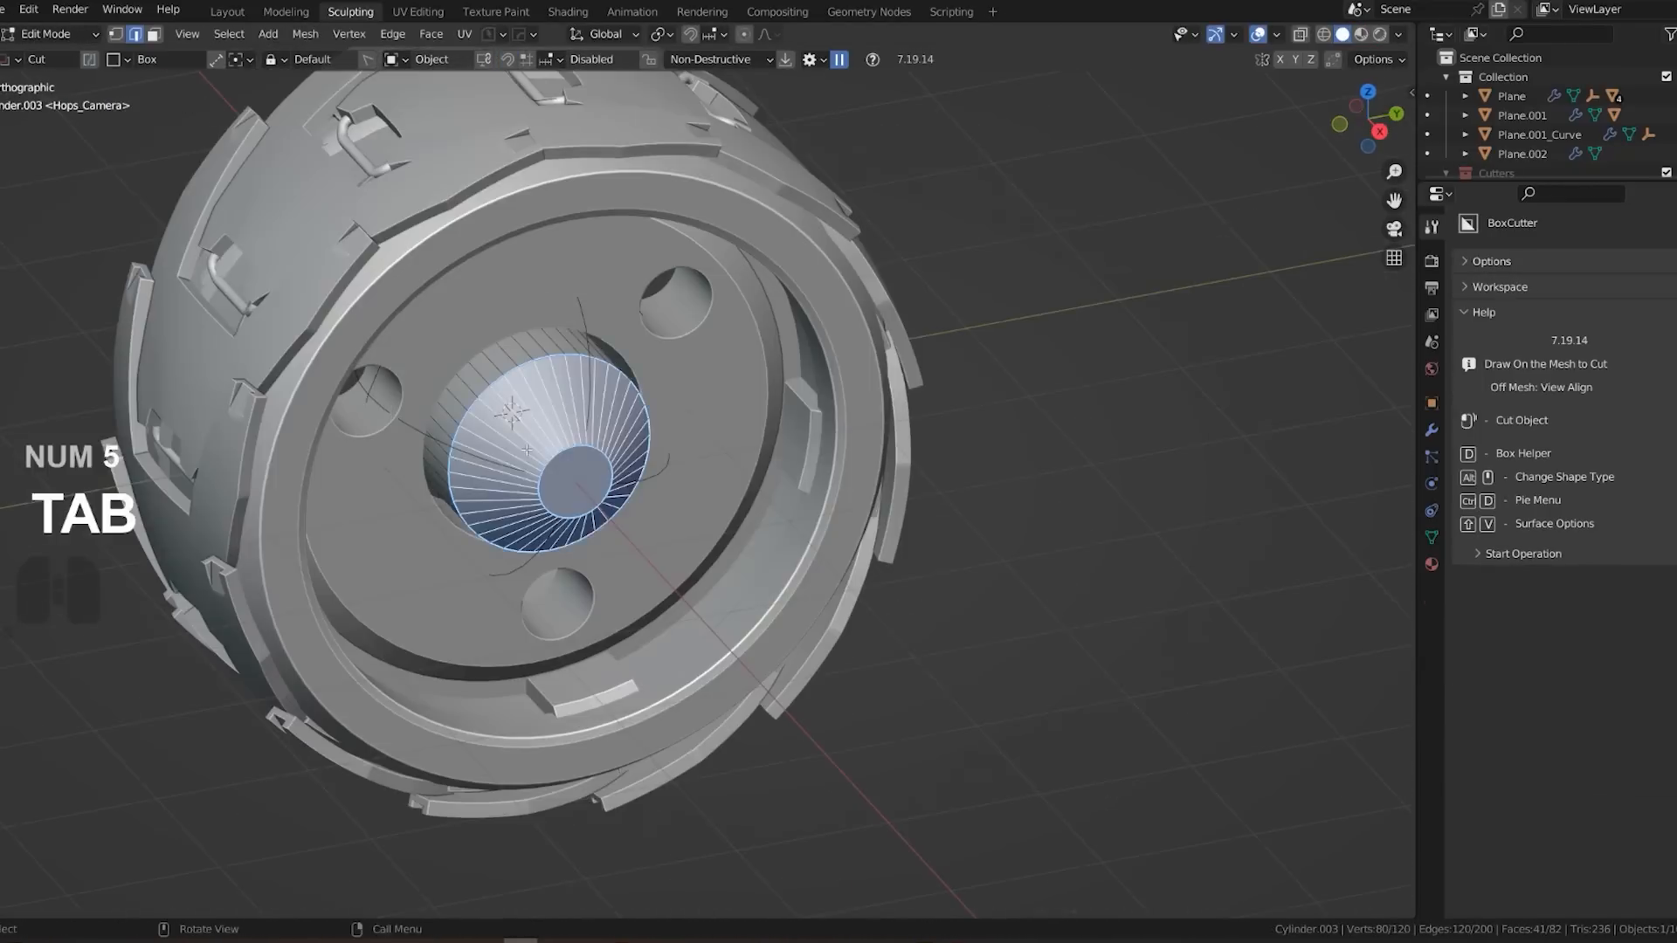
{"action": "key", "text": "b"}
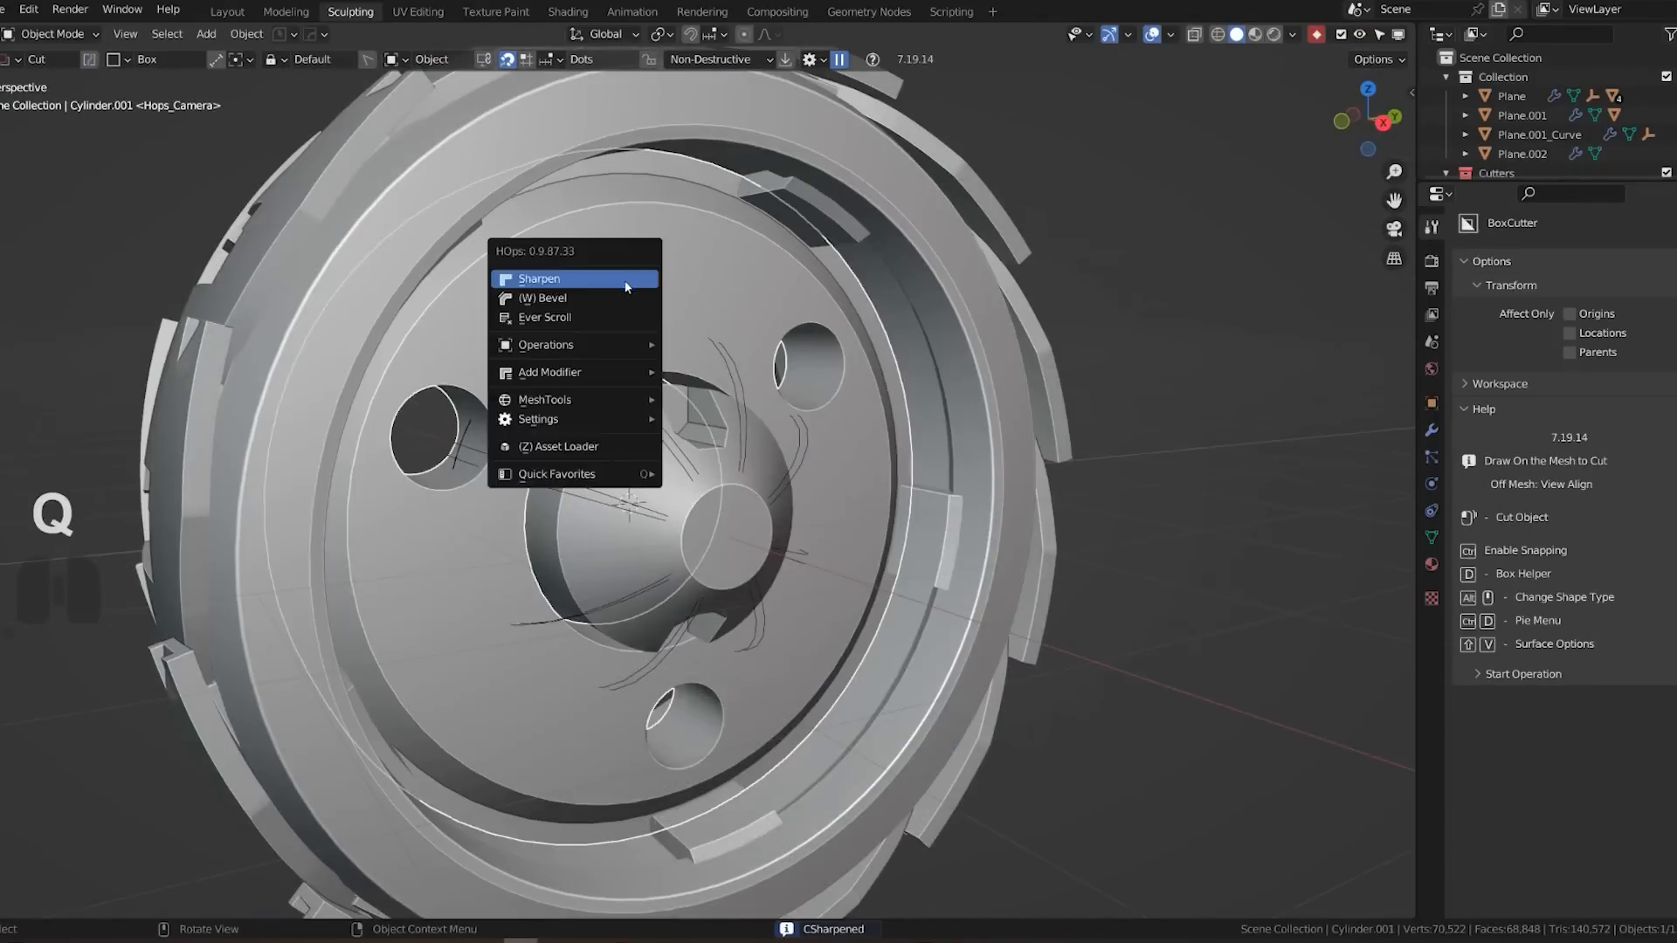
Sharpen the round part's edges and begin tuning the bevel on the handled panel.
{"action": "left_click", "coordinate": [539, 278]}
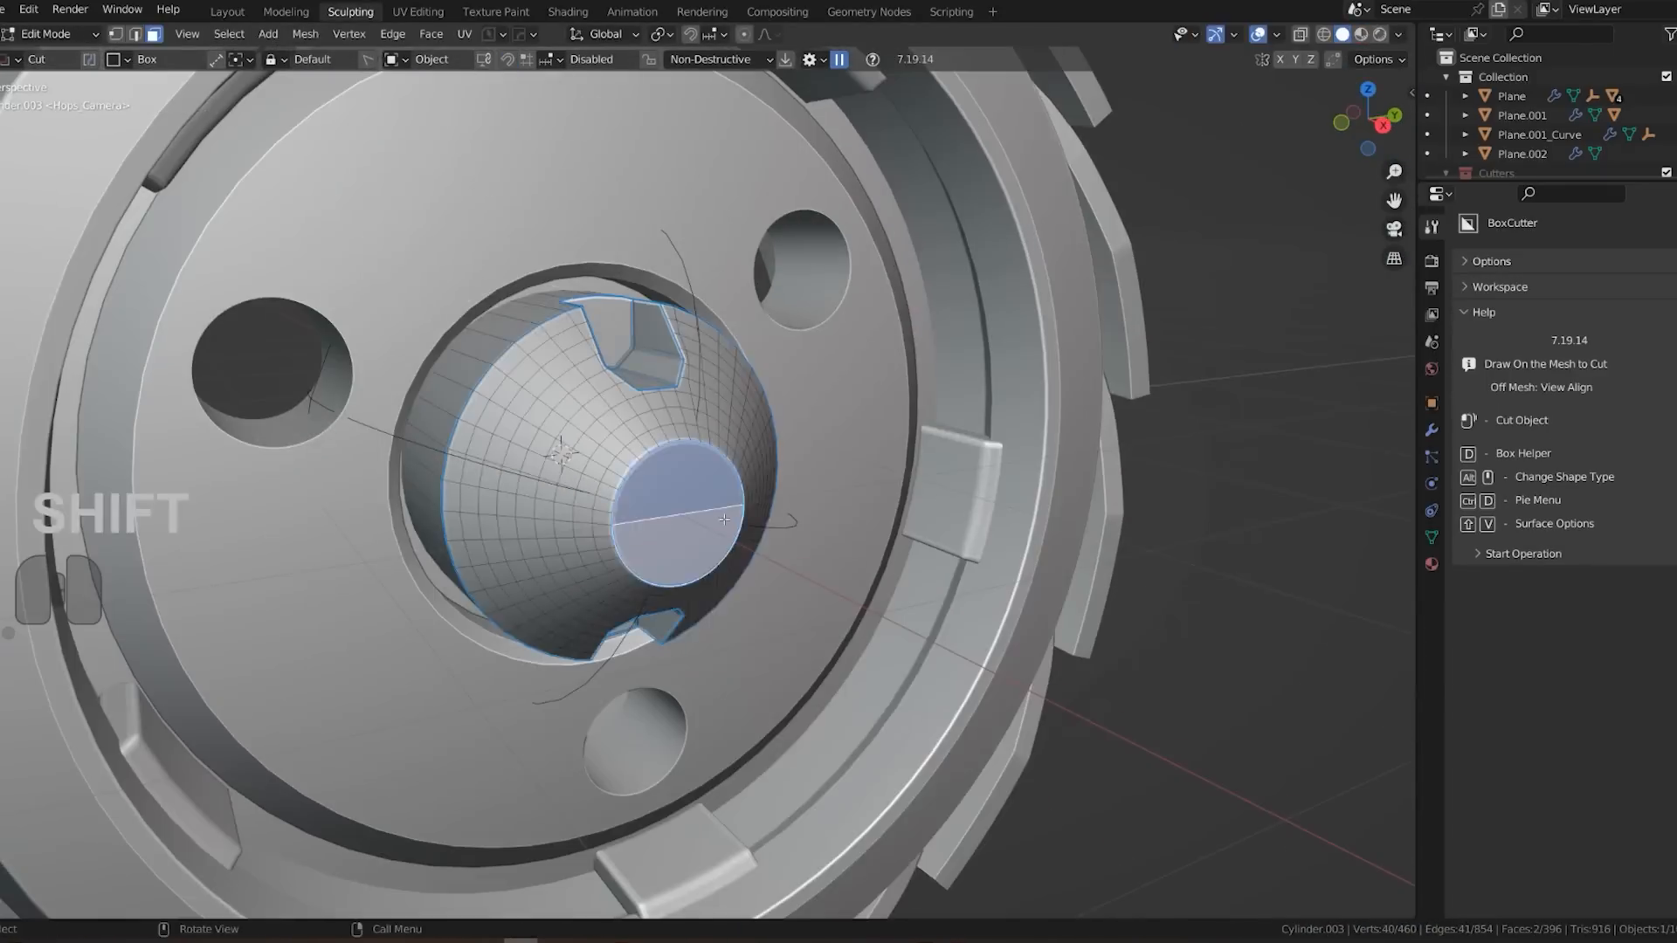
{"action": "key", "text": "Tab"}
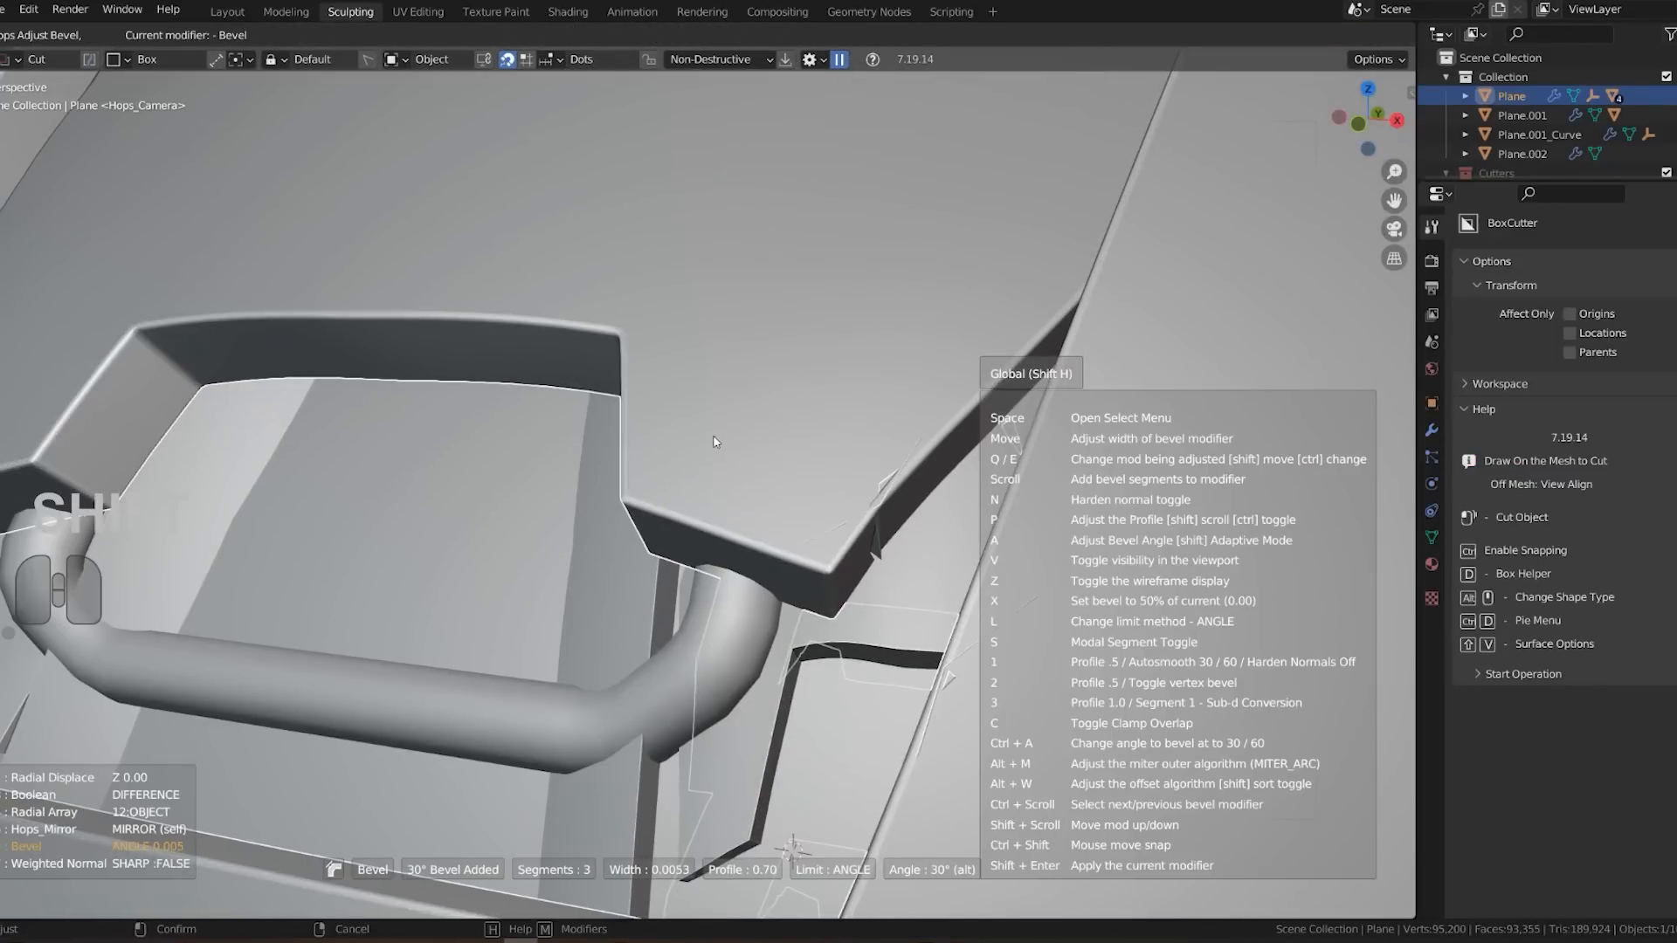
Refine the panel's corner vertices beside the handle and reposition the seat cushion.
{"action": "key", "text": "Tab"}
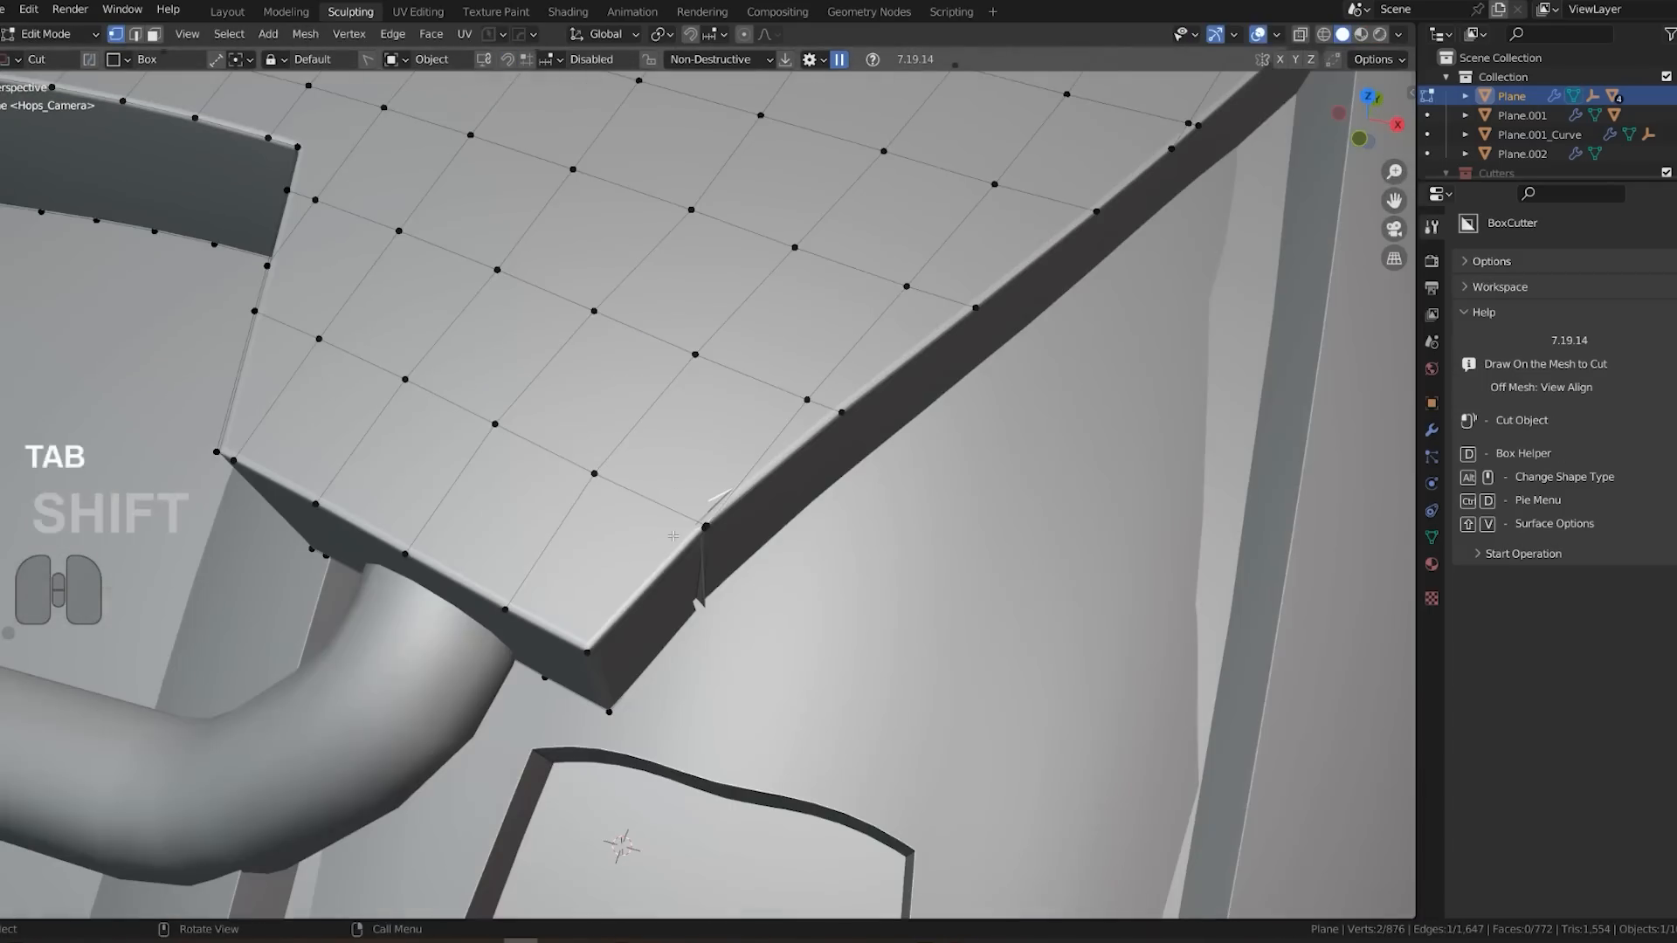
{"action": "key", "text": "Tab"}
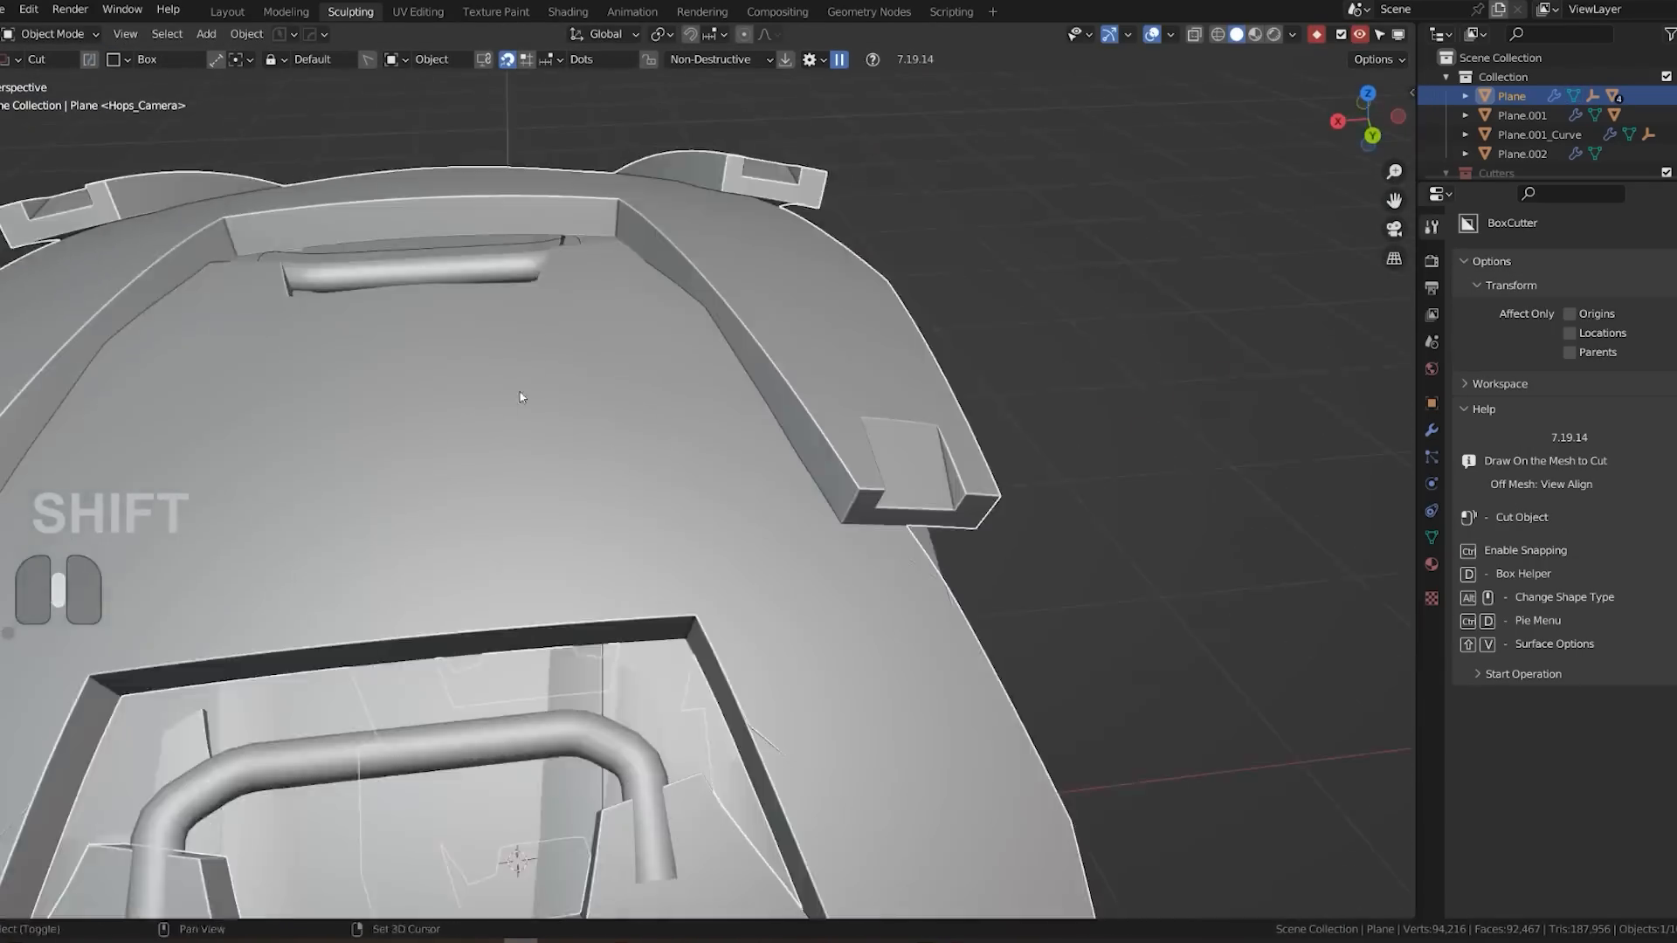
{"action": "key", "text": "Tab"}
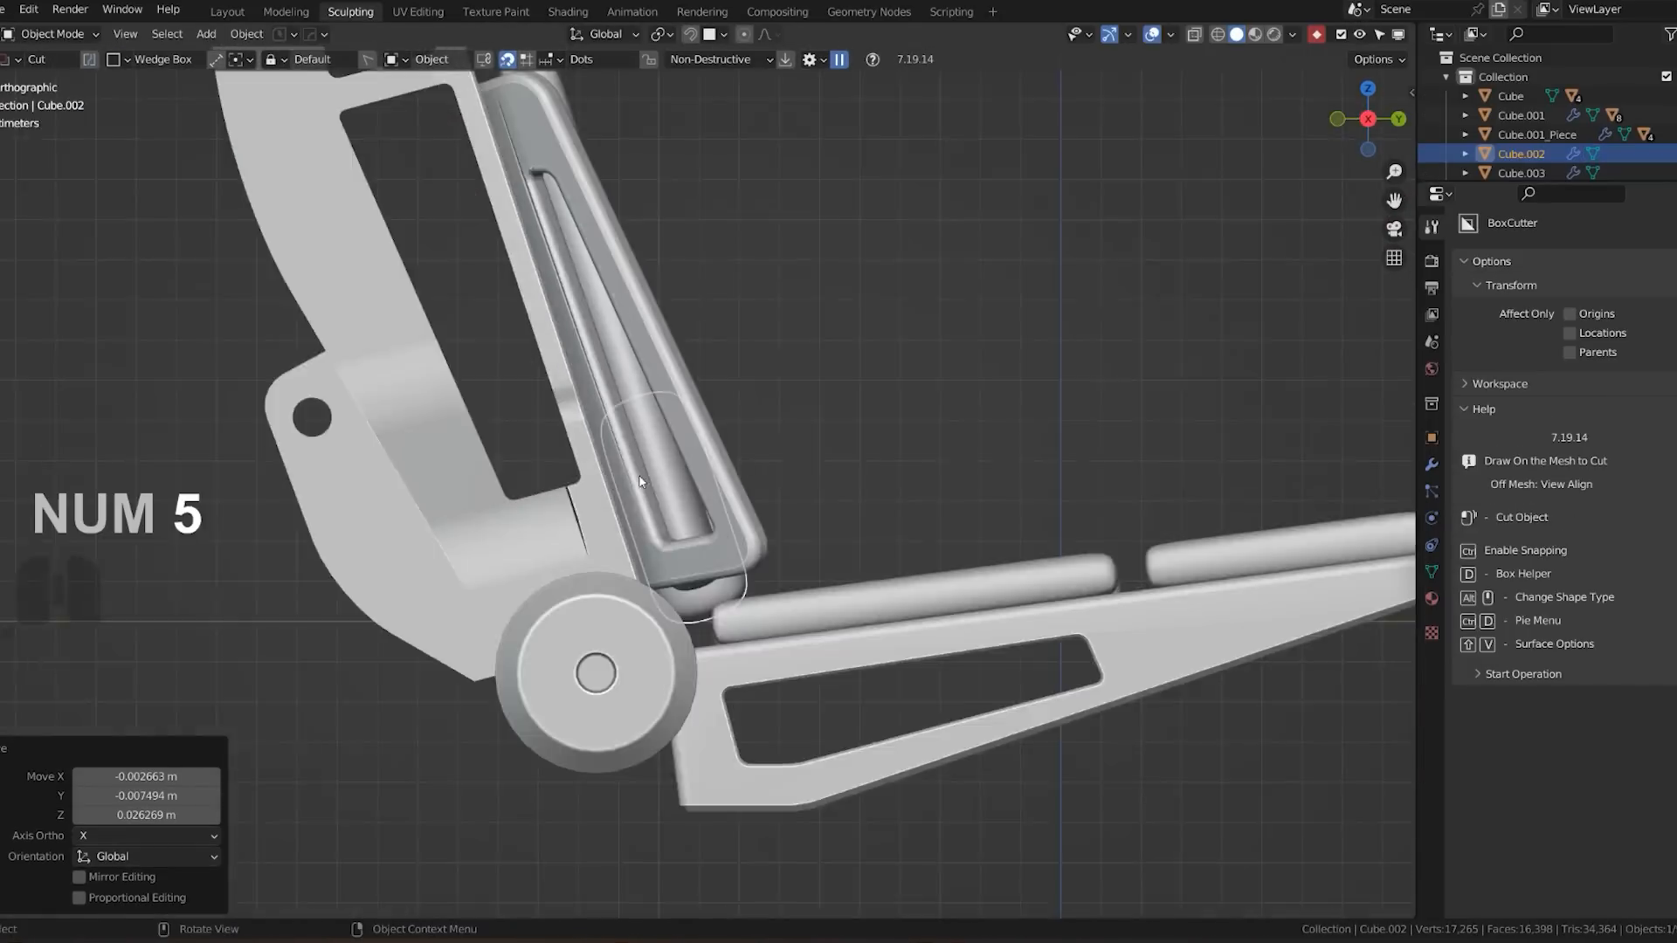
Mark the seat piece's edges and move the cushion plates into place on the frame.
{"action": "key", "text": "Tab"}
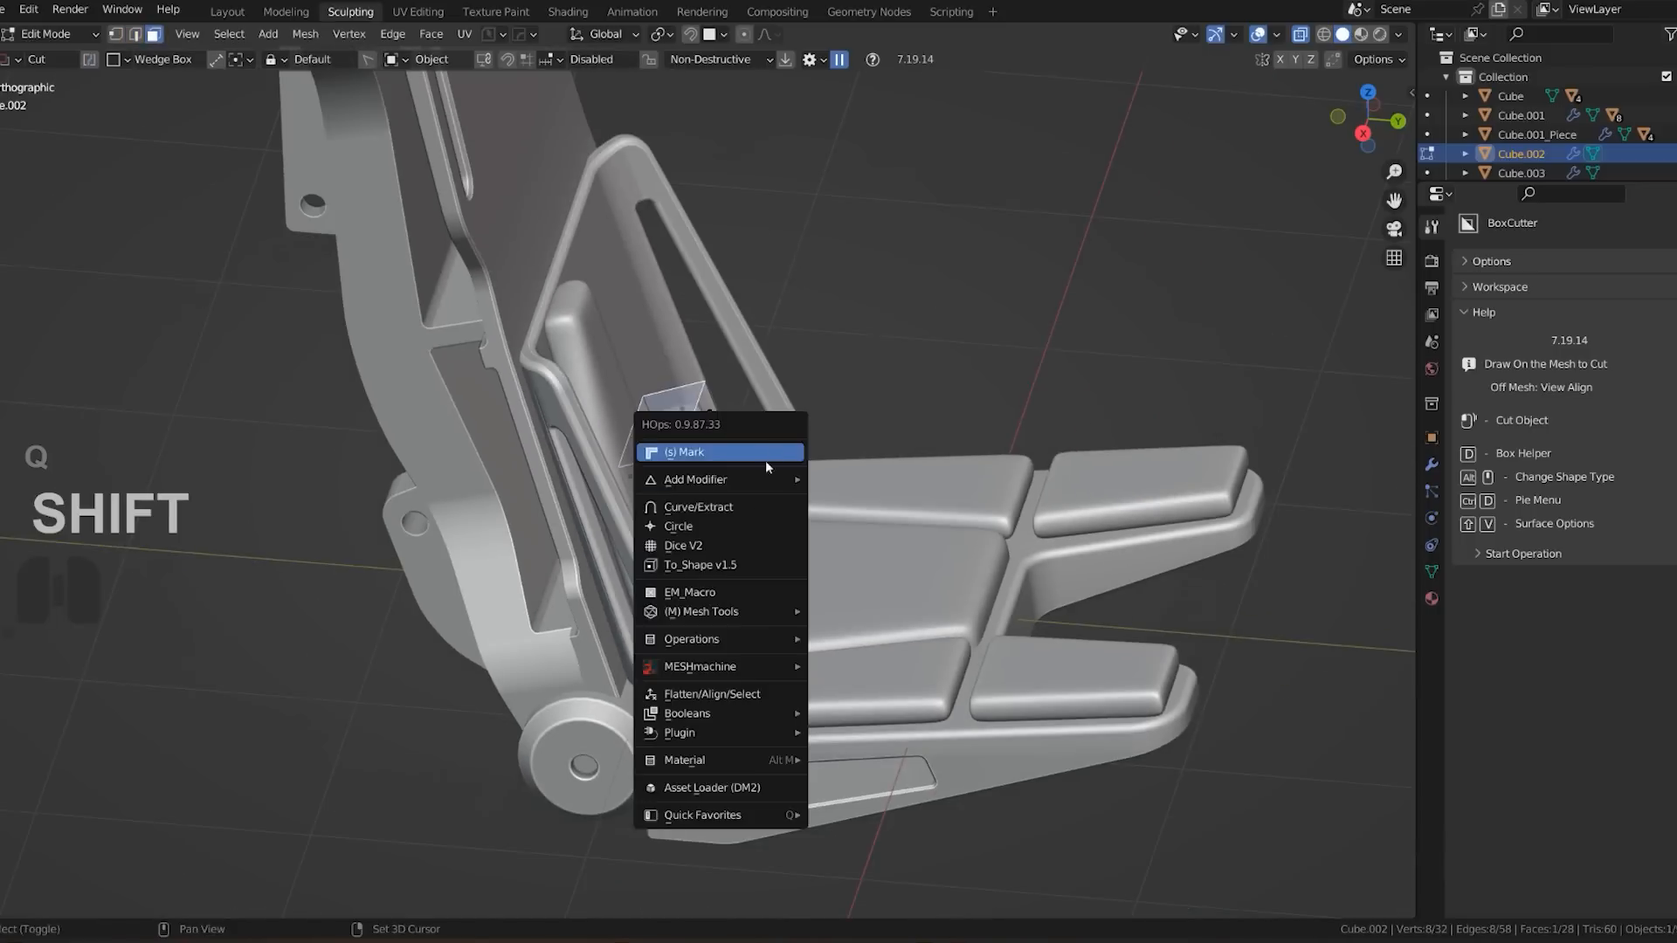
{"action": "left_click", "coordinate": [685, 450]}
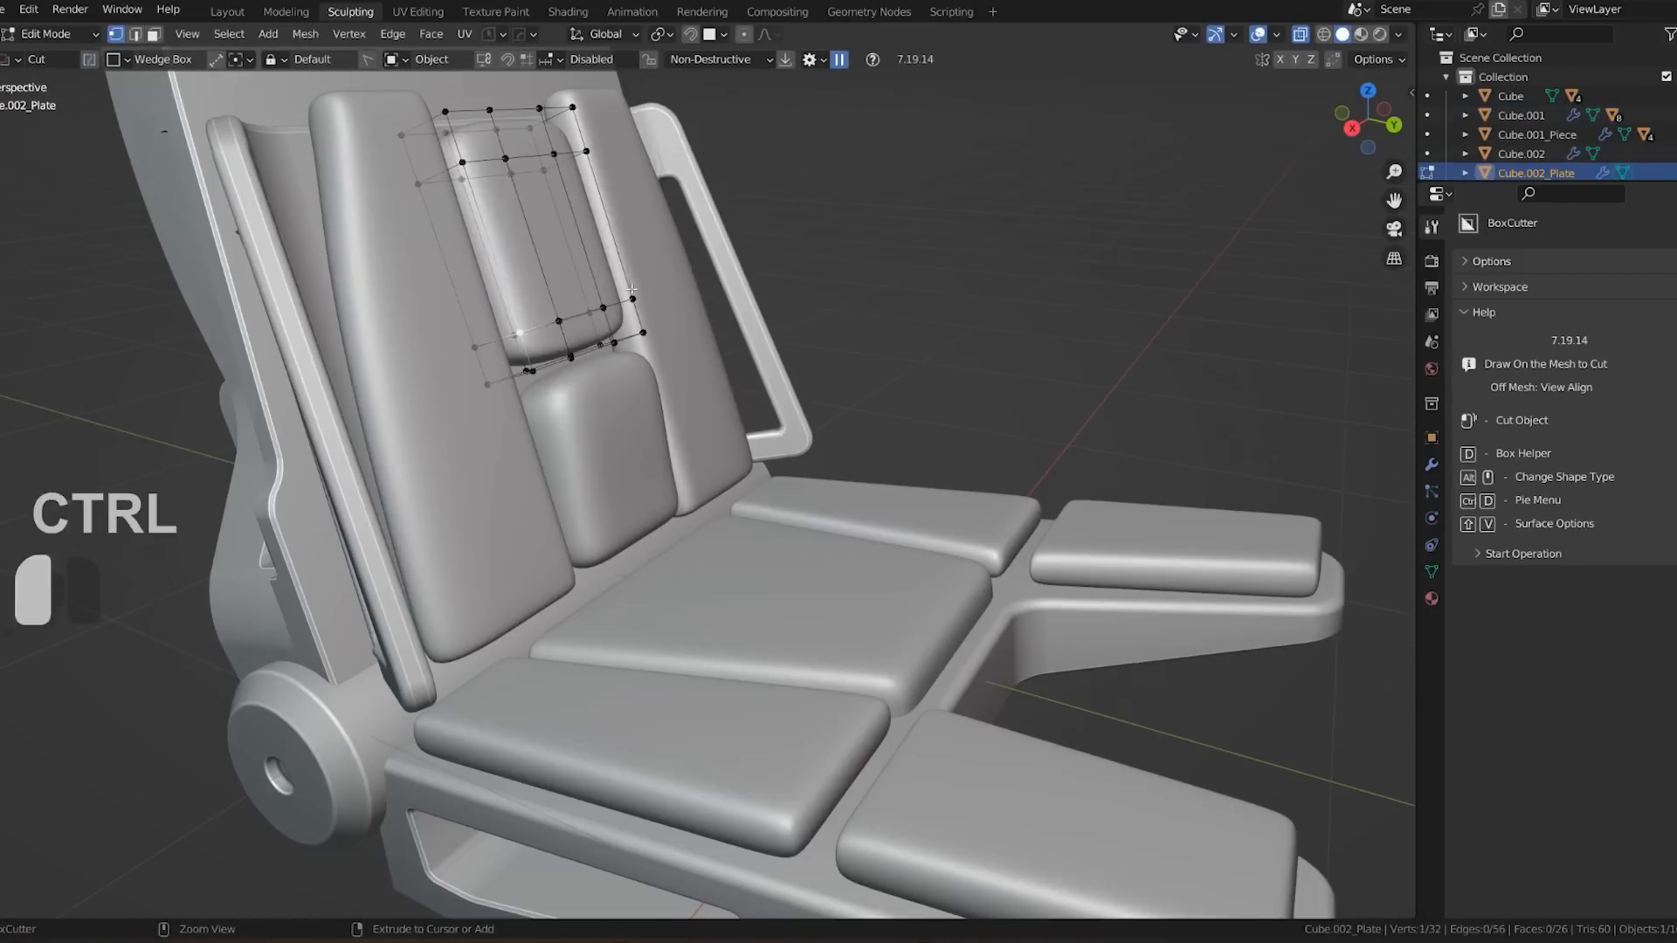
{"action": "key", "text": "Tab"}
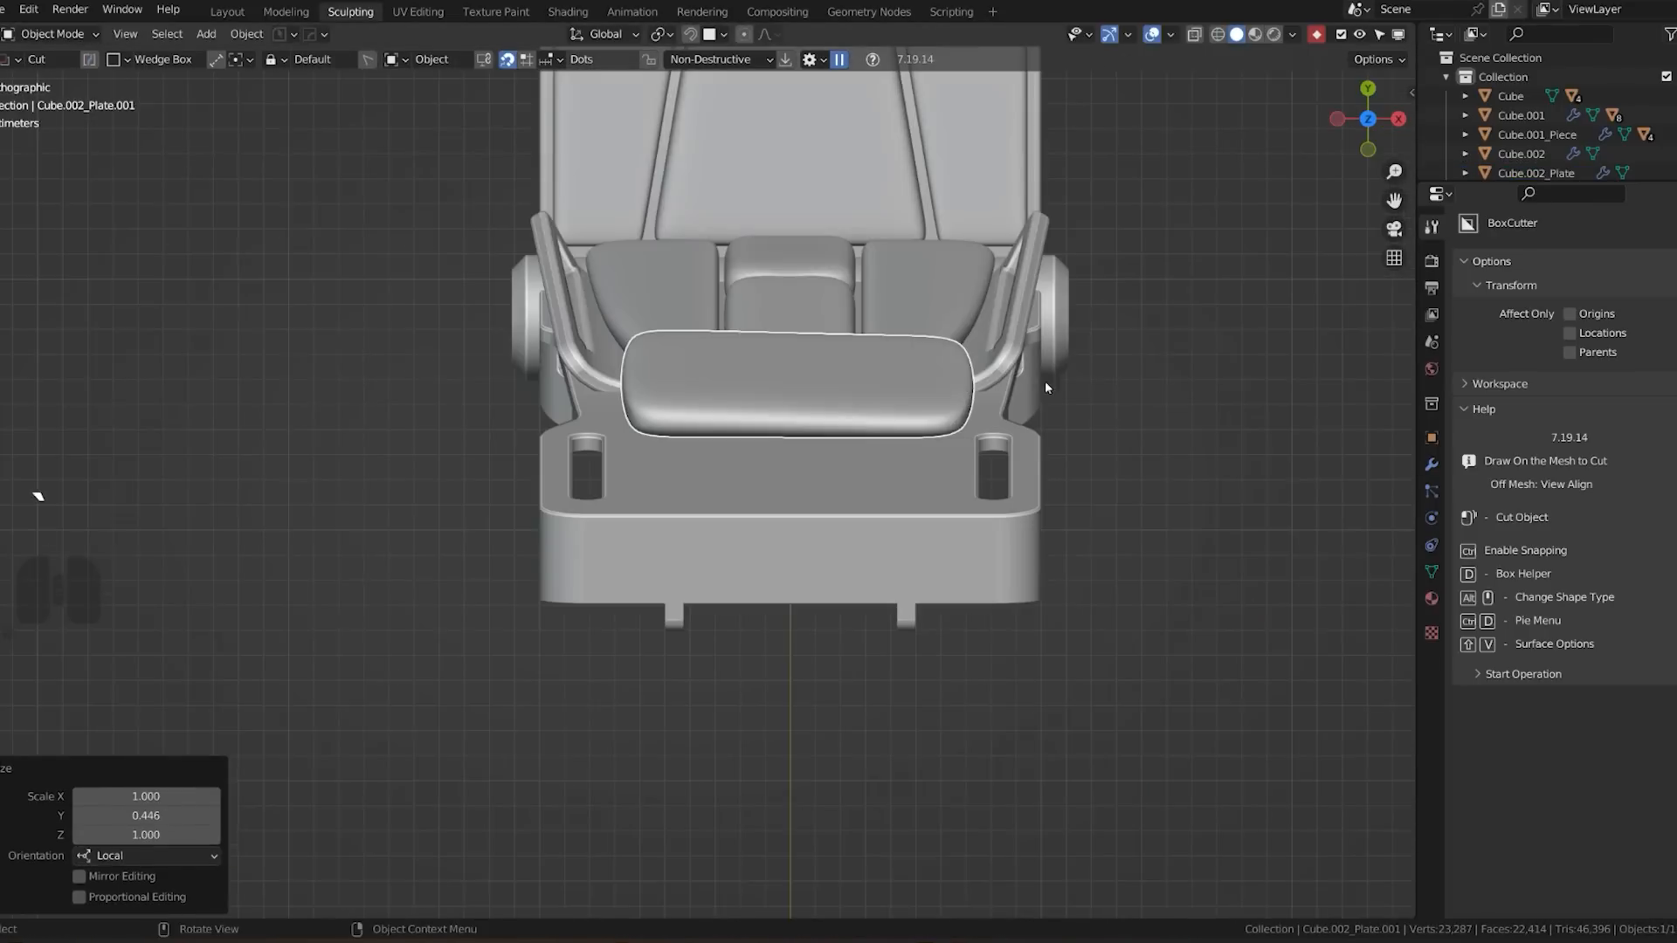
{"action": "key", "text": "g"}
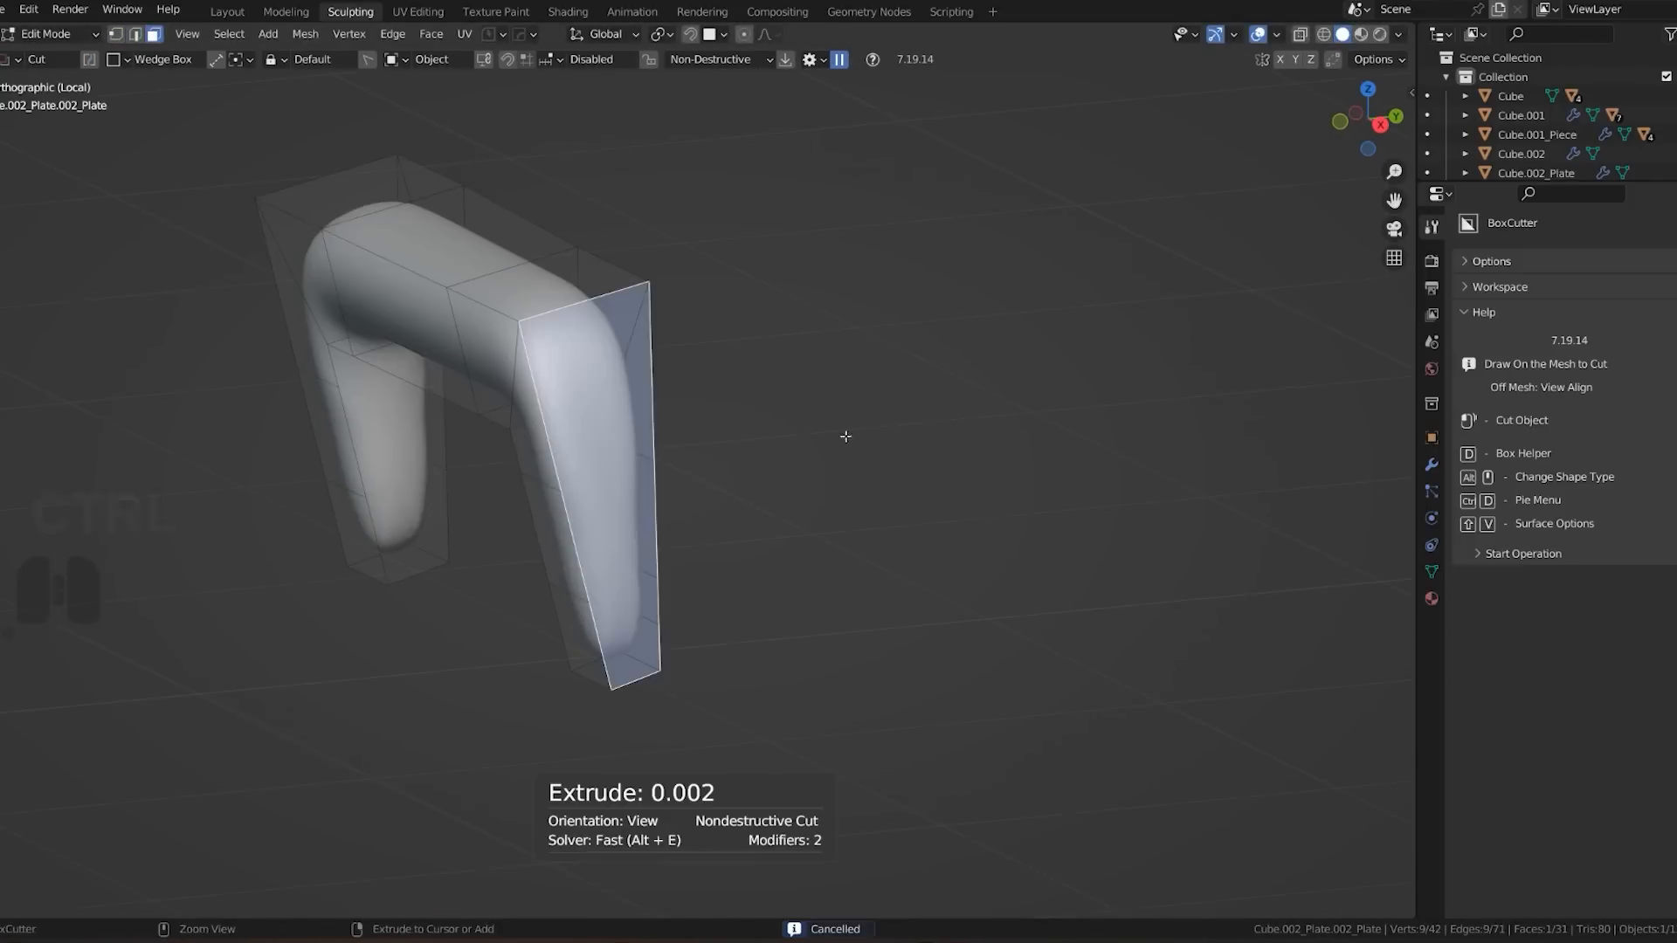
Add an edge loop along the rounded handle and finish the padded backrest cushions.
{"action": "key", "text": "Tab"}
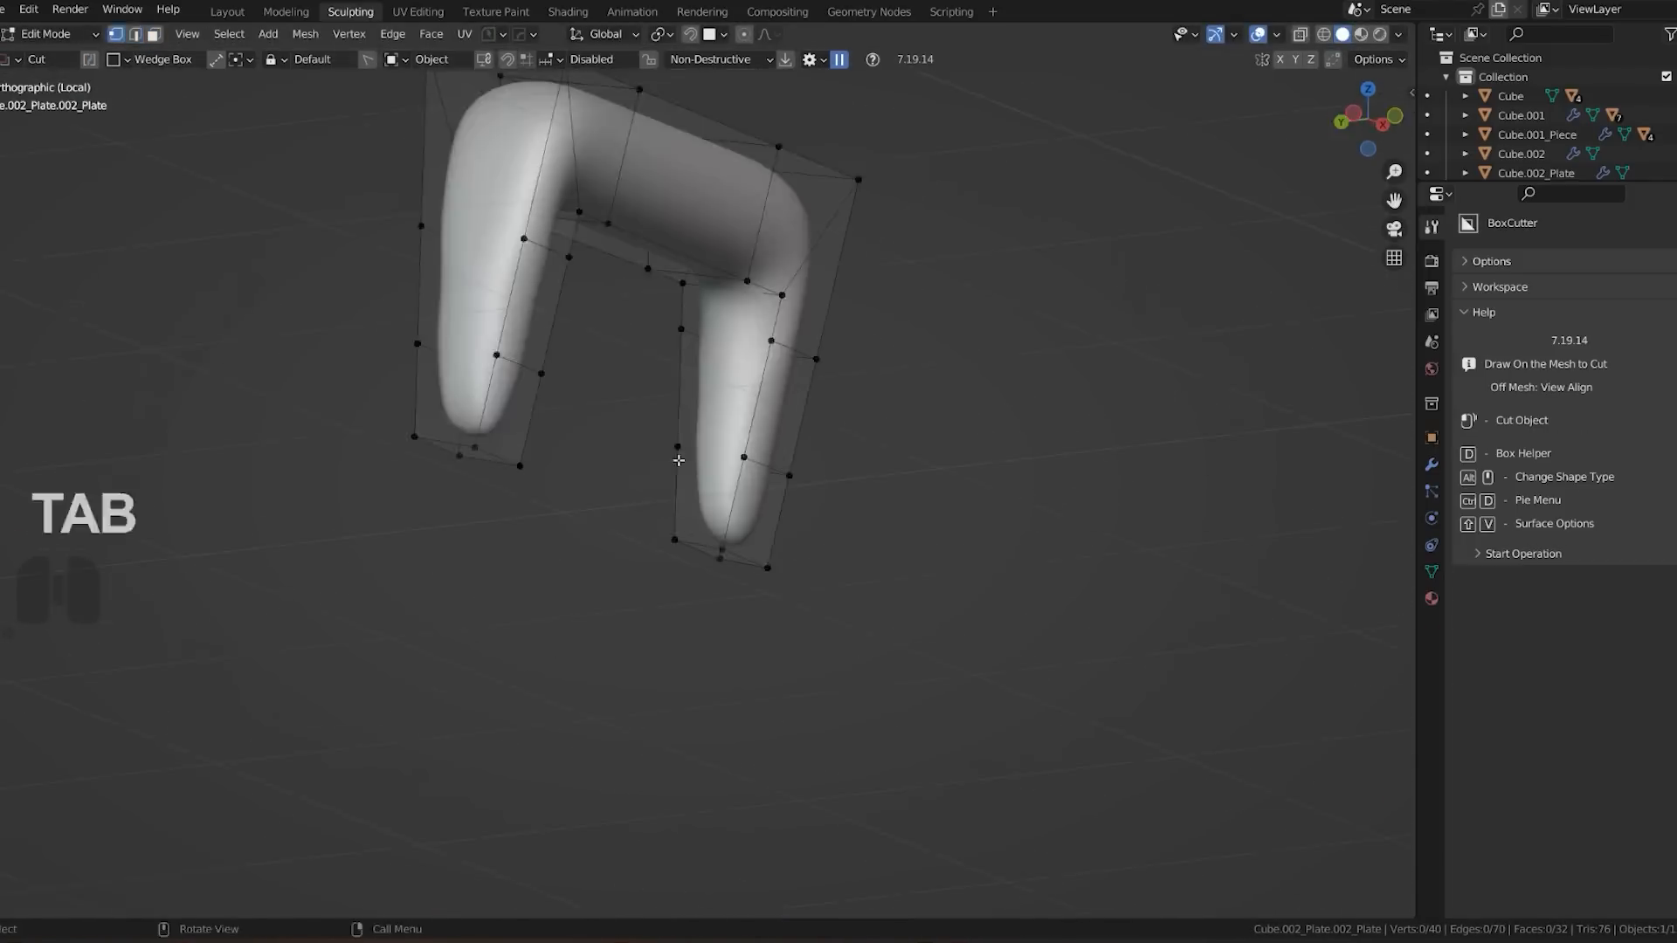
{"action": "key", "text": "ctrl+r"}
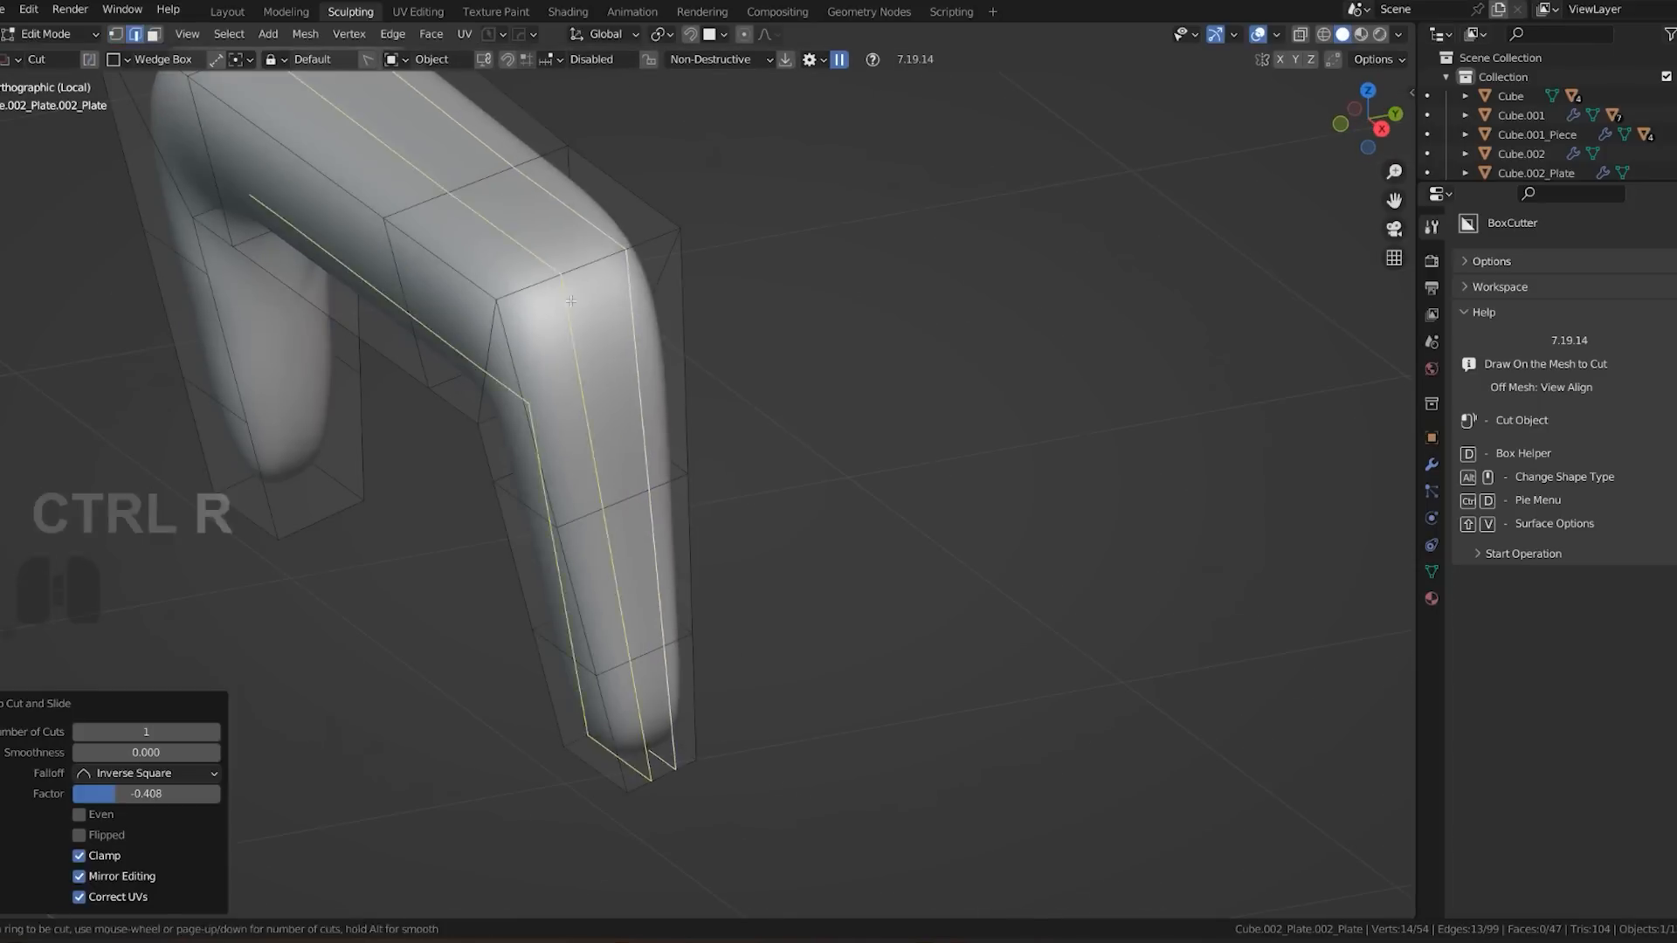
{"action": "key", "text": "Tab"}
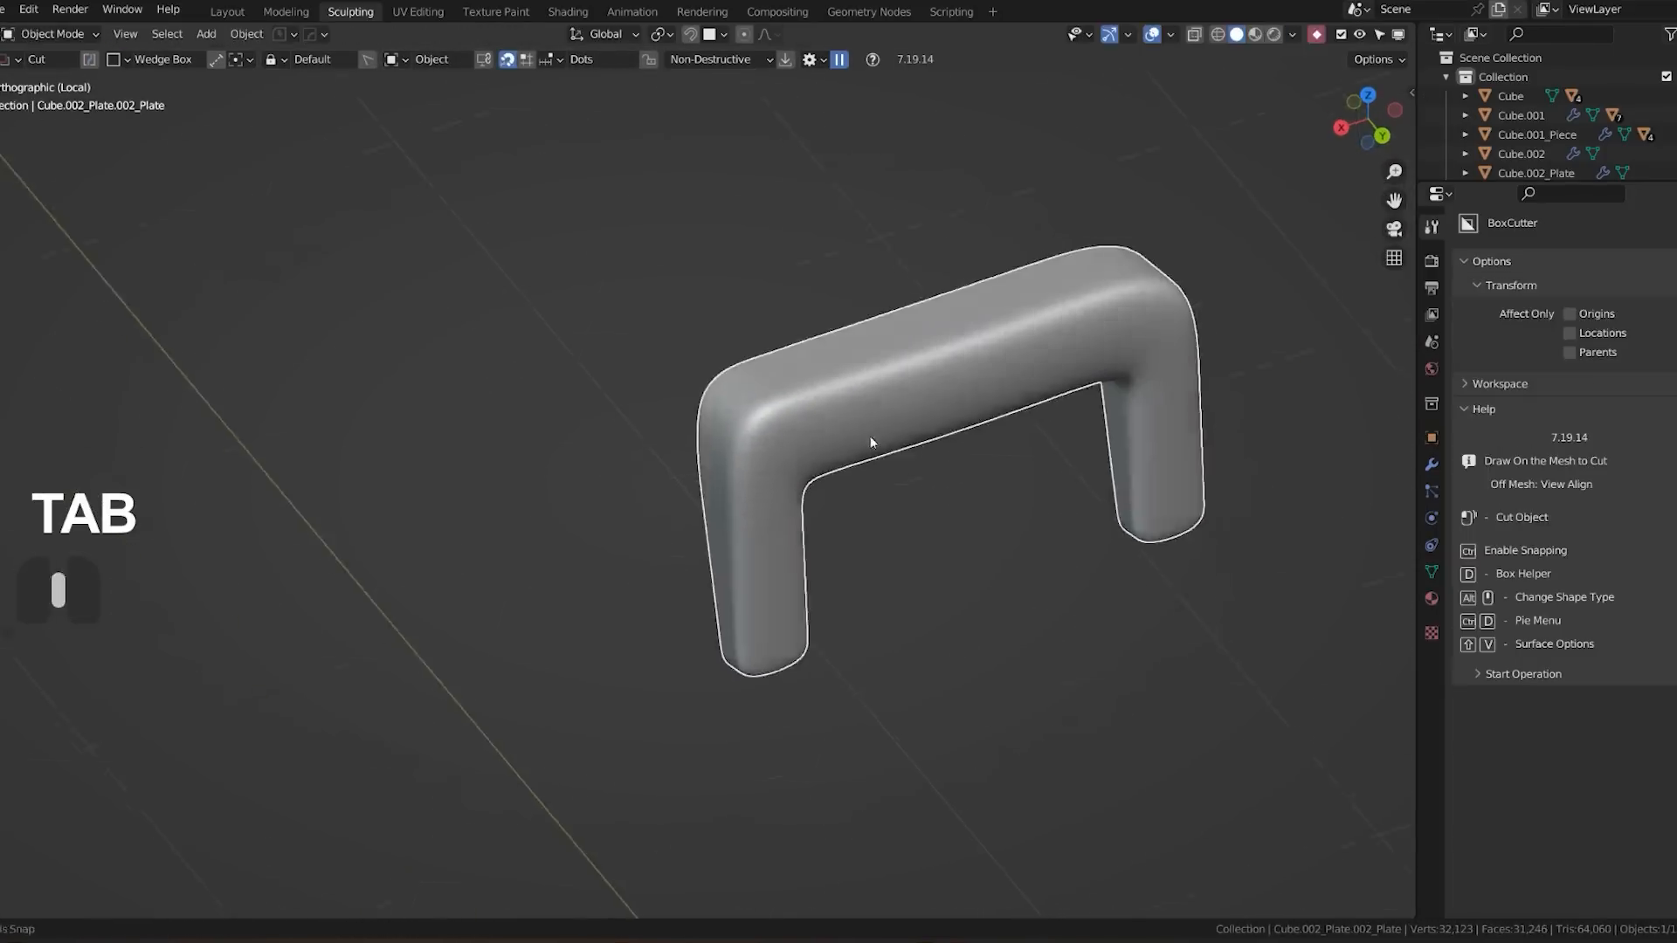
{"action": "key", "text": "Tab"}
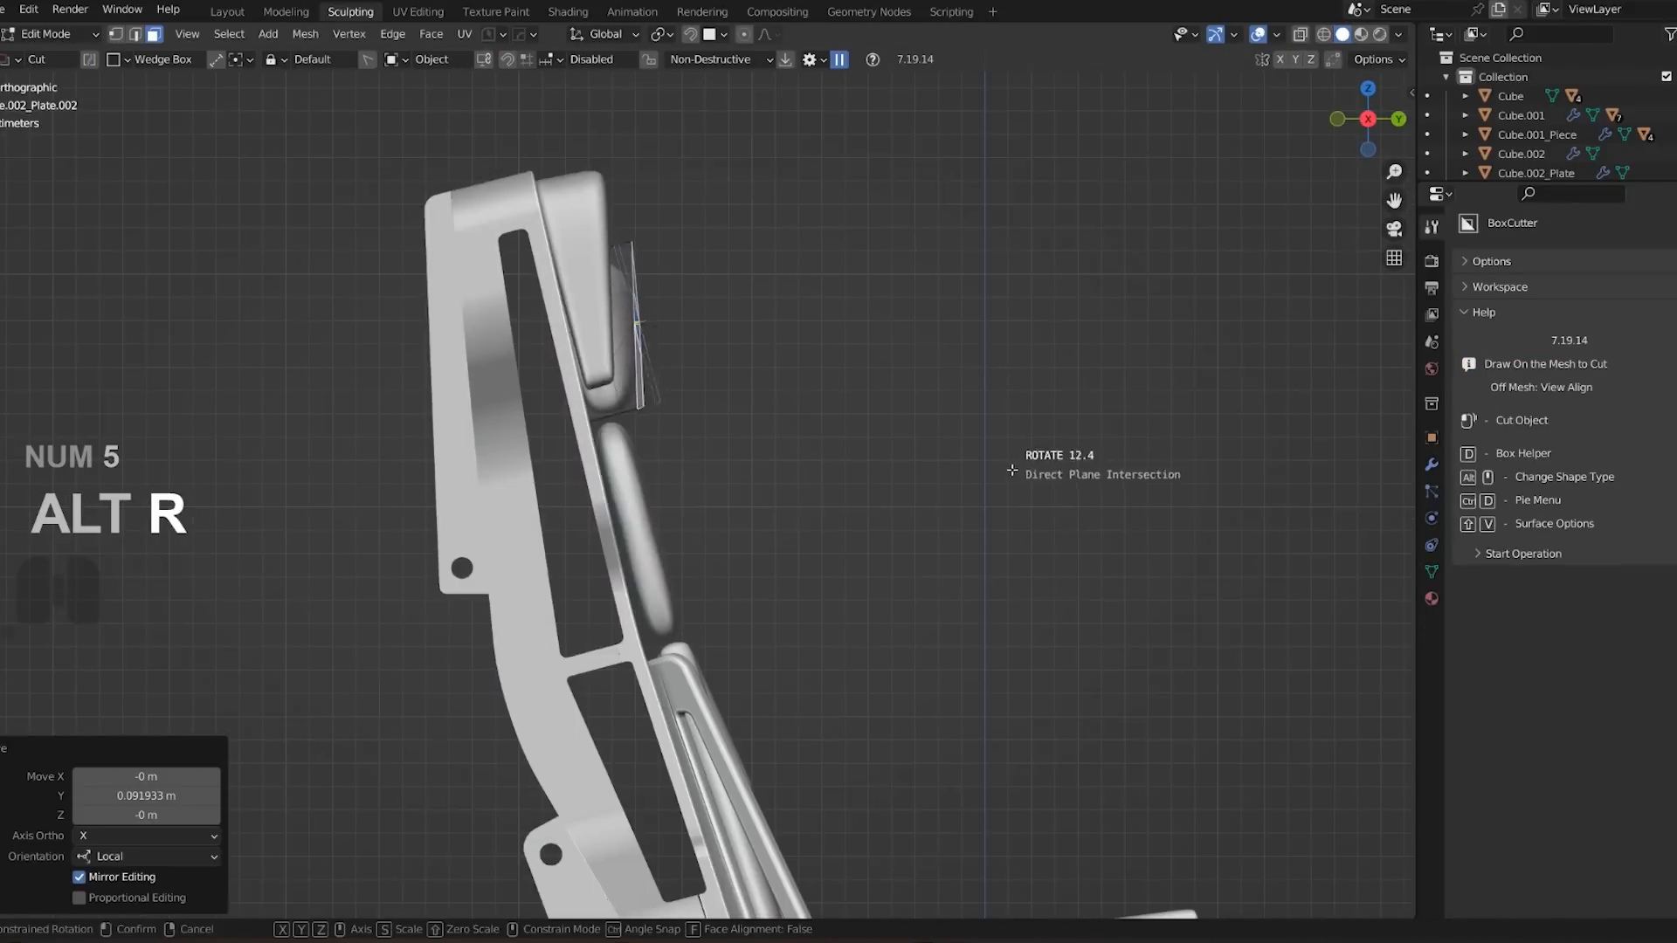
{"action": "key", "text": "Tab"}
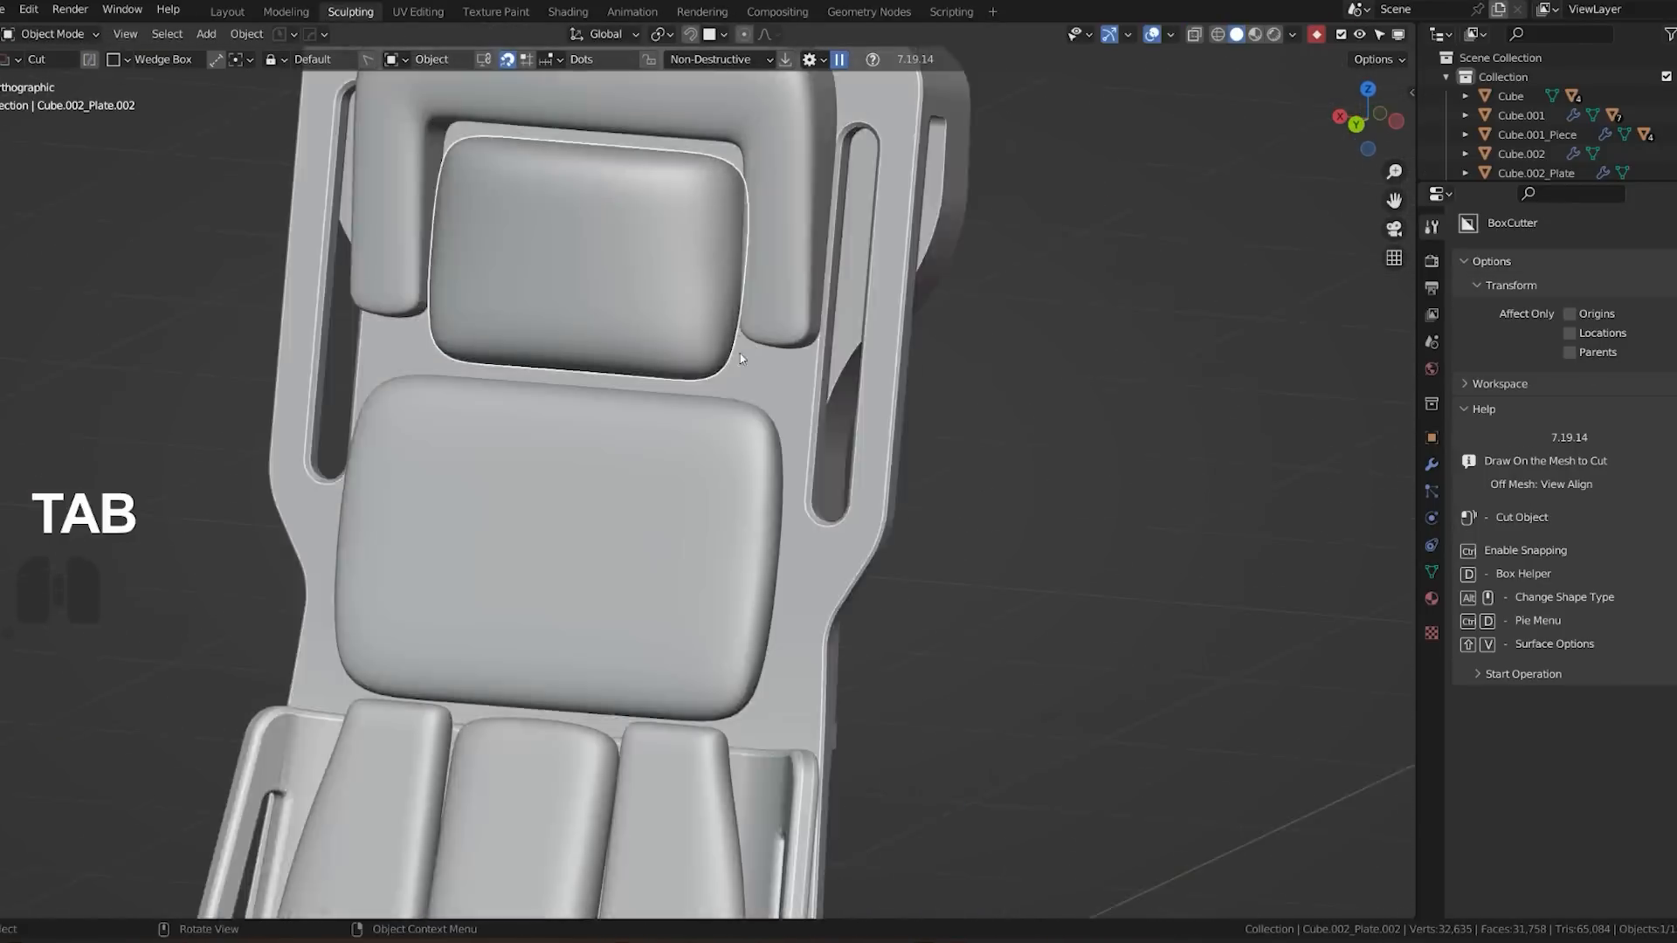